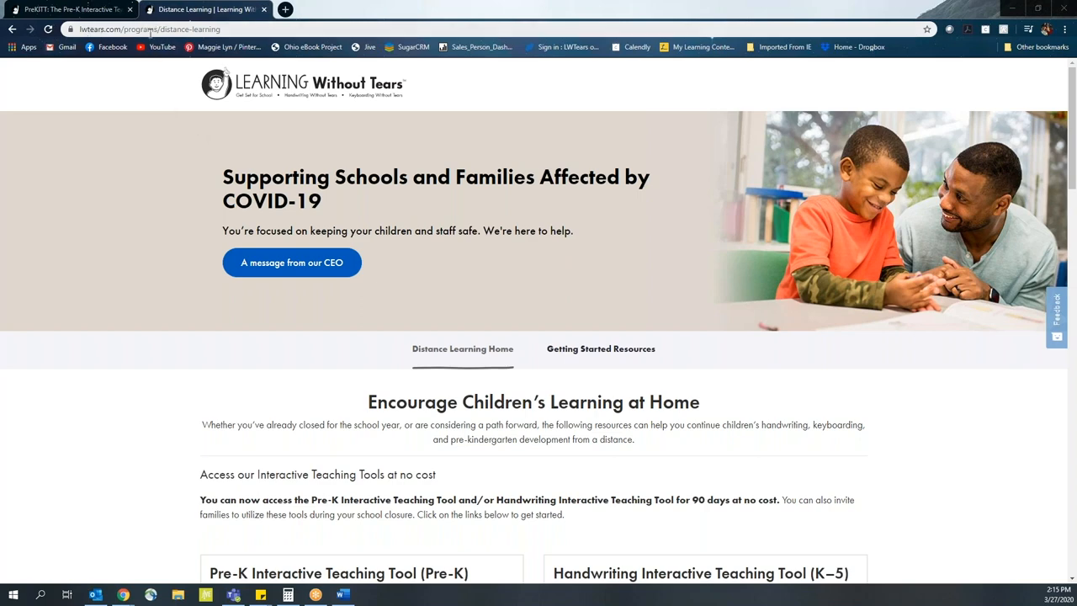
mouse_move(470, 325)
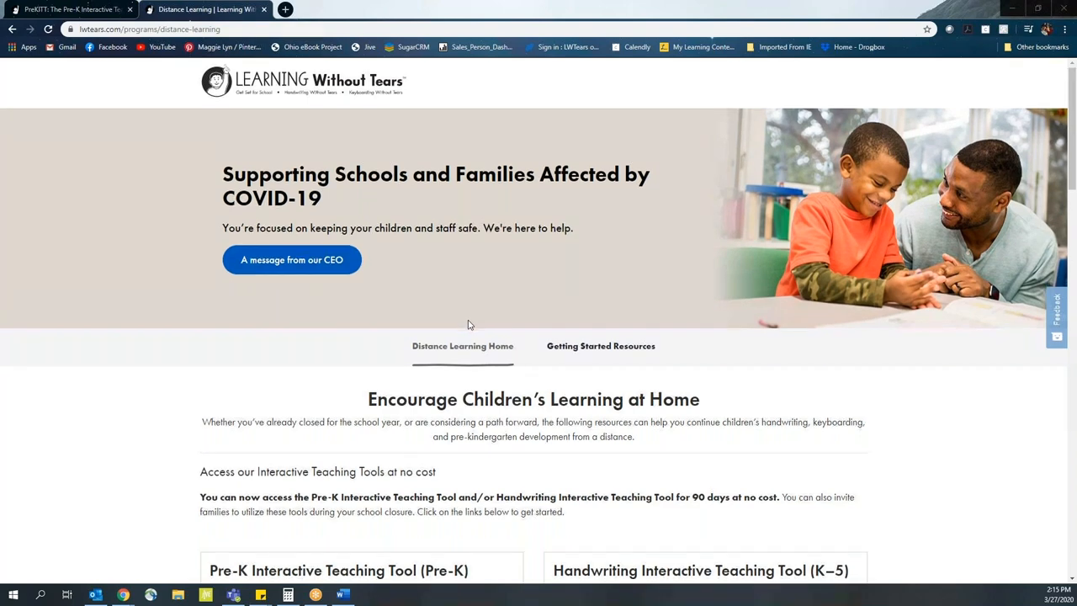
- Scroll down to the Pre-K Interactive Teaching Tool 'Create an Account' card
scroll("down", 3)
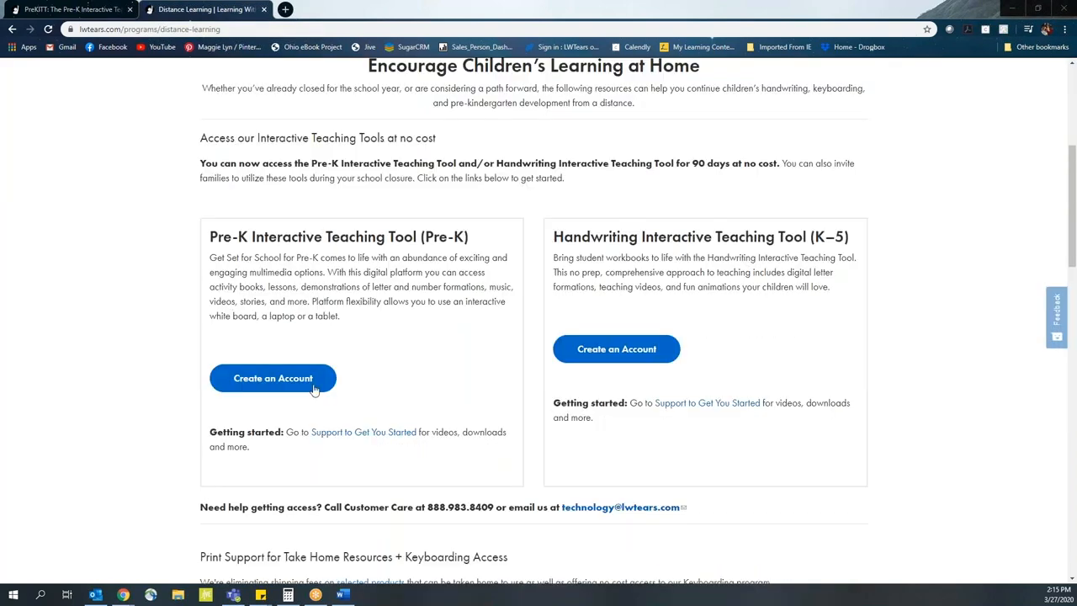
mouse_move(344, 384)
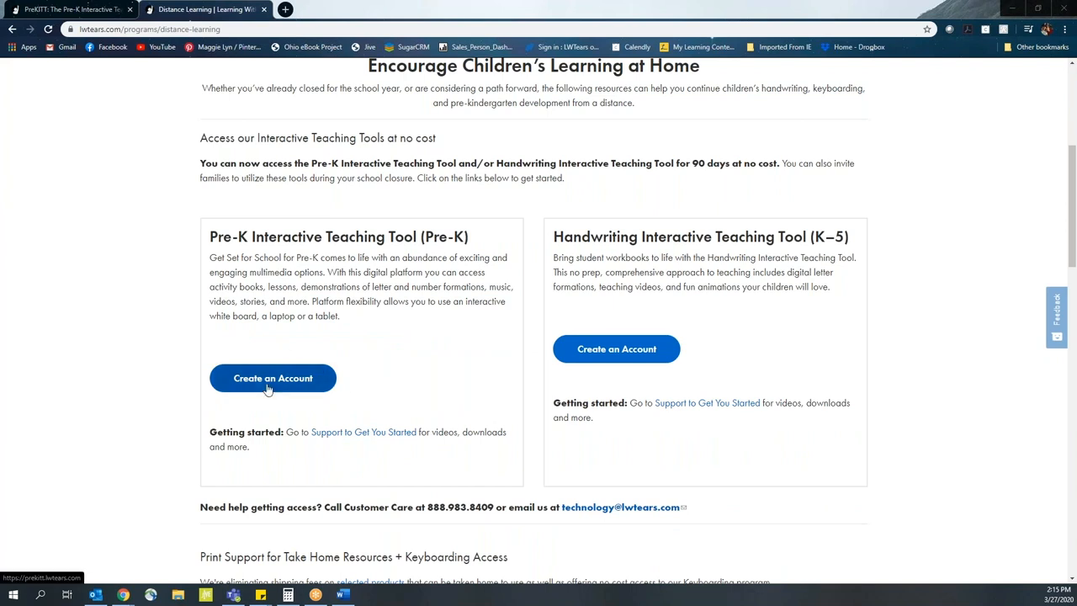
mouse_move(318, 379)
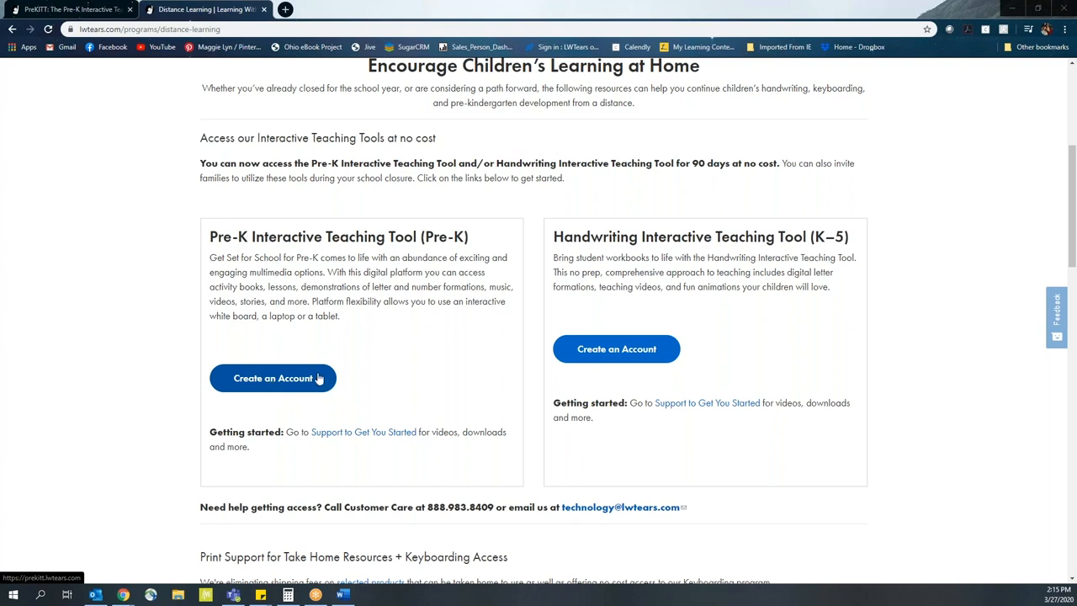
mouse_move(370, 351)
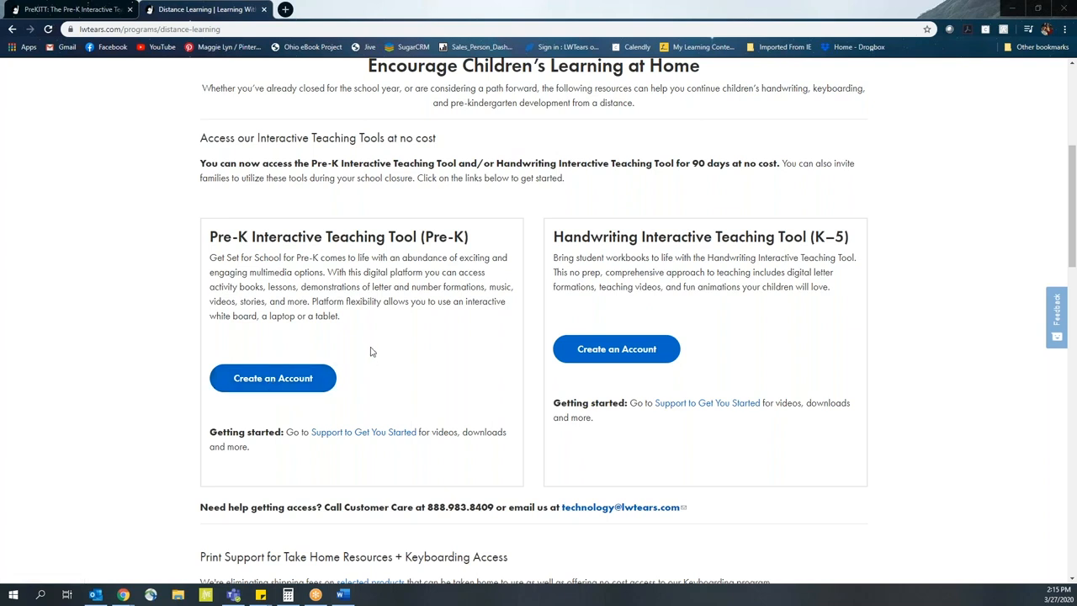
mouse_move(158, 153)
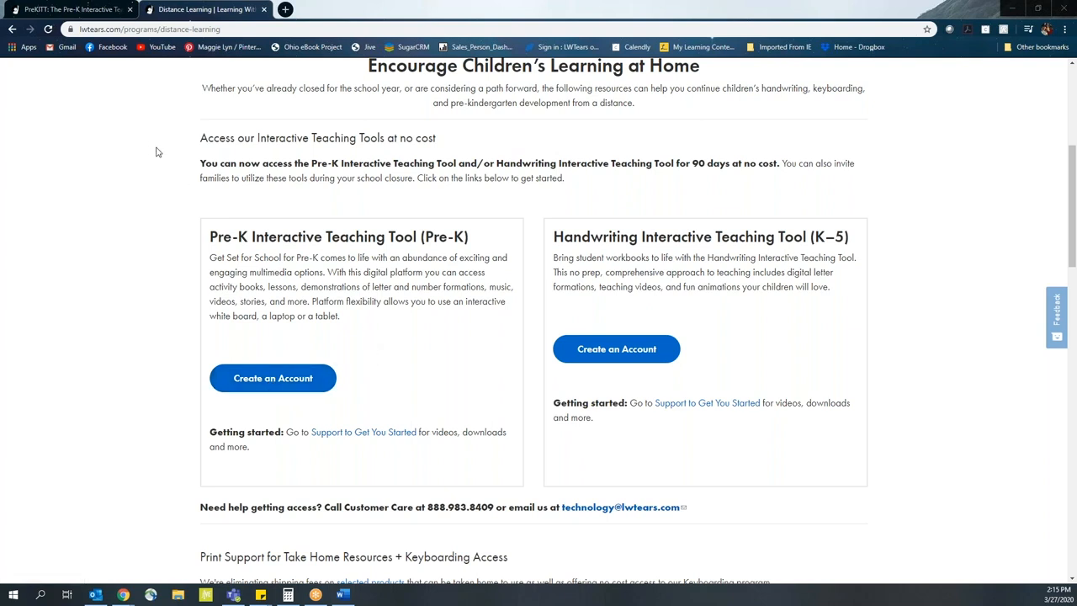
mouse_move(147, 143)
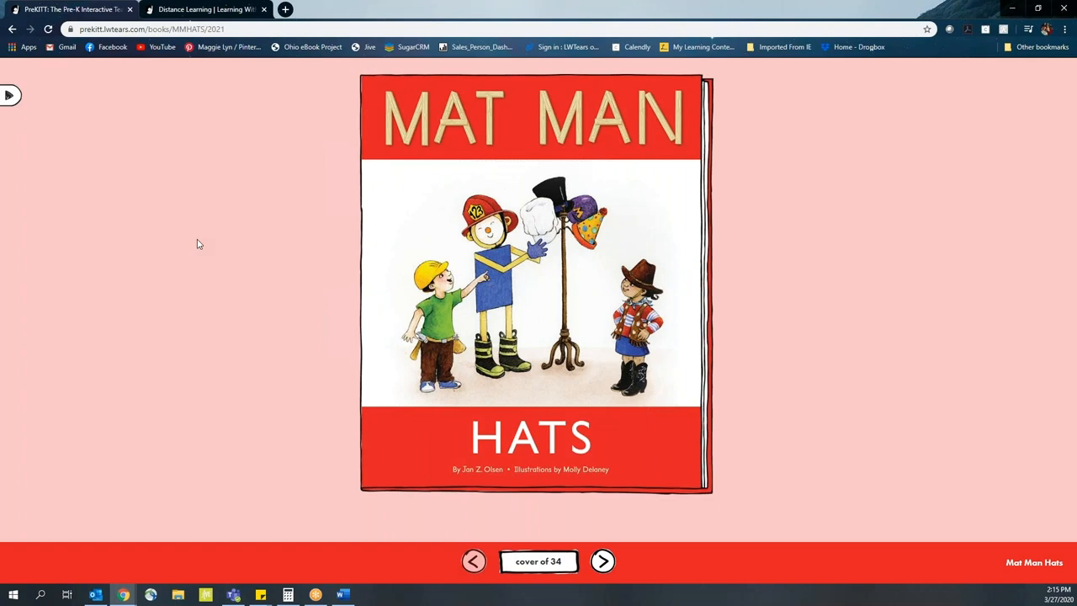
mouse_move(315, 231)
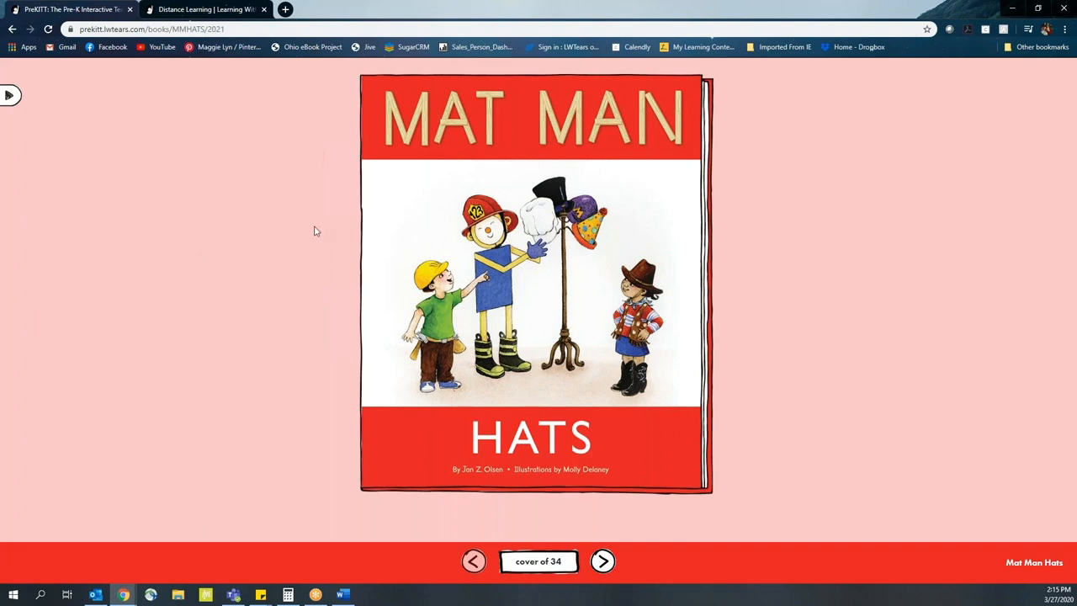
mouse_move(27, 121)
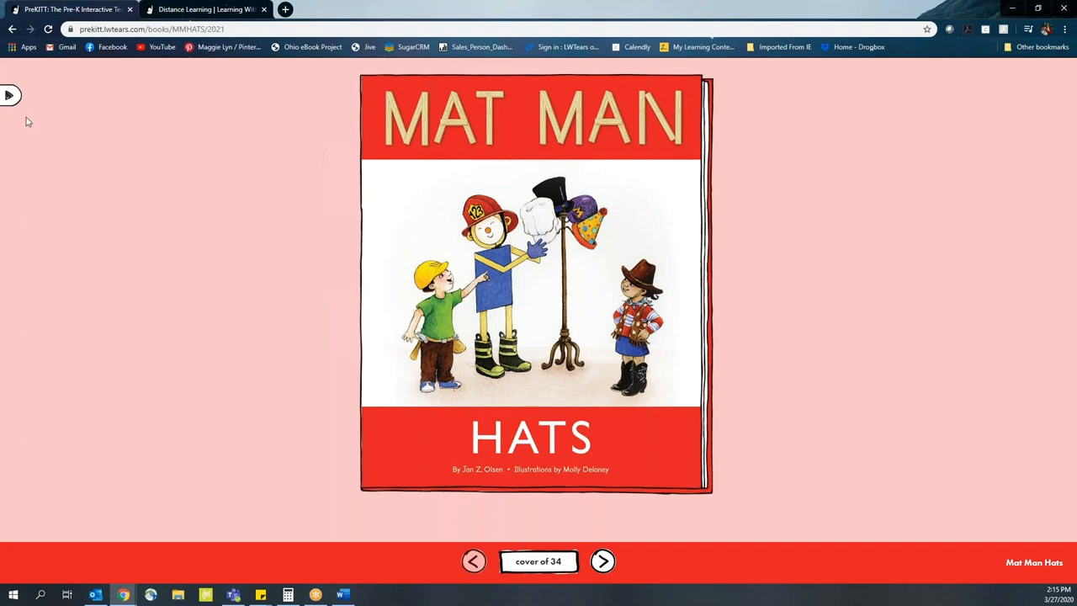
mouse_move(11, 95)
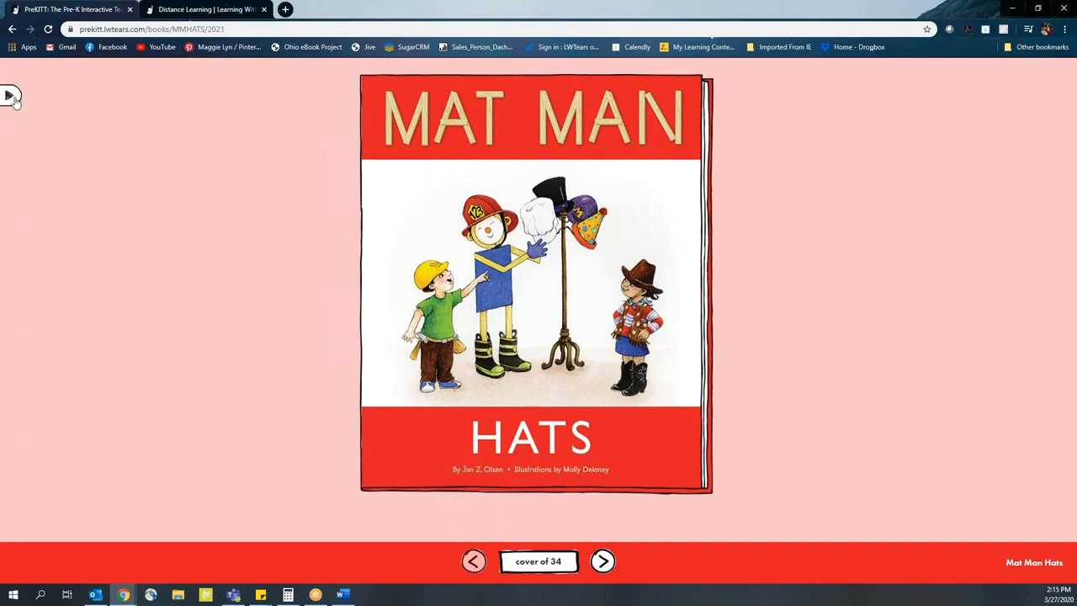
left_click(11, 94)
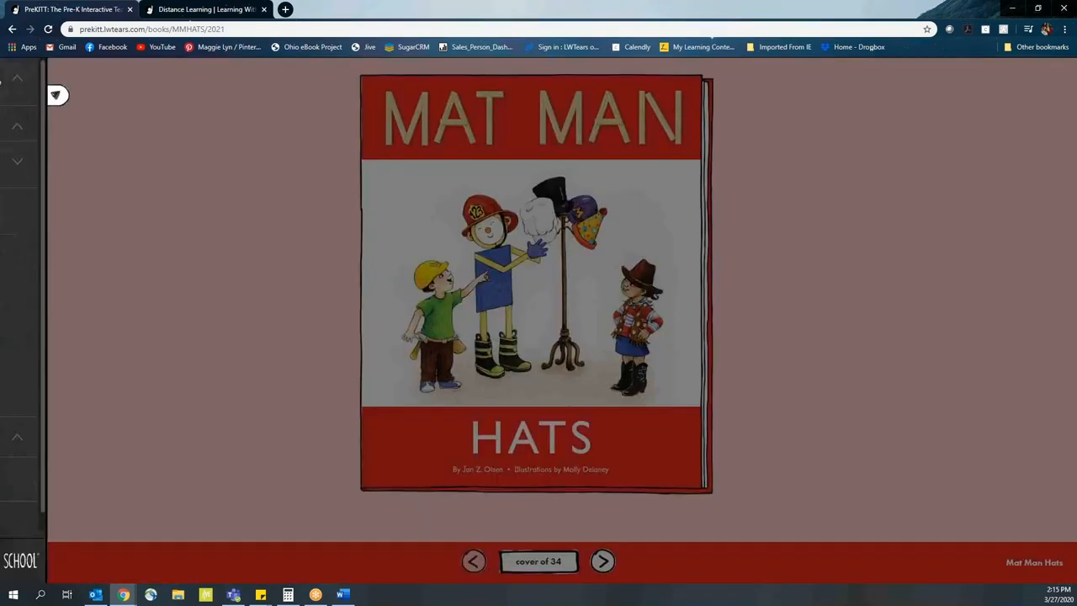
left_click(56, 95)
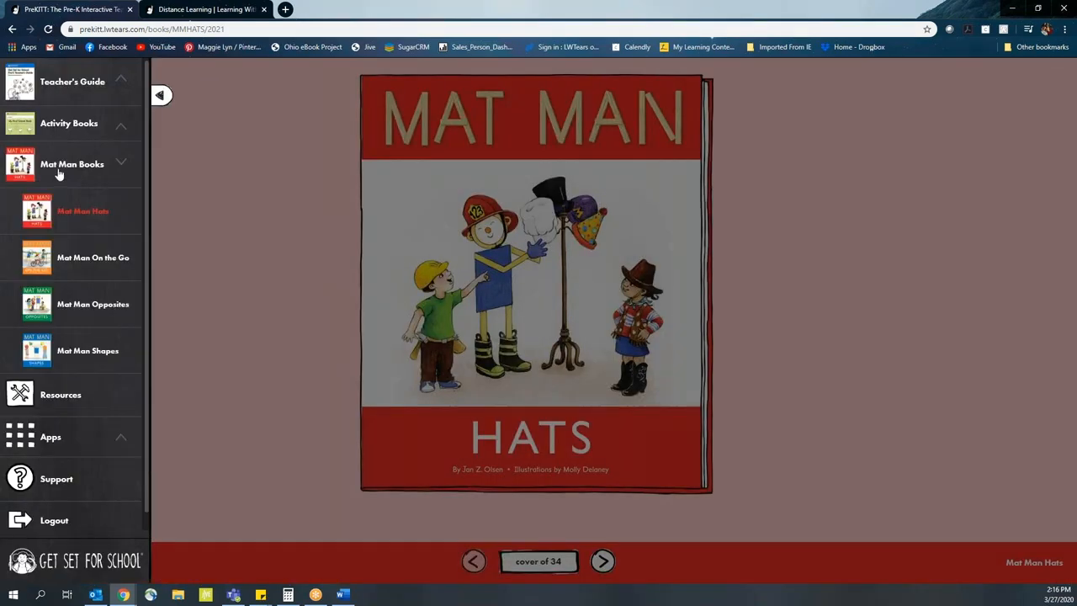
mouse_move(85, 237)
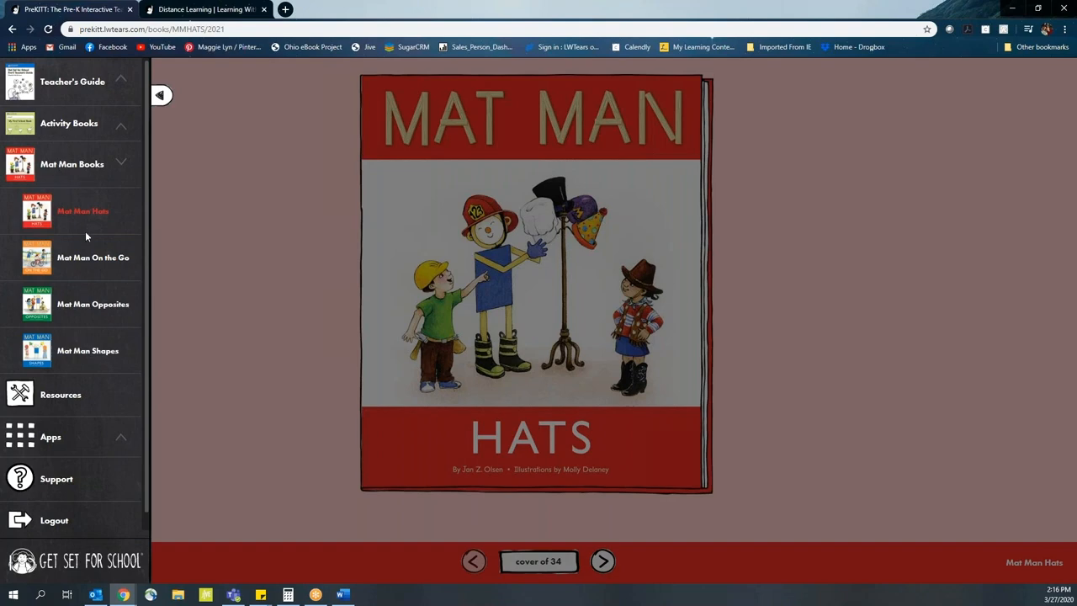
mouse_move(95, 225)
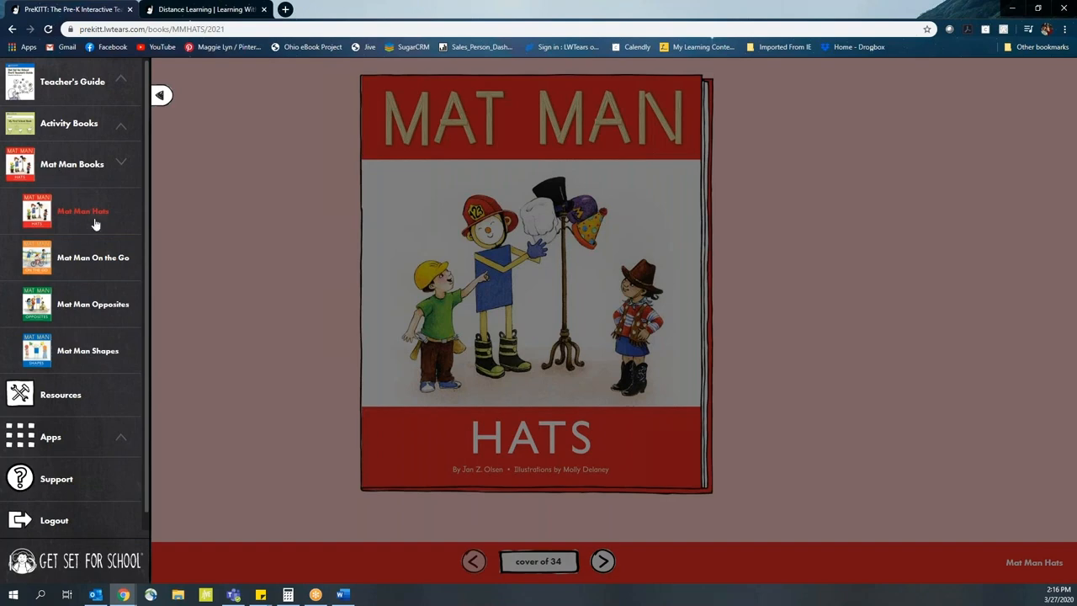
mouse_move(92, 258)
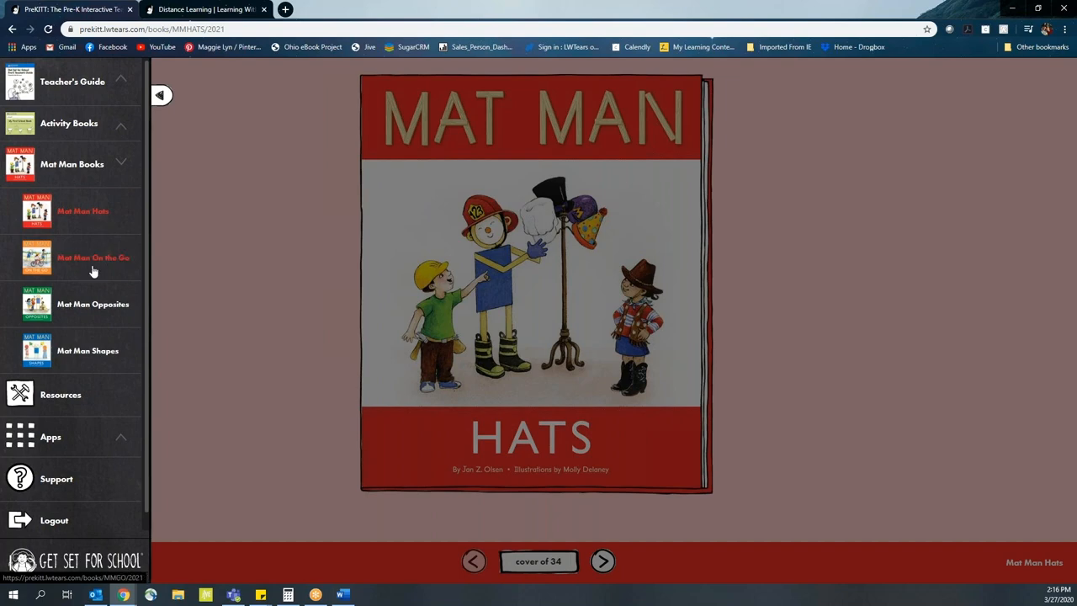
mouse_move(92, 304)
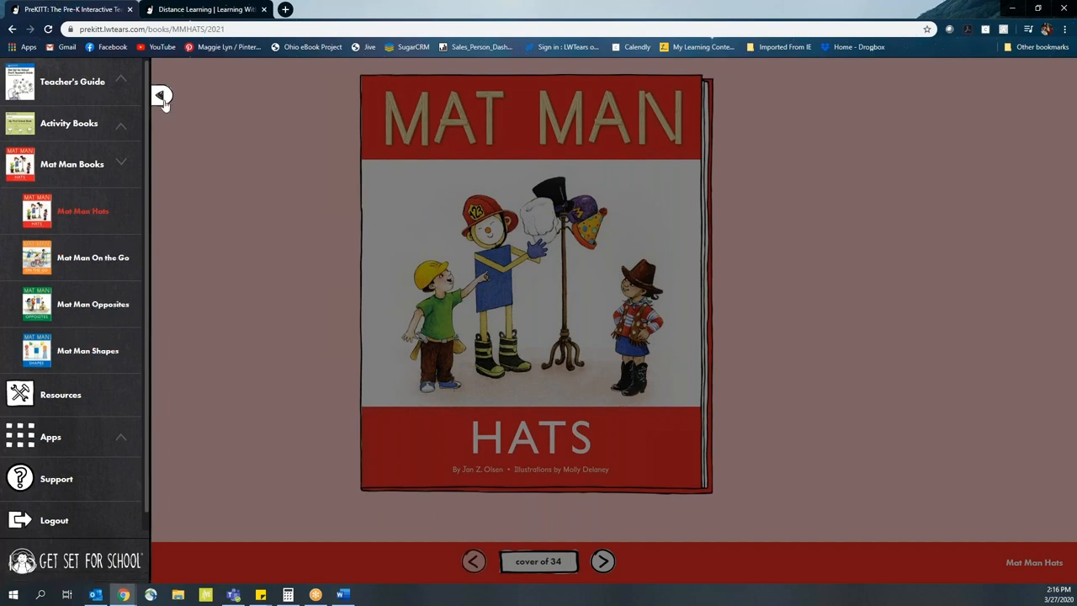
left_click(159, 95)
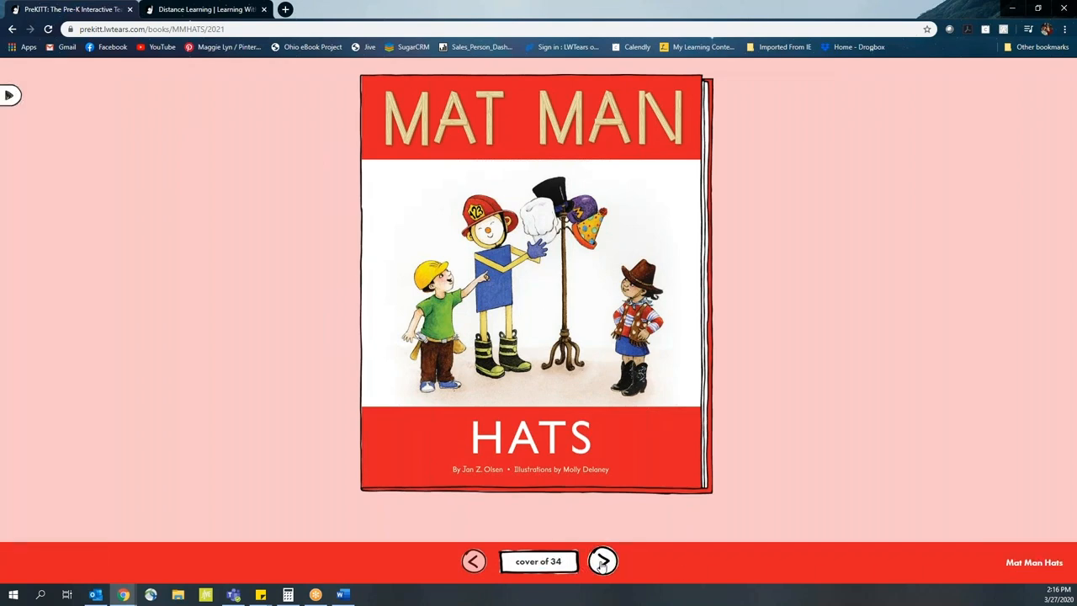
- Advance Mat Man Hats to pages 2–3 and play the page narration
left_click(603, 562)
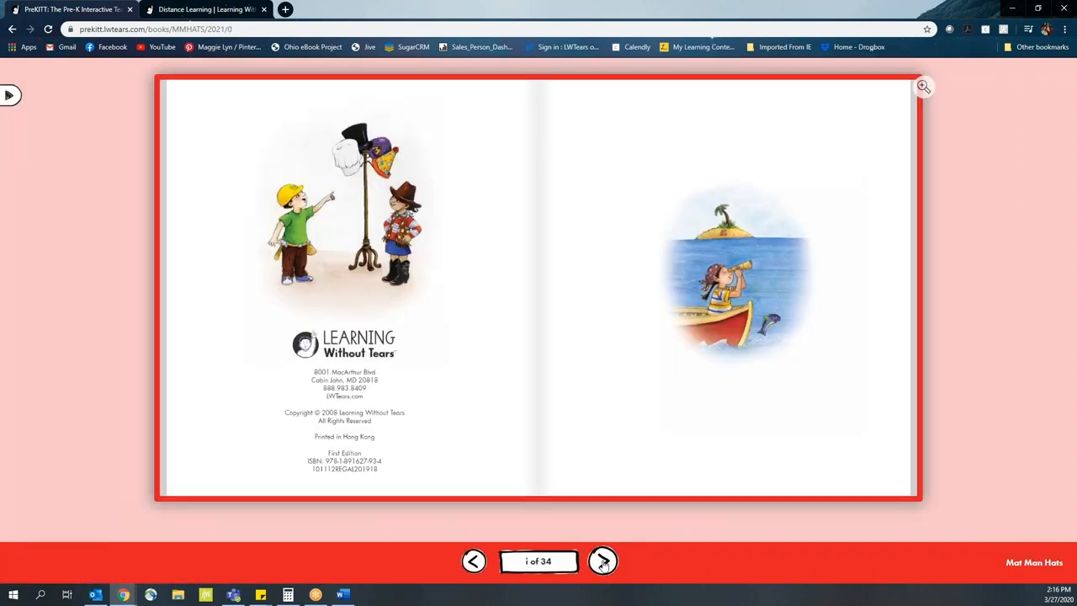
left_click(603, 562)
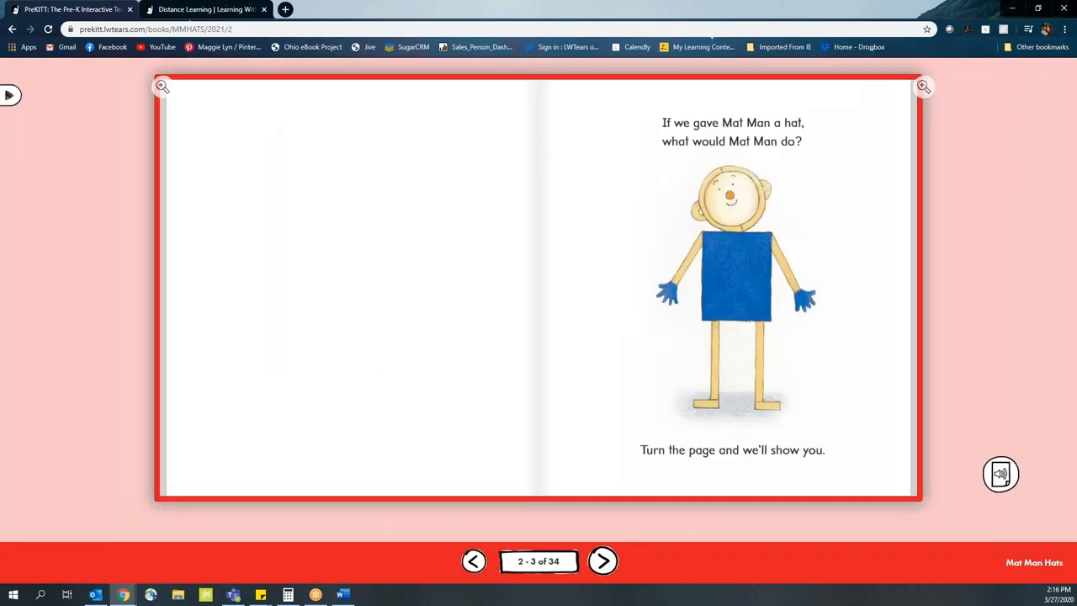
mouse_move(623, 562)
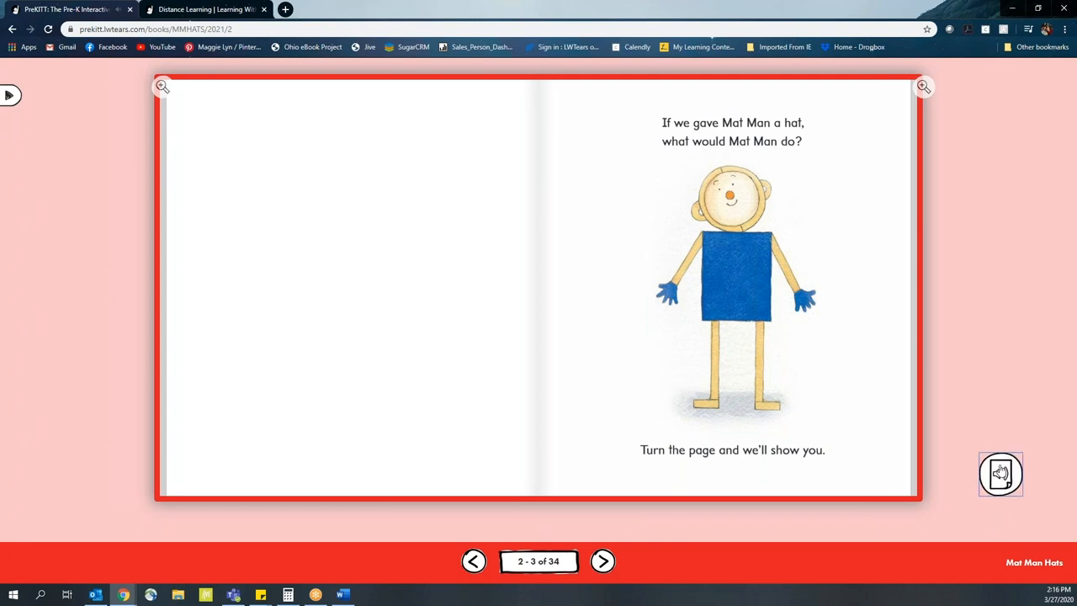
left_click(1000, 474)
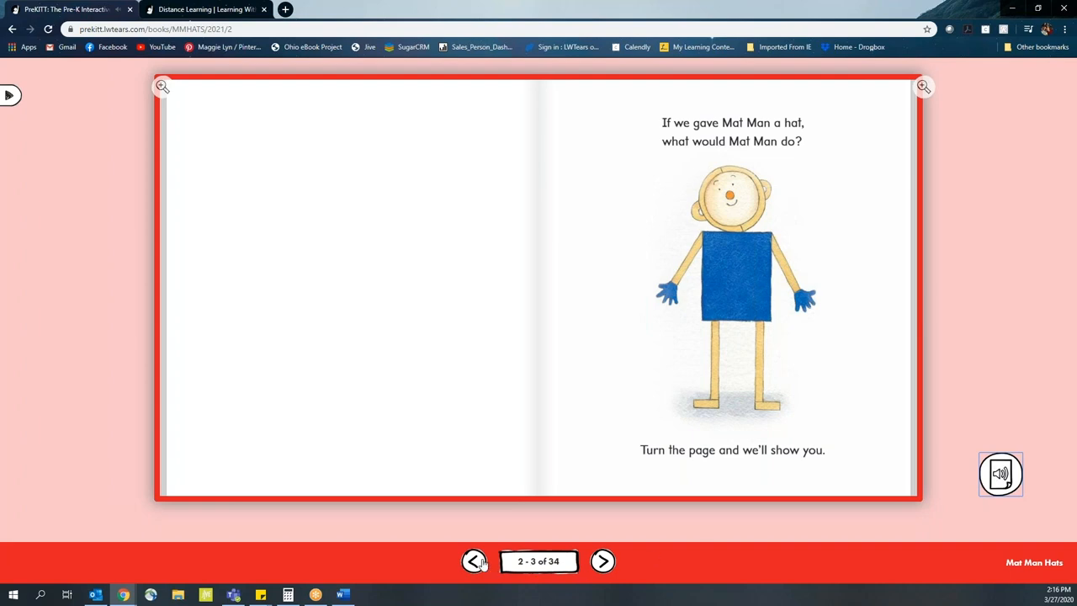
mouse_move(621, 532)
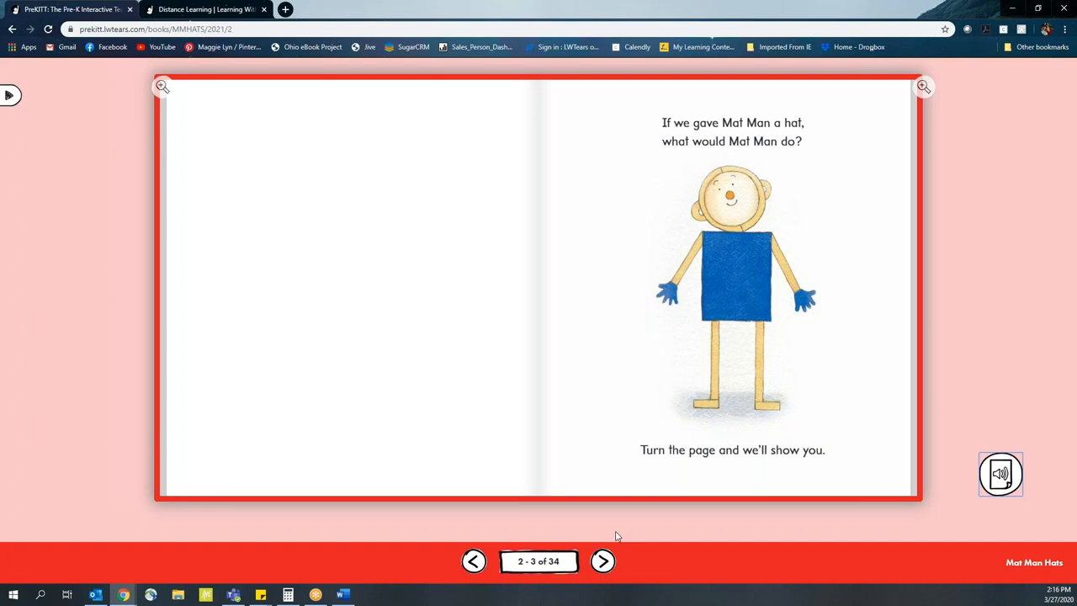
mouse_move(692, 300)
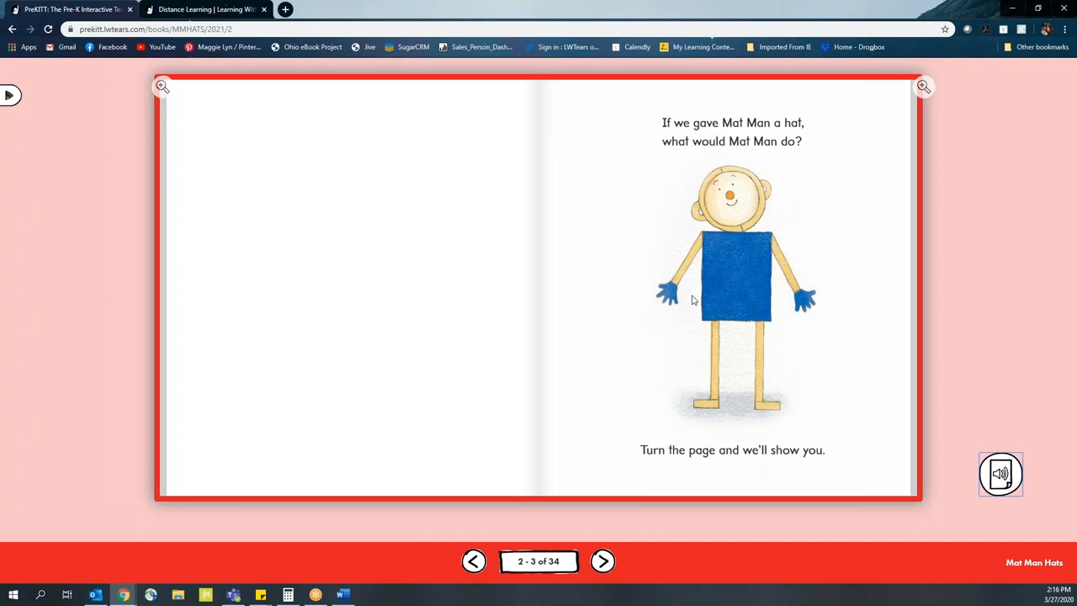
mouse_move(695, 353)
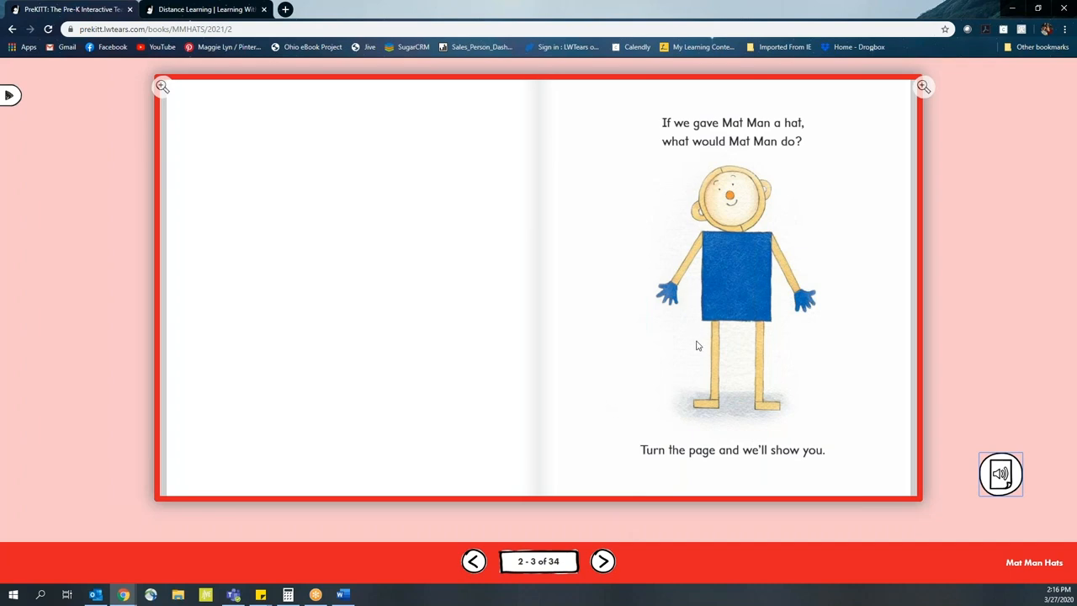
mouse_move(703, 397)
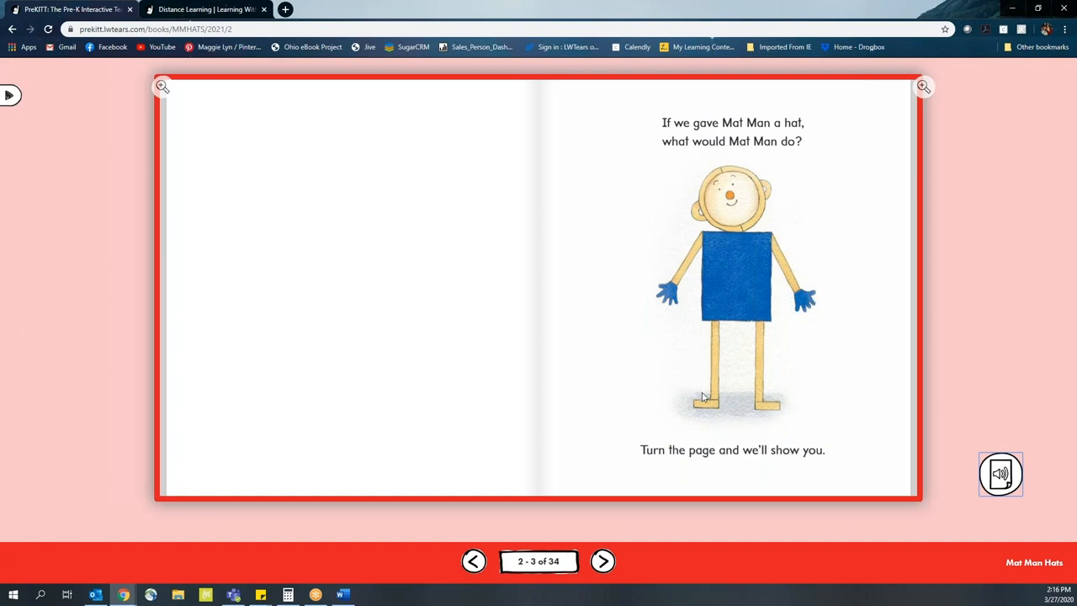
mouse_move(1000, 473)
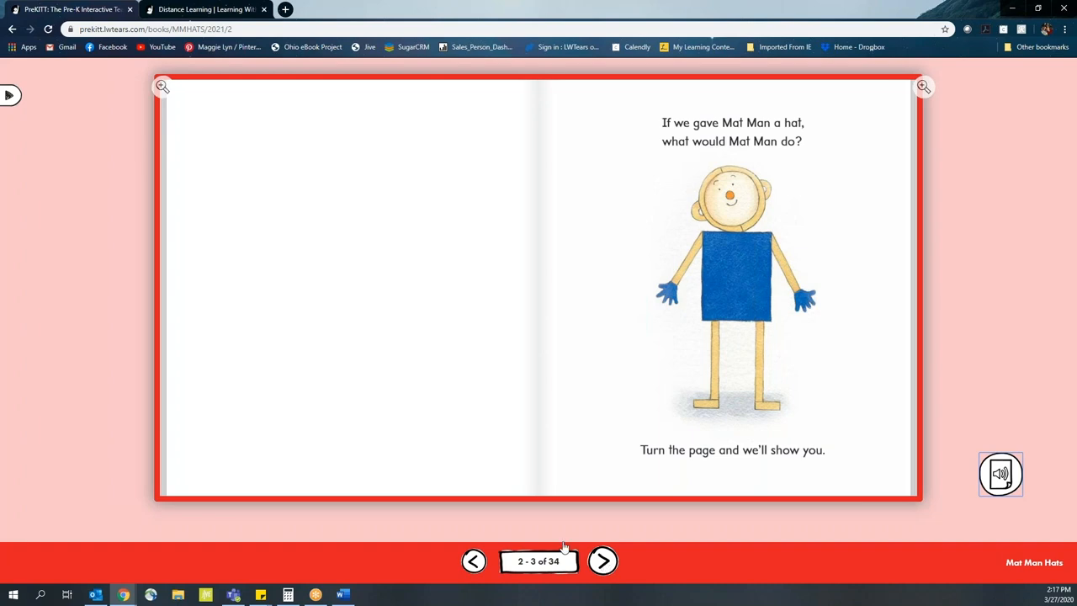
mouse_move(10, 95)
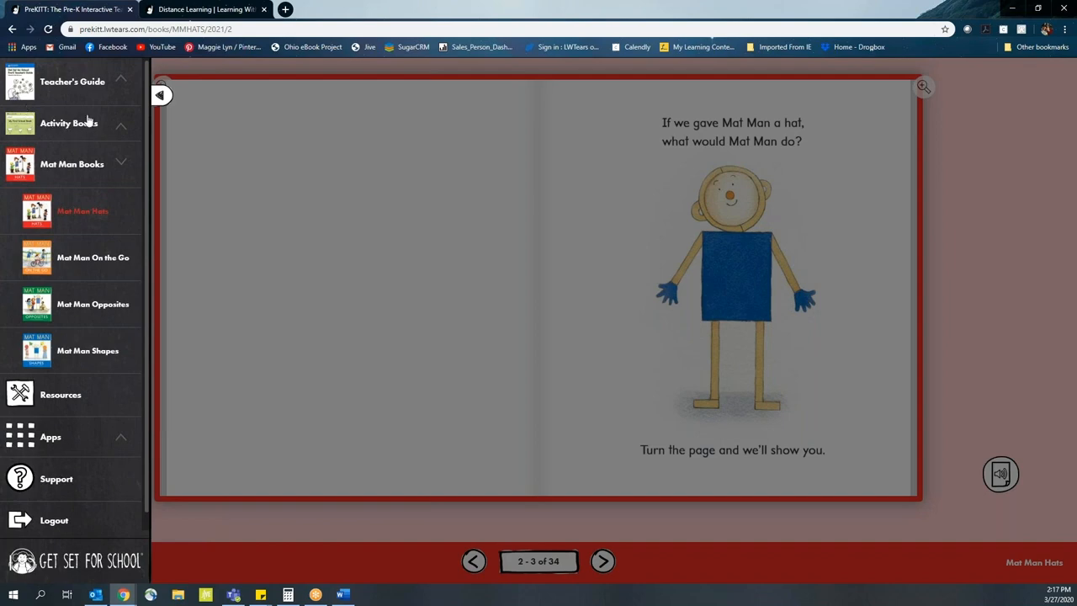
- Expand Activity Books and open I Know My Numbers, landing on page 119
left_click(69, 123)
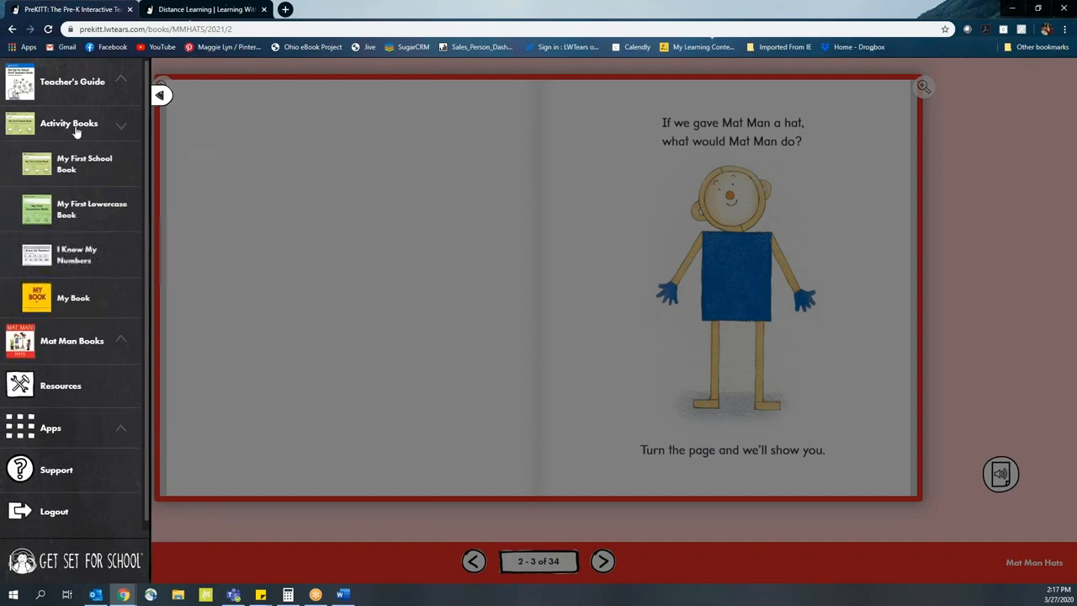
mouse_move(76, 254)
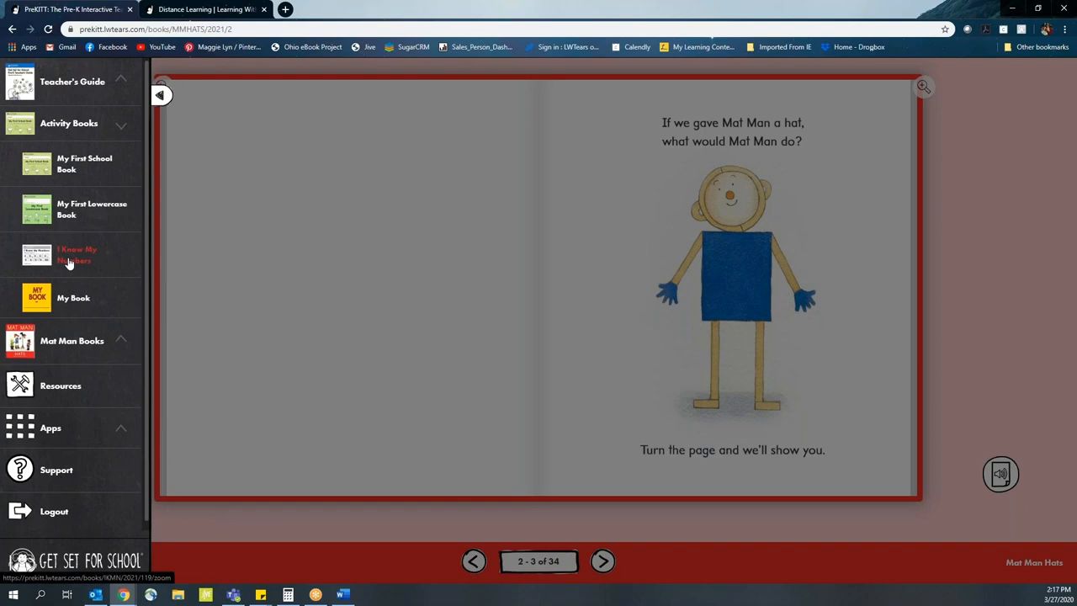
left_click(76, 254)
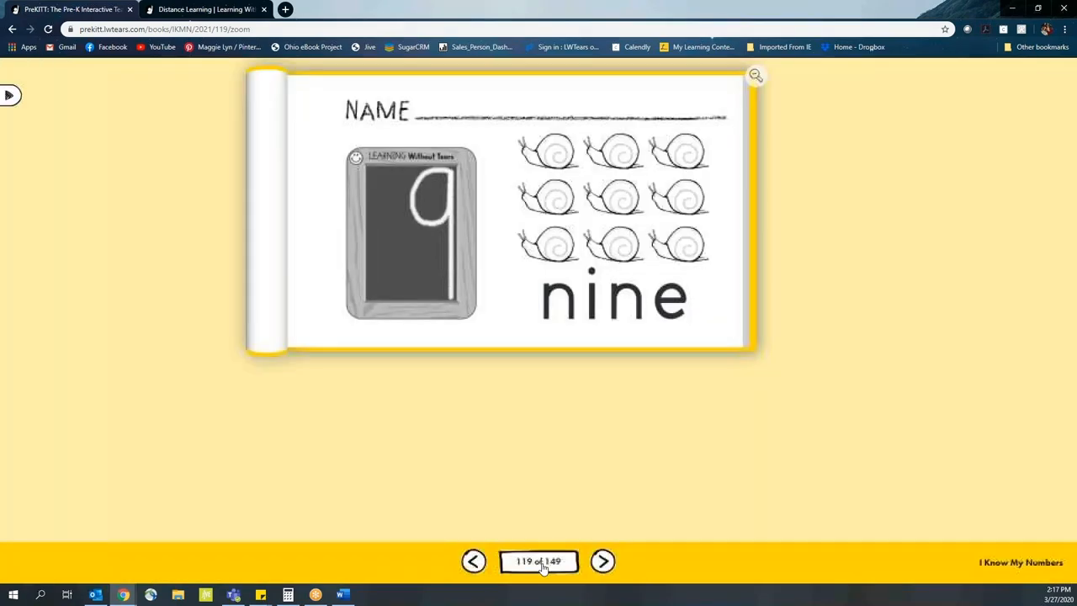
- Use the number index to jump to the number 7 seashell worksheet, page 89
left_click(538, 561)
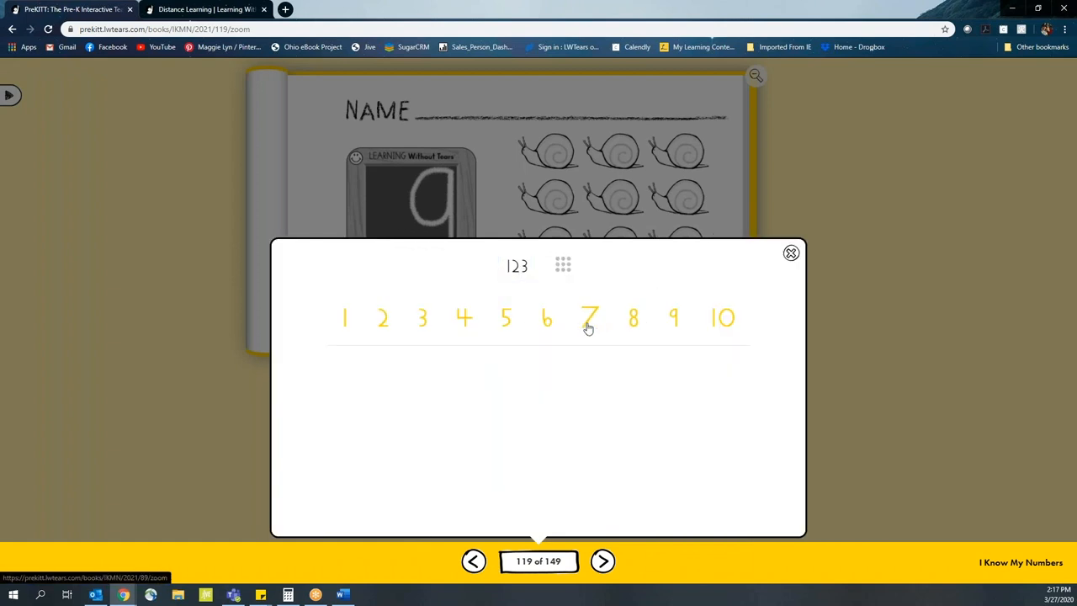
left_click(589, 318)
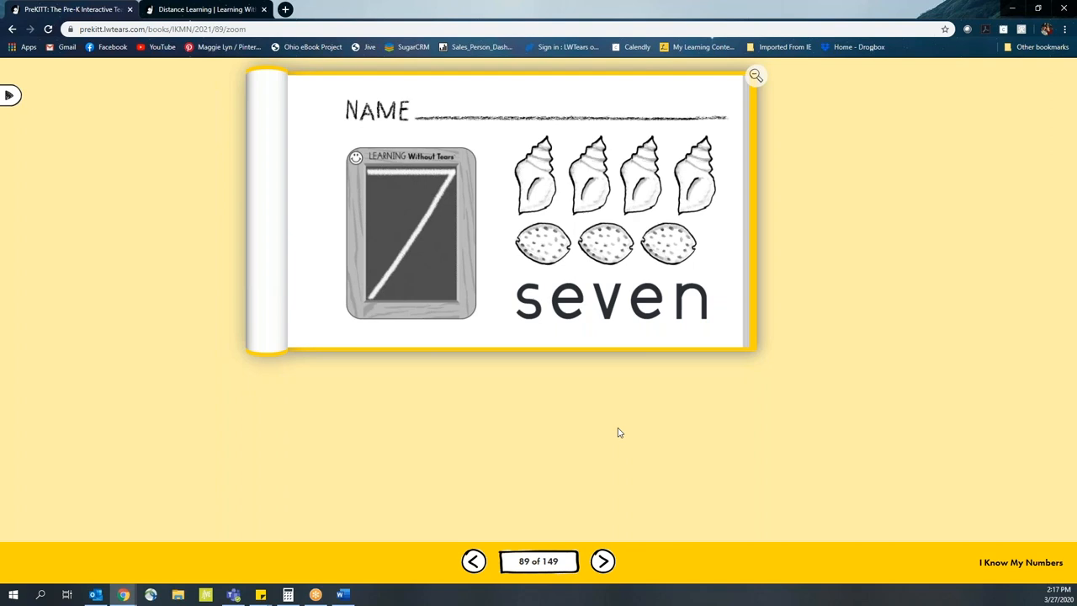
mouse_move(547, 195)
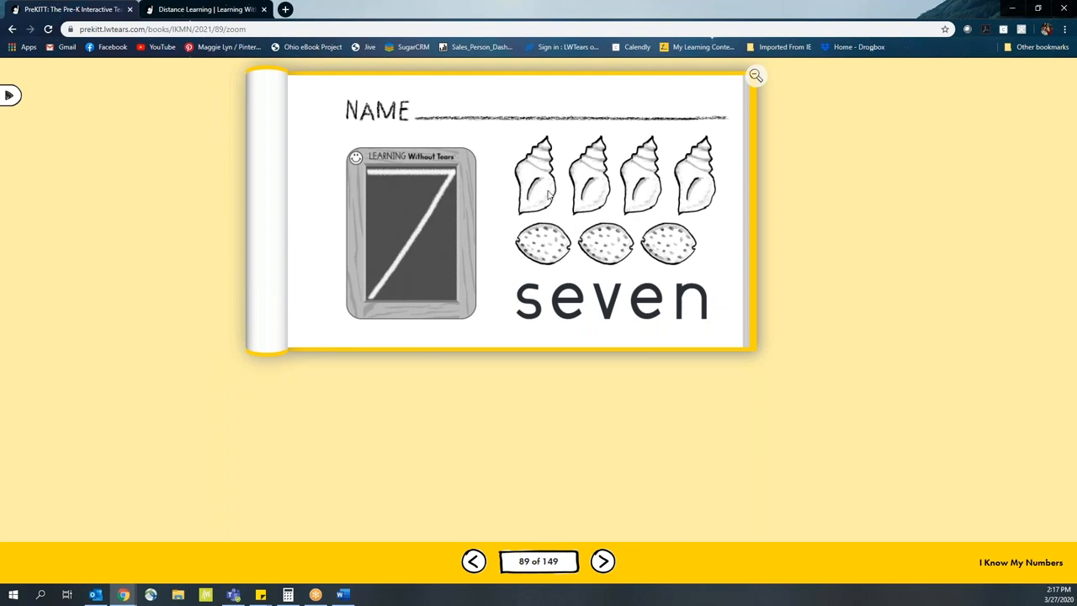
mouse_move(679, 320)
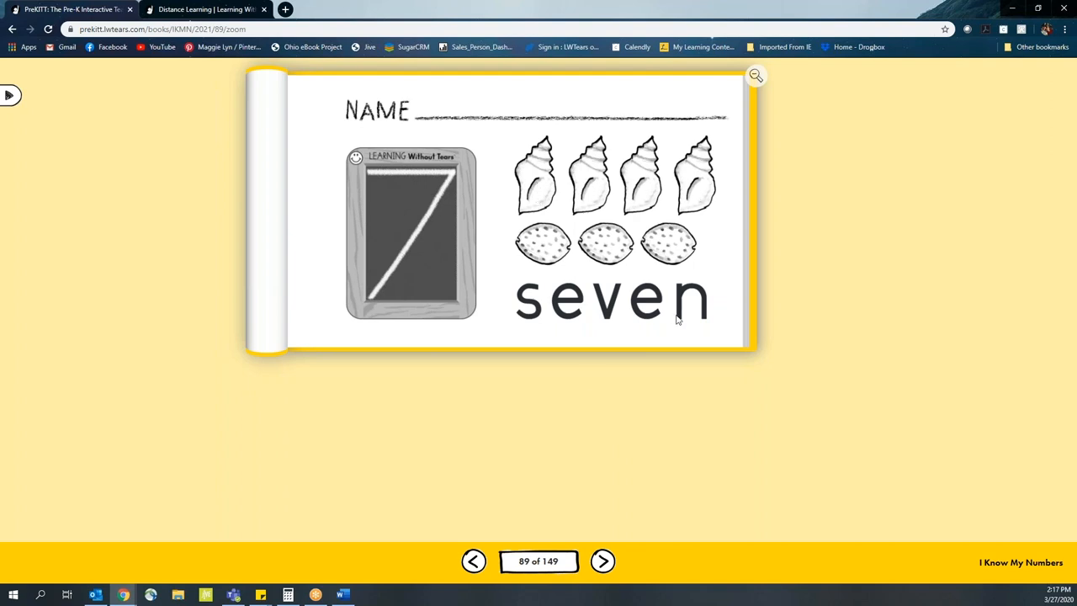
mouse_move(681, 316)
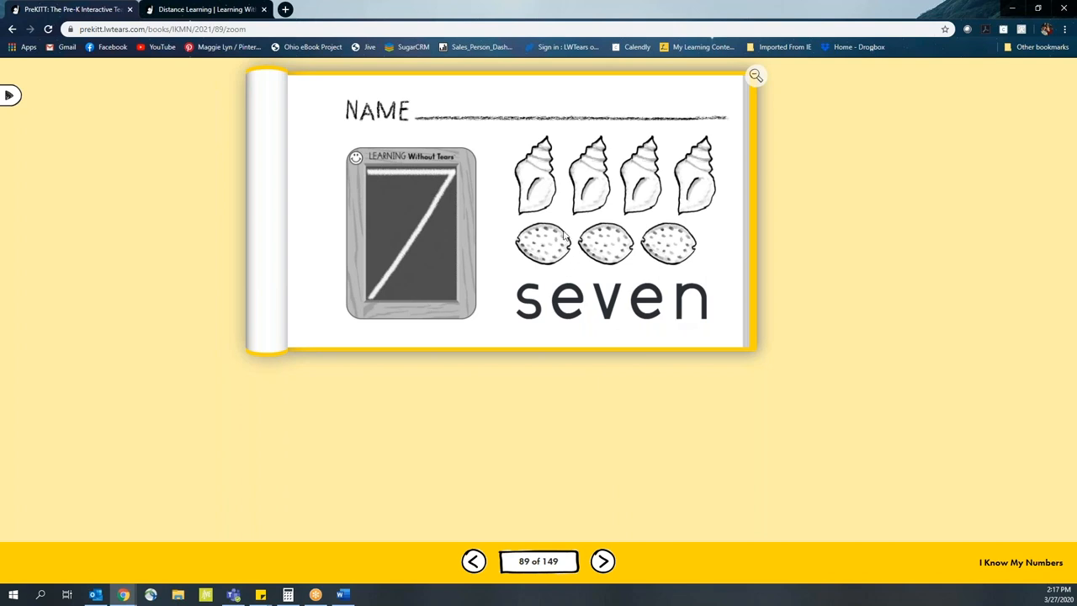
mouse_move(702, 180)
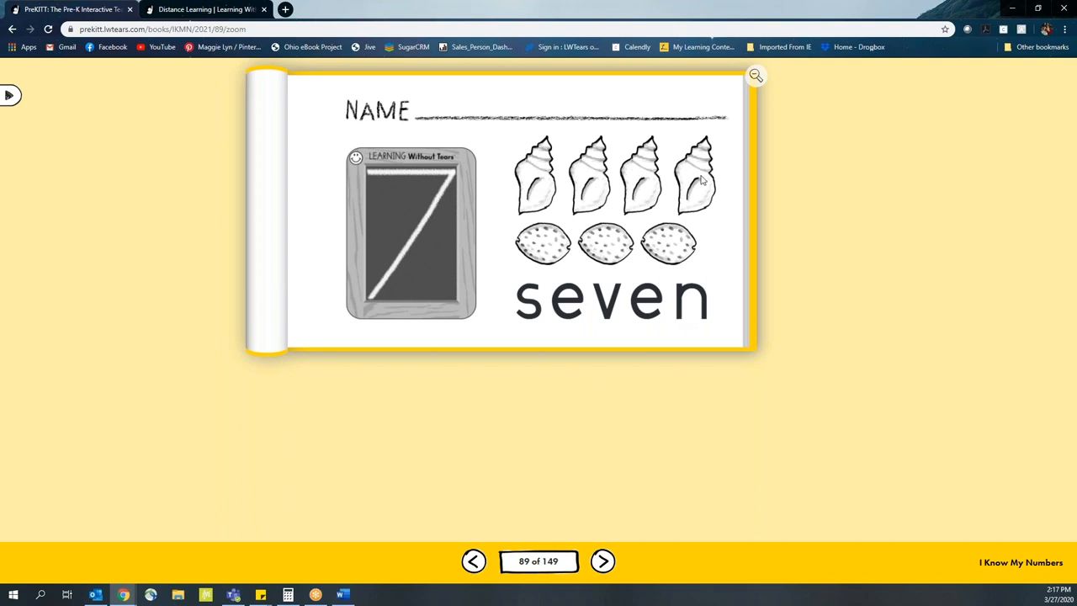
mouse_move(673, 247)
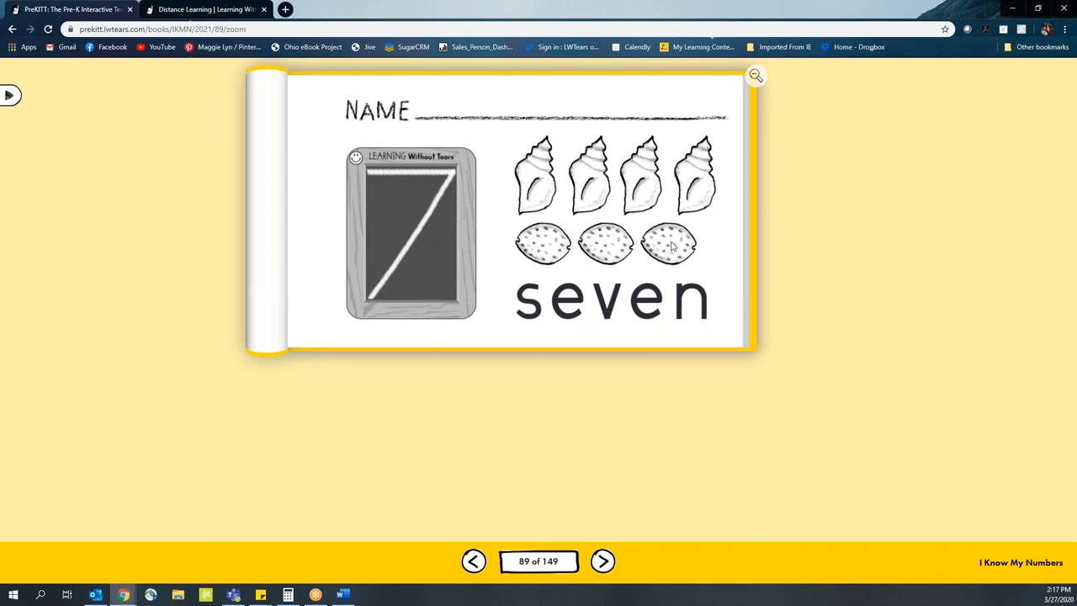
mouse_move(546, 325)
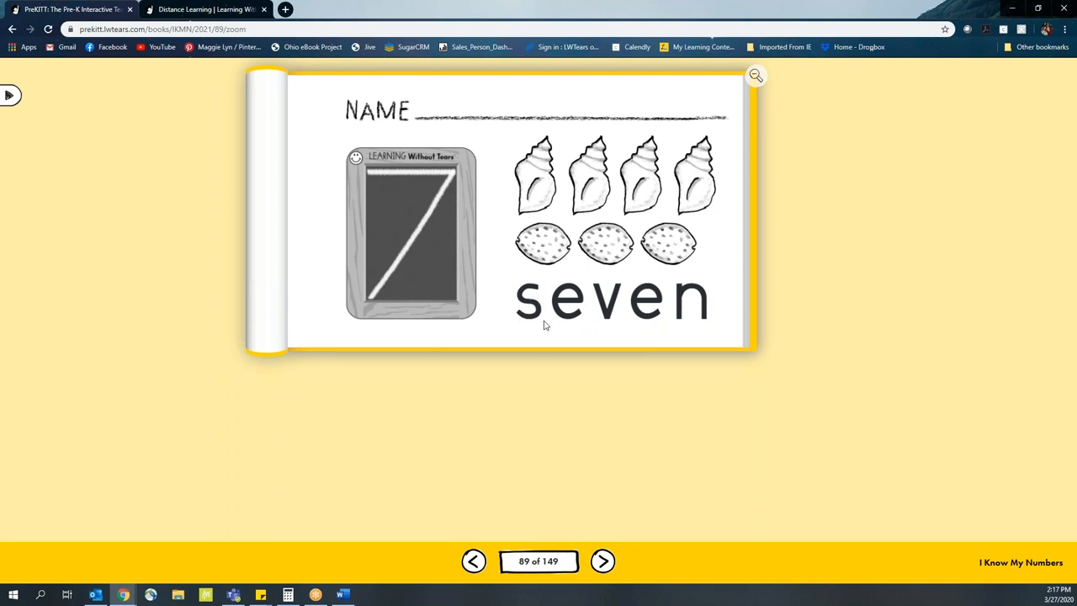
mouse_move(664, 314)
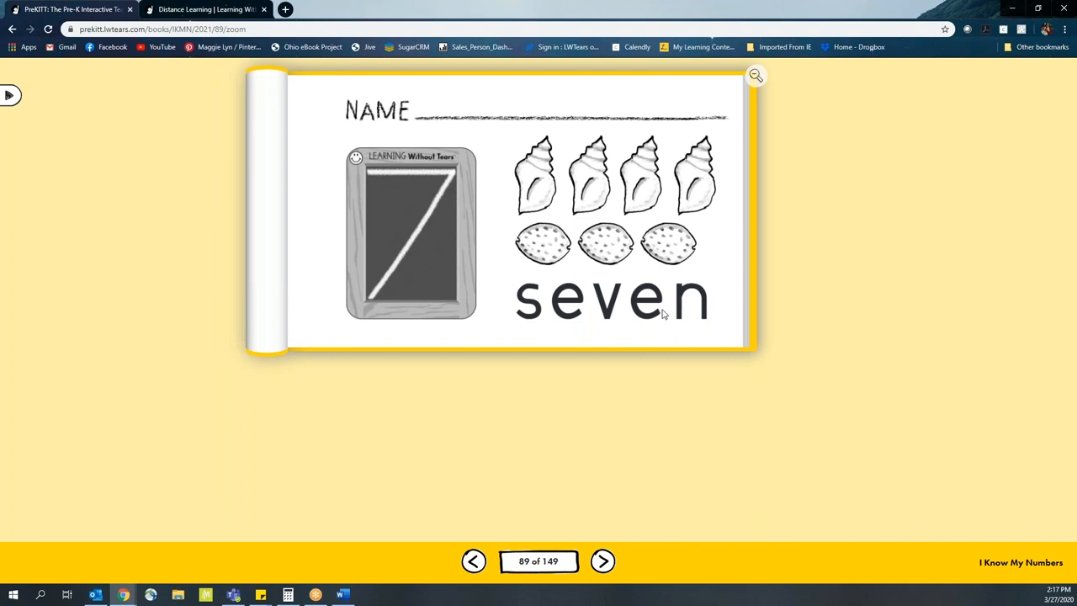
mouse_move(631, 326)
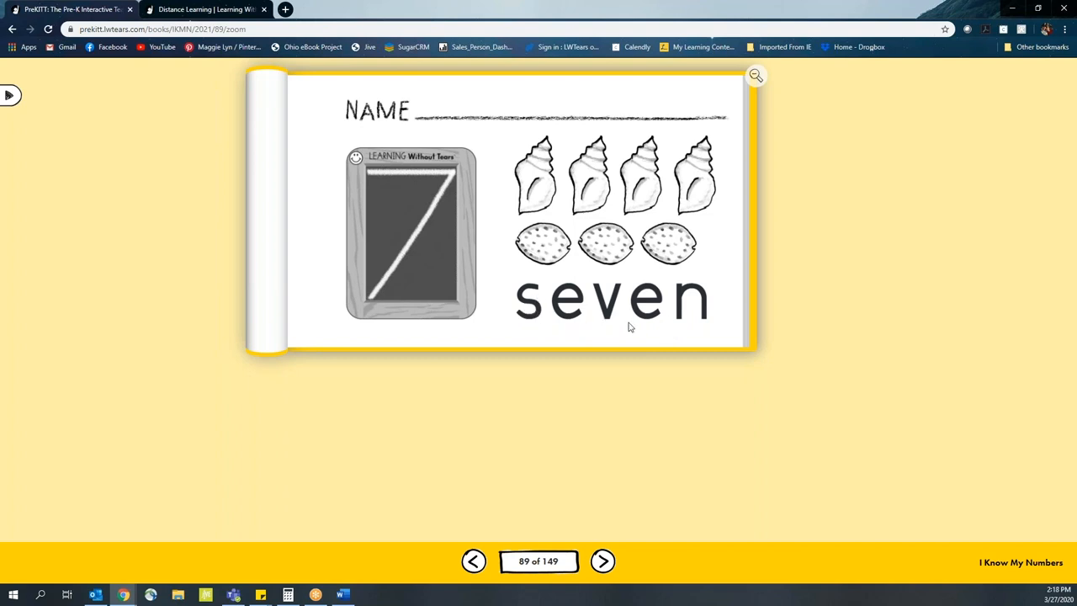
mouse_move(529, 308)
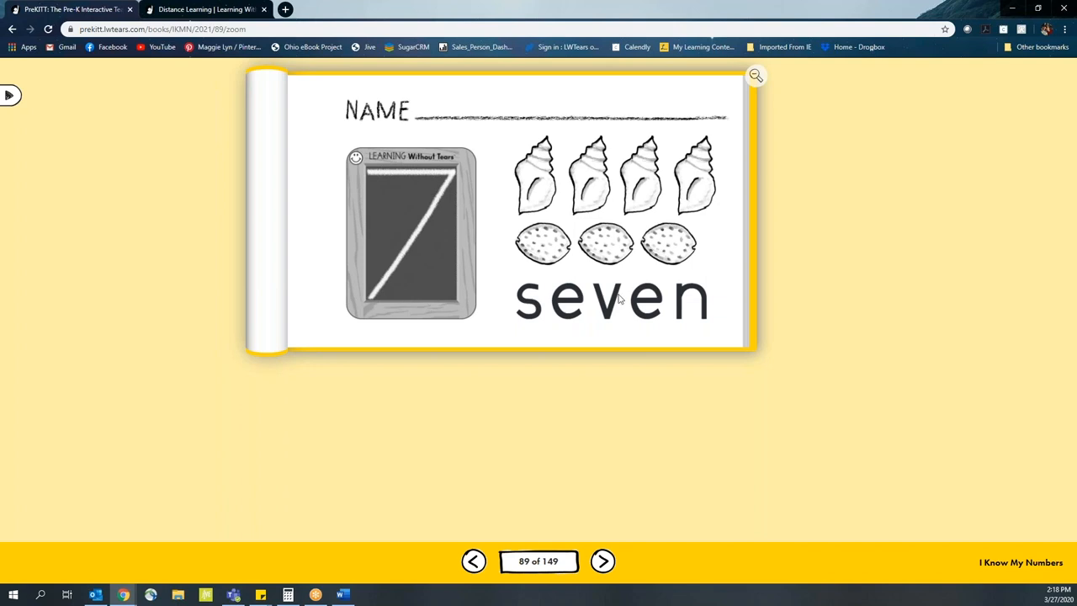
mouse_move(701, 306)
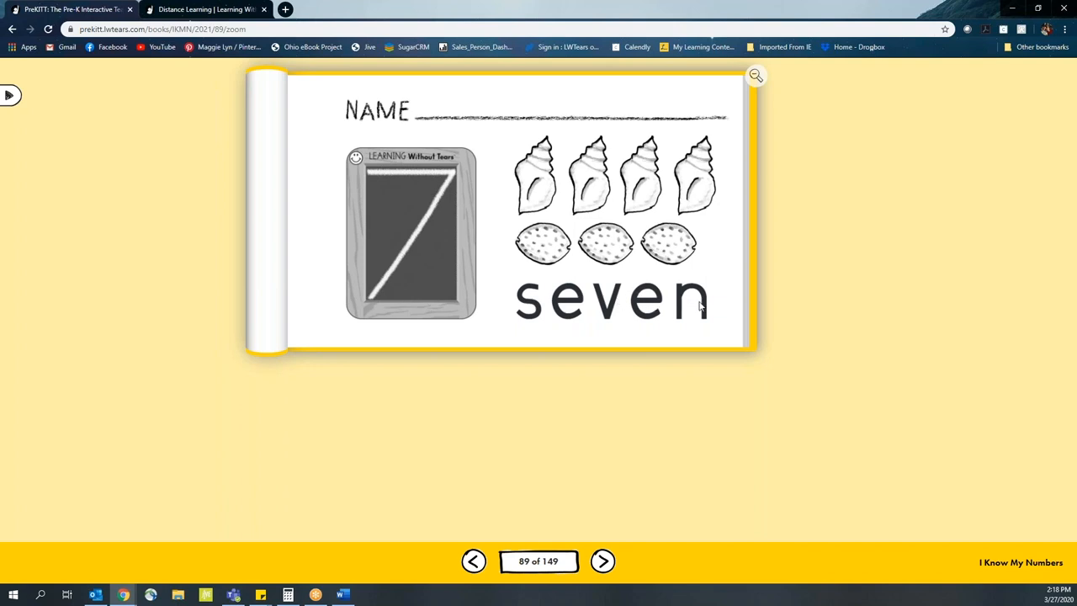
mouse_move(664, 390)
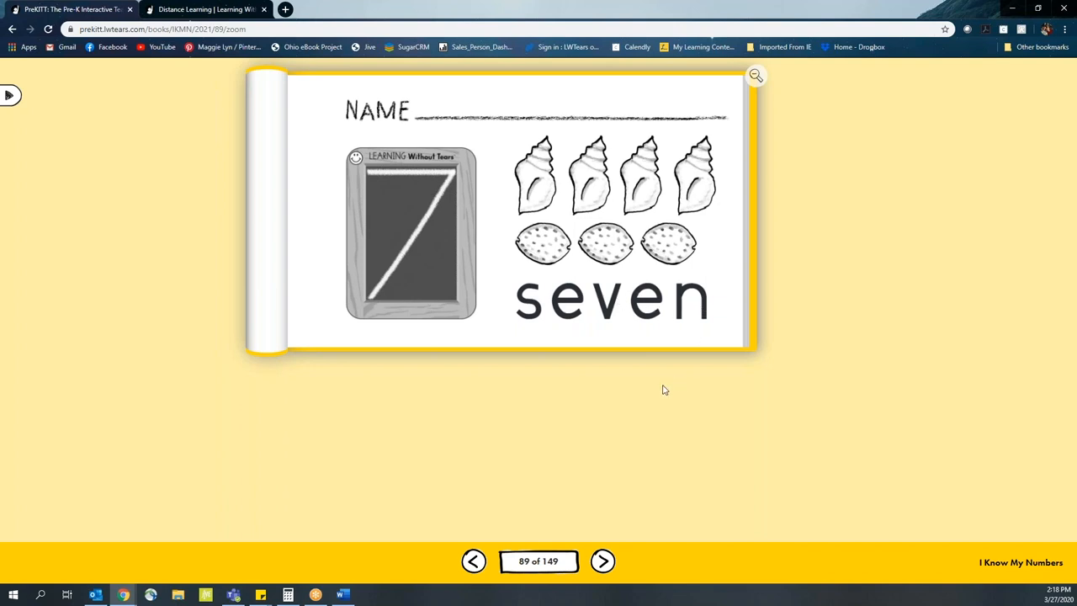
mouse_move(657, 389)
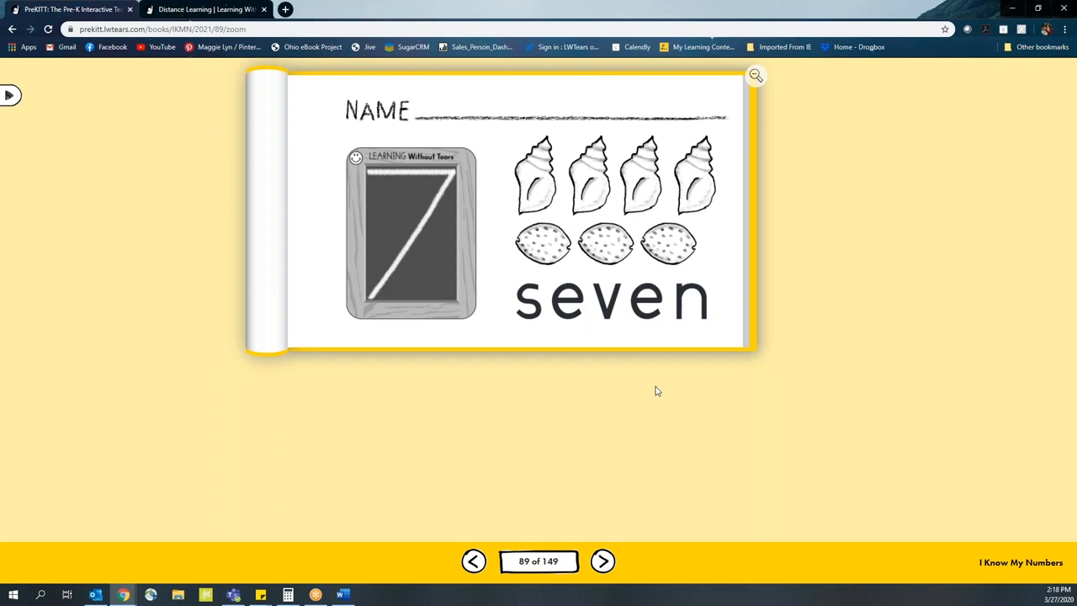
mouse_move(609, 384)
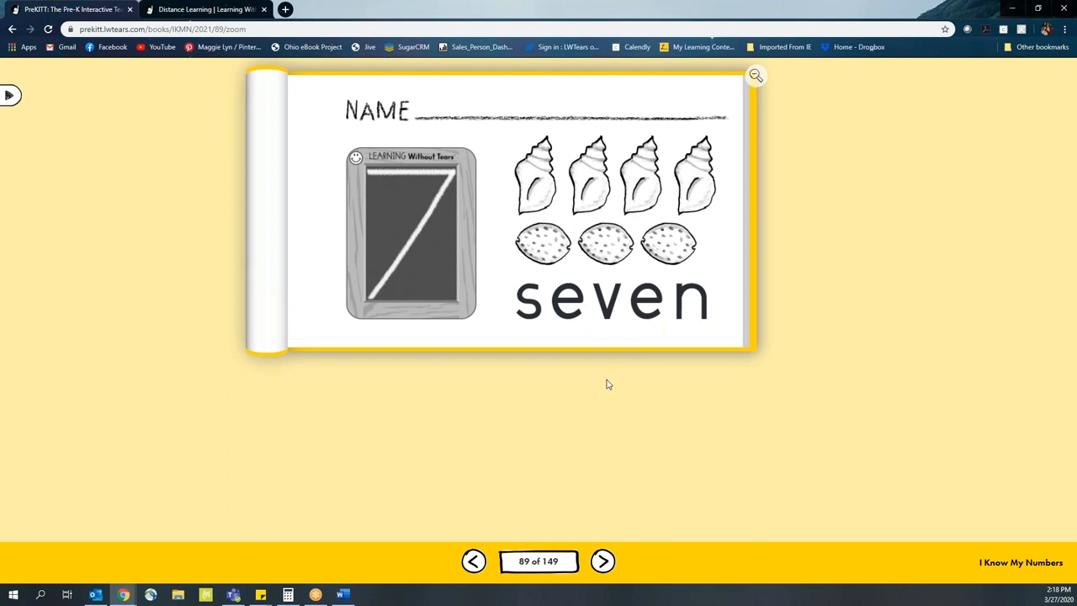
mouse_move(368, 174)
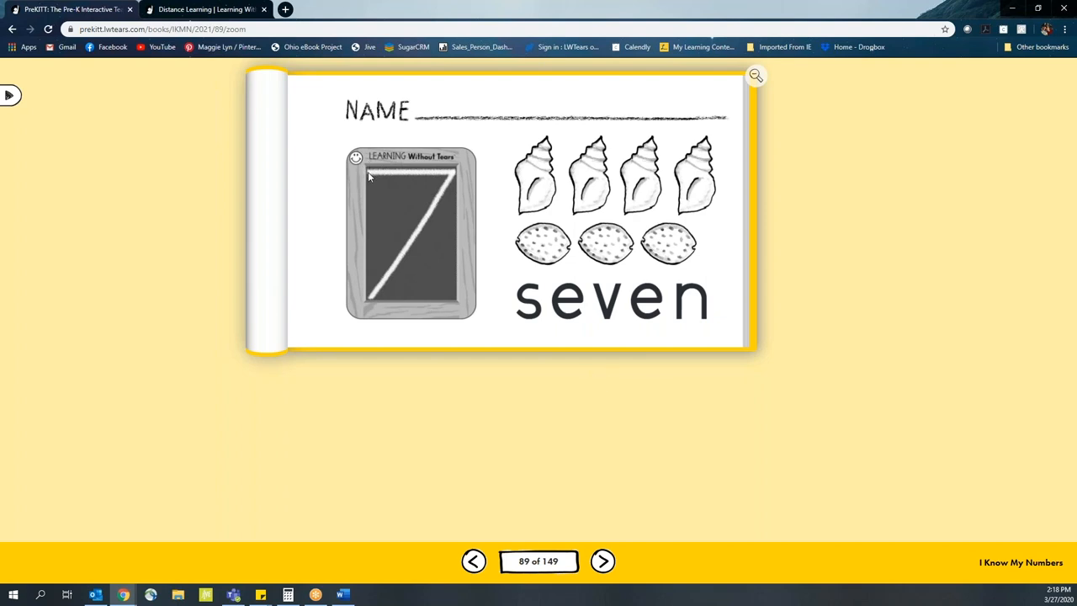
mouse_move(454, 181)
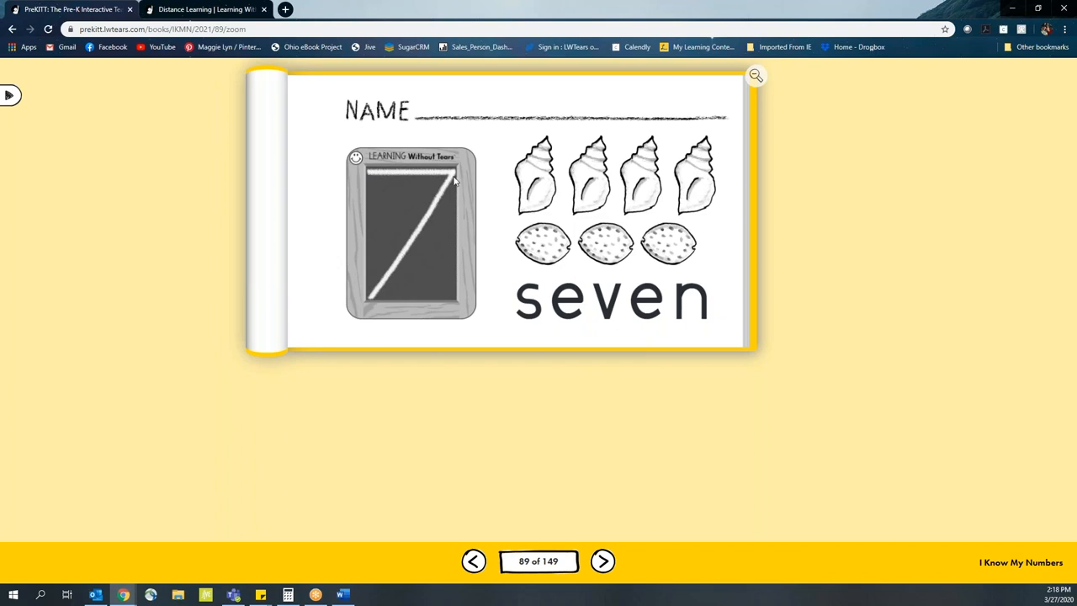
mouse_move(398, 338)
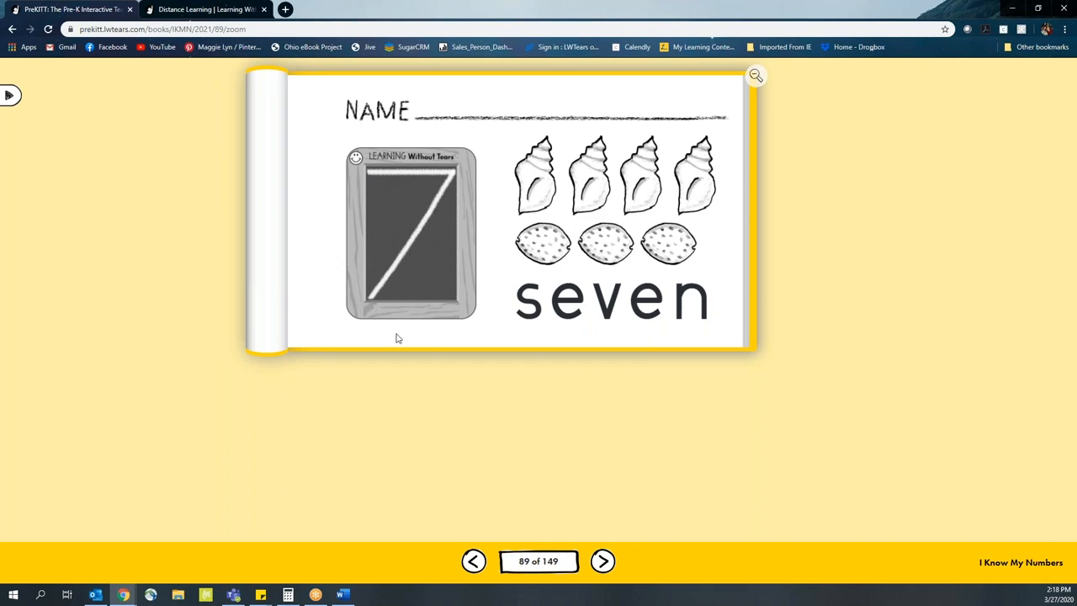
mouse_move(401, 345)
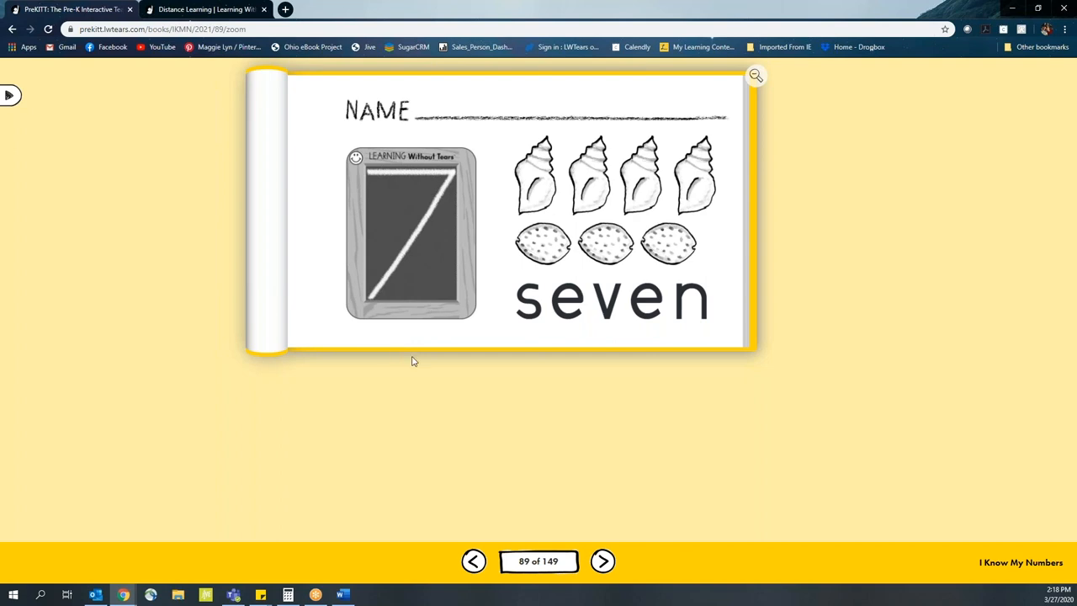
mouse_move(185, 301)
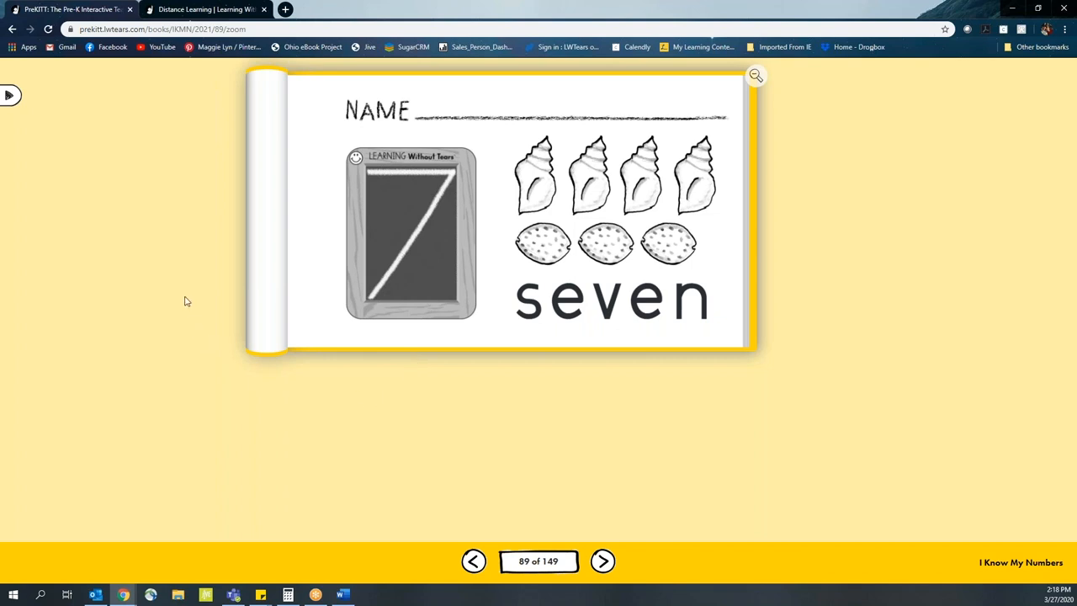
mouse_move(135, 260)
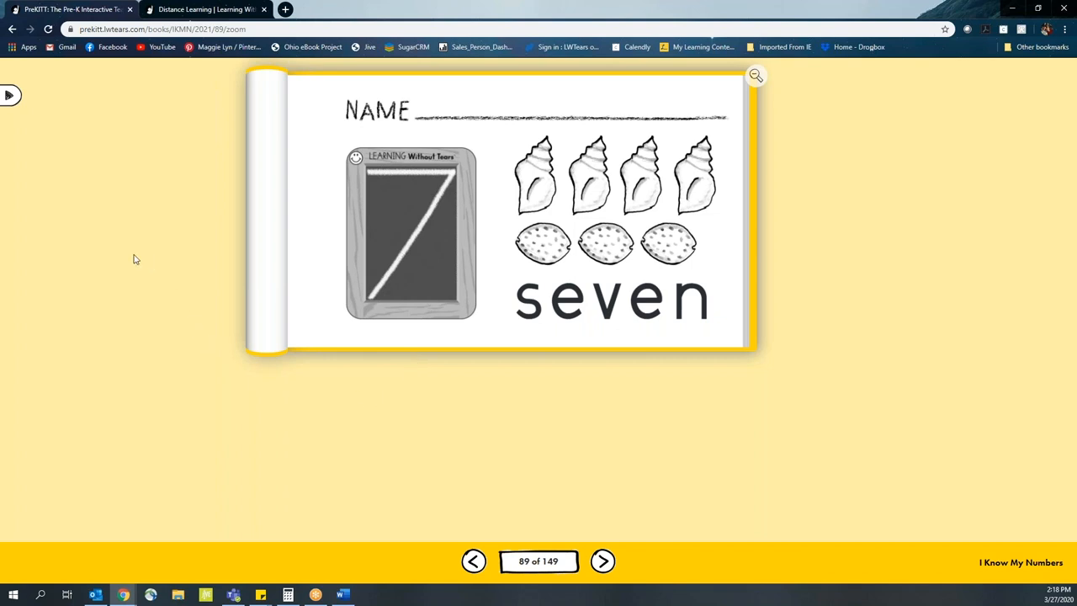
mouse_move(11, 95)
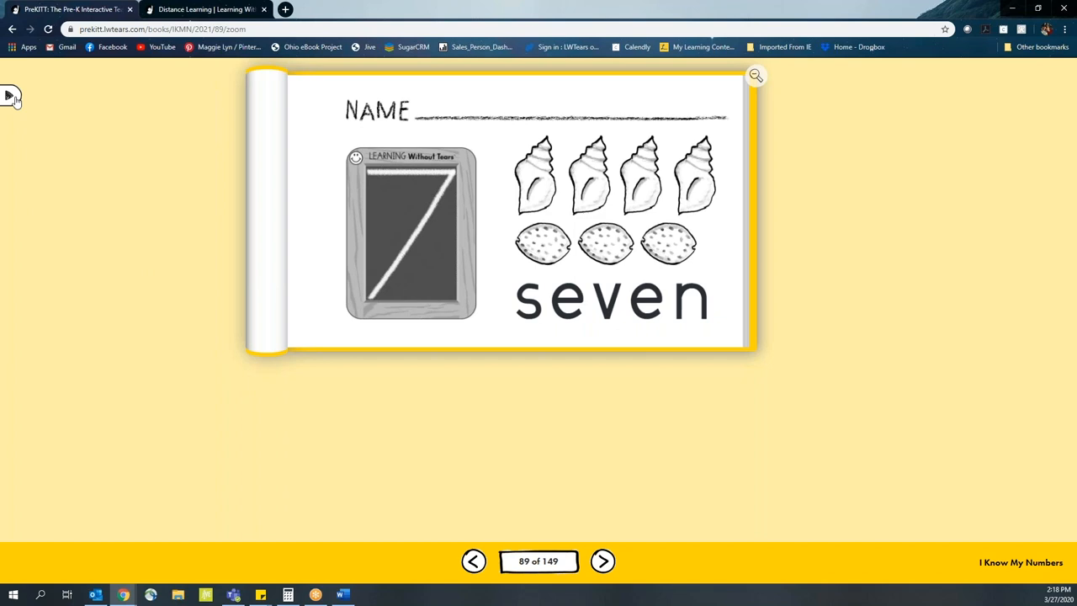
- Choose Apps > Wood Pieces from the side menu, then hide the menu
left_click(11, 95)
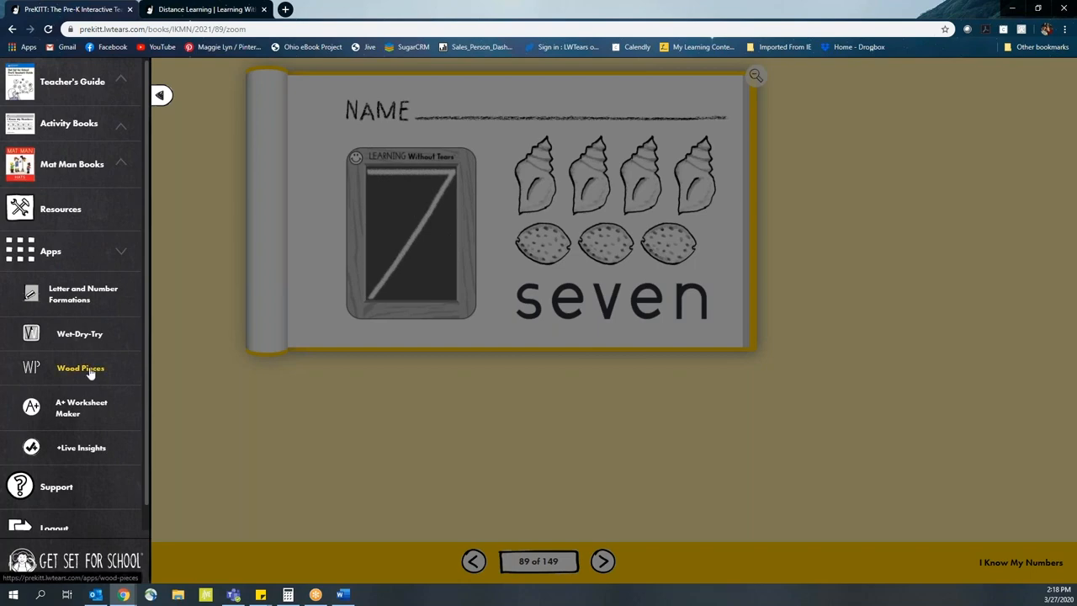
left_click(80, 368)
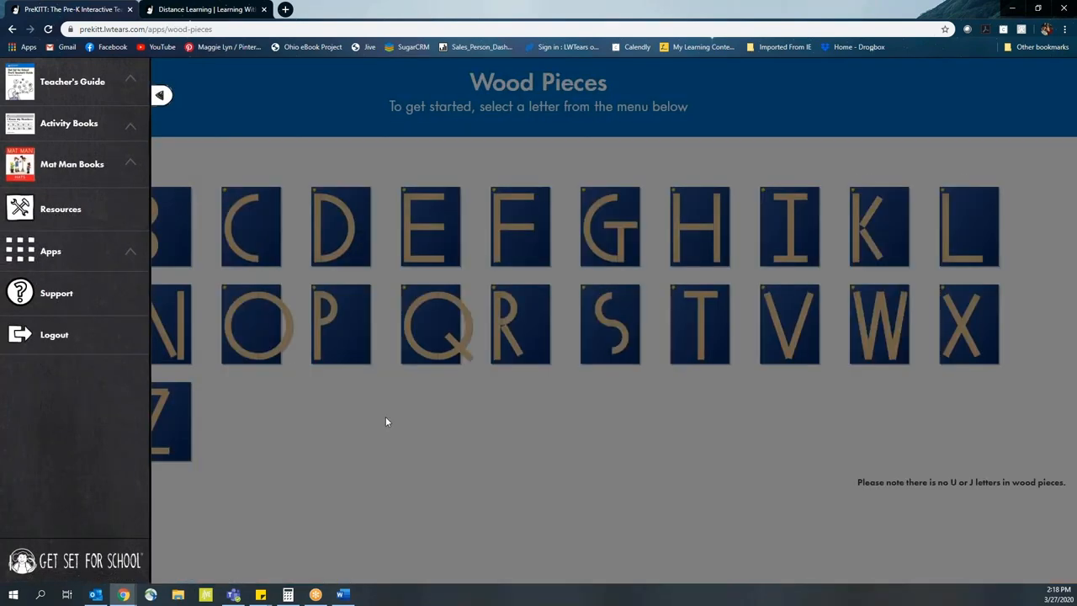
left_click(161, 94)
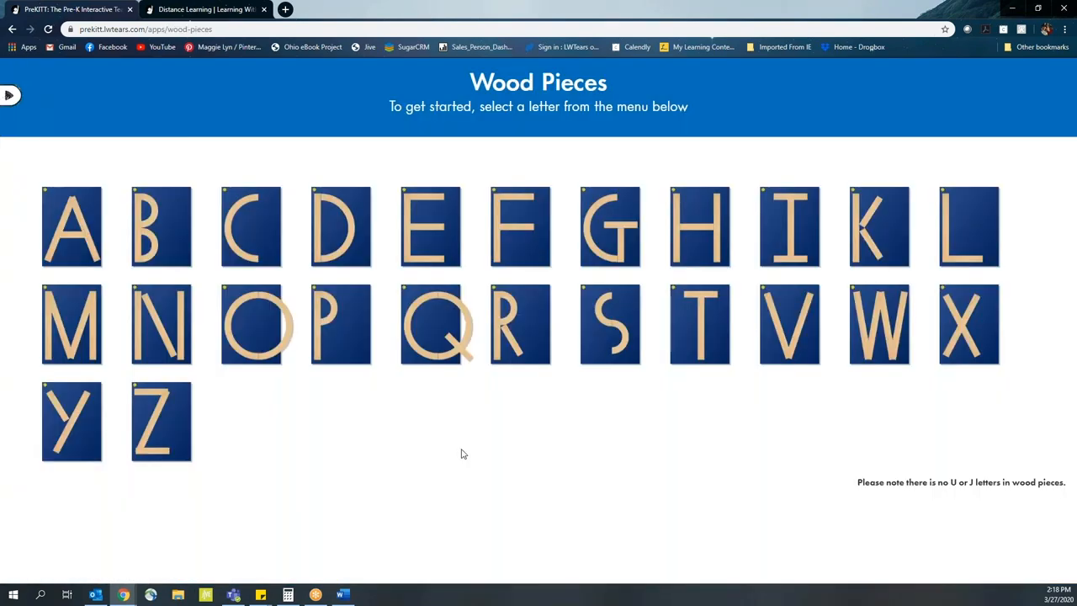
mouse_move(448, 459)
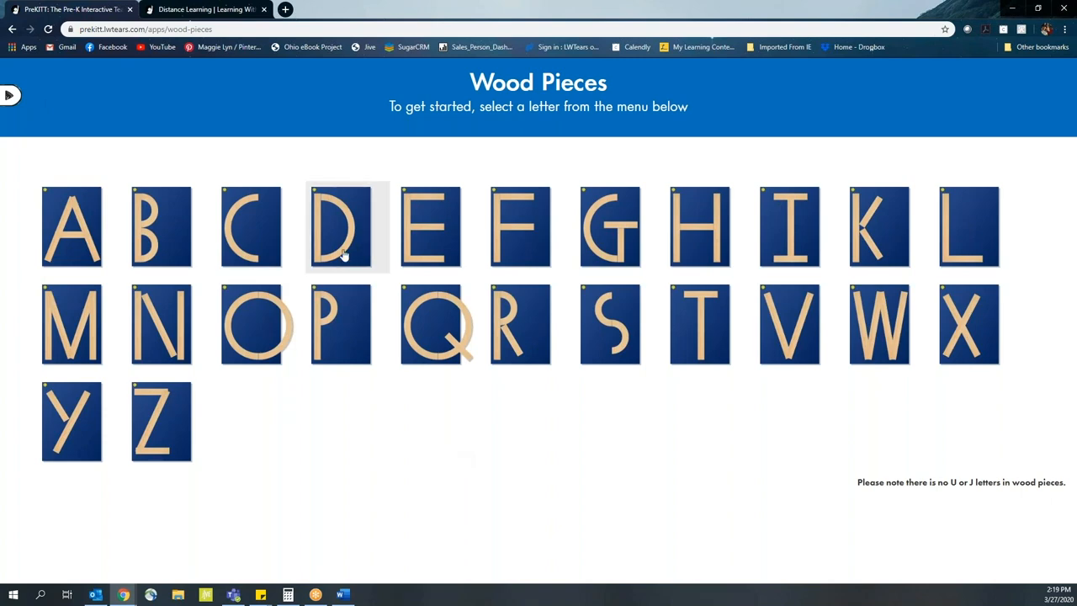
- Open the letter E board, advance the lesson, and drag two pieces to finish E
left_click(340, 225)
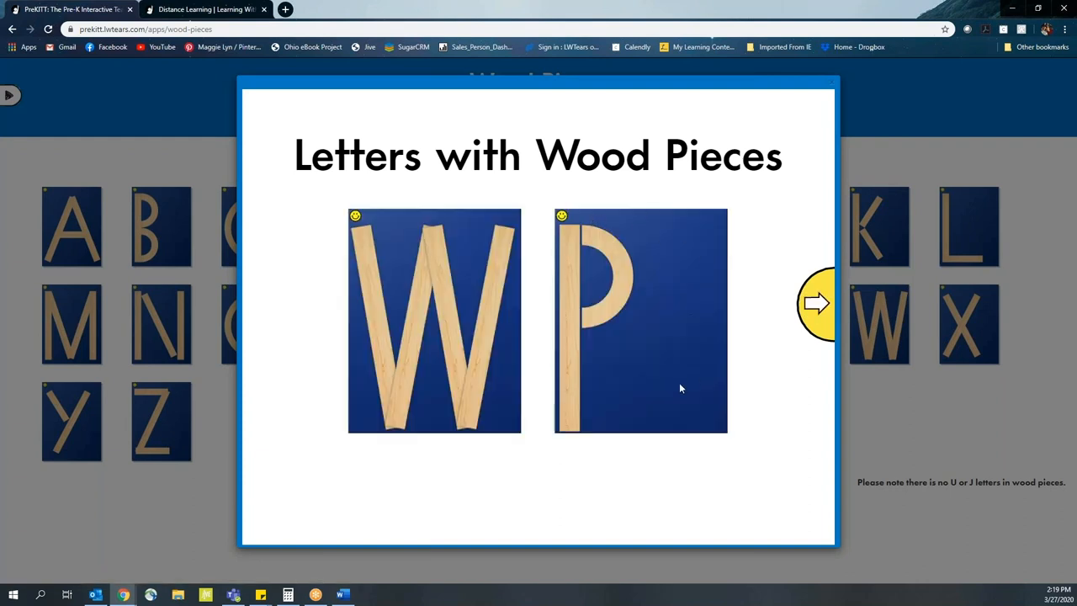
mouse_move(562, 217)
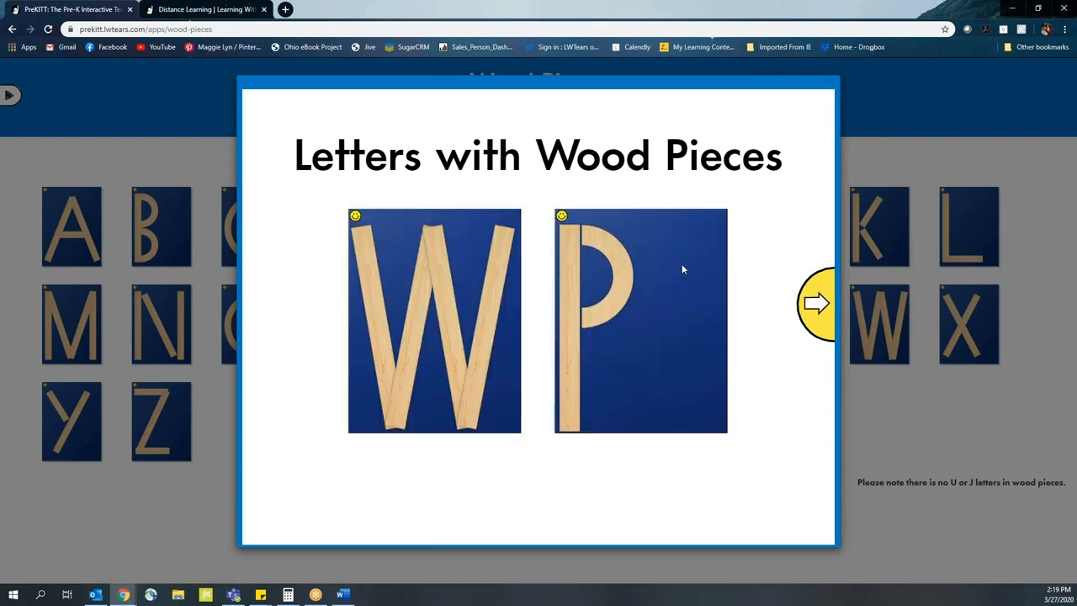
left_click(814, 304)
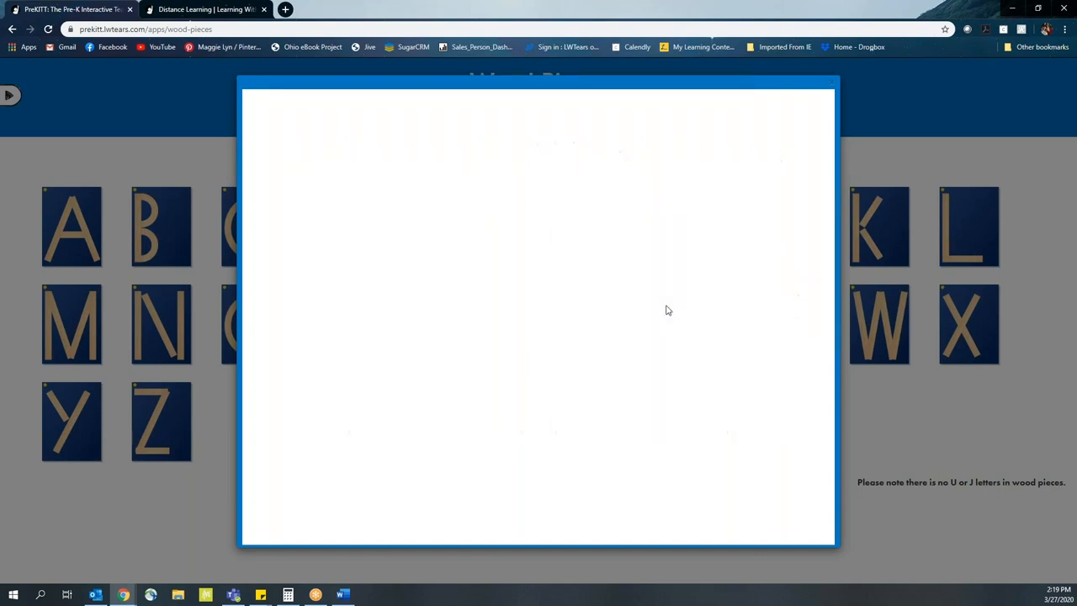
mouse_move(665, 203)
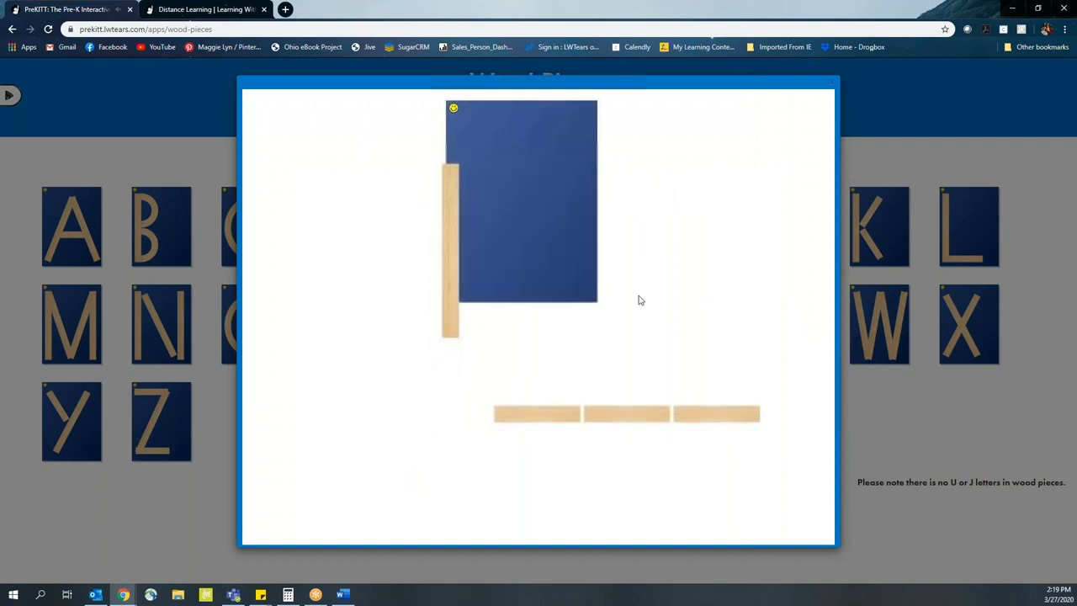
left_click_drag(537, 413, 504, 192)
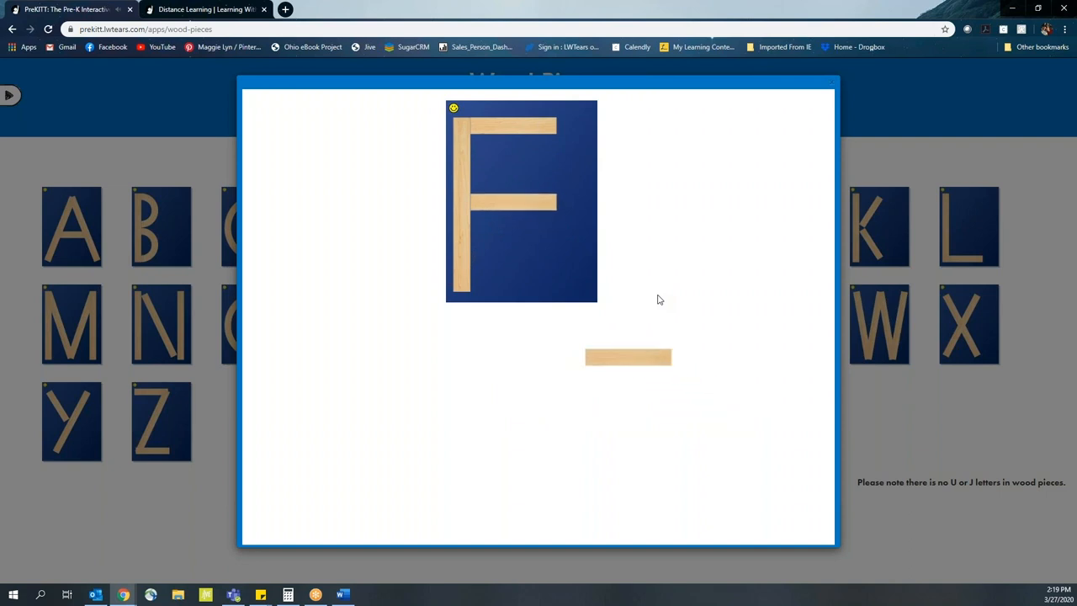
left_click_drag(628, 357, 517, 286)
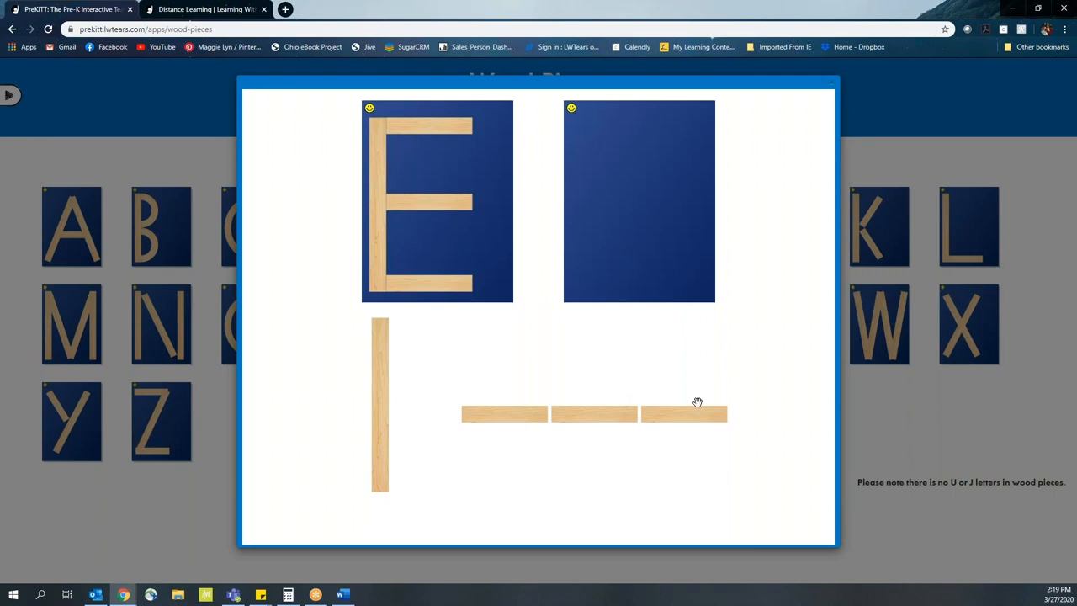
mouse_move(625, 387)
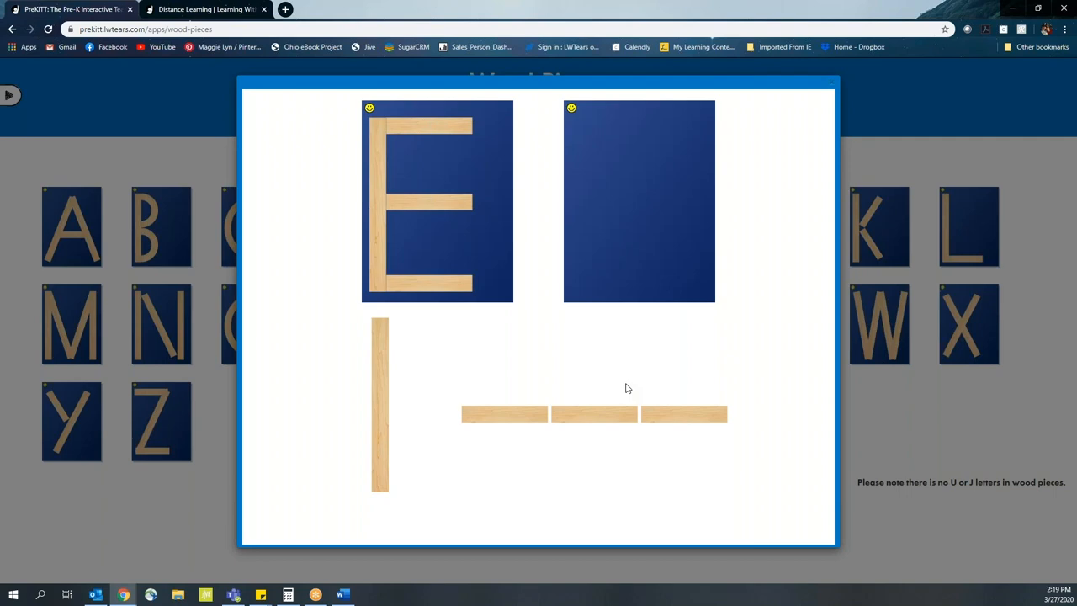
mouse_move(543, 340)
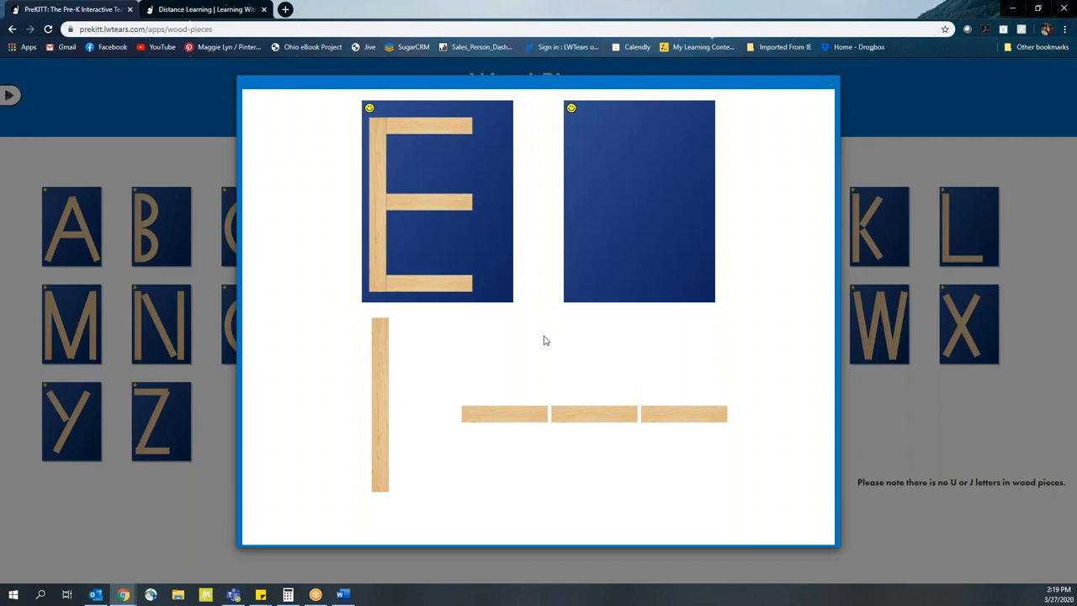
mouse_move(531, 337)
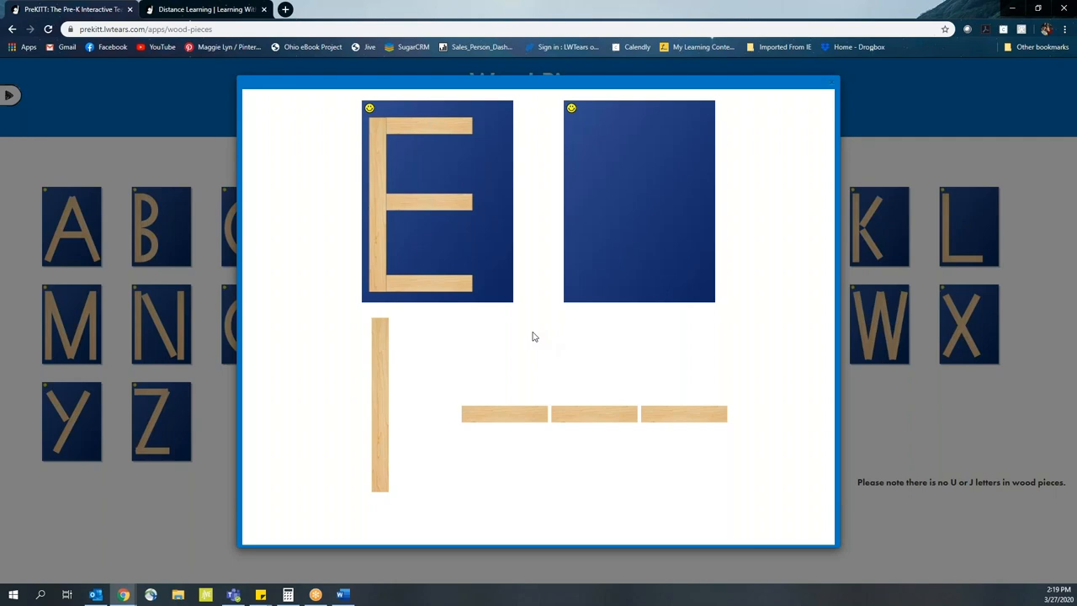
mouse_move(381, 364)
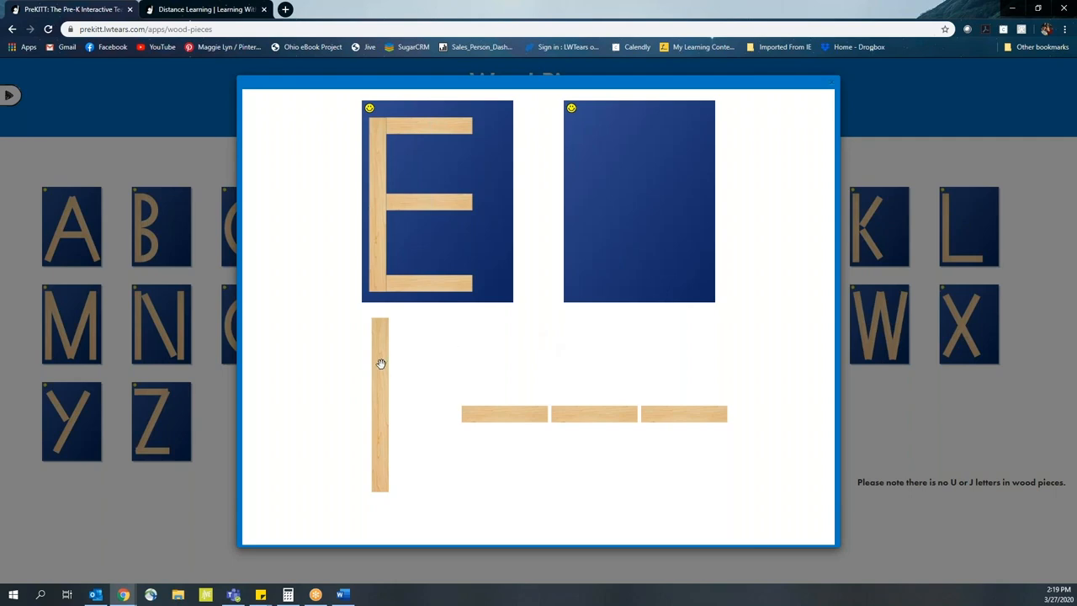
mouse_move(381, 377)
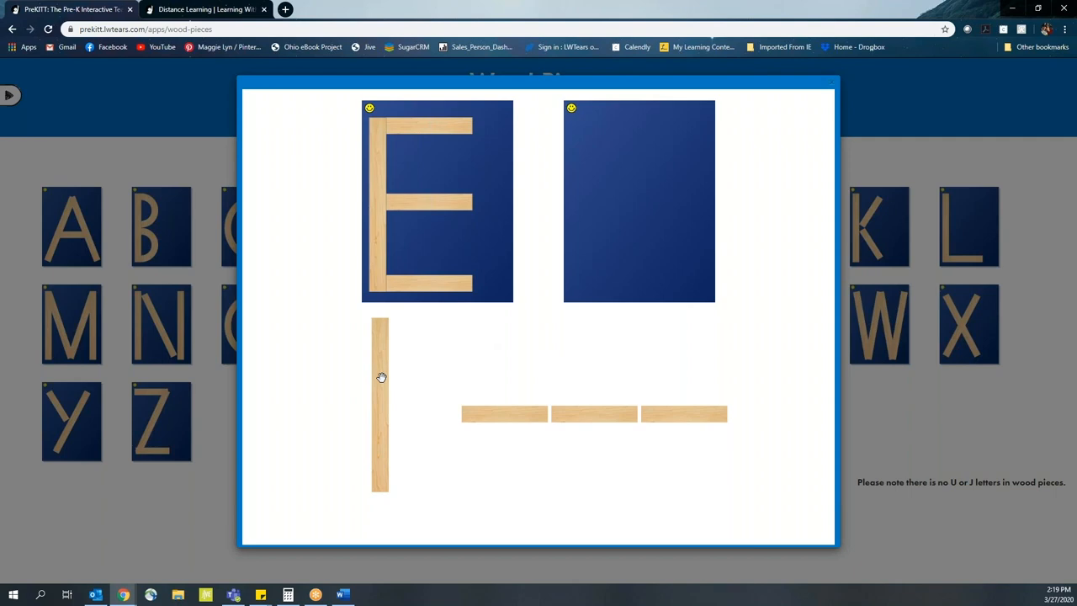
- Build an E from the long stick and three short sticks, then close the activity
left_click_drag(379, 404, 578, 206)
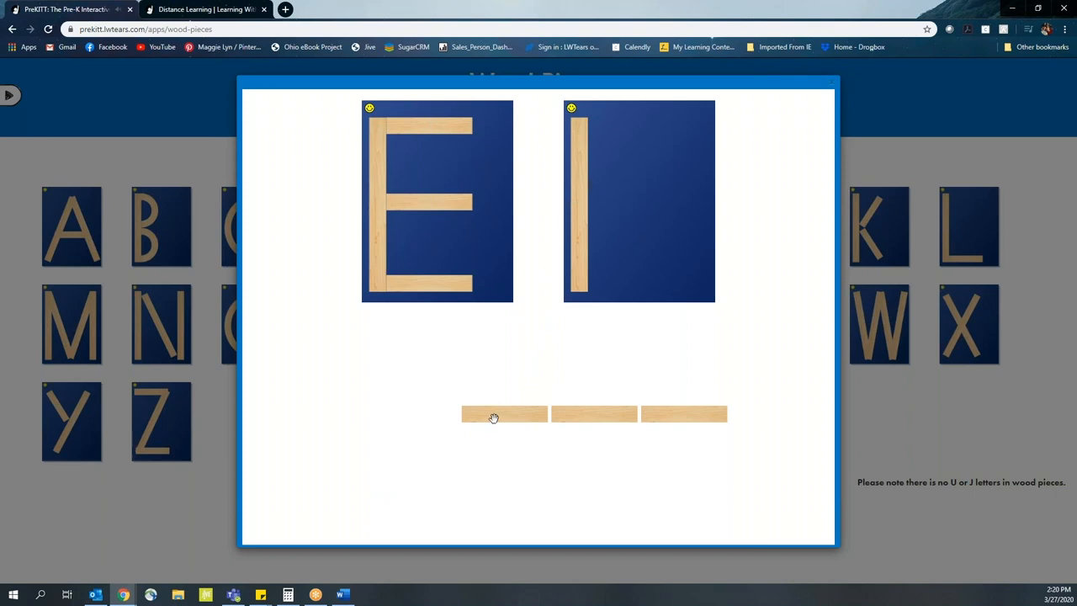
left_click_drag(503, 414, 620, 102)
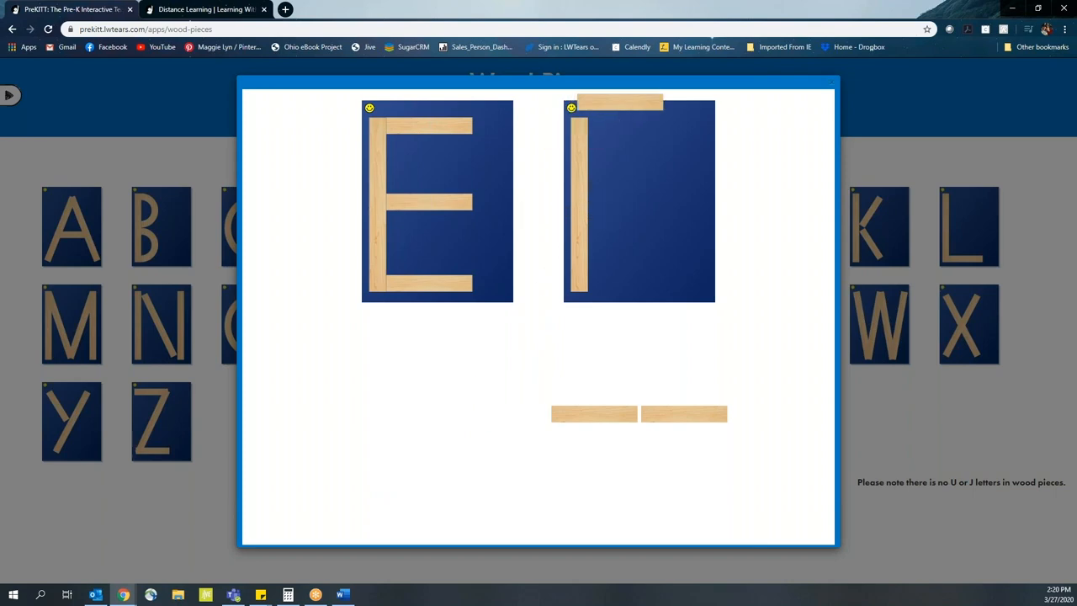
left_click_drag(619, 101, 621, 127)
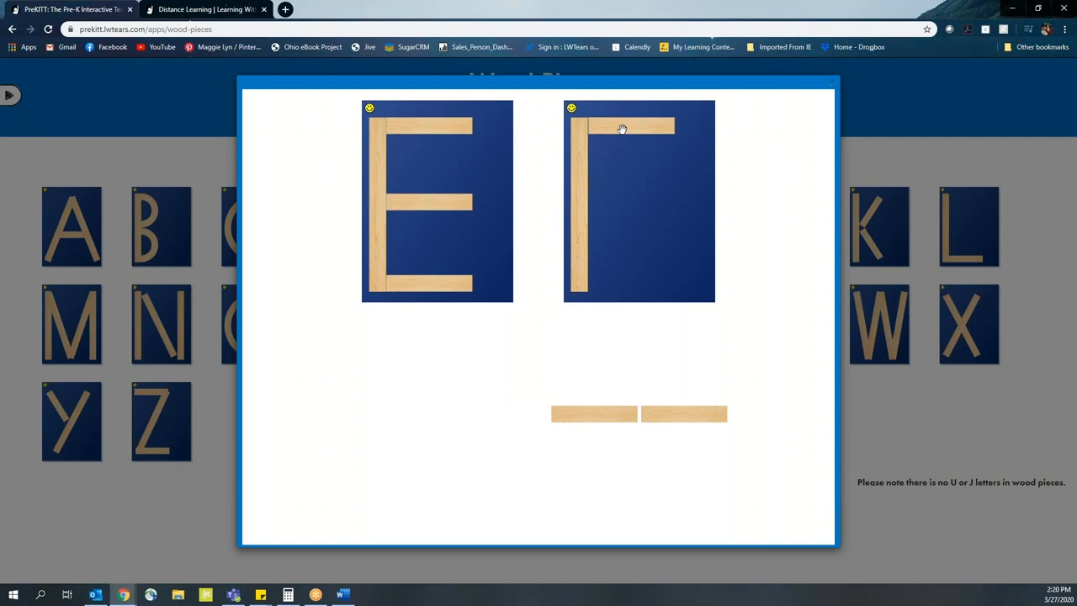
left_click_drag(594, 411, 620, 126)
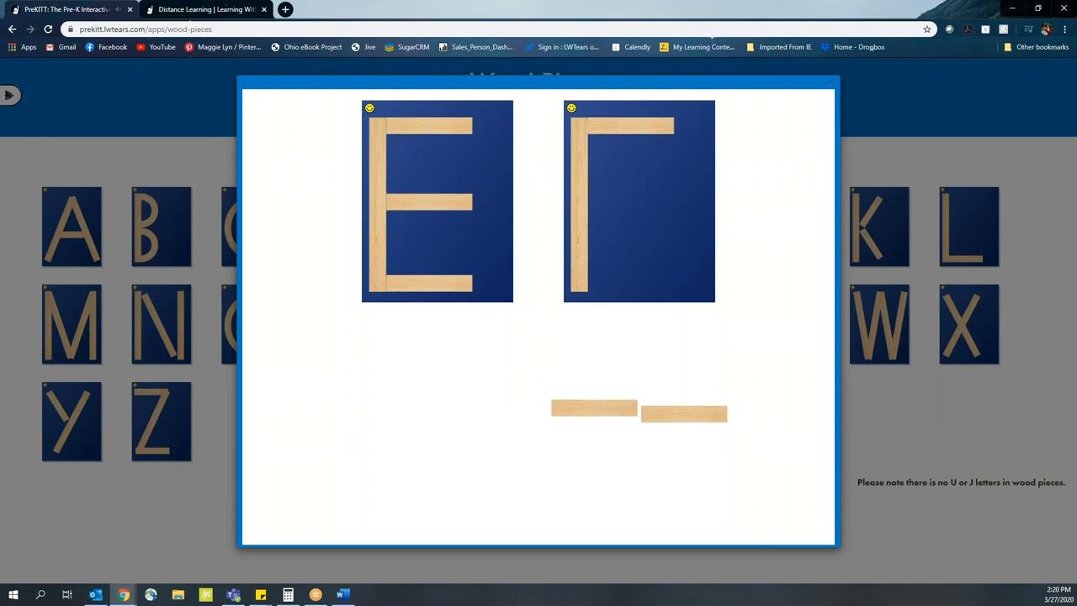
left_click_drag(594, 407, 638, 203)
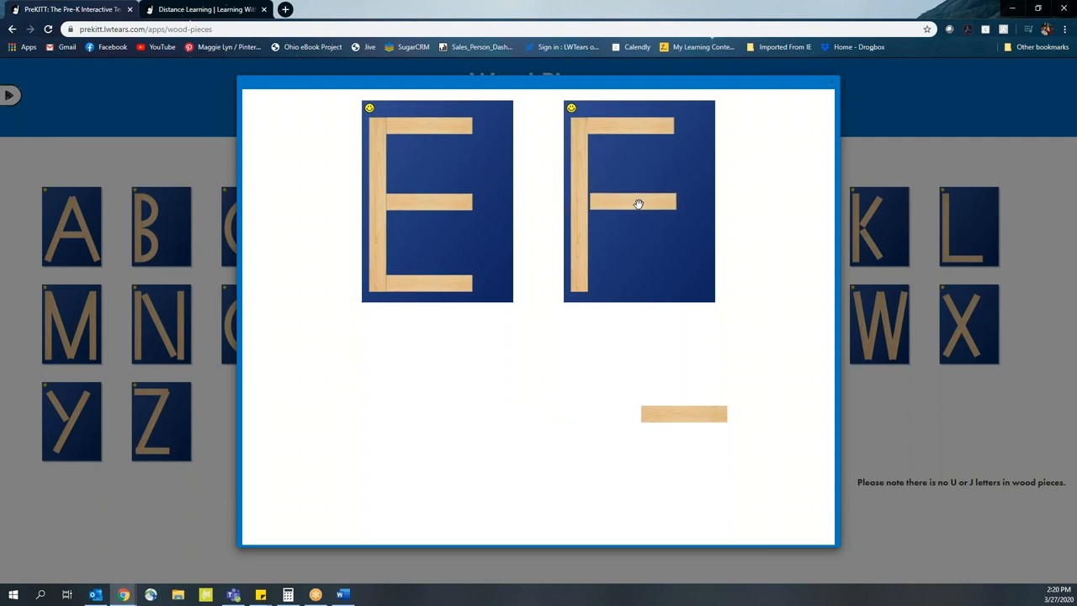
left_click_drag(683, 414, 650, 296)
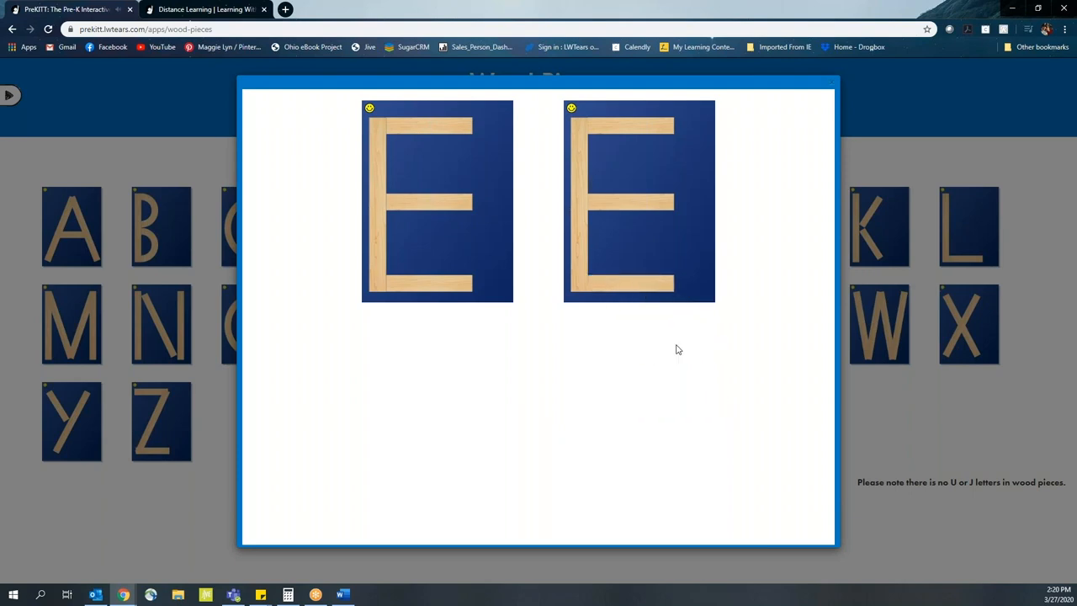
left_click(833, 86)
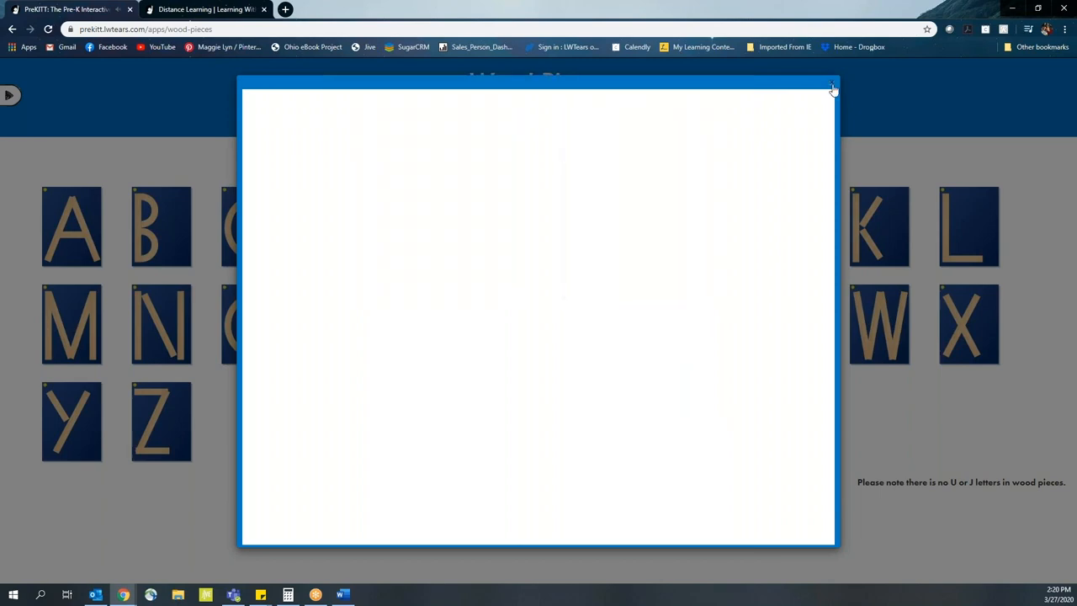
- Return to the Wood Pieces letter grid and expand Teacher's Guide in the main menu
left_click(832, 87)
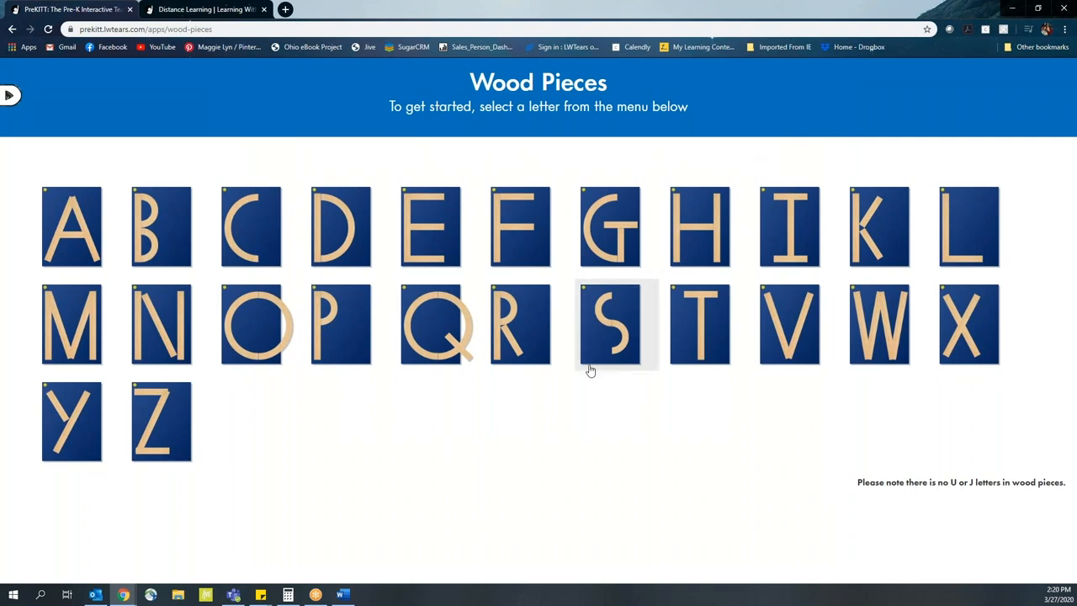
mouse_move(567, 428)
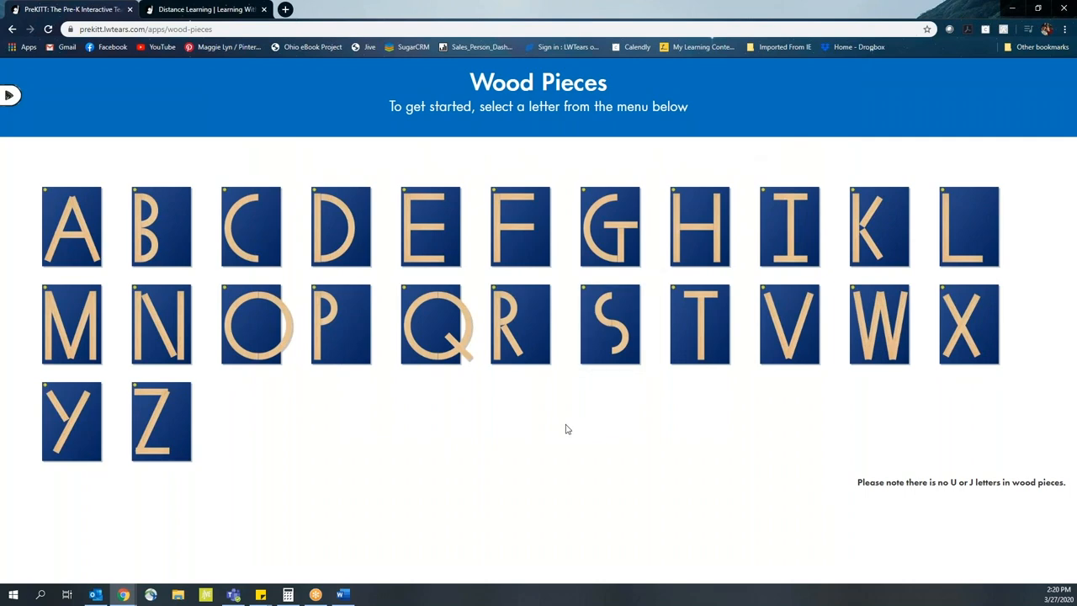
mouse_move(572, 421)
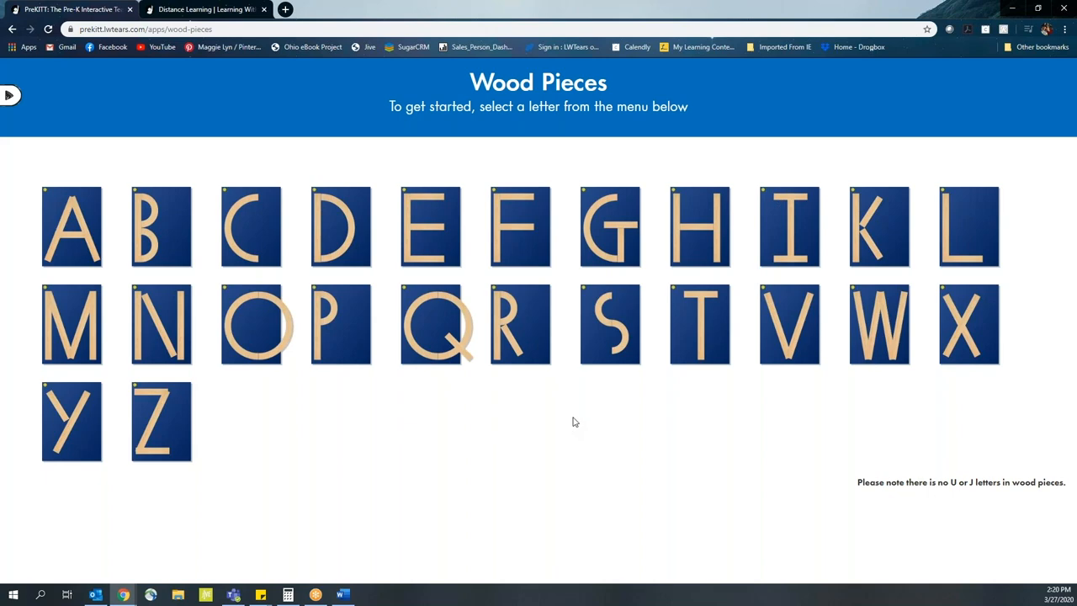
mouse_move(558, 441)
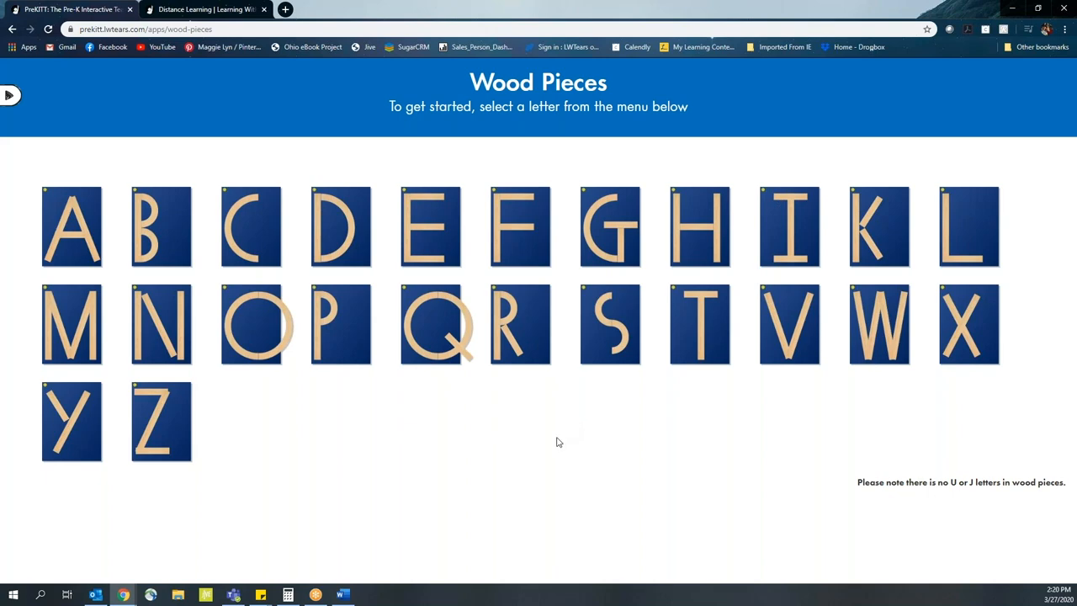
mouse_move(354, 438)
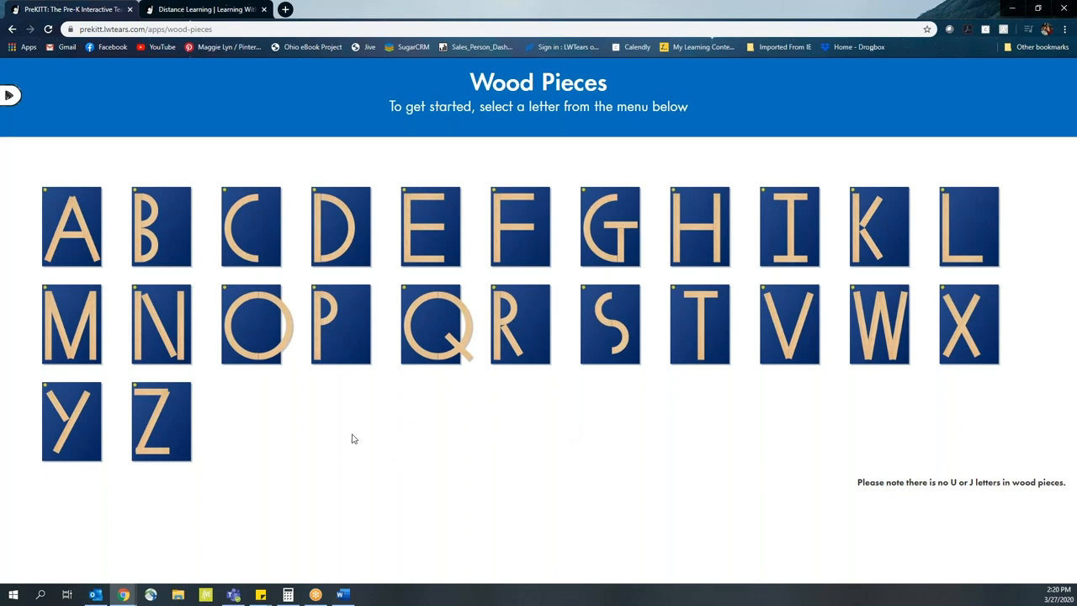
mouse_move(341, 378)
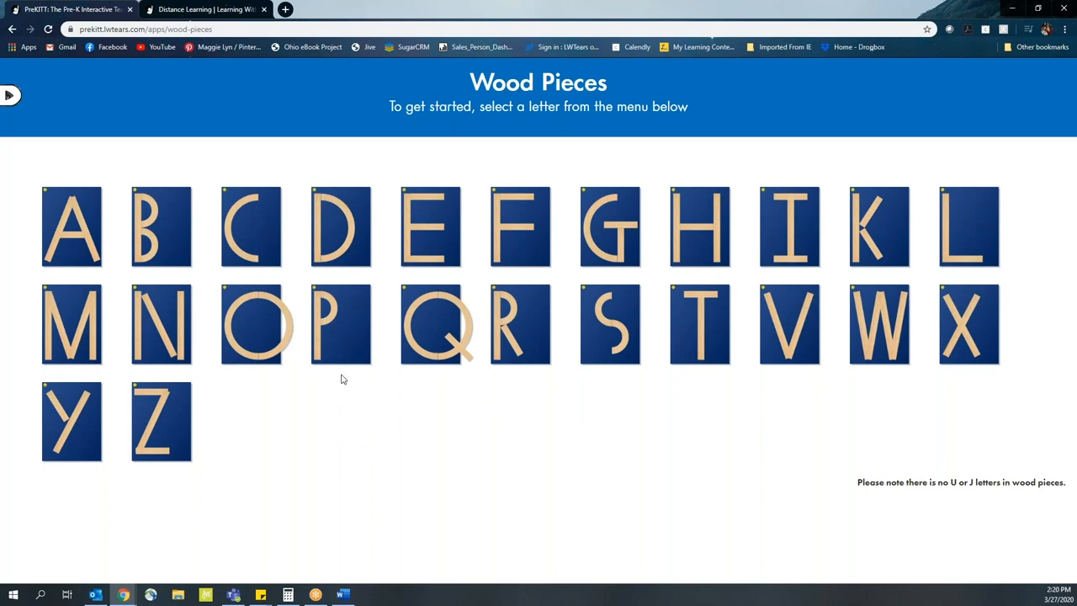
mouse_move(673, 243)
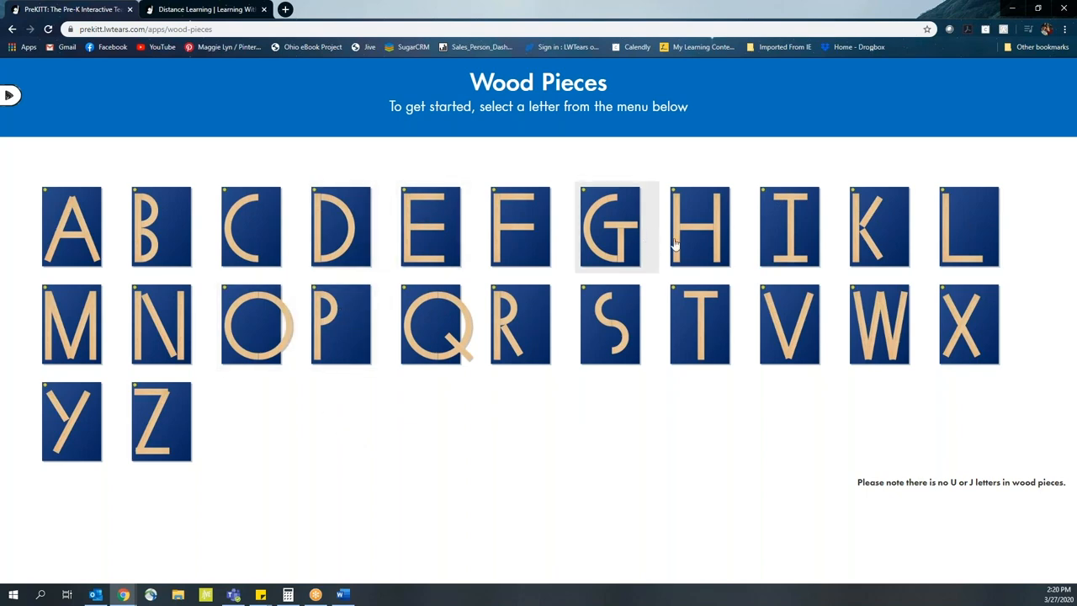
mouse_move(621, 505)
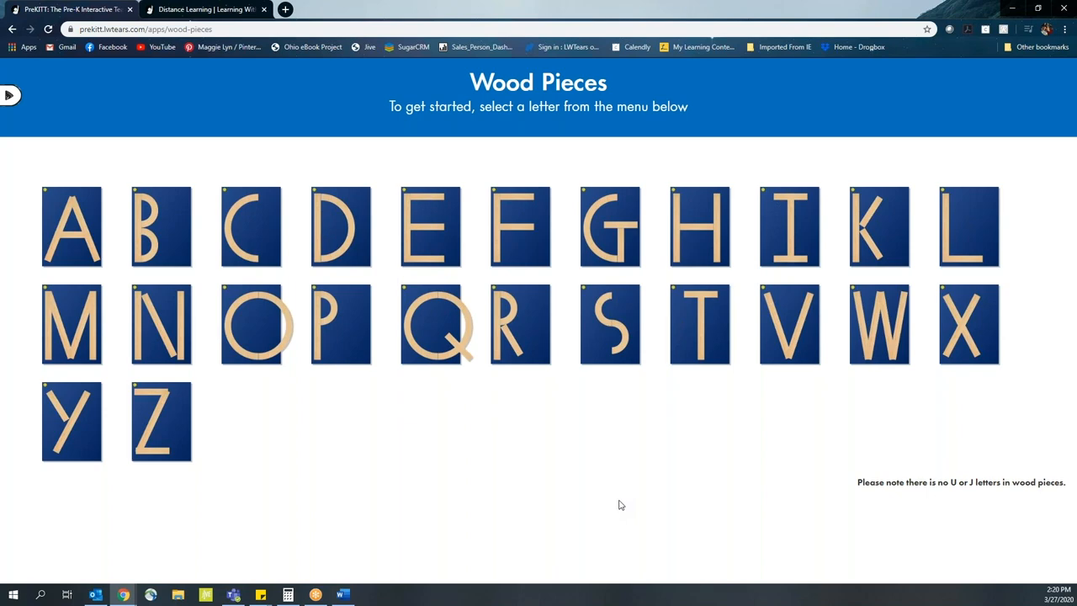
mouse_move(635, 499)
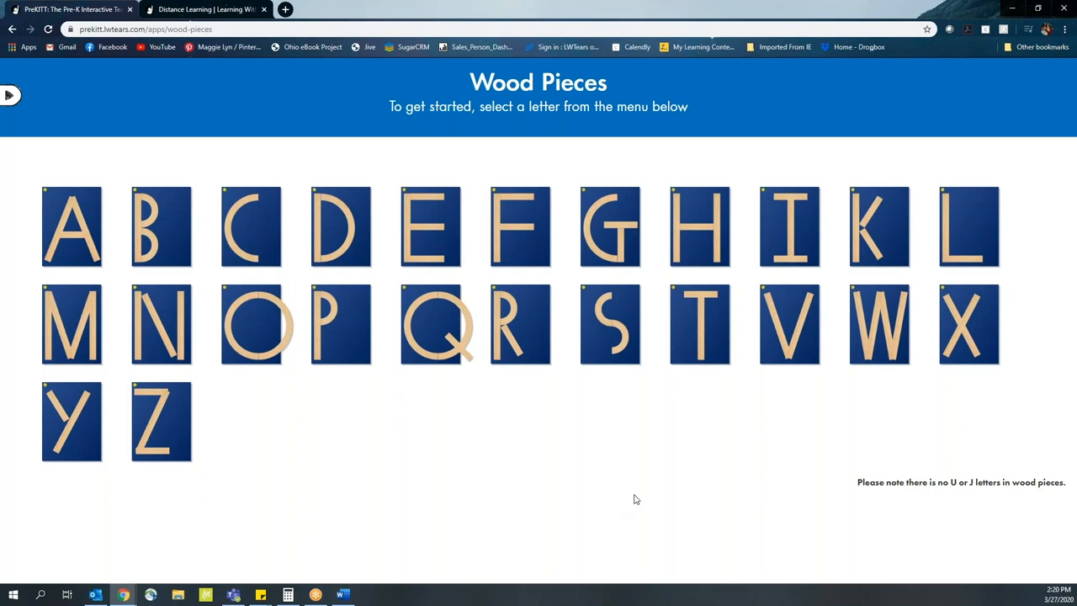
mouse_move(629, 496)
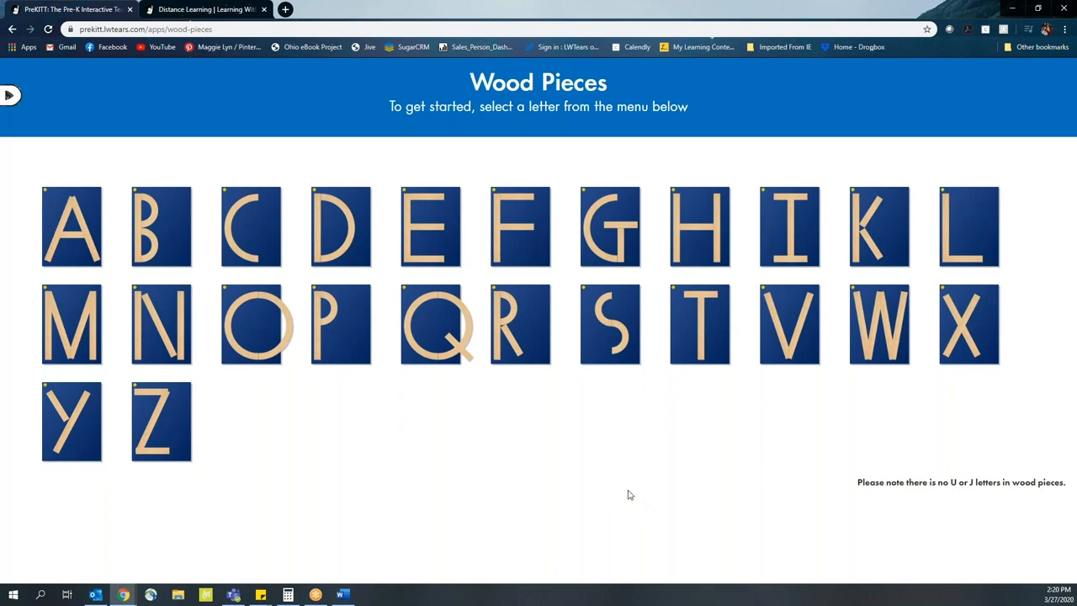
mouse_move(665, 482)
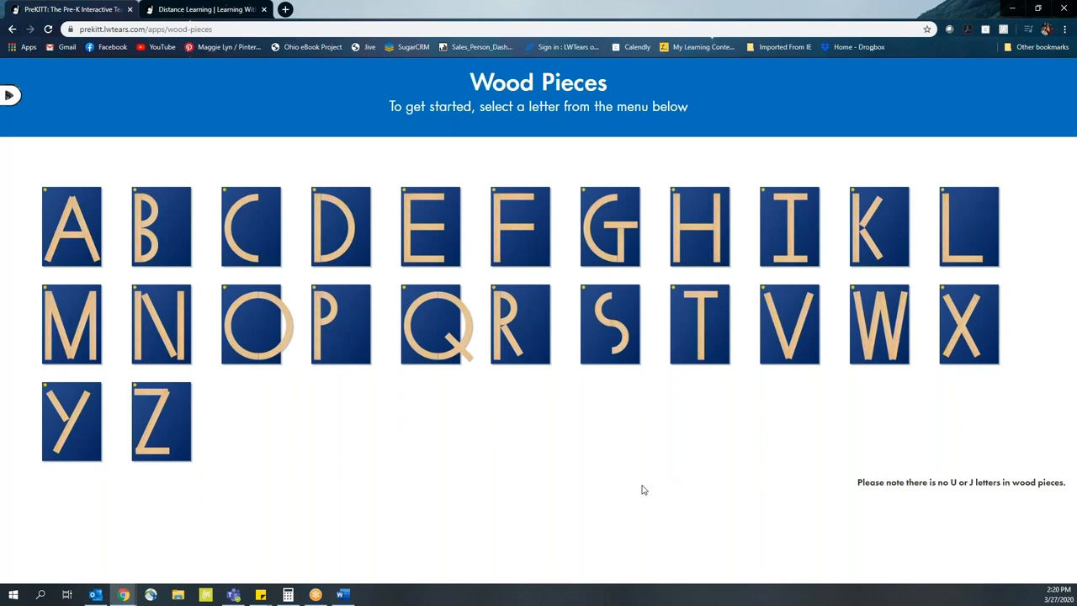
mouse_move(604, 464)
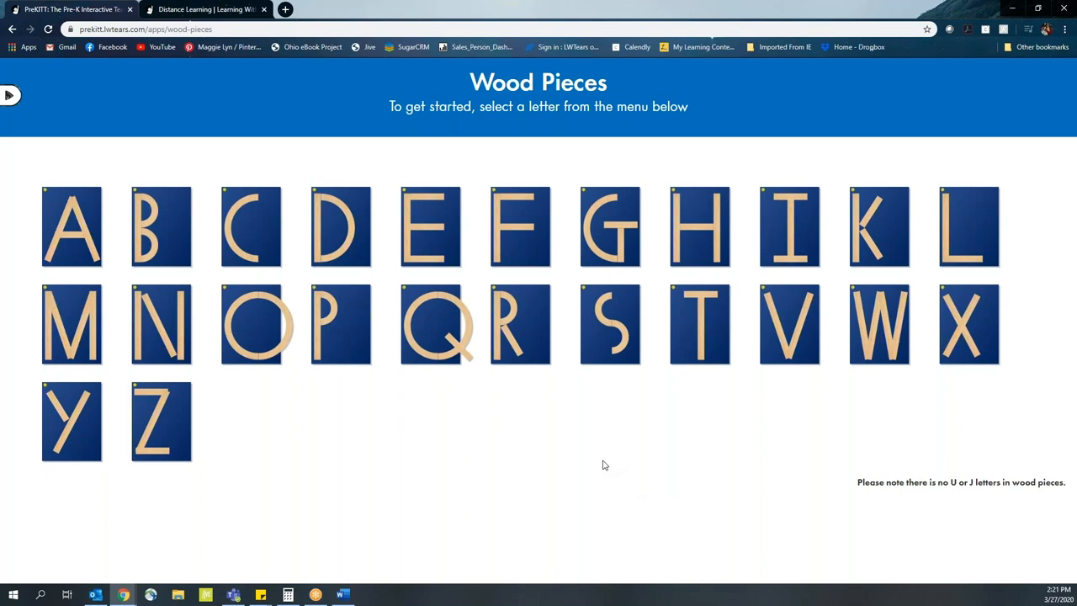
mouse_move(612, 460)
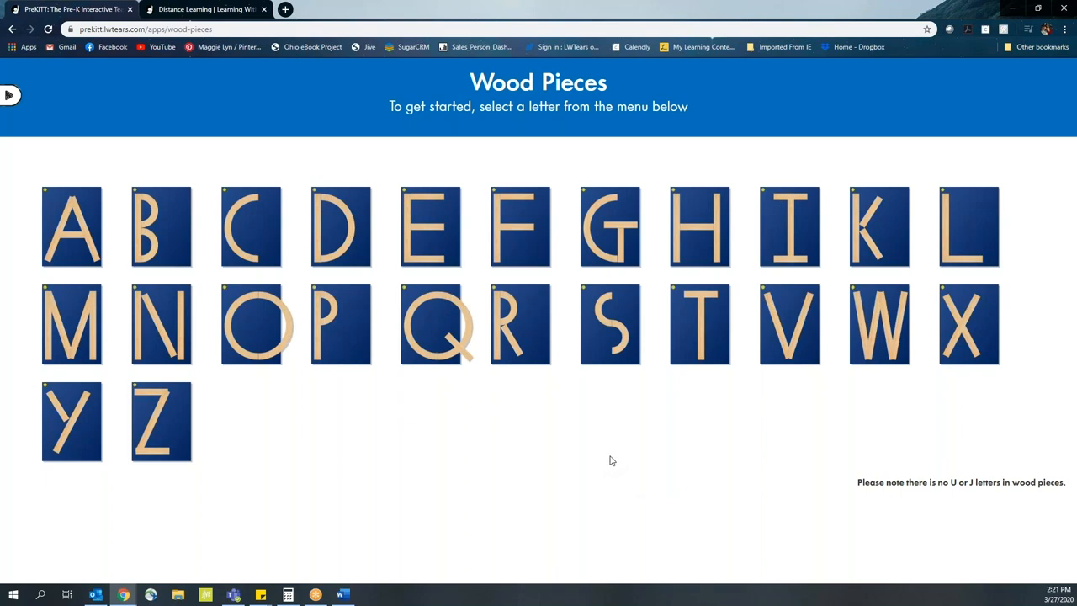
mouse_move(609, 457)
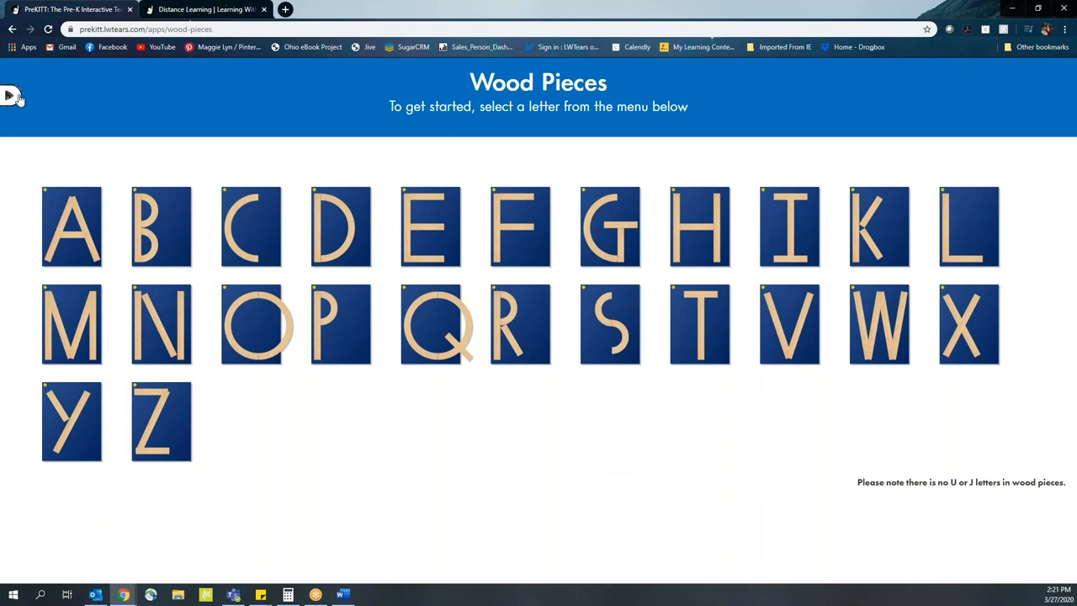
left_click(10, 94)
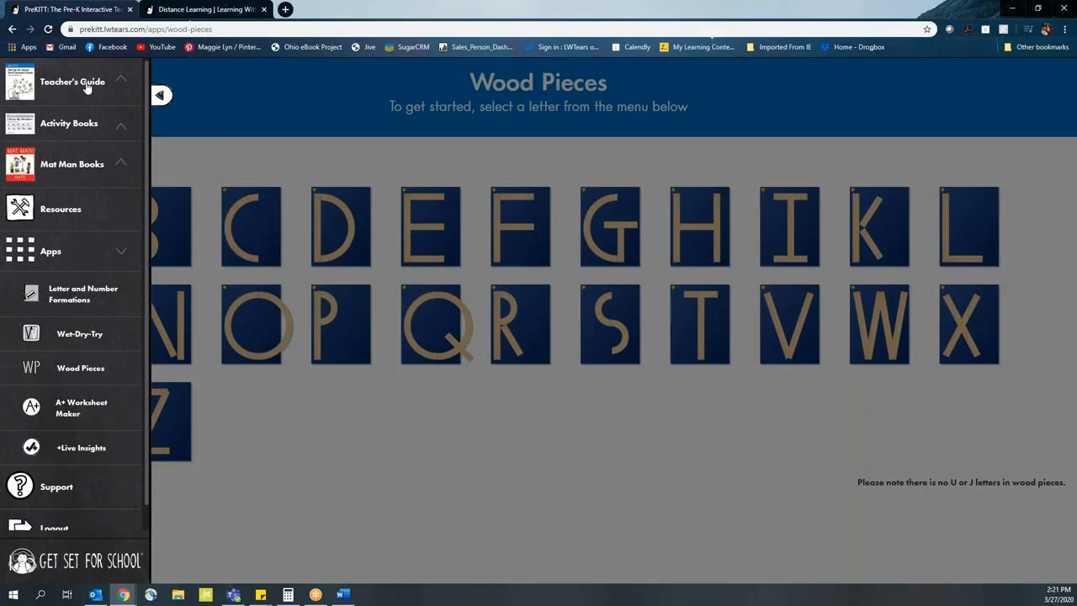
left_click(73, 81)
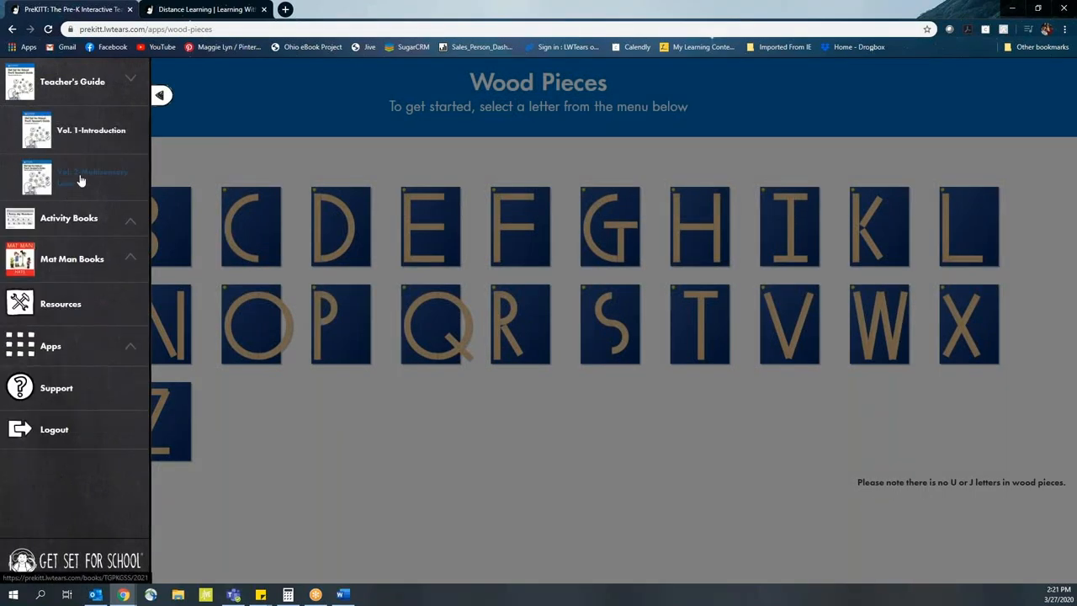
- Open Teacher's Guide Vol. 2, Multisensory Lessons, at its 451-page cover
left_click(80, 177)
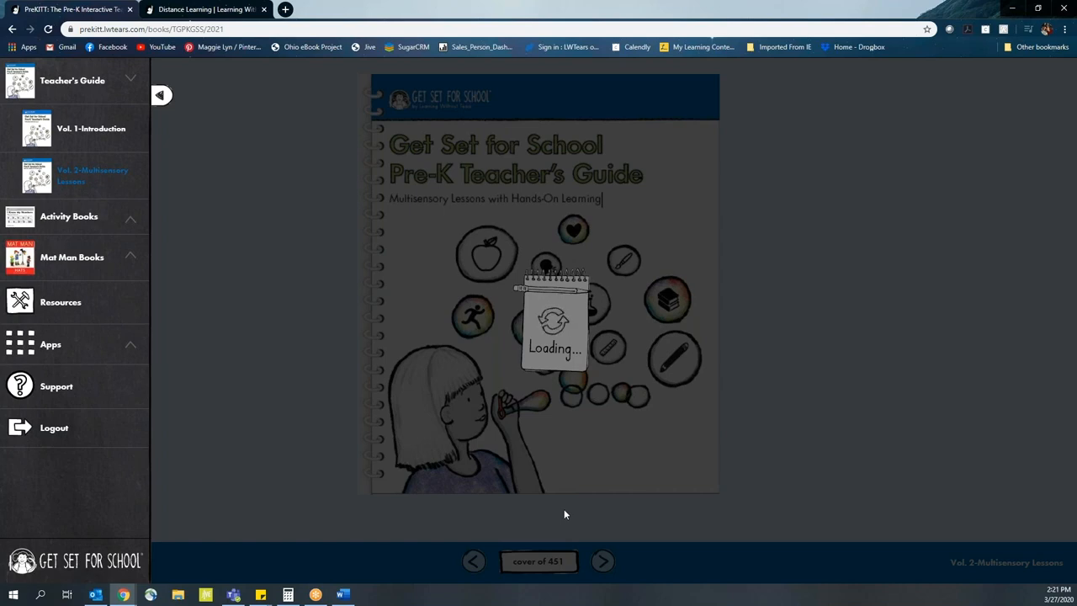
mouse_move(553, 534)
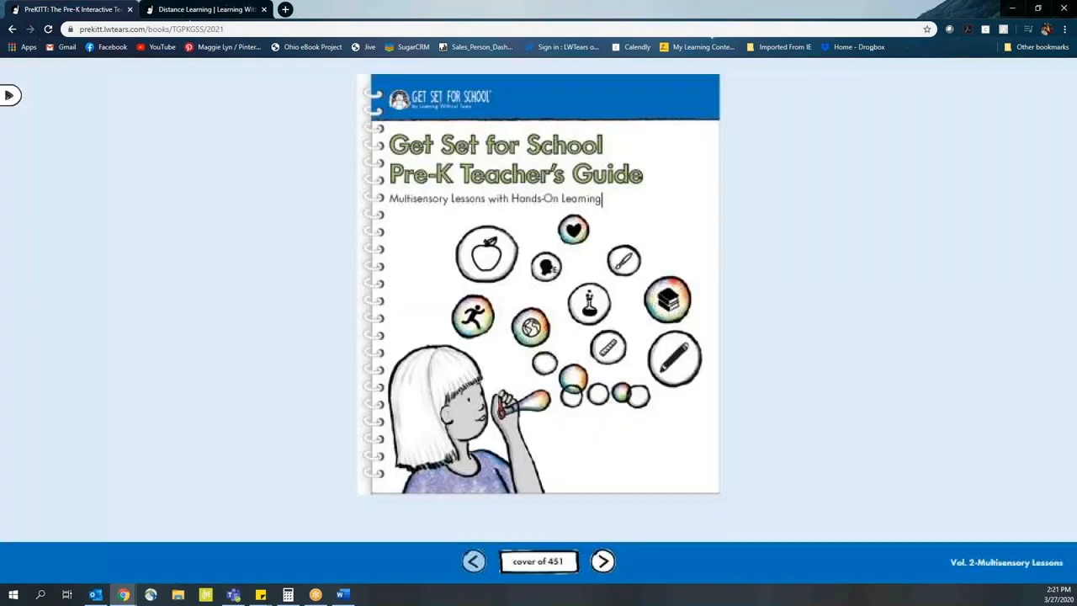
- Use the ABC page index to jump to letter R, Unit 4 Week 22, page 268
left_click(539, 561)
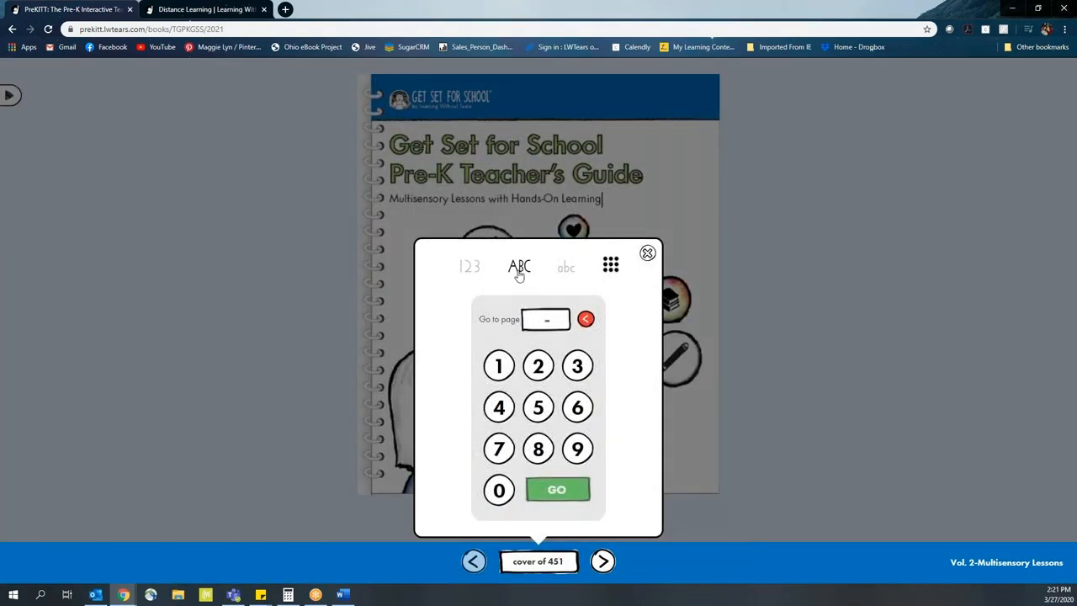
left_click(520, 267)
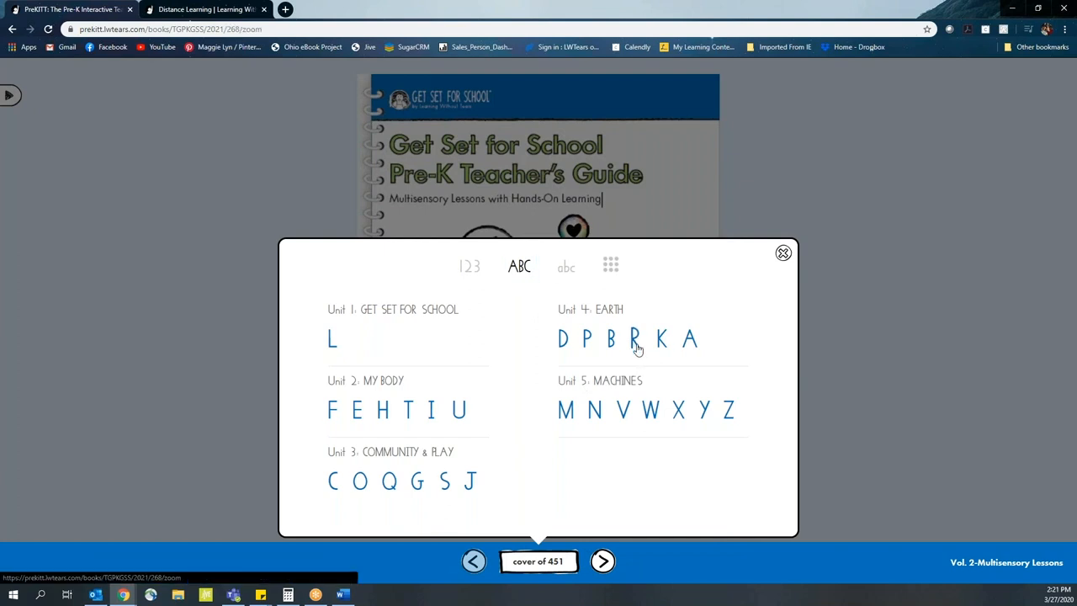
left_click(635, 338)
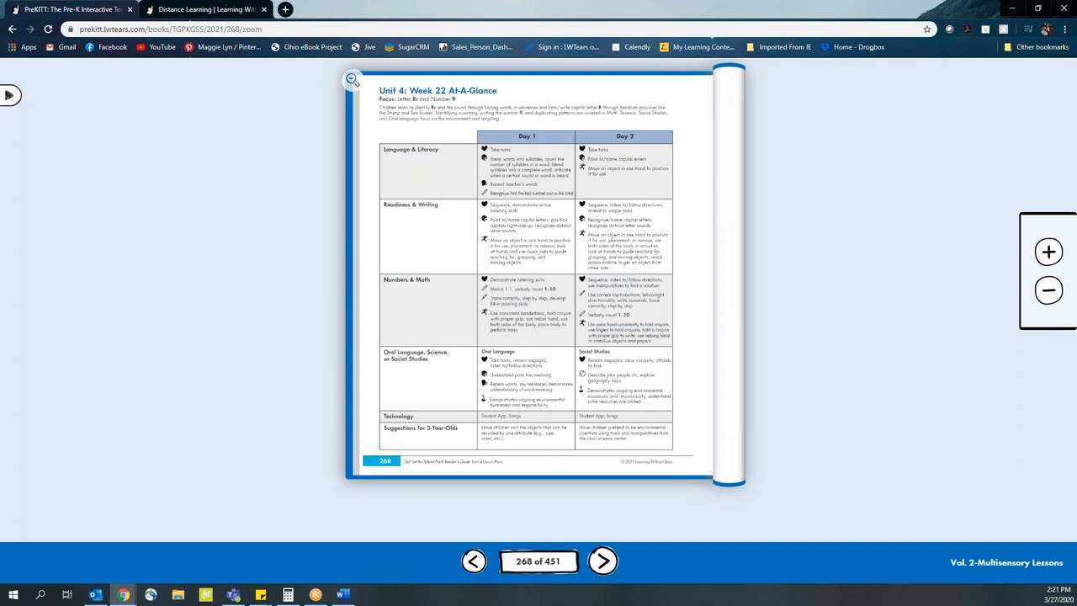
left_click(603, 561)
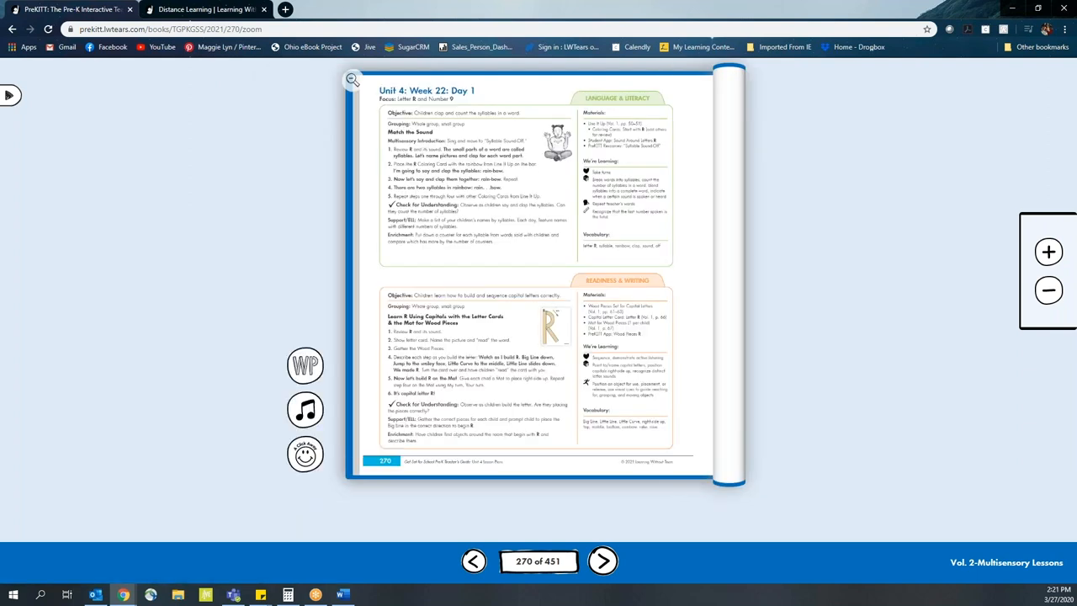
left_click(602, 561)
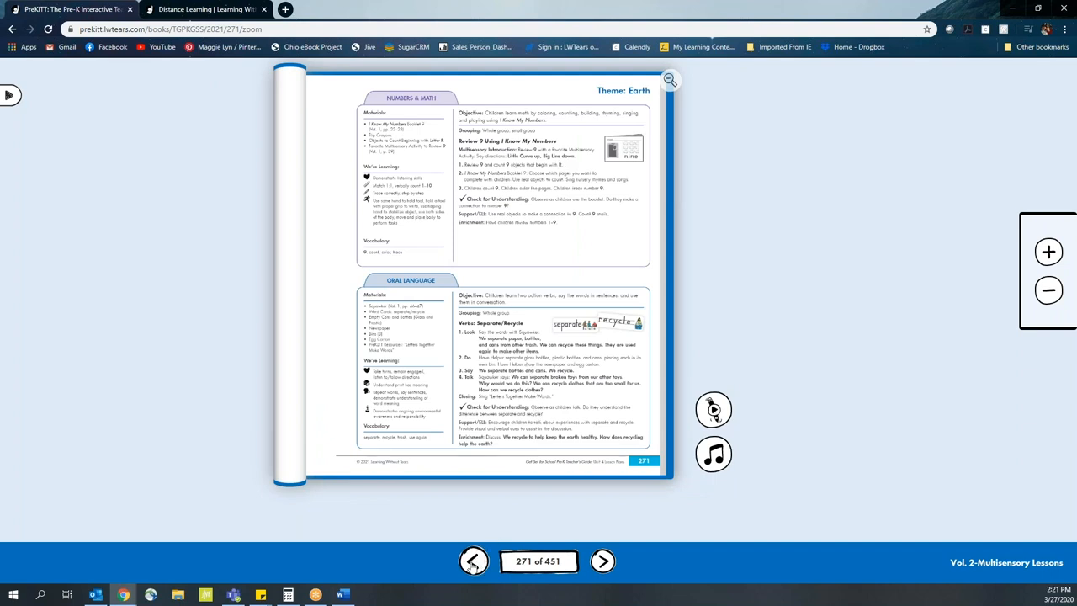
left_click(474, 561)
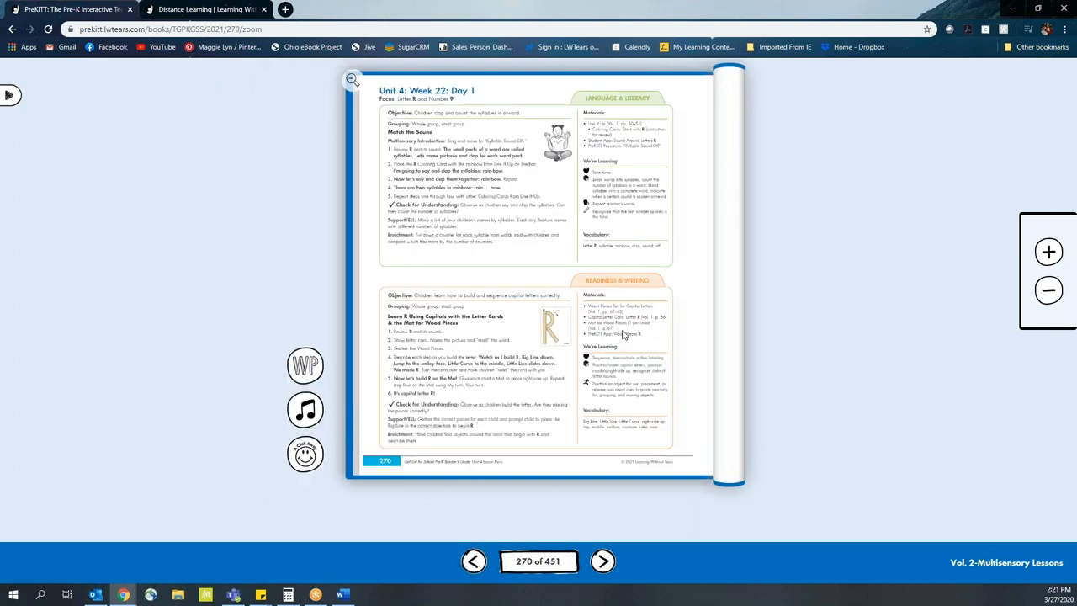
mouse_move(619, 384)
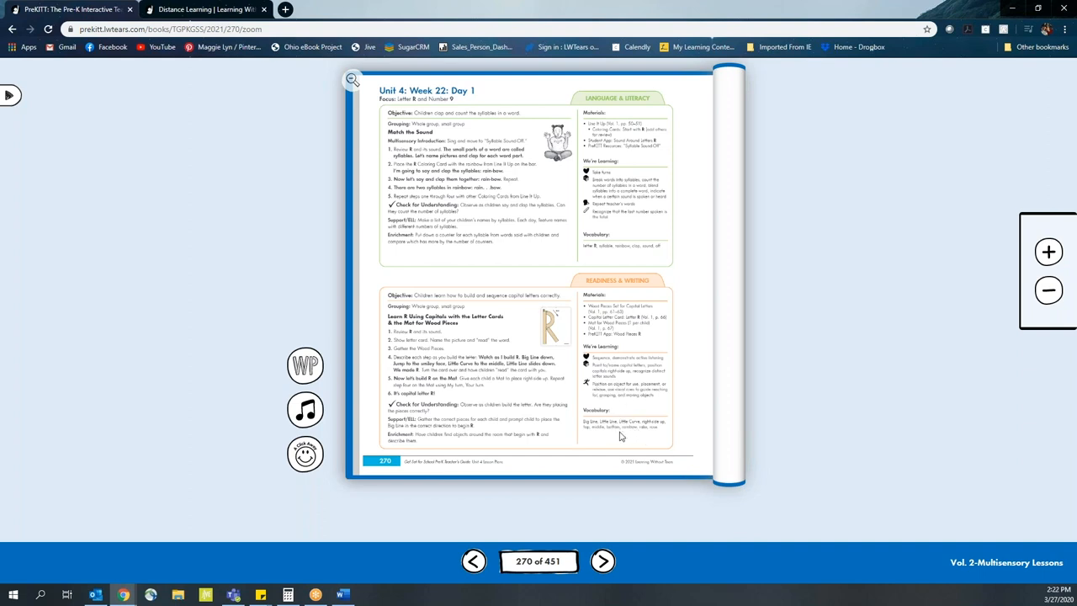
mouse_move(457, 391)
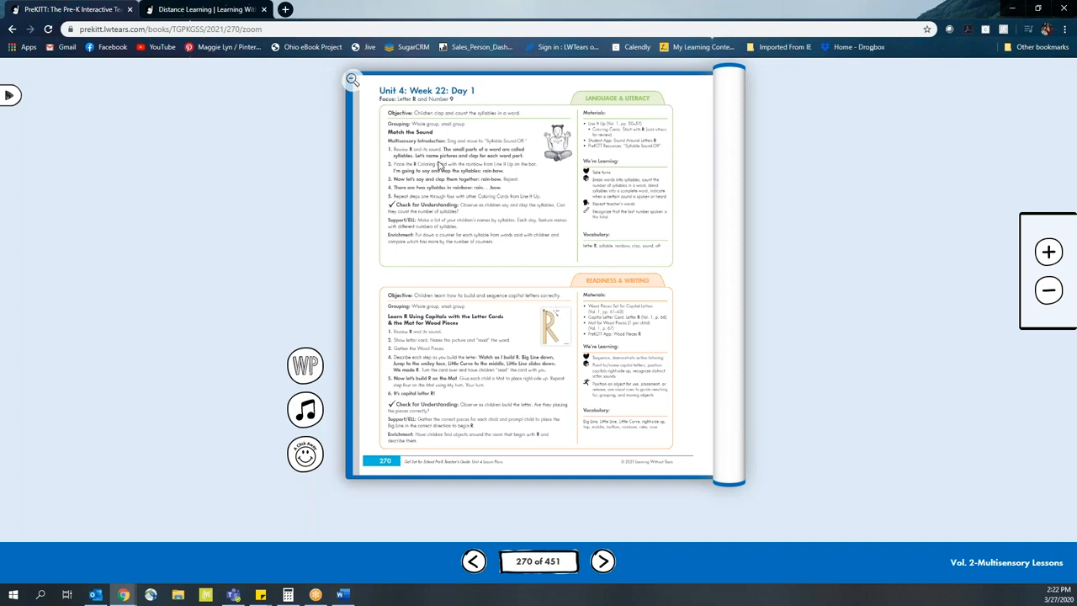
mouse_move(462, 260)
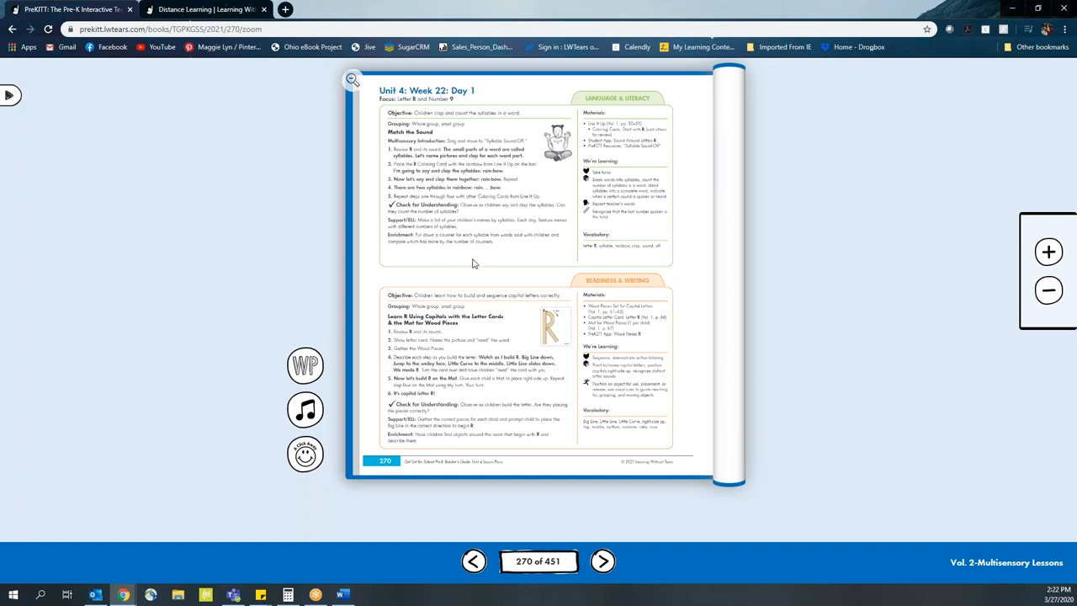
mouse_move(376, 460)
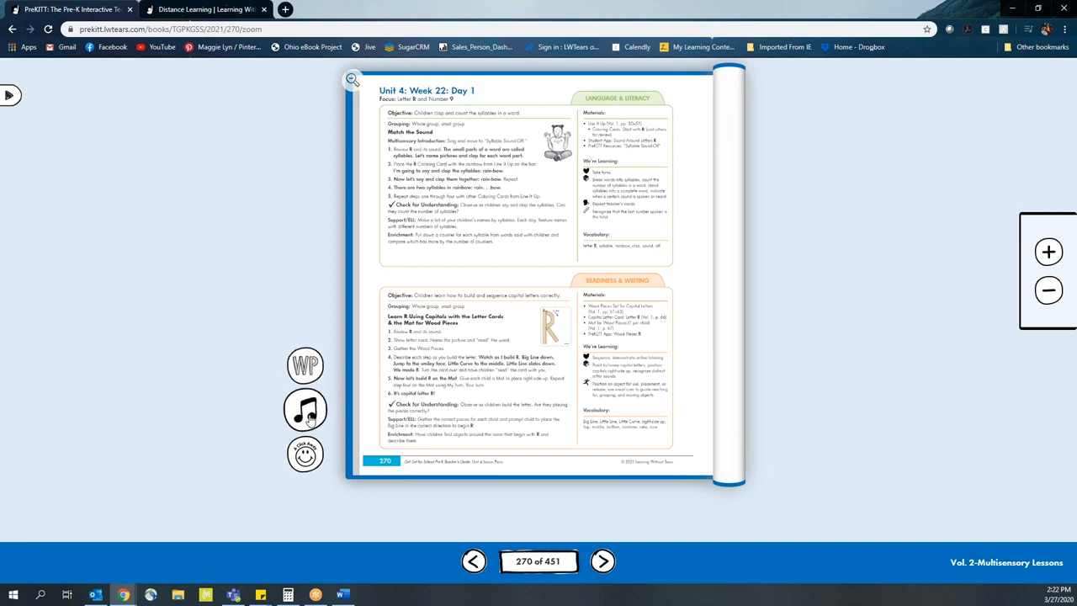
mouse_move(304, 454)
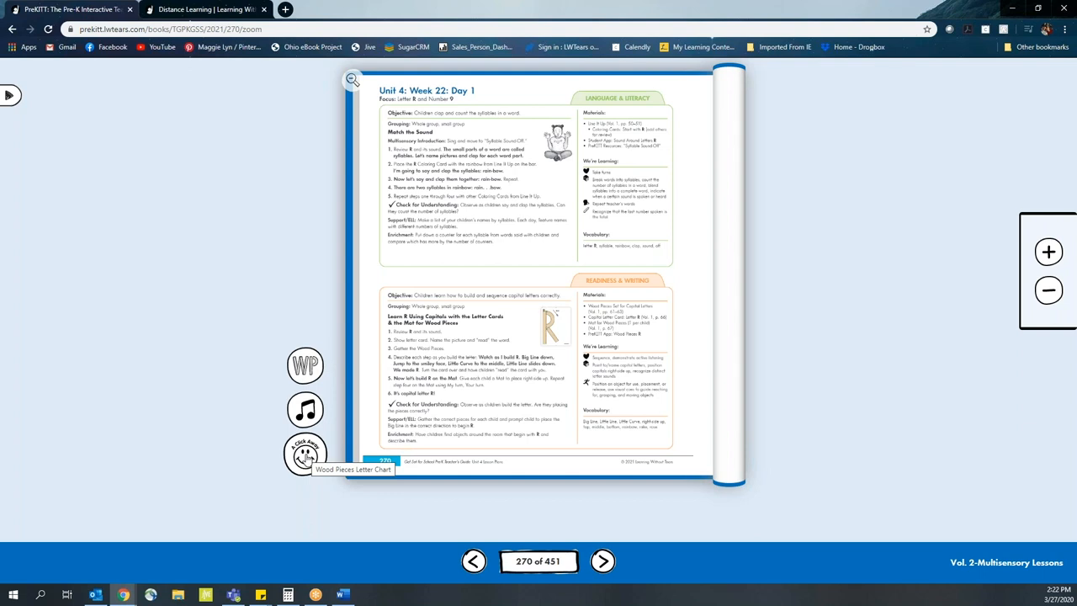
mouse_move(305, 364)
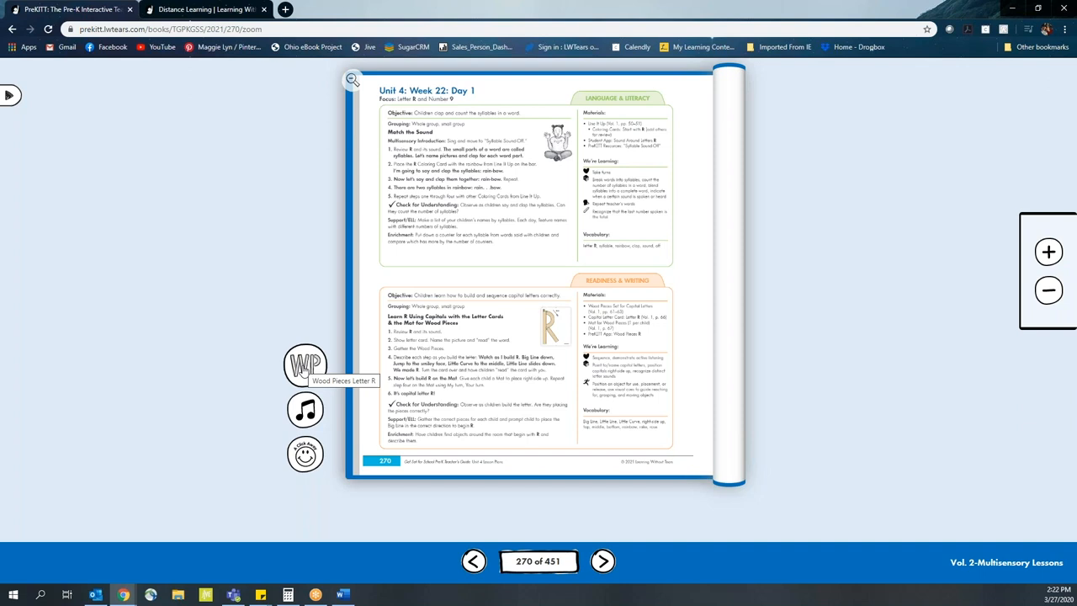
mouse_move(304, 410)
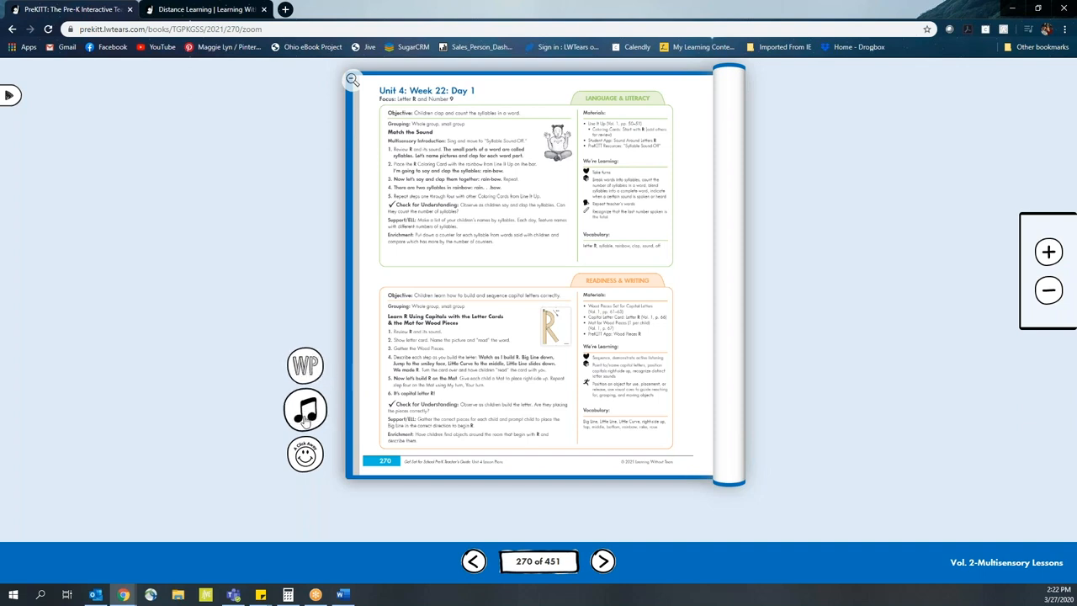
mouse_move(304, 410)
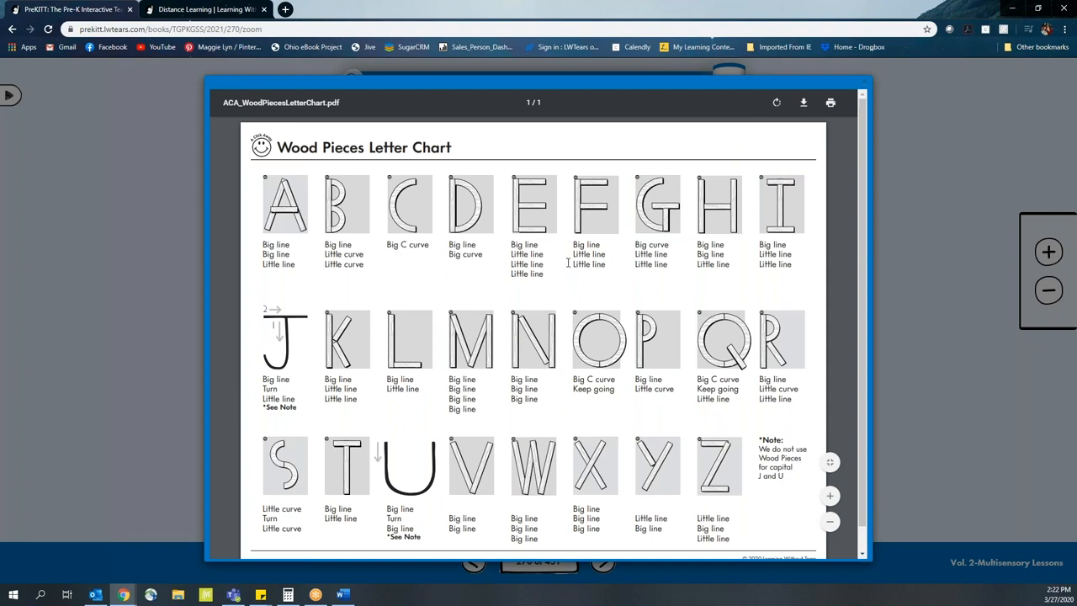
scroll("down", 3)
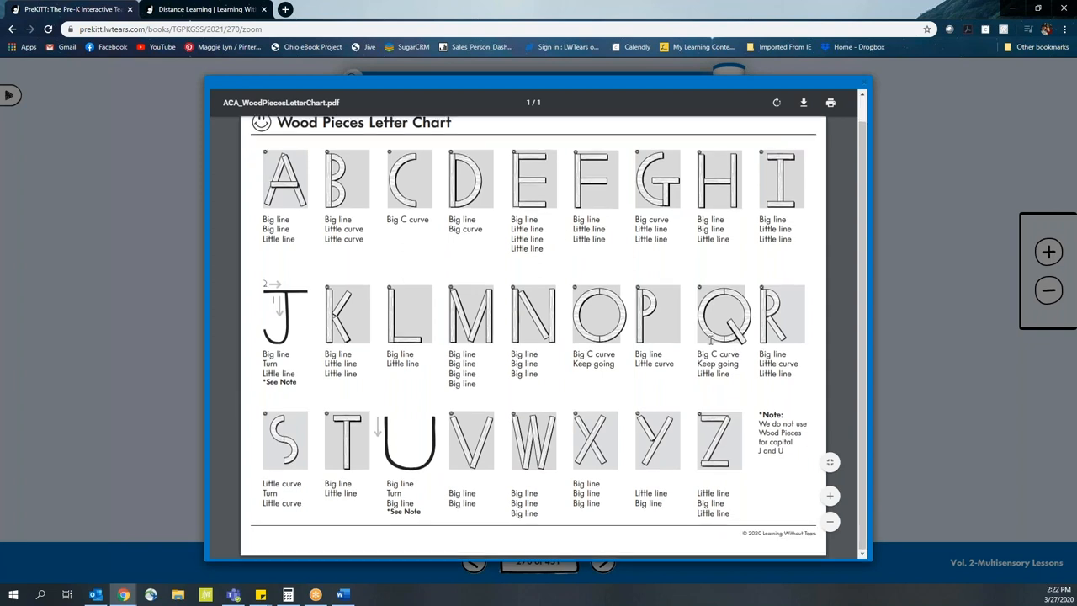
scroll("up", 3)
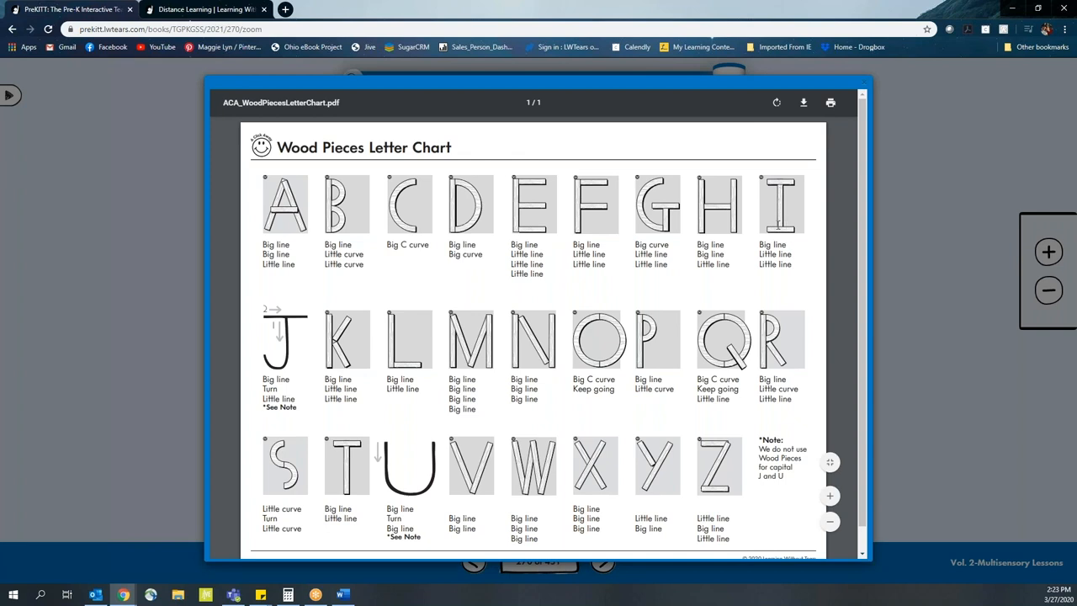
mouse_move(585, 236)
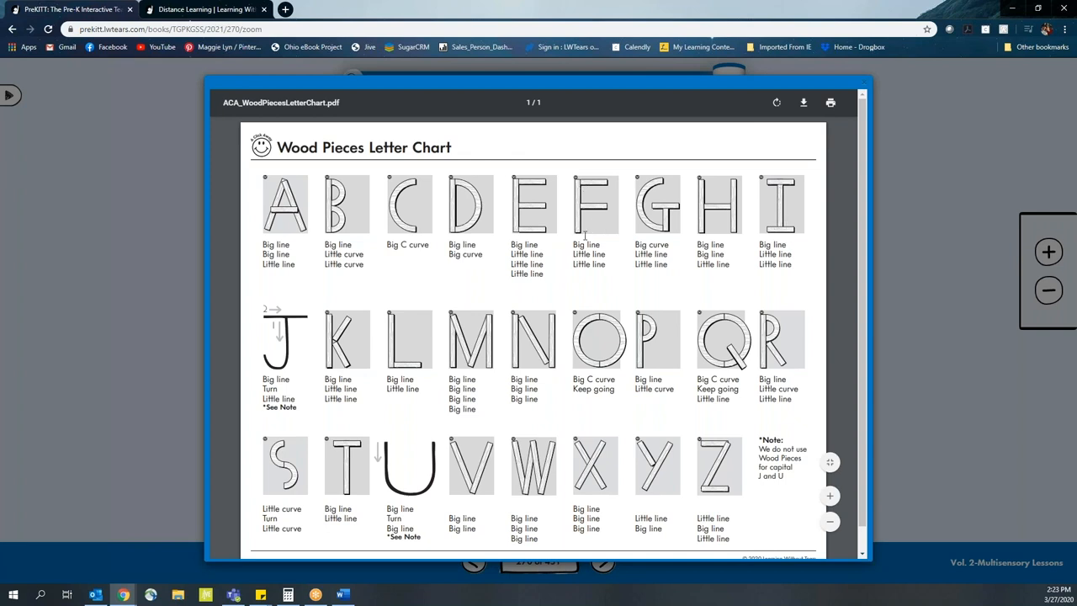
mouse_move(463, 200)
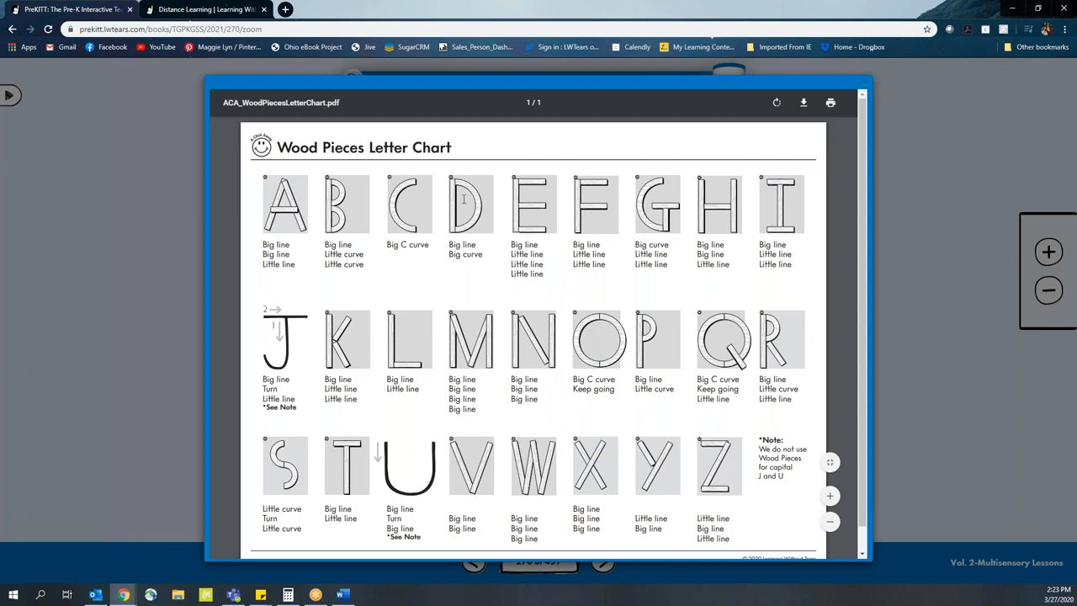
mouse_move(432, 304)
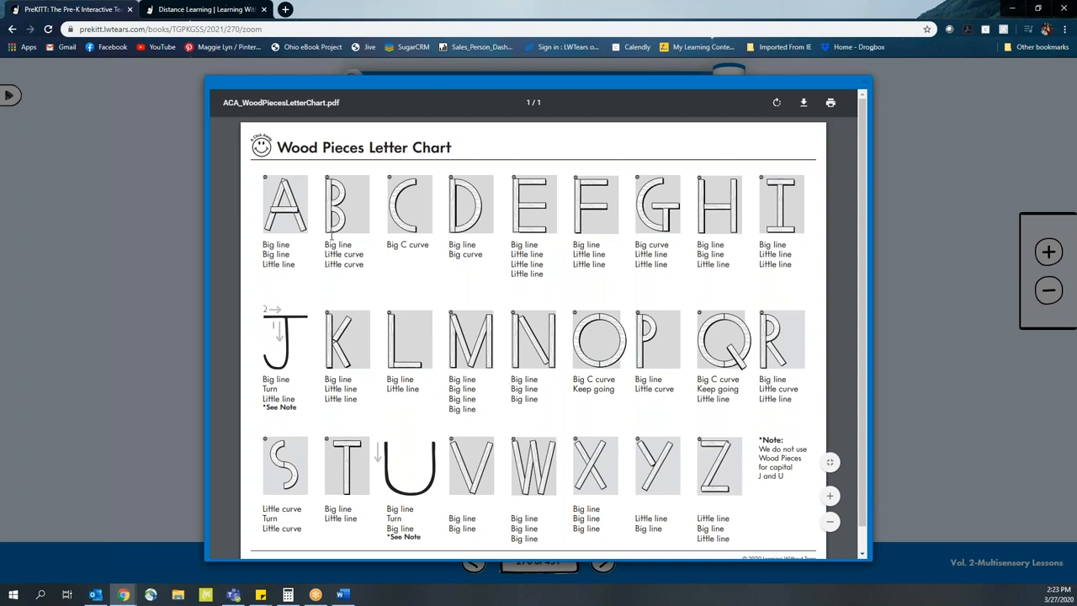
mouse_move(583, 193)
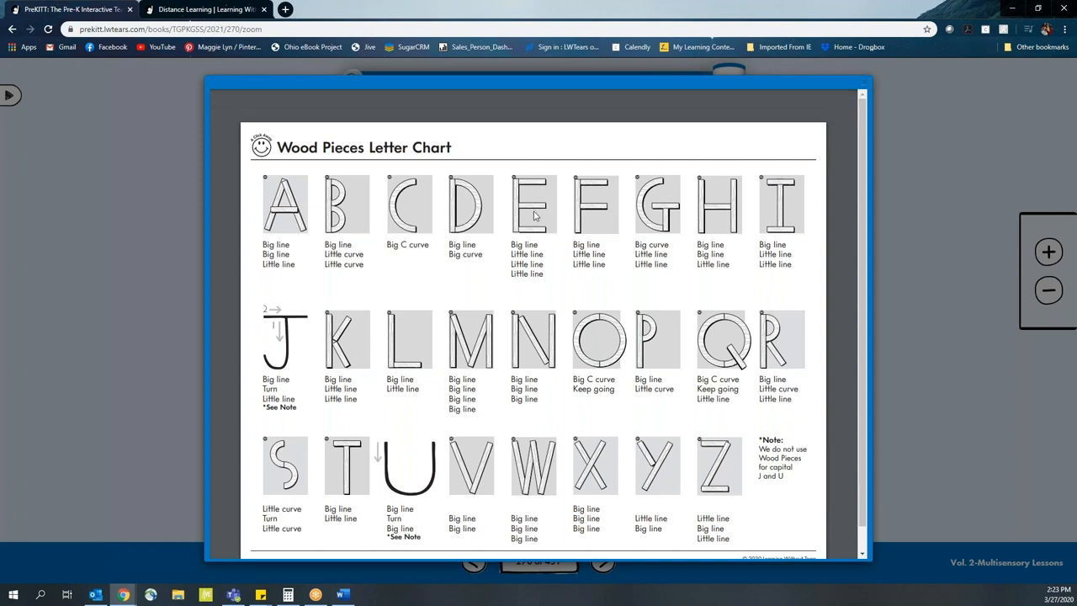
mouse_move(432, 259)
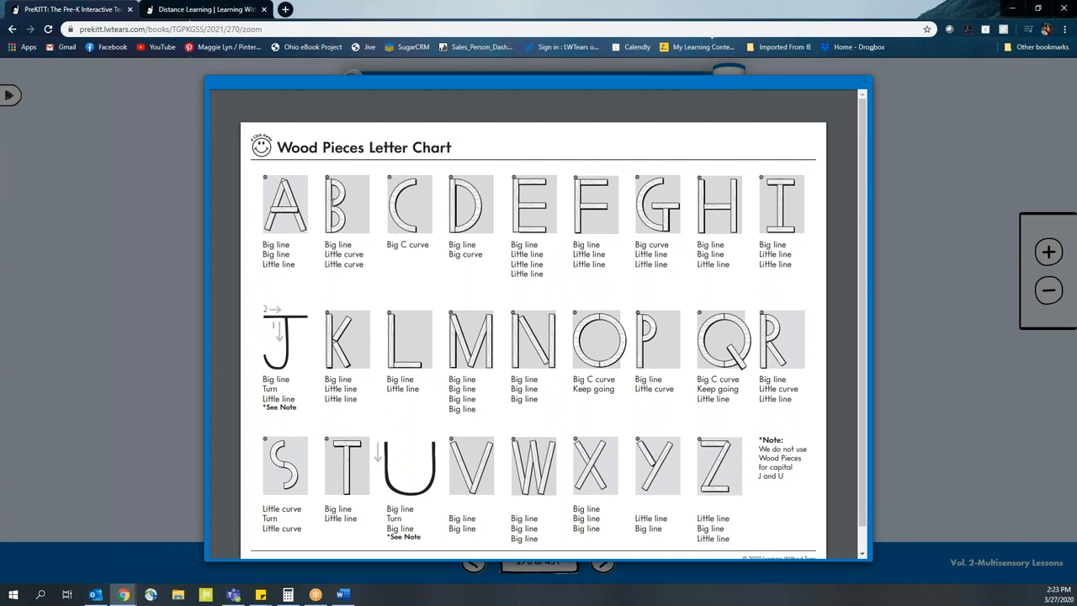
mouse_move(373, 213)
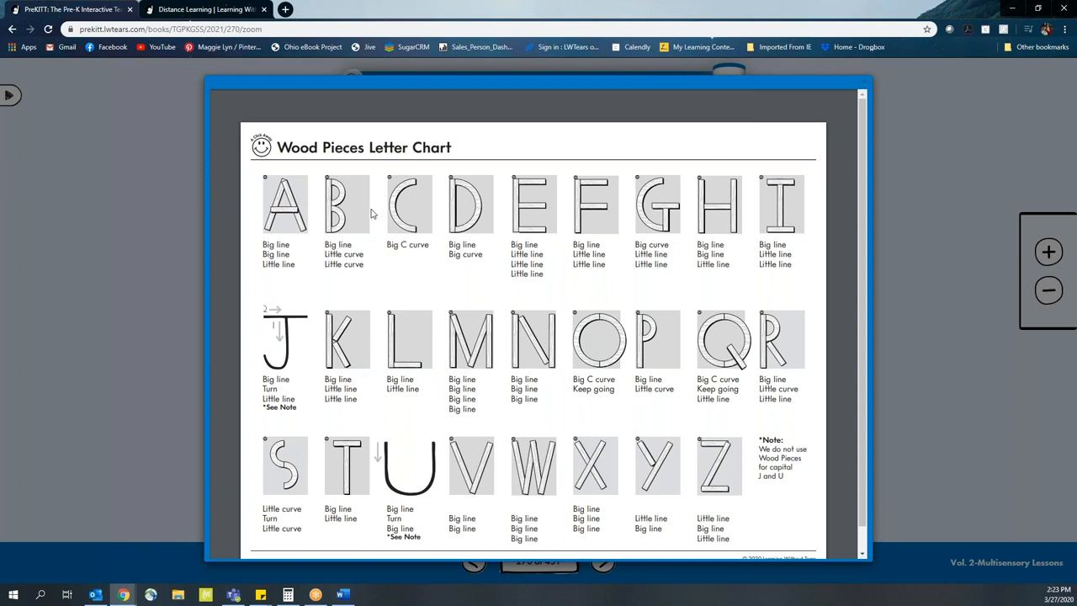
mouse_move(402, 289)
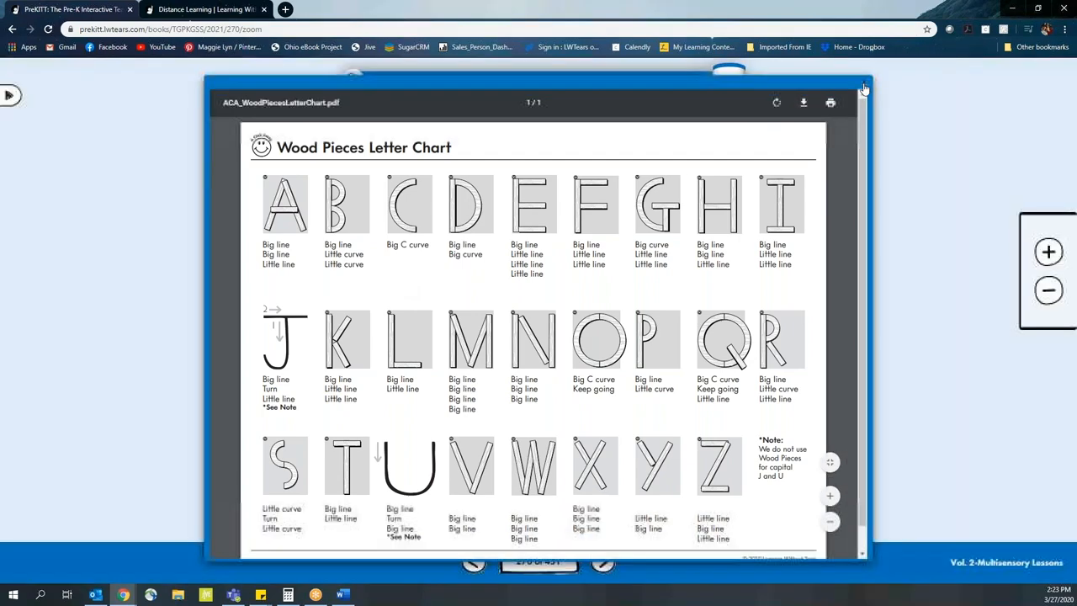
- Close the Wood Pieces Letter Chart and open Resources from the side menu
left_click(863, 87)
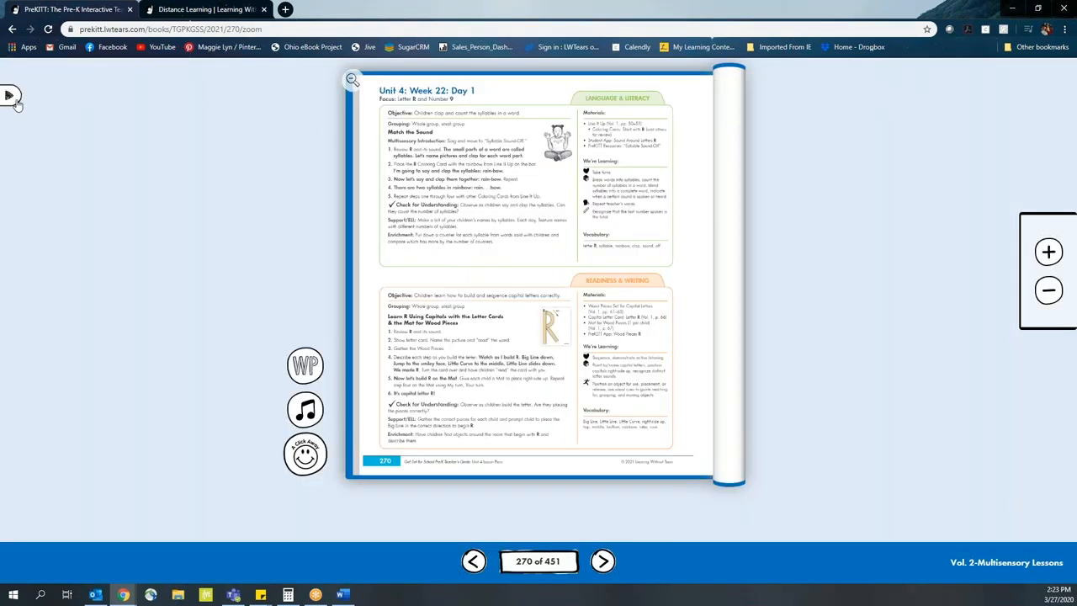
left_click(10, 94)
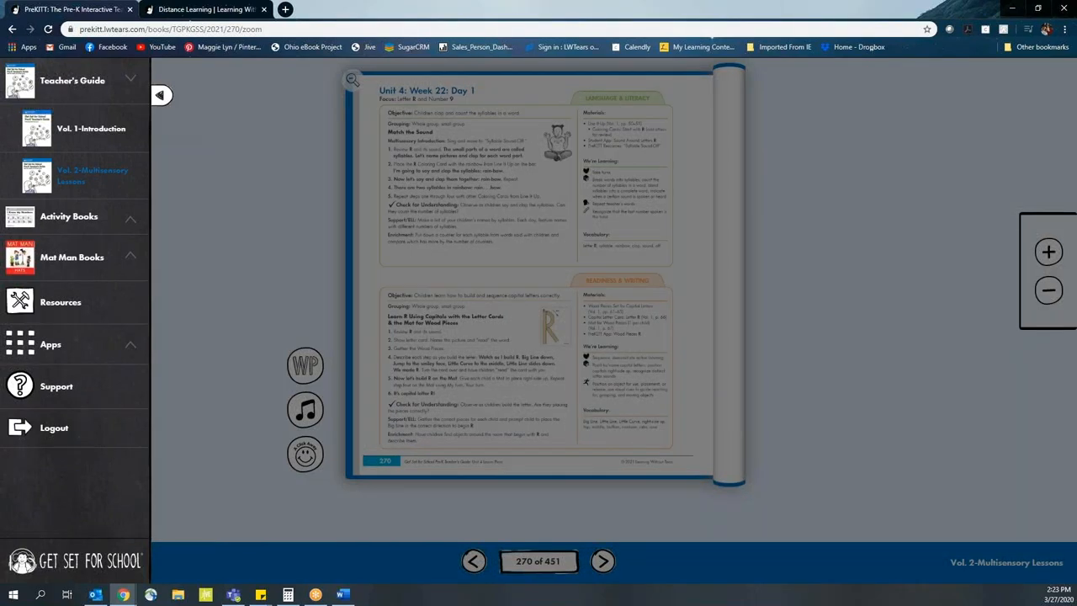
mouse_move(59, 302)
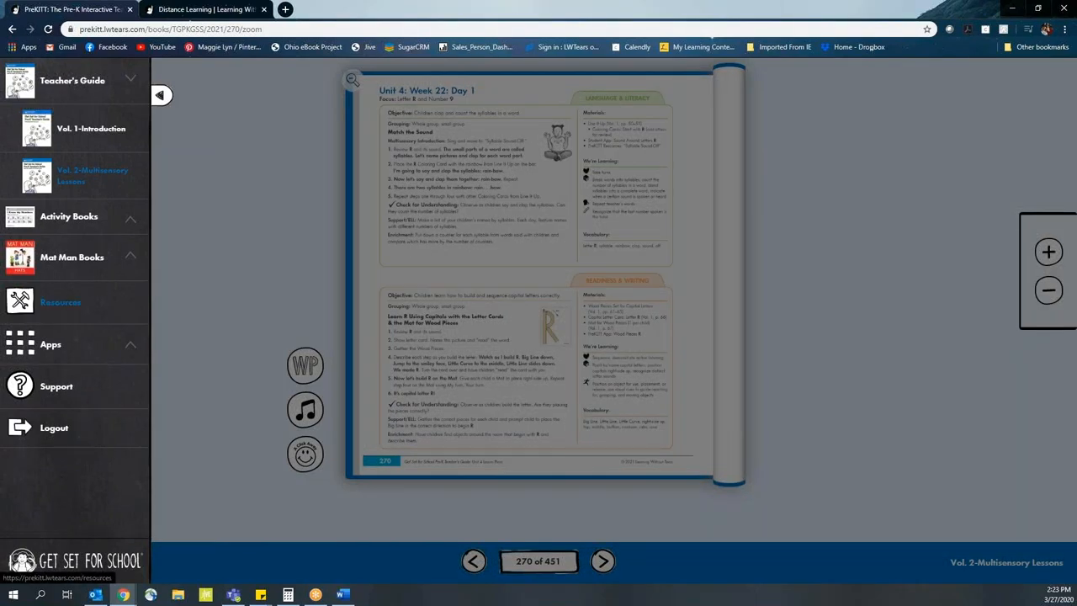
left_click(60, 301)
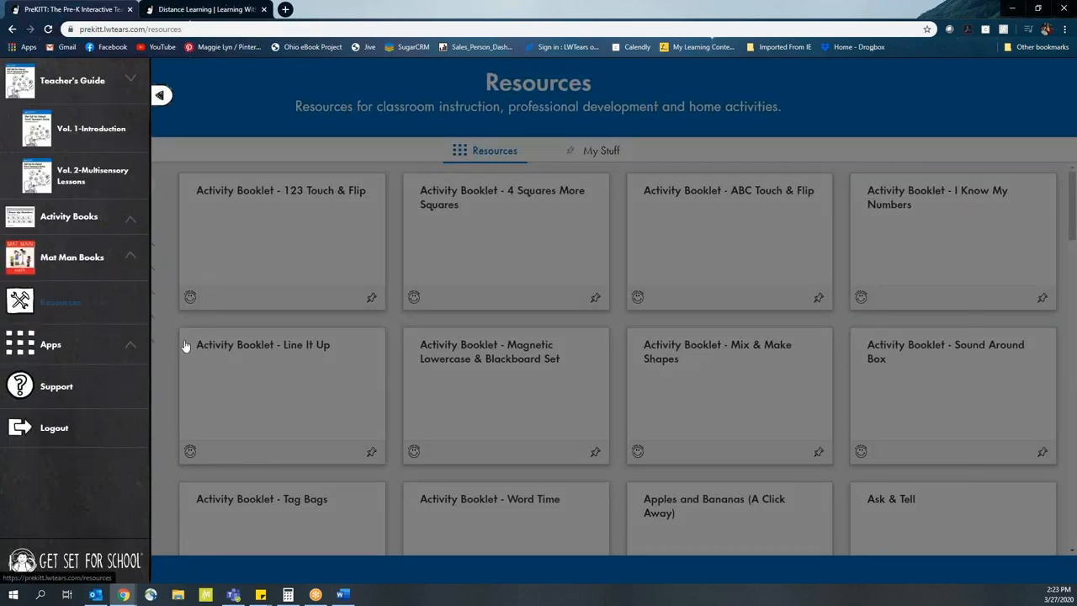
- Hide the side menu, filter Resources to Teaching Videos, and browse the video results
left_click(160, 94)
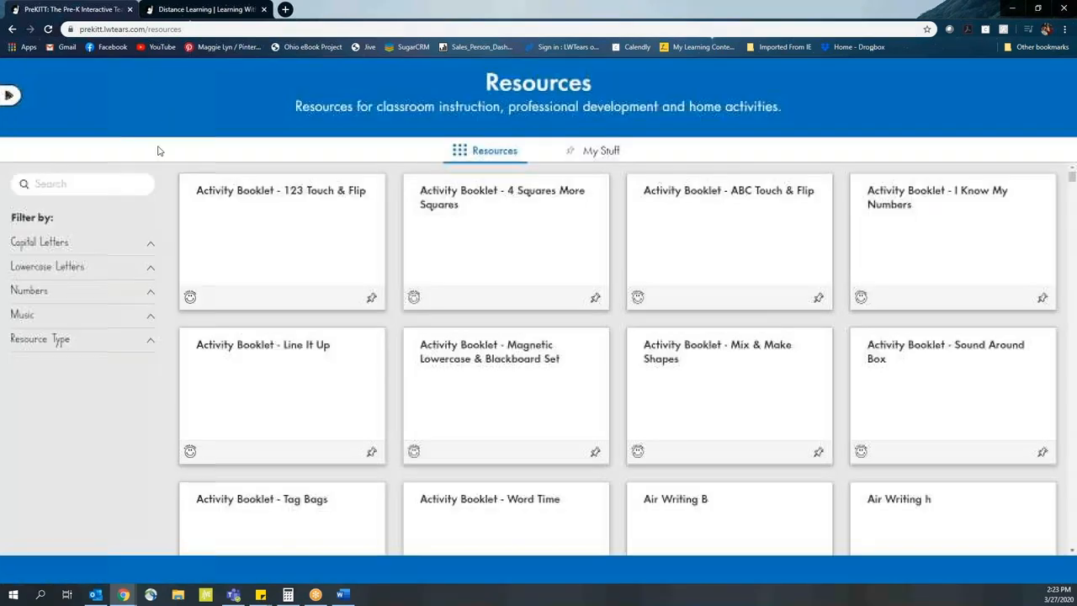
left_click(39, 339)
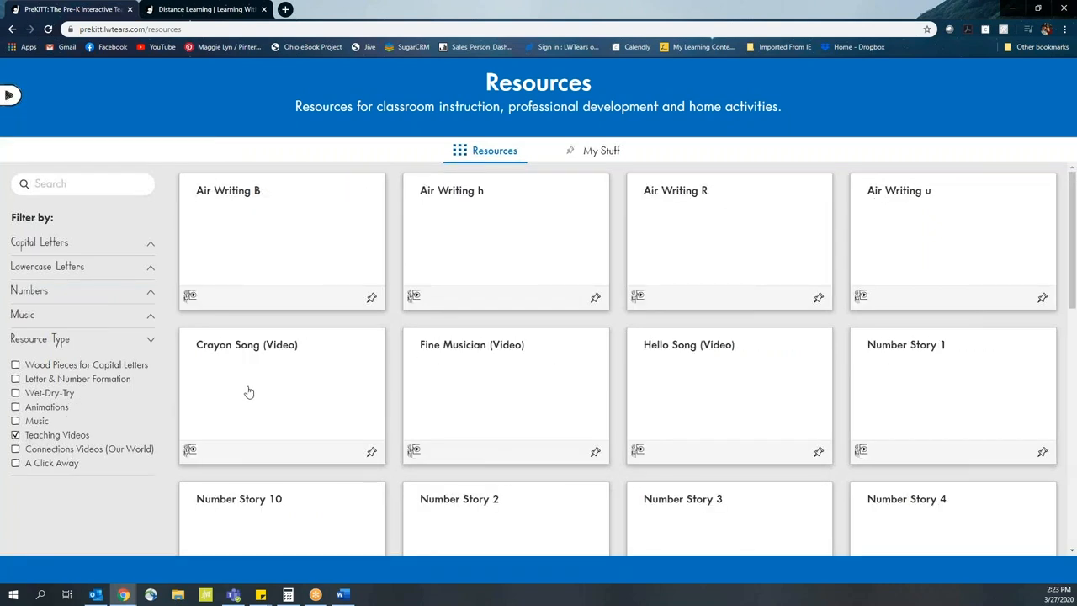
scroll("down", 3)
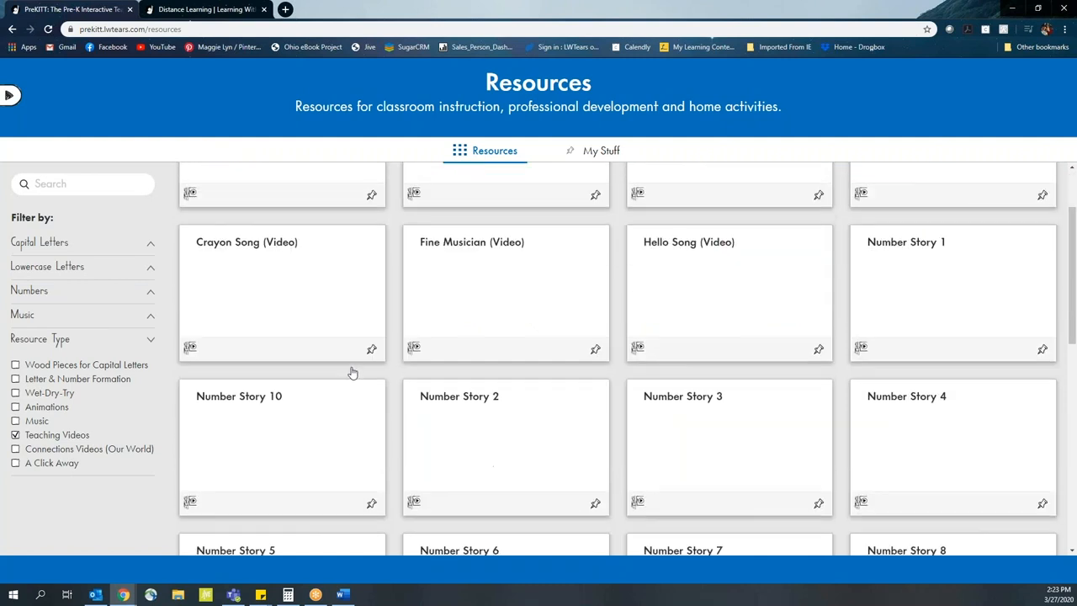
scroll("down", 3)
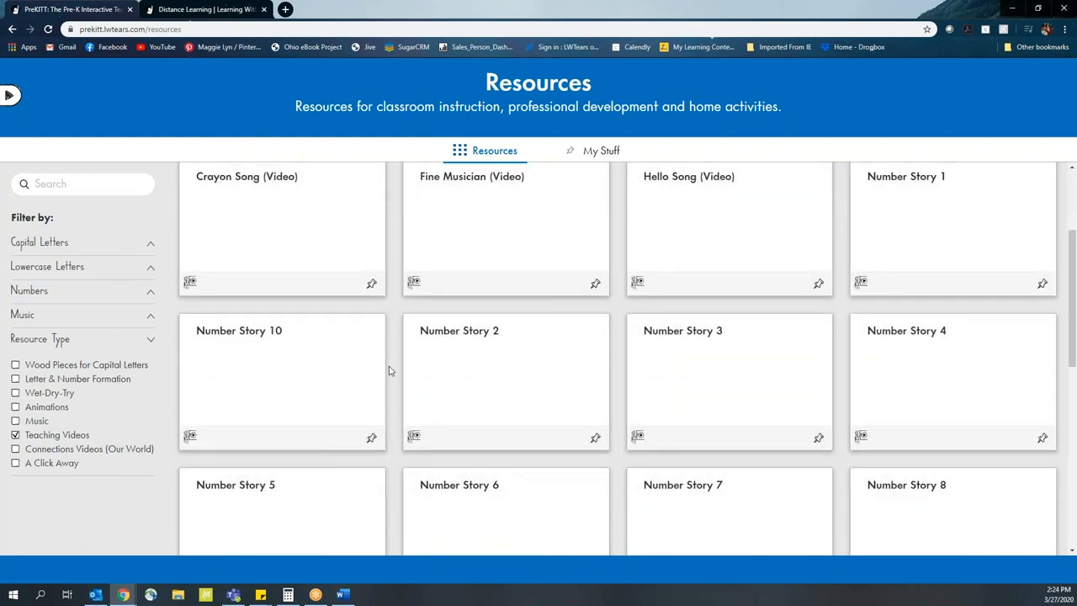
mouse_move(502, 370)
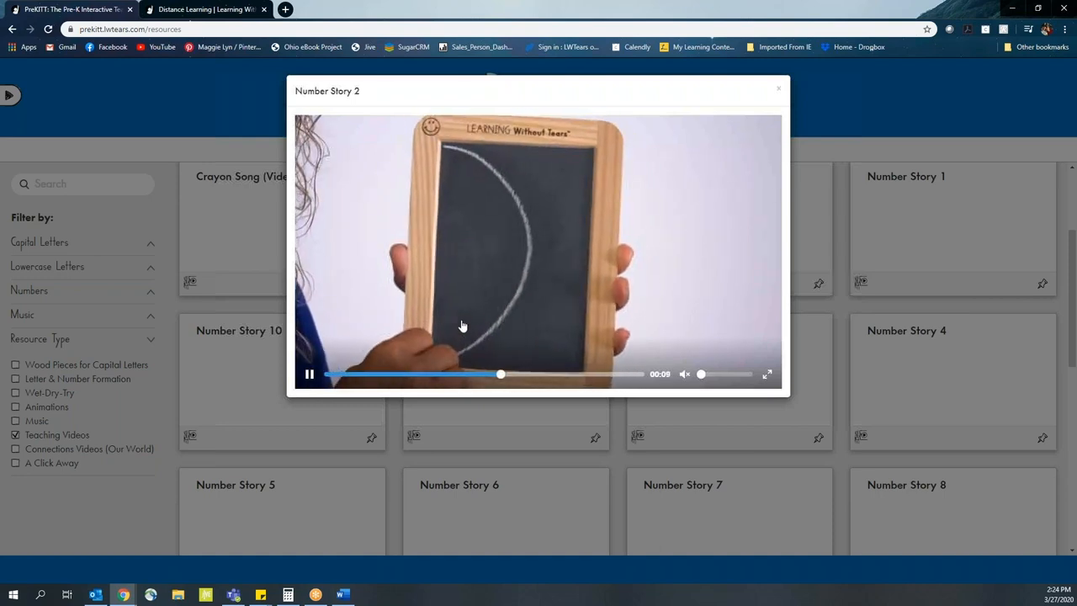
mouse_move(516, 210)
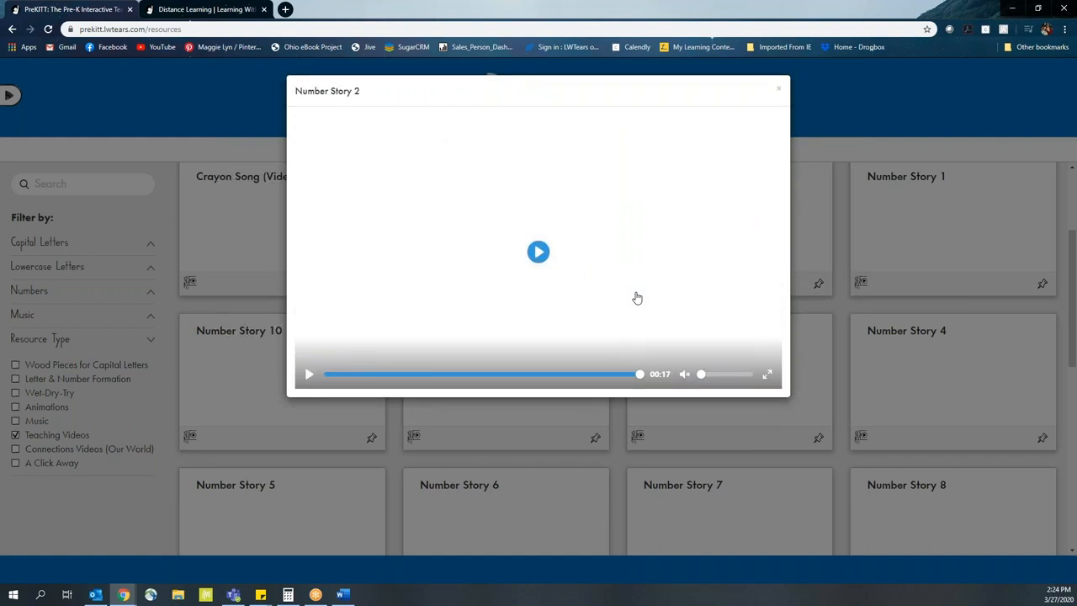
mouse_move(653, 303)
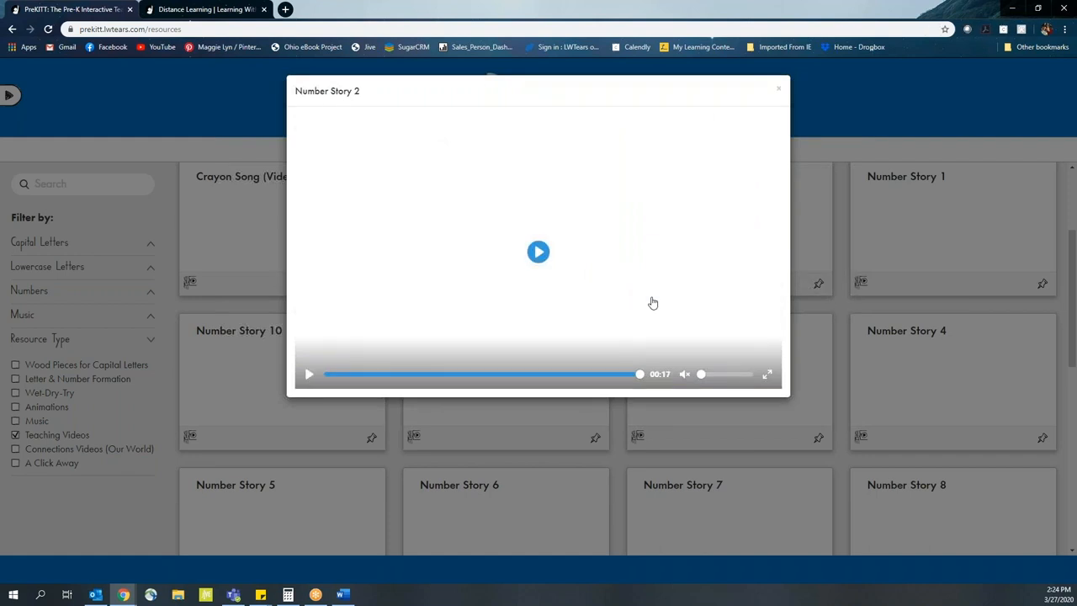
mouse_move(646, 305)
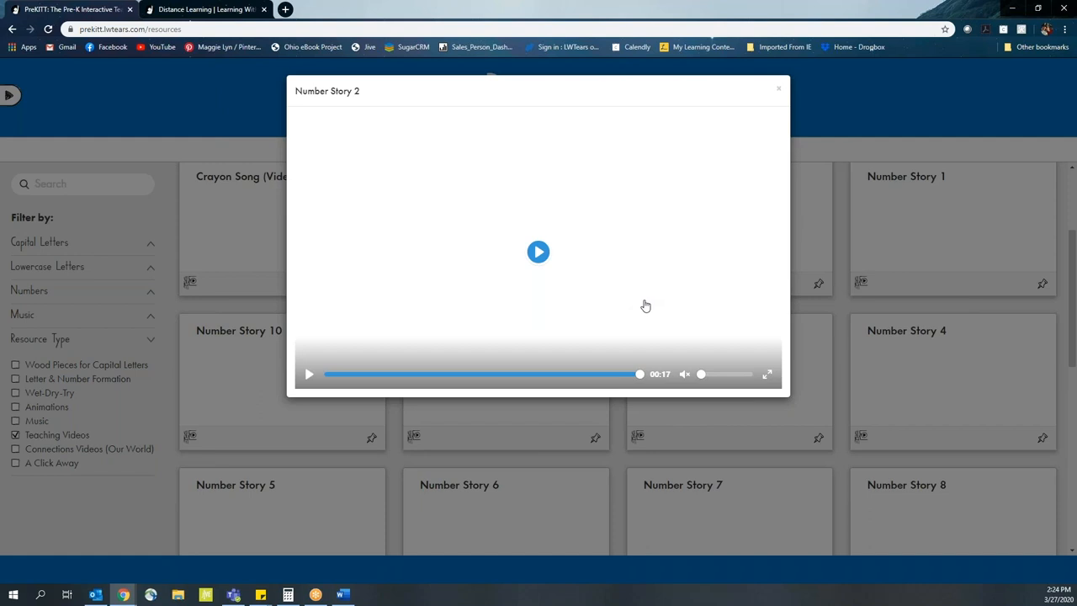
mouse_move(700, 237)
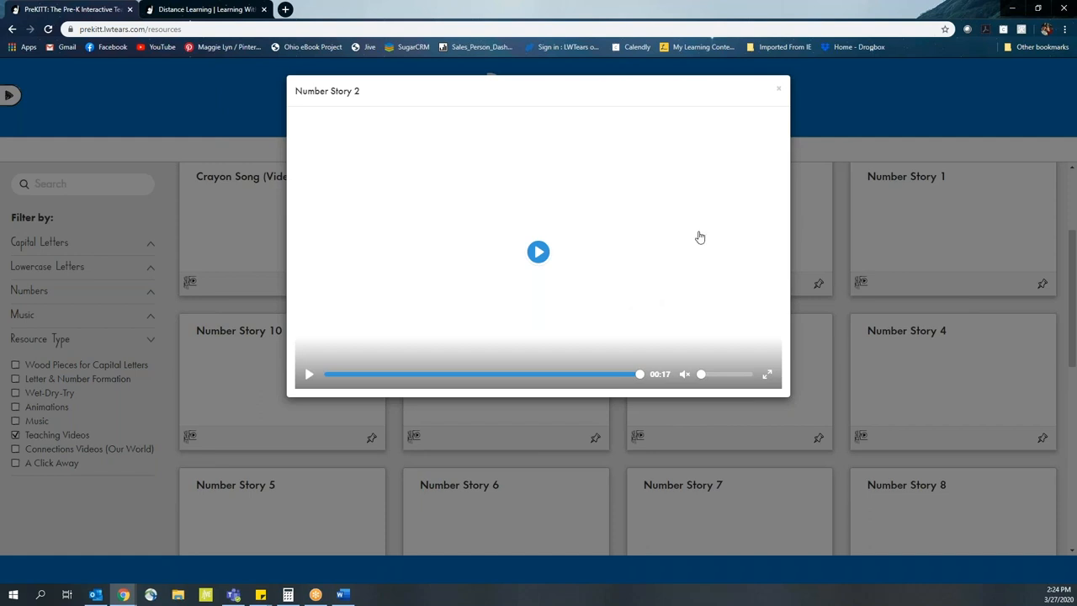
mouse_move(781, 87)
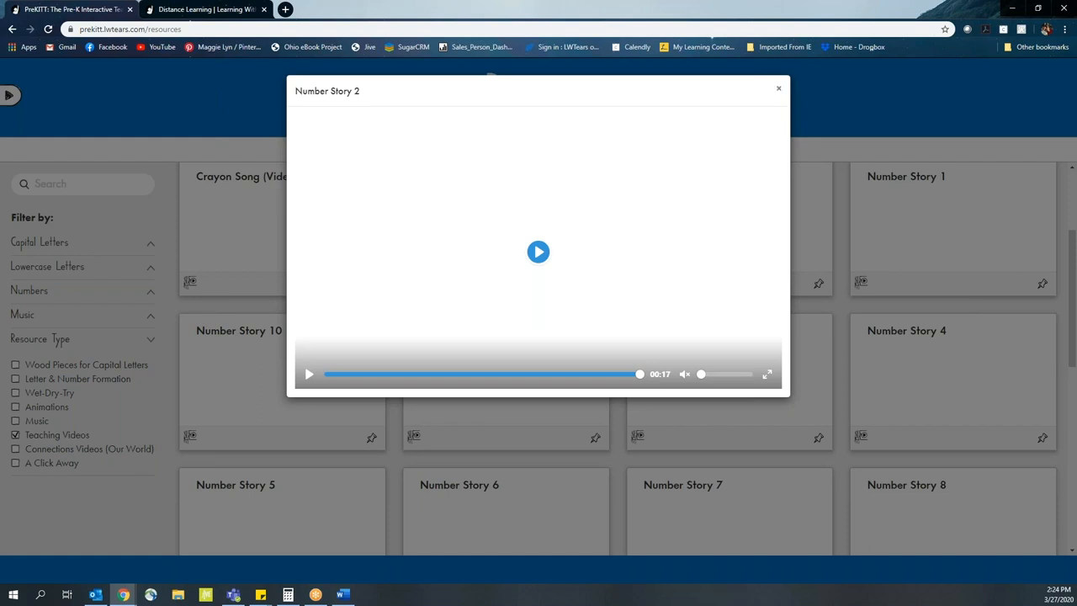
mouse_move(780, 90)
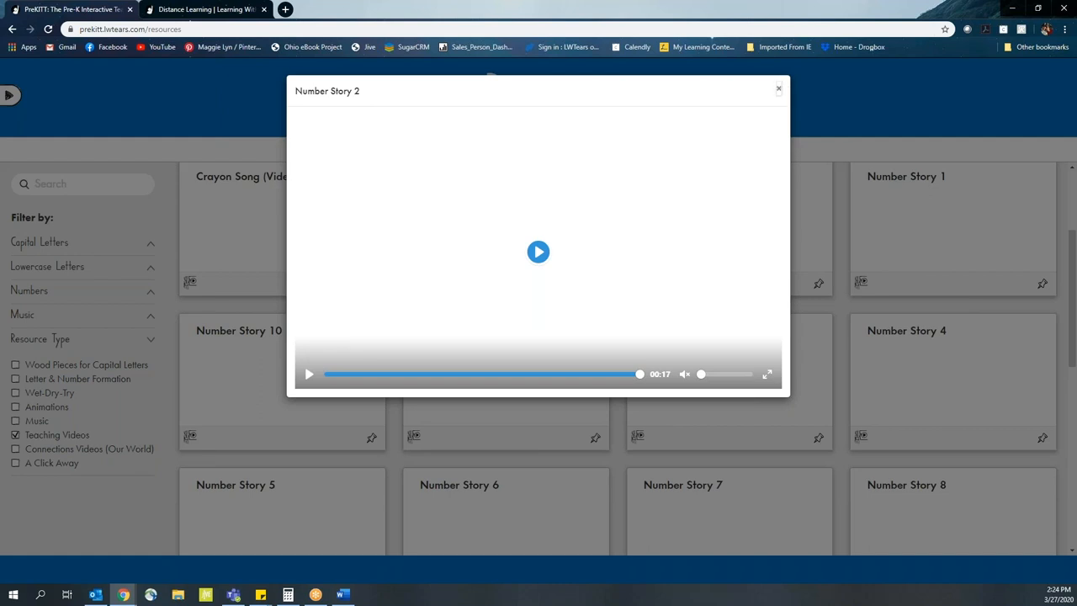
- Close the Number Story 2 video and switch the filter from Teaching Videos to Music
left_click(778, 87)
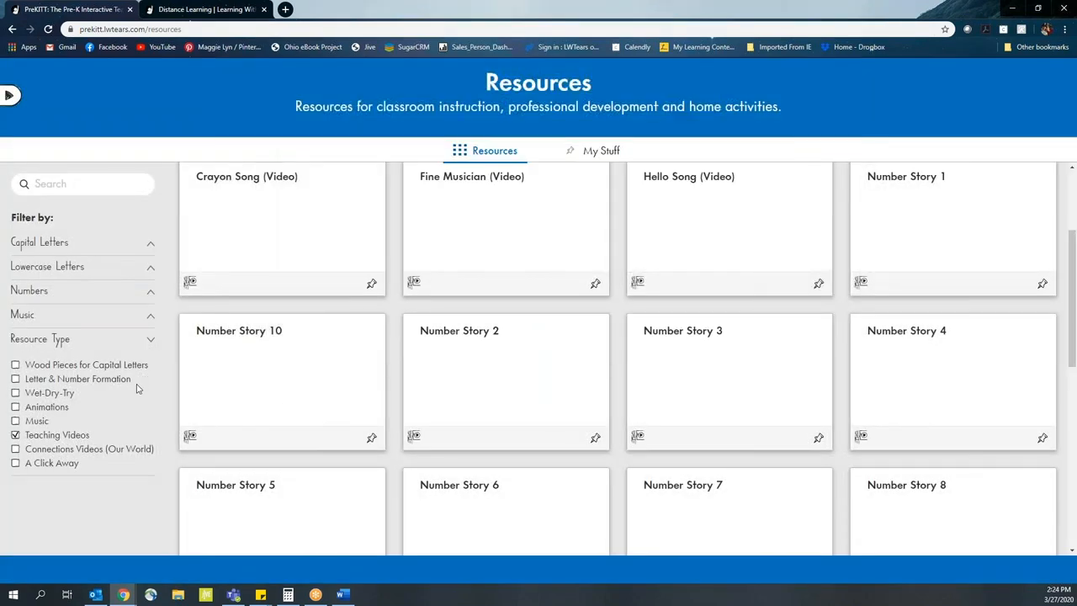
left_click(16, 435)
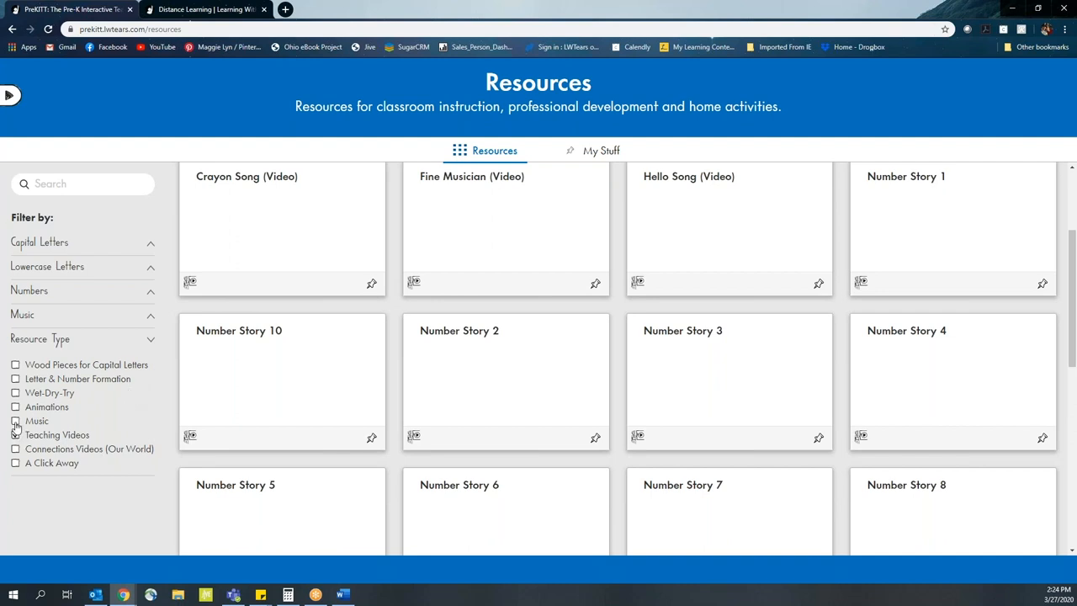
left_click(15, 421)
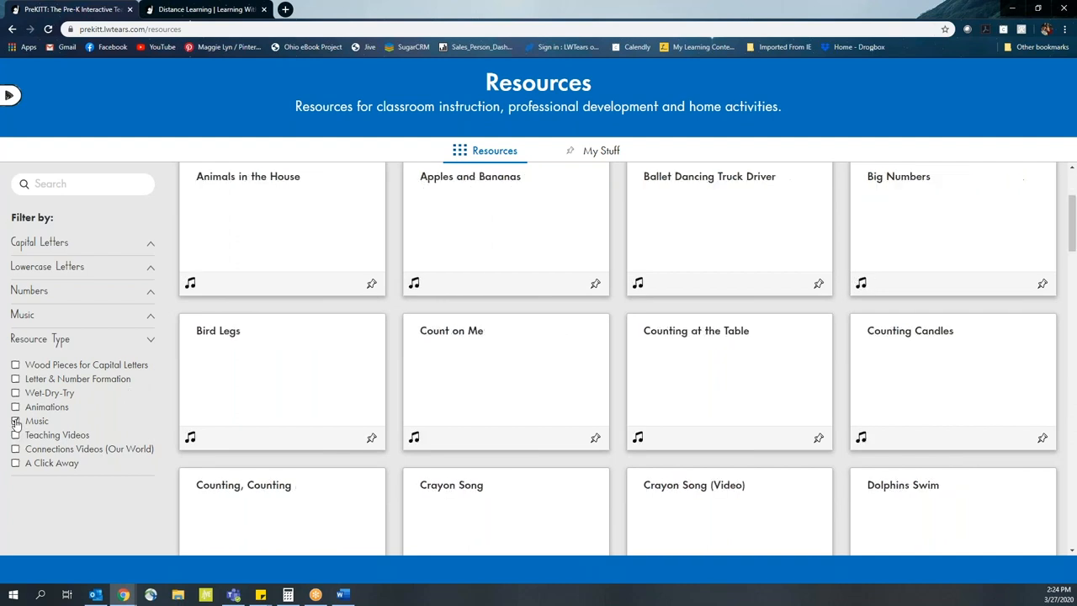
left_click(15, 420)
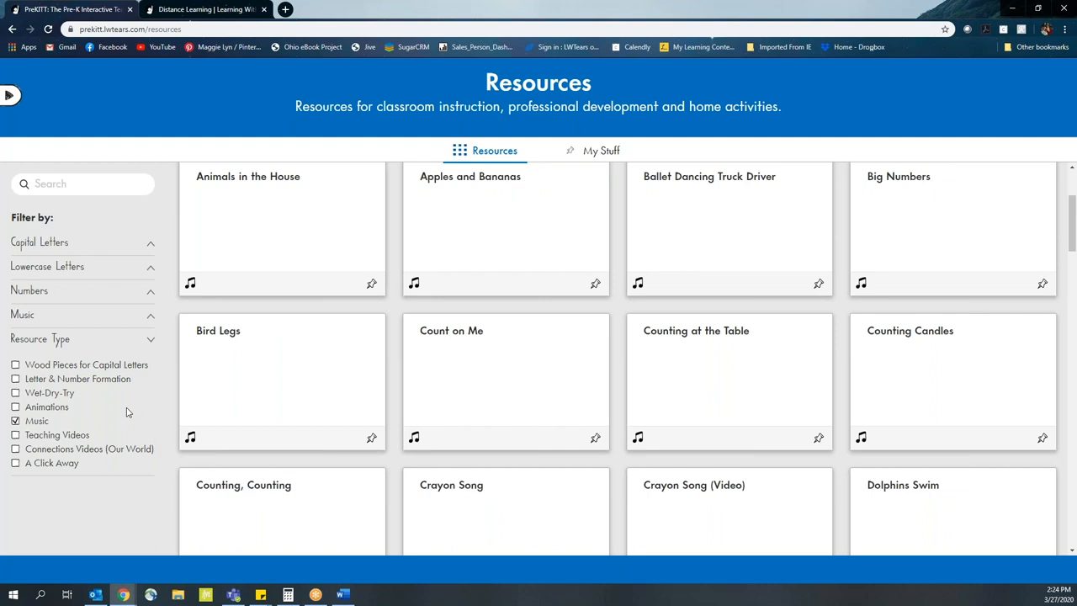
mouse_move(458, 409)
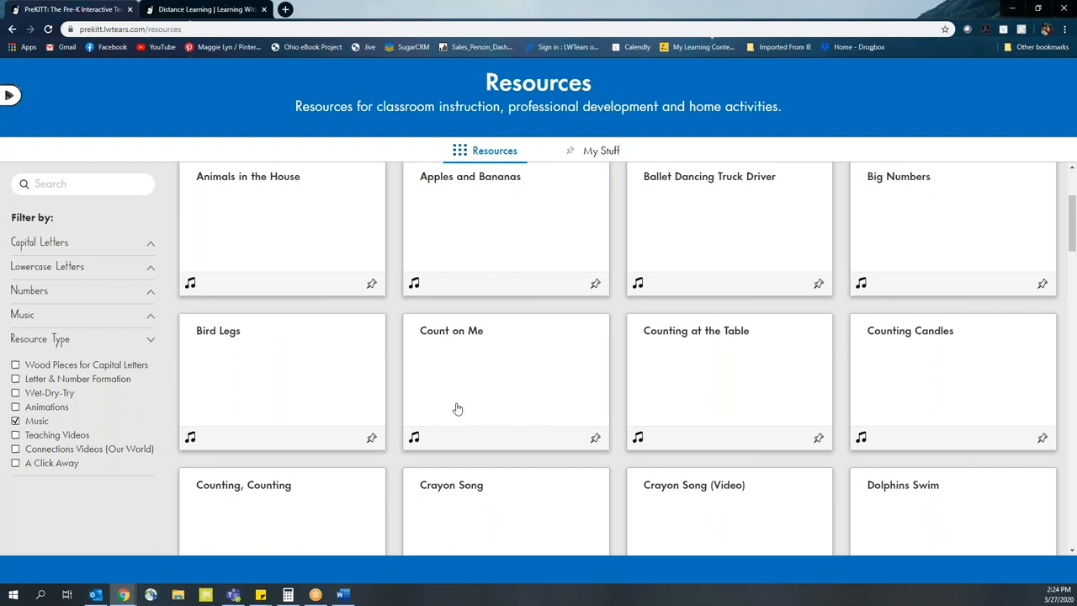
mouse_move(513, 413)
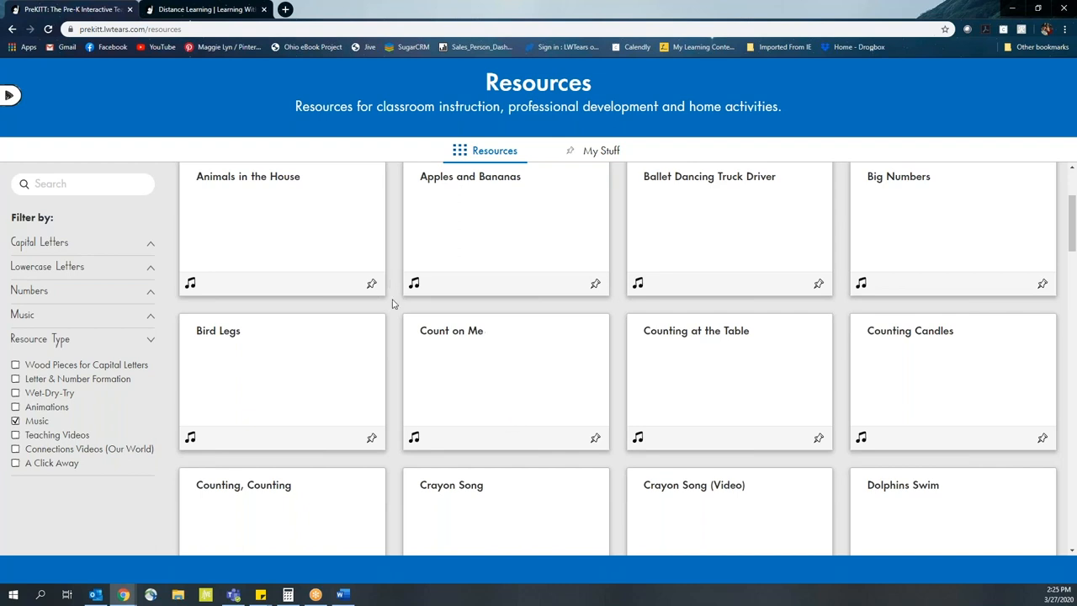
- Scroll through the Music results from It's Line Up Time to Spiders Love To Party
scroll("down", 3)
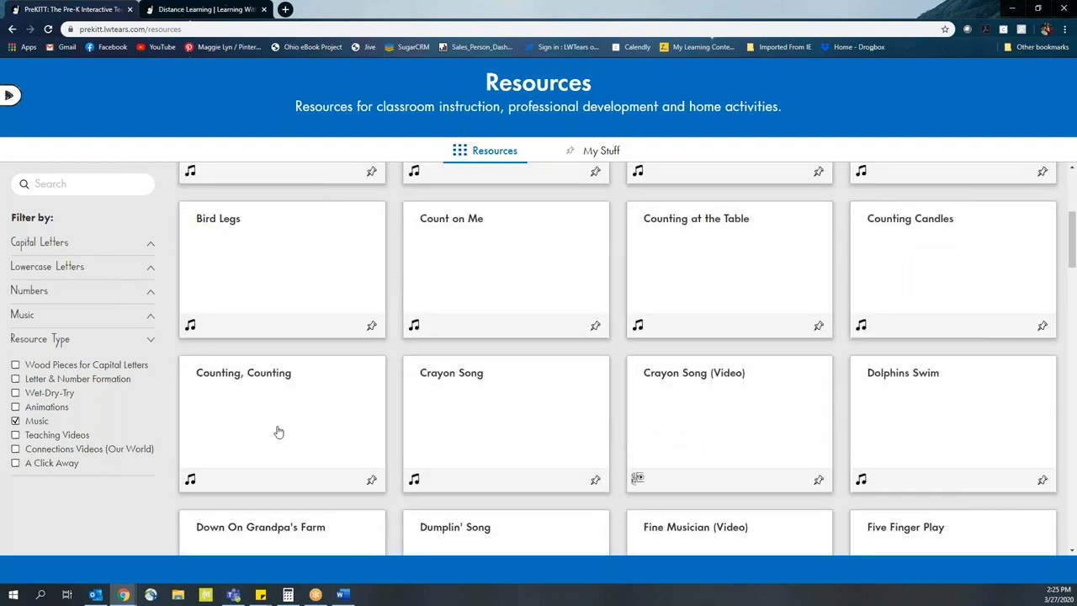
mouse_move(794, 394)
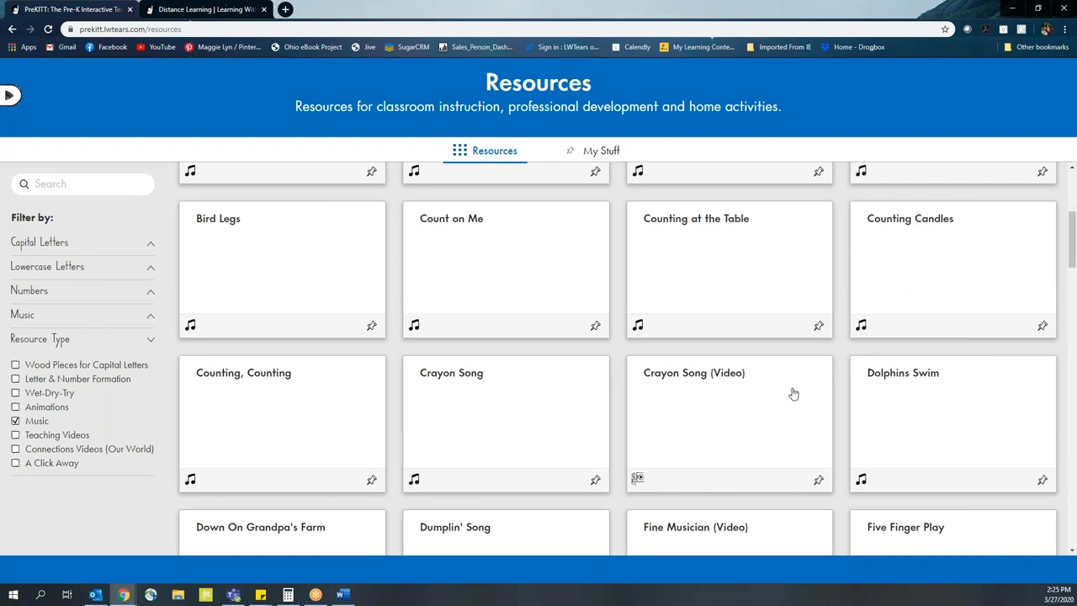
scroll("down", 3)
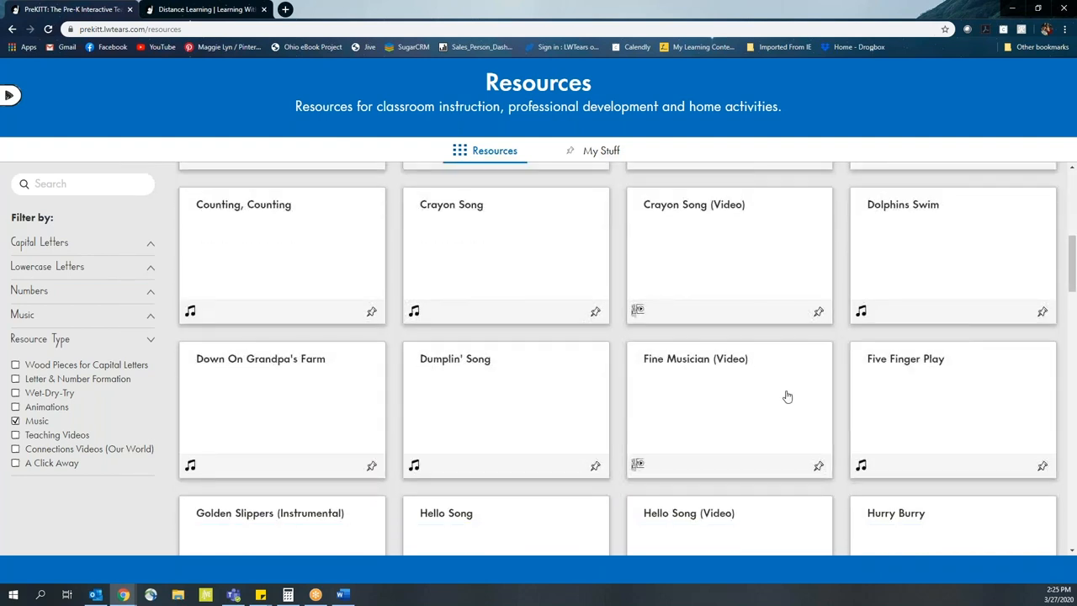
scroll("down", 3)
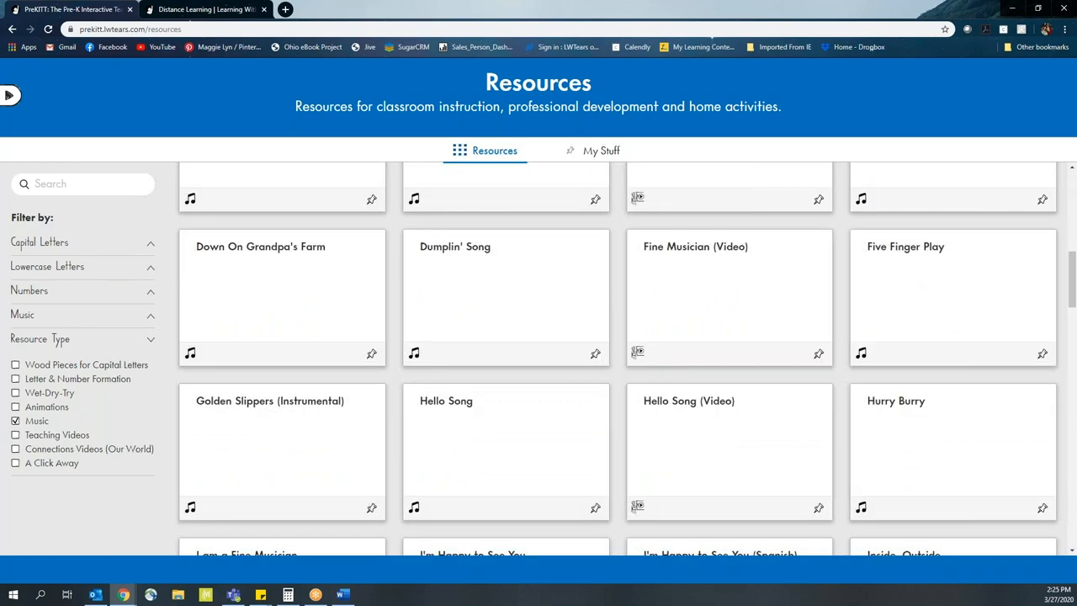
scroll("down", 3)
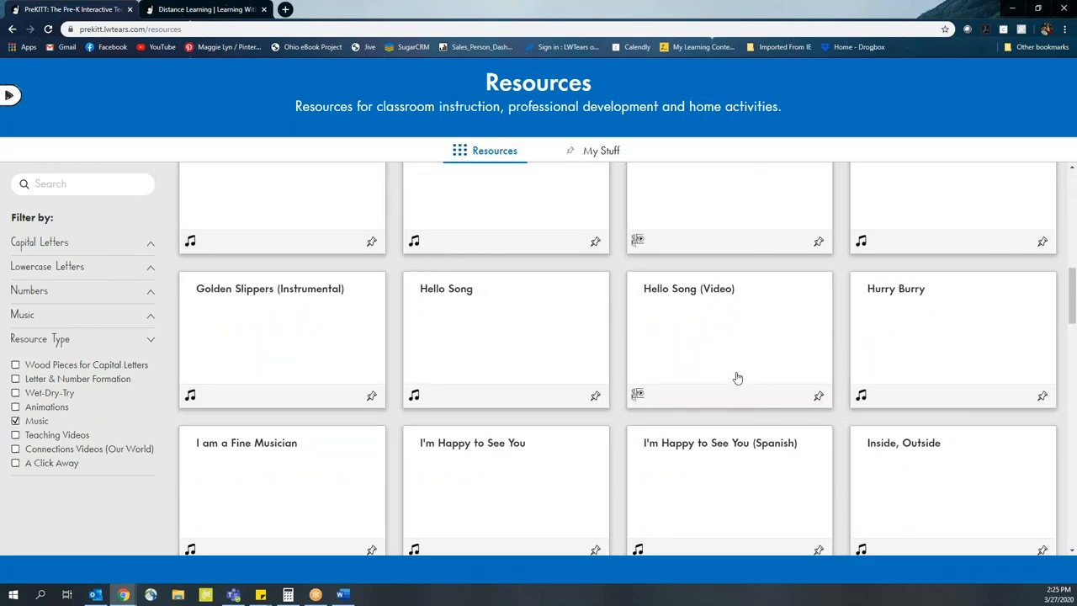
scroll("down", 3)
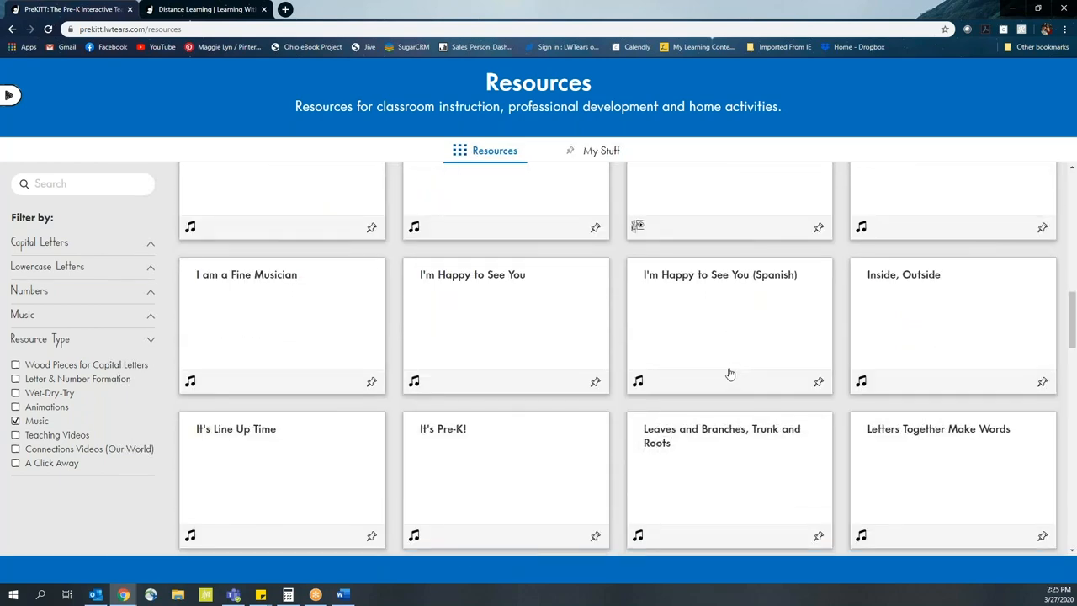
scroll("down", 3)
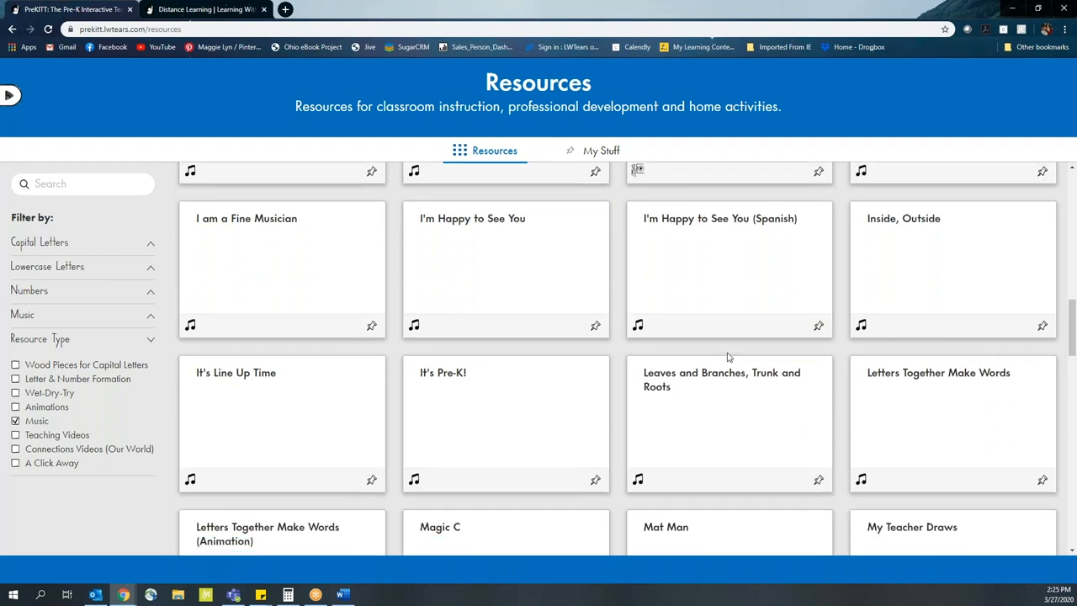
scroll("down", 3)
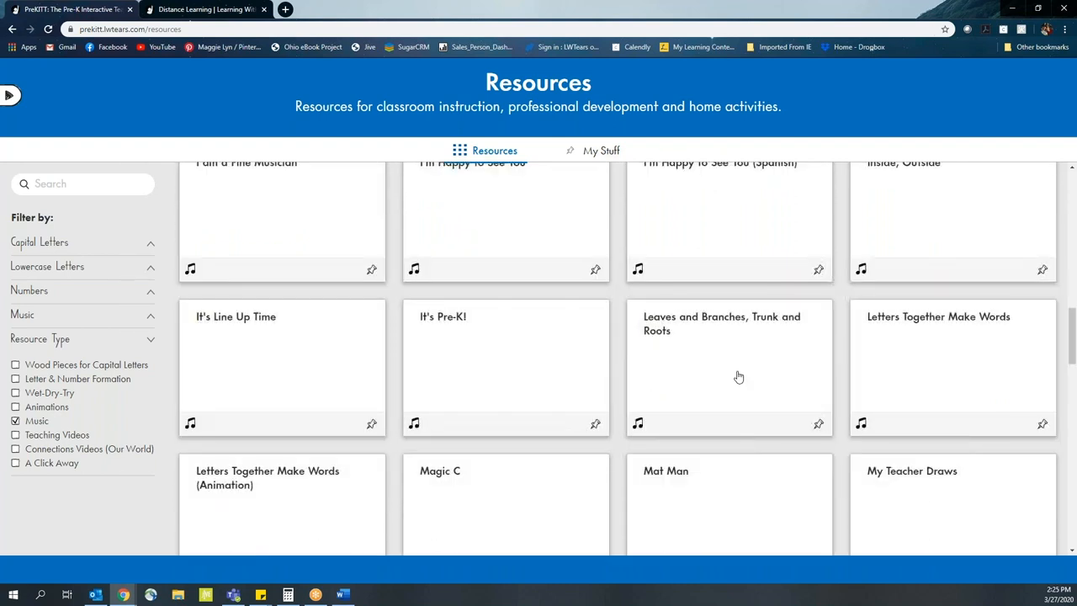
mouse_move(744, 383)
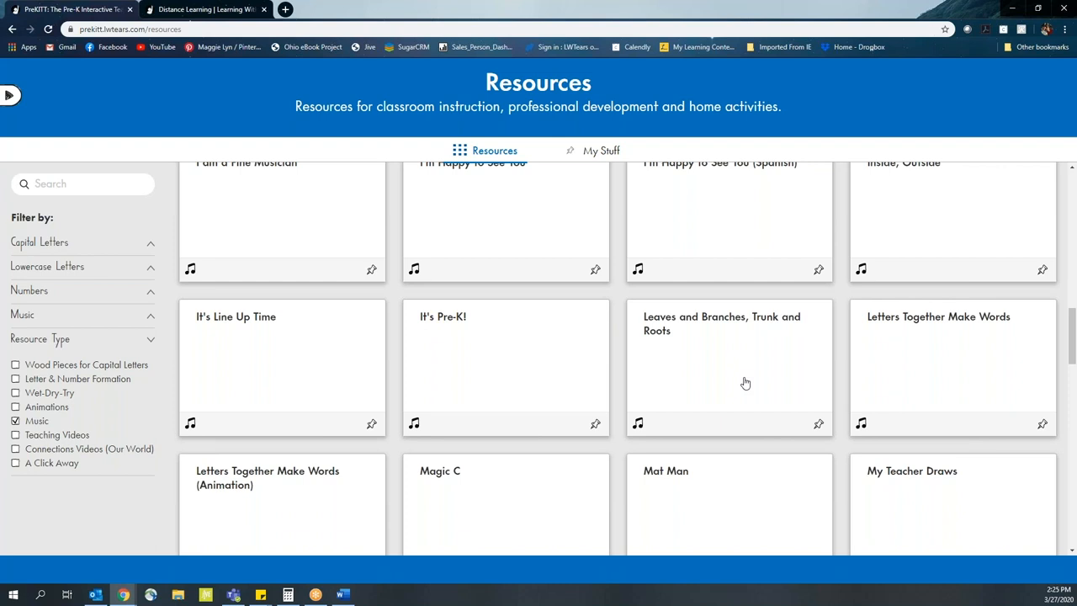
mouse_move(750, 392)
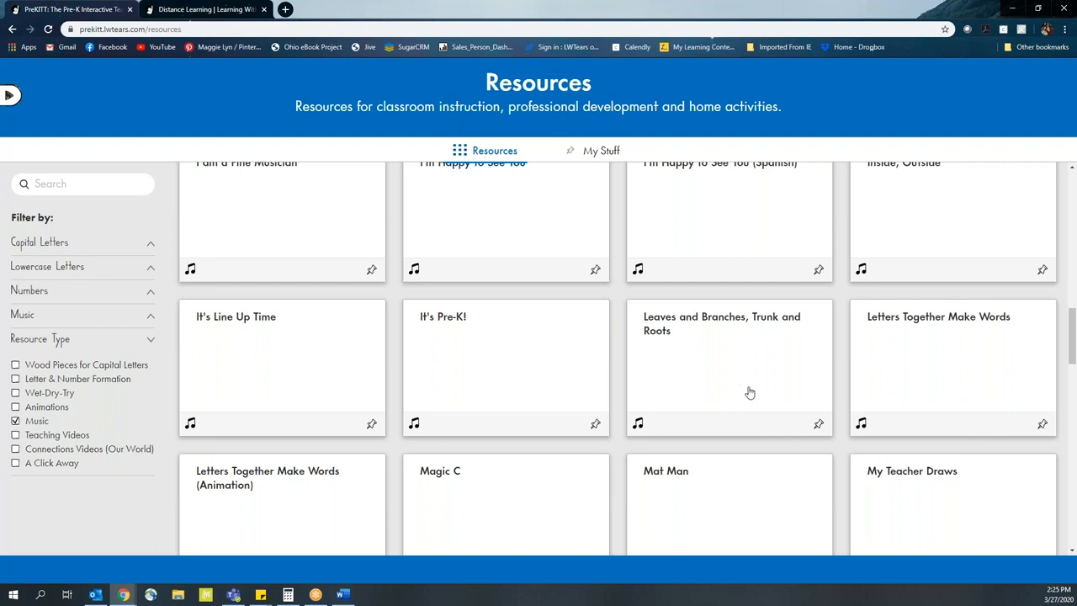
mouse_move(746, 375)
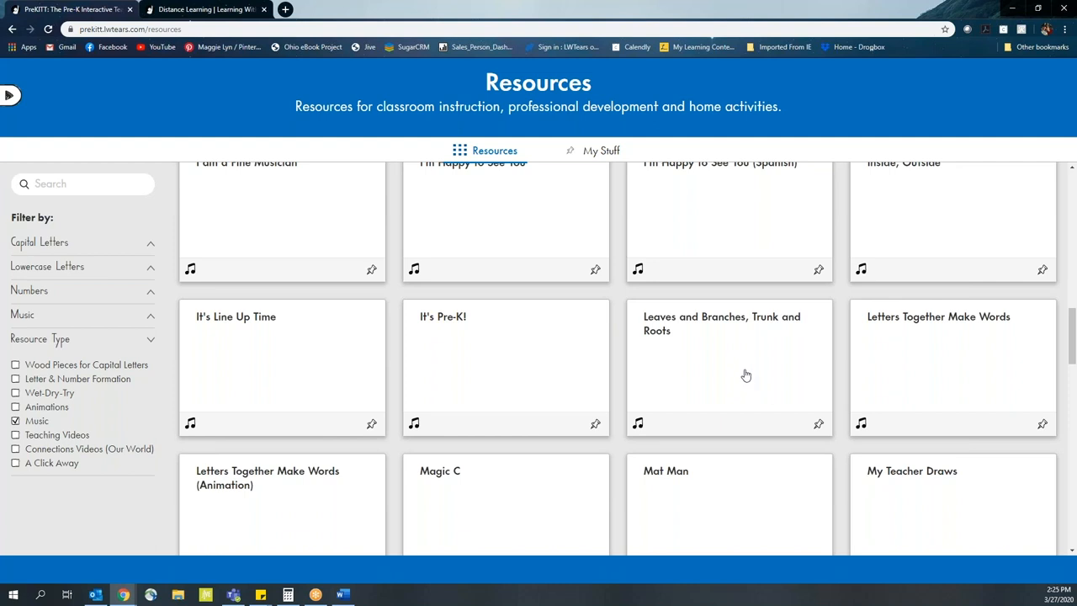
mouse_move(720, 383)
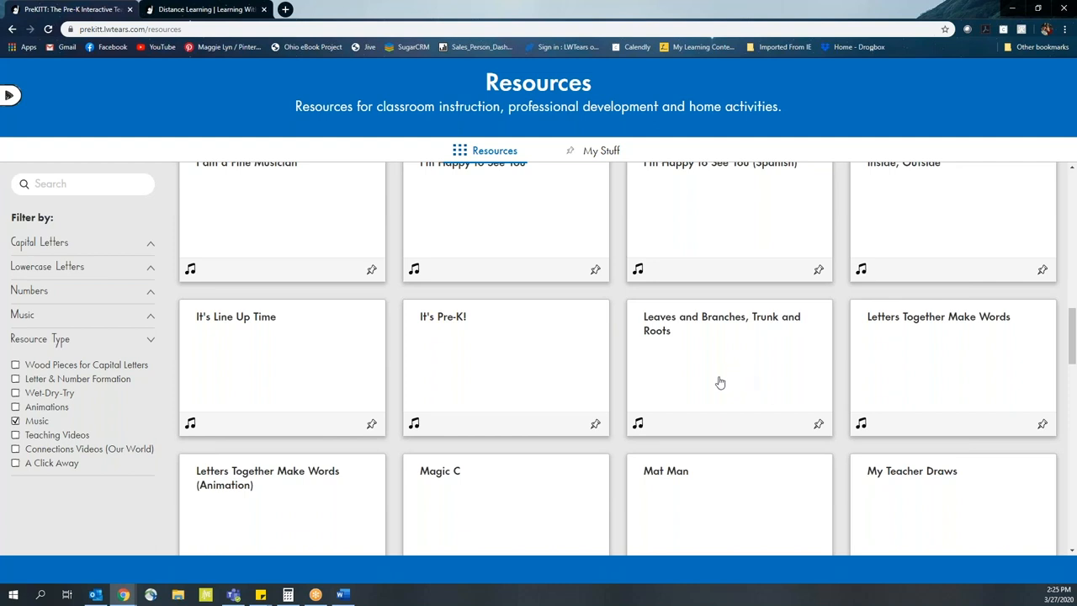
scroll("down", 3)
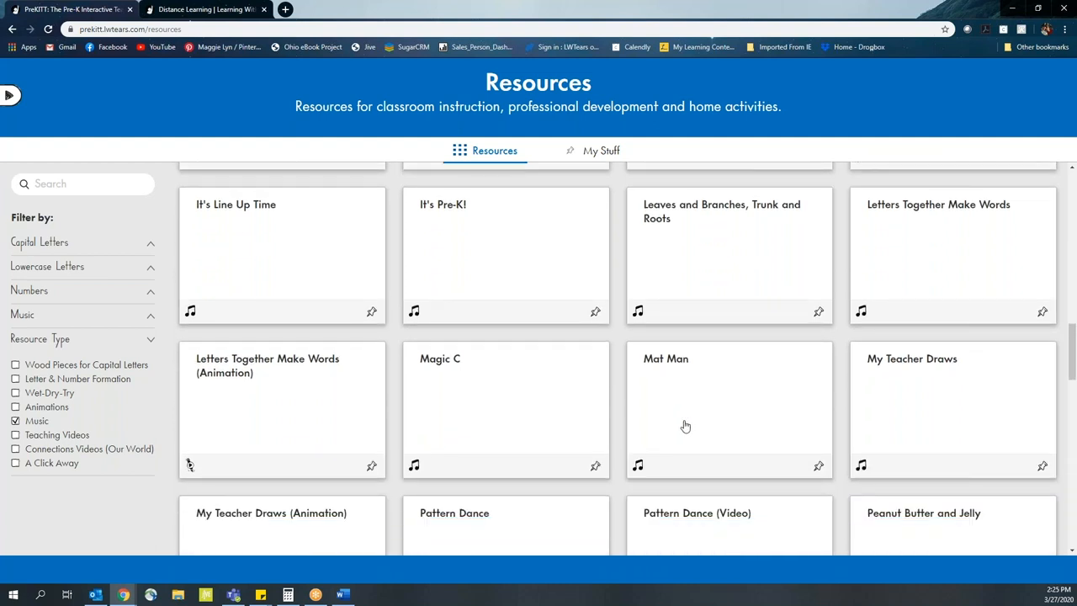
scroll("down", 3)
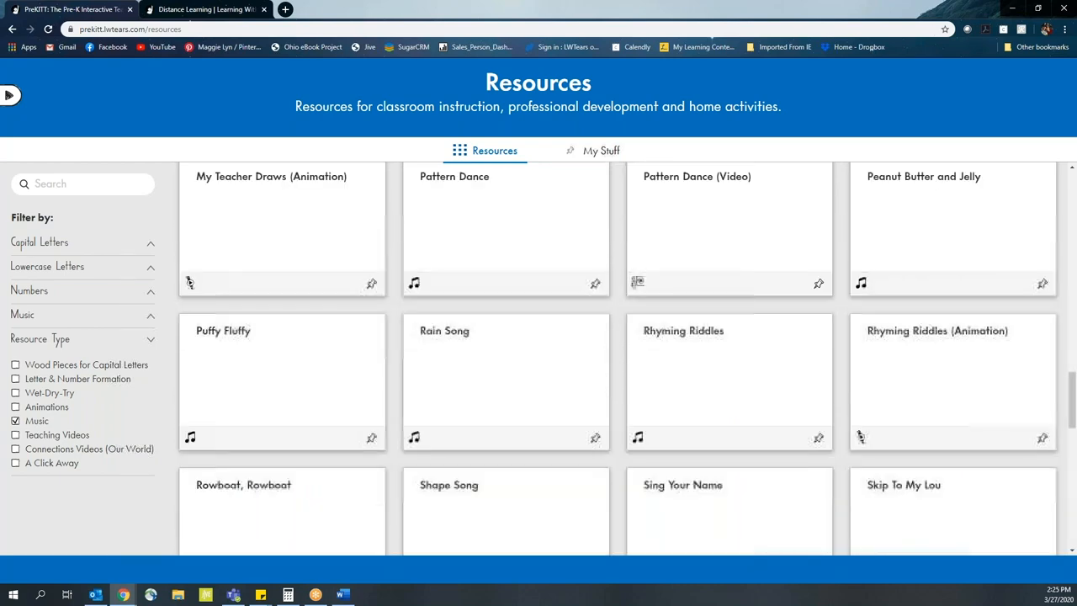
scroll("down", 3)
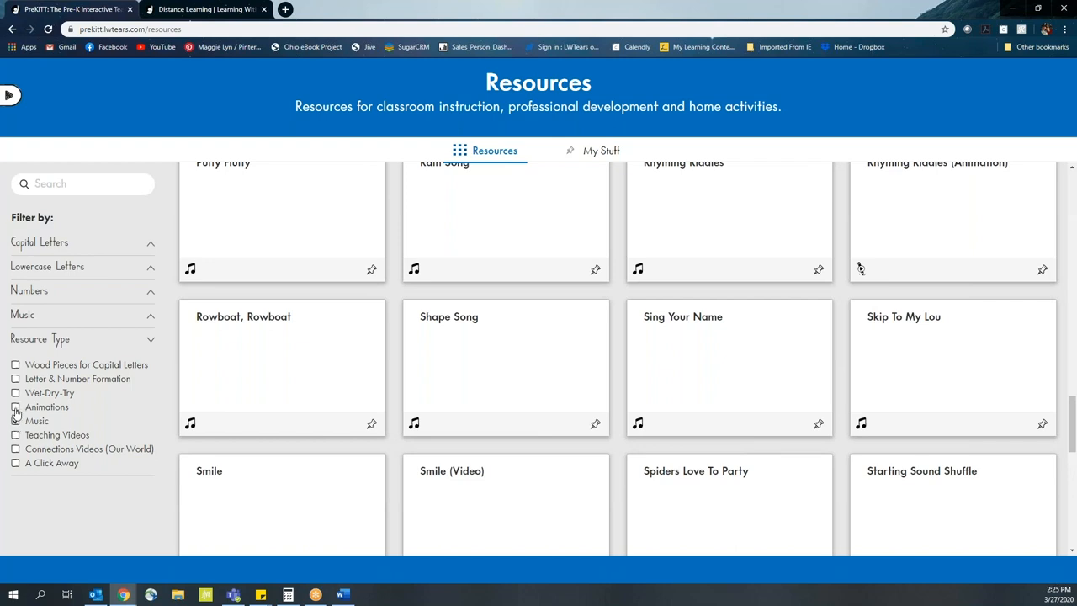
- Replace the Music filter with Animations and scroll up to Capital S and Capital T
left_click(15, 406)
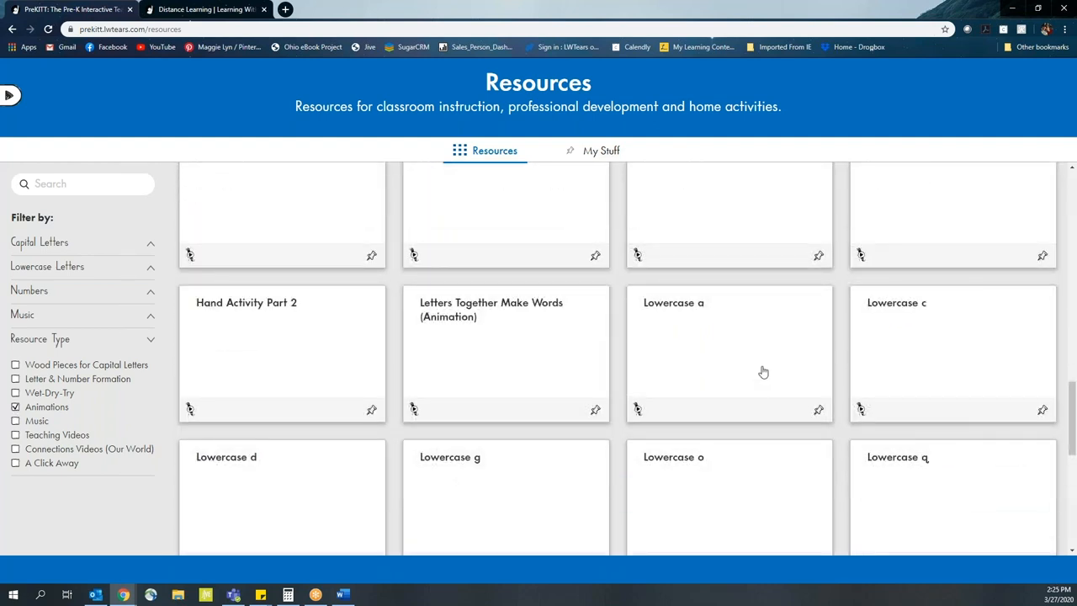
mouse_move(797, 388)
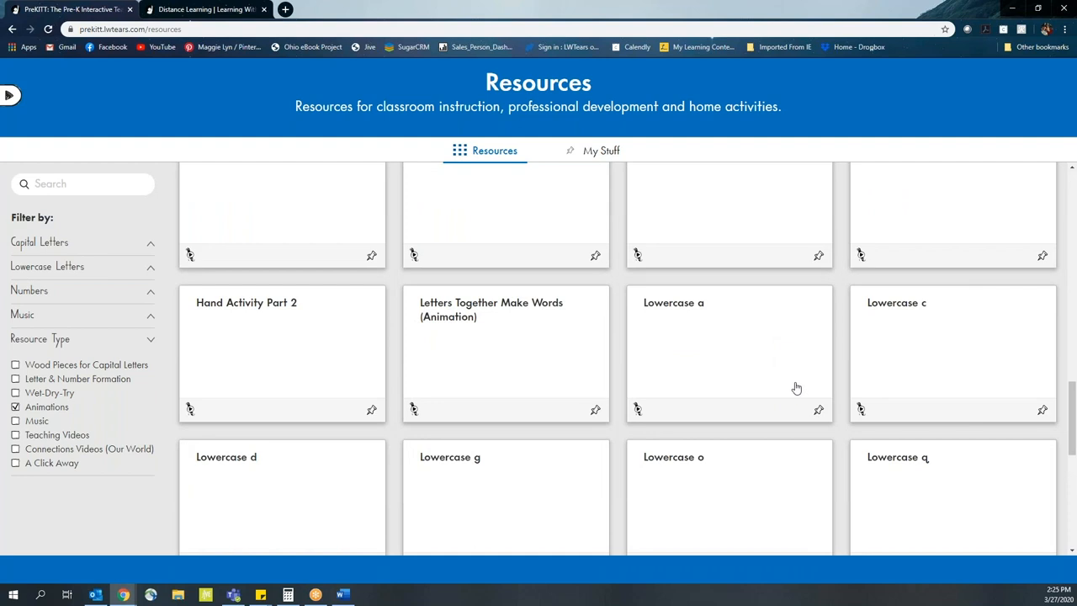
scroll("up", 3)
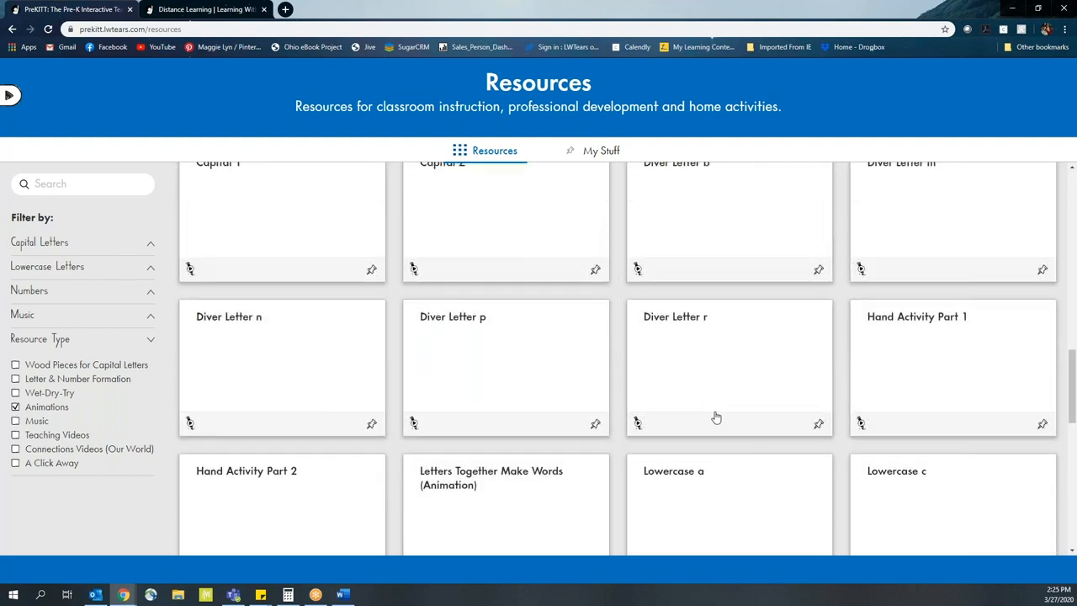
scroll("up", 3)
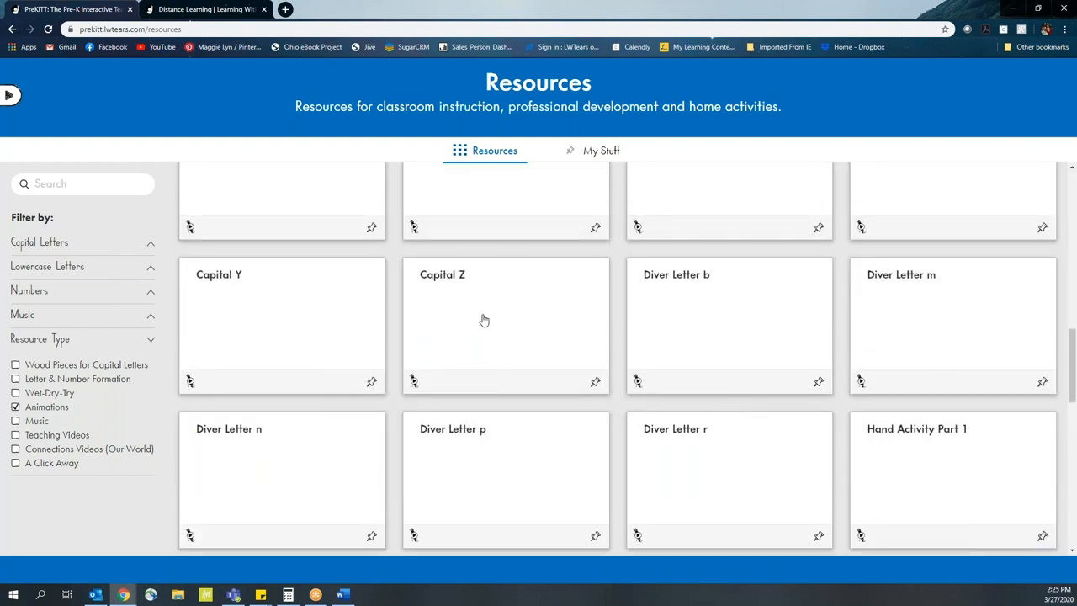
scroll("up", 3)
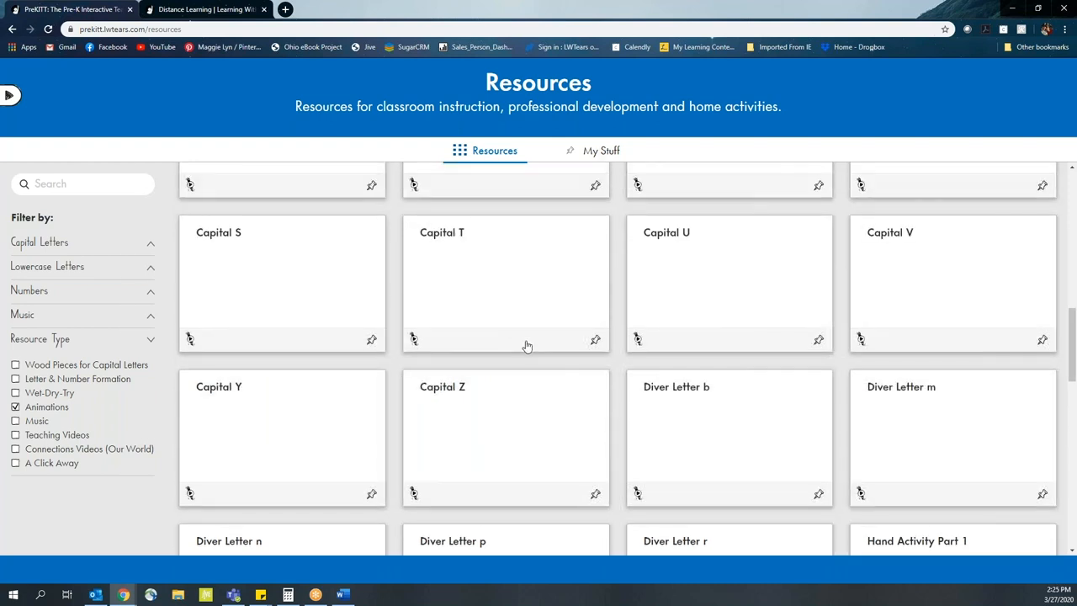
mouse_move(503, 282)
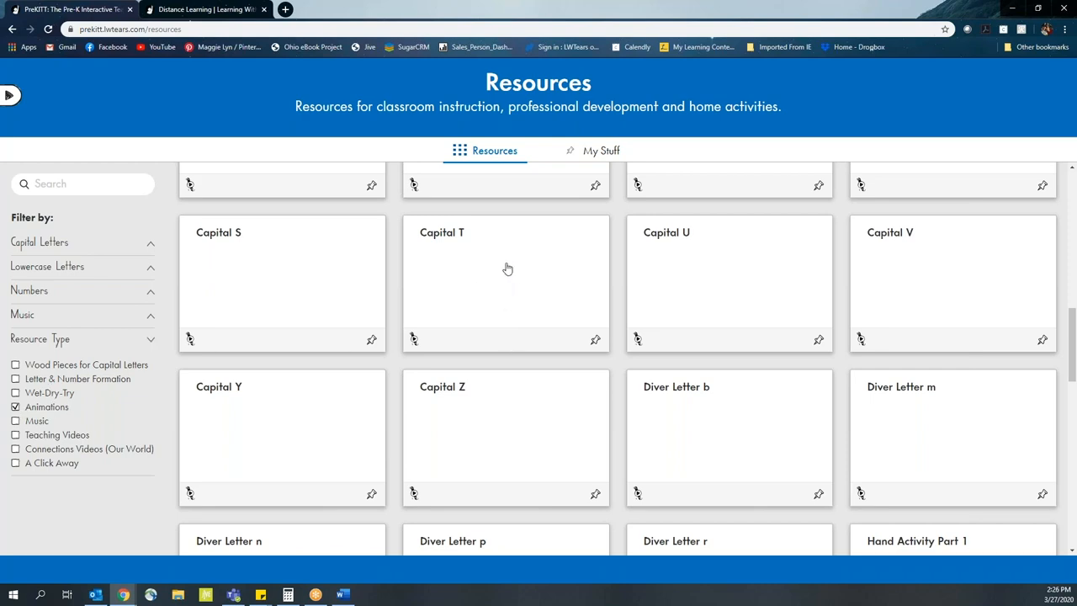
- Open the Capital T animation, watch it to the smiley-face ending, then close it
left_click(505, 282)
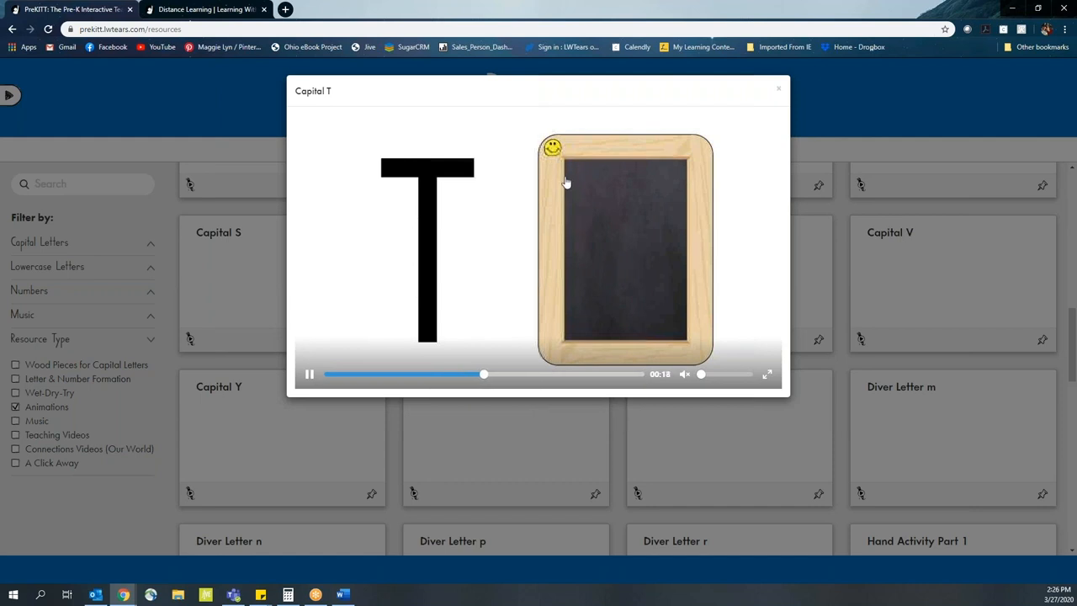
mouse_move(673, 174)
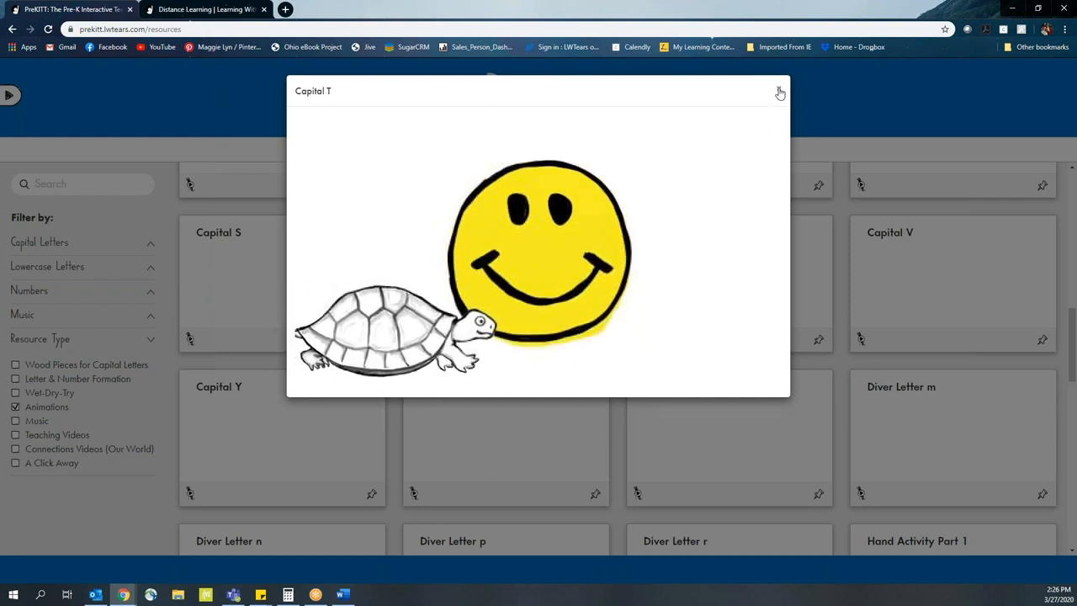
left_click(779, 92)
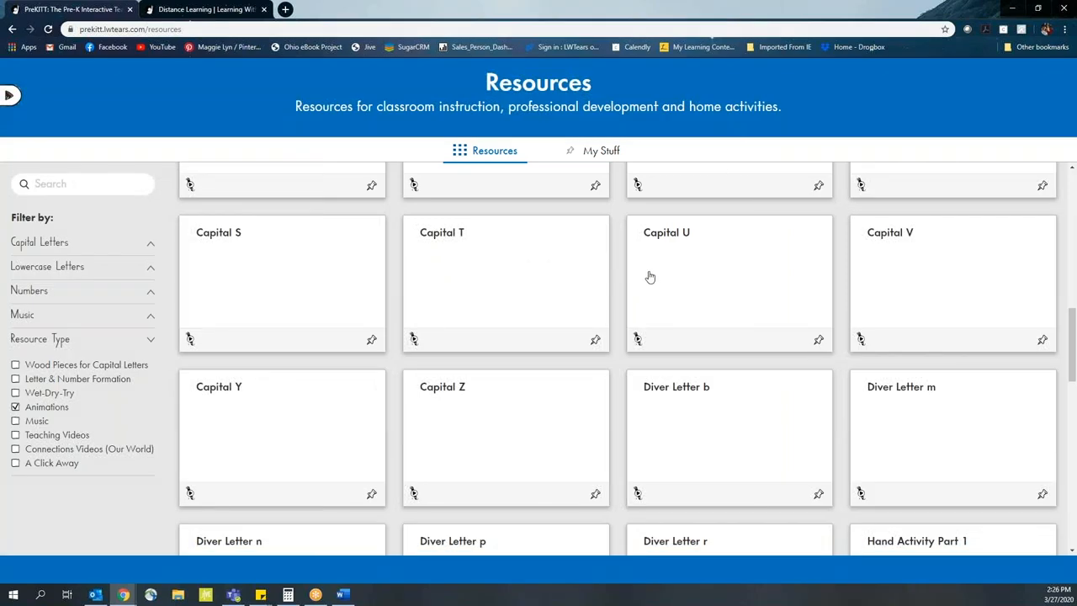
mouse_move(568, 322)
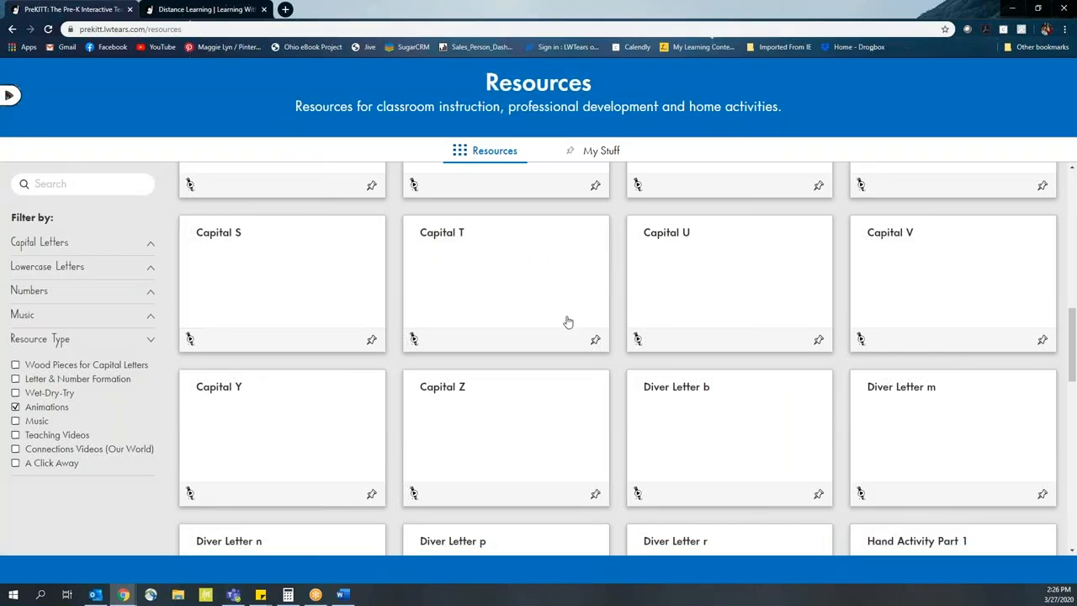
mouse_move(770, 345)
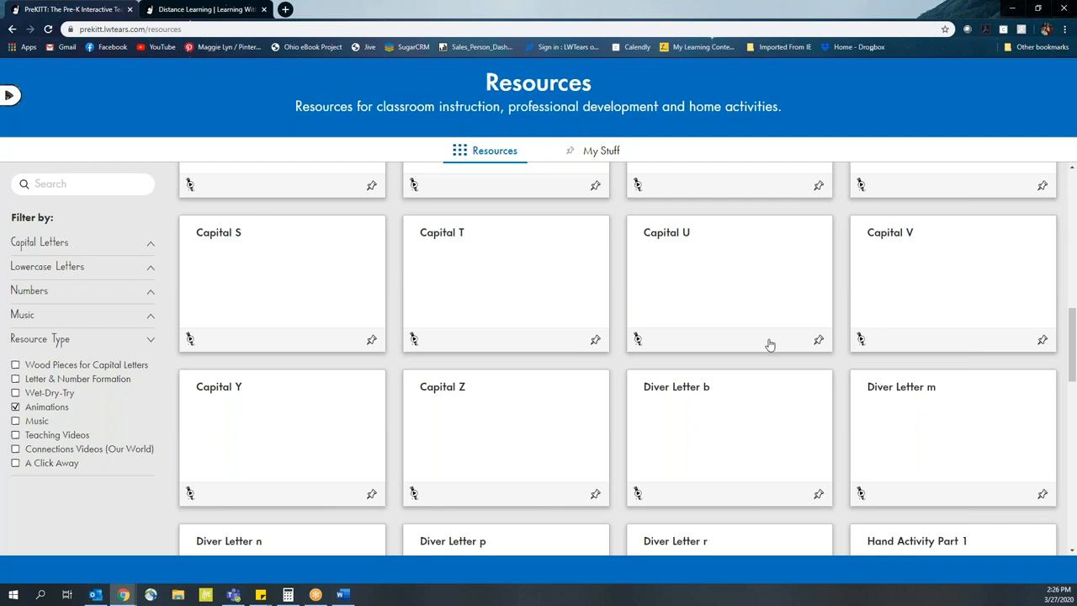
mouse_move(678, 365)
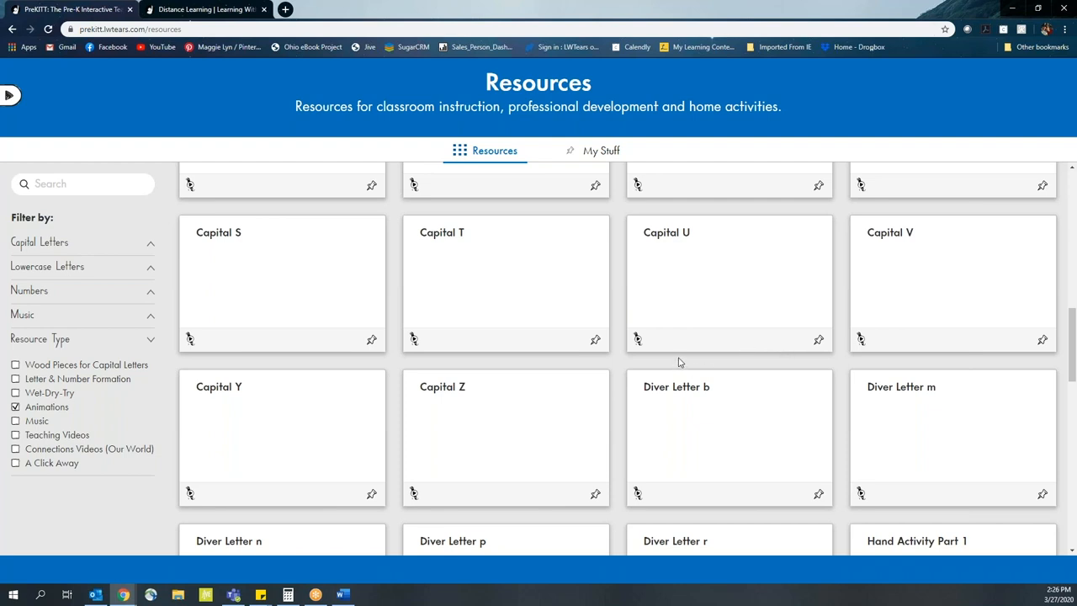
mouse_move(46, 110)
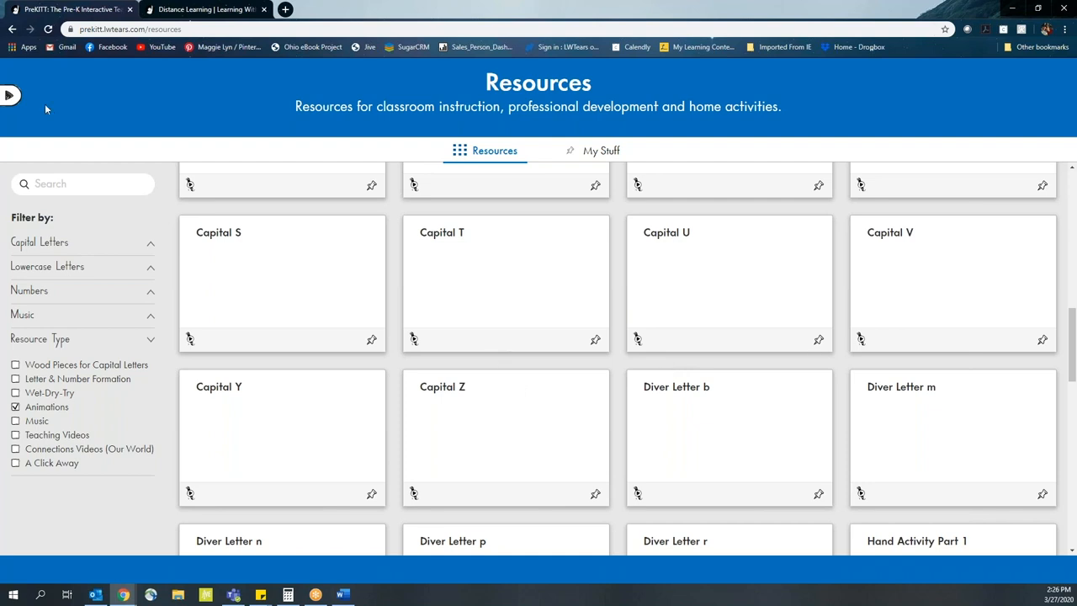
- Launch Wet-Dry-Try from the Apps section of the side menu
left_click(11, 95)
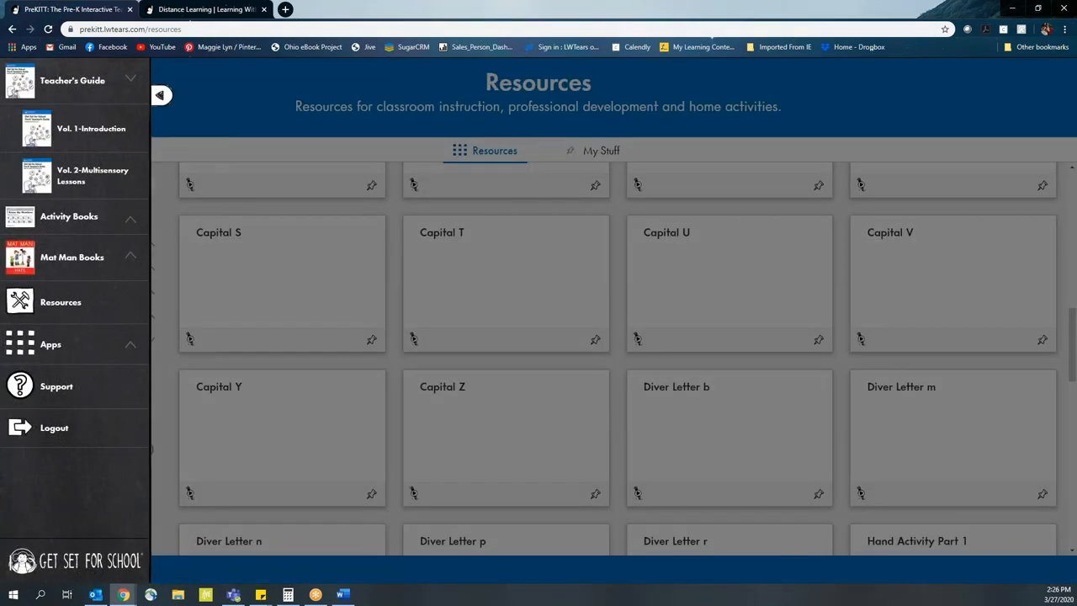
mouse_move(42, 197)
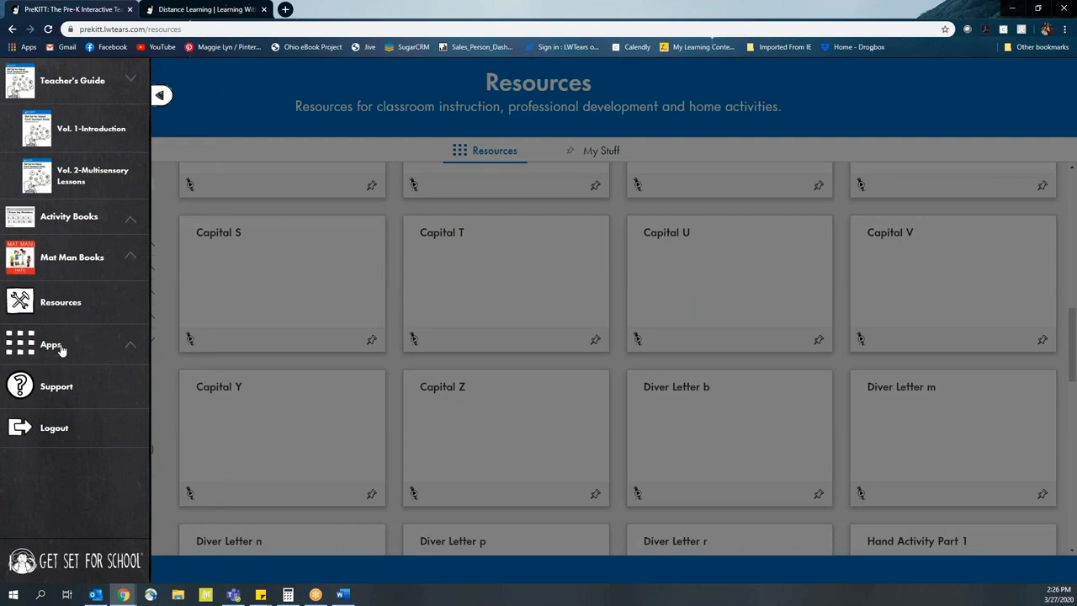
left_click(51, 344)
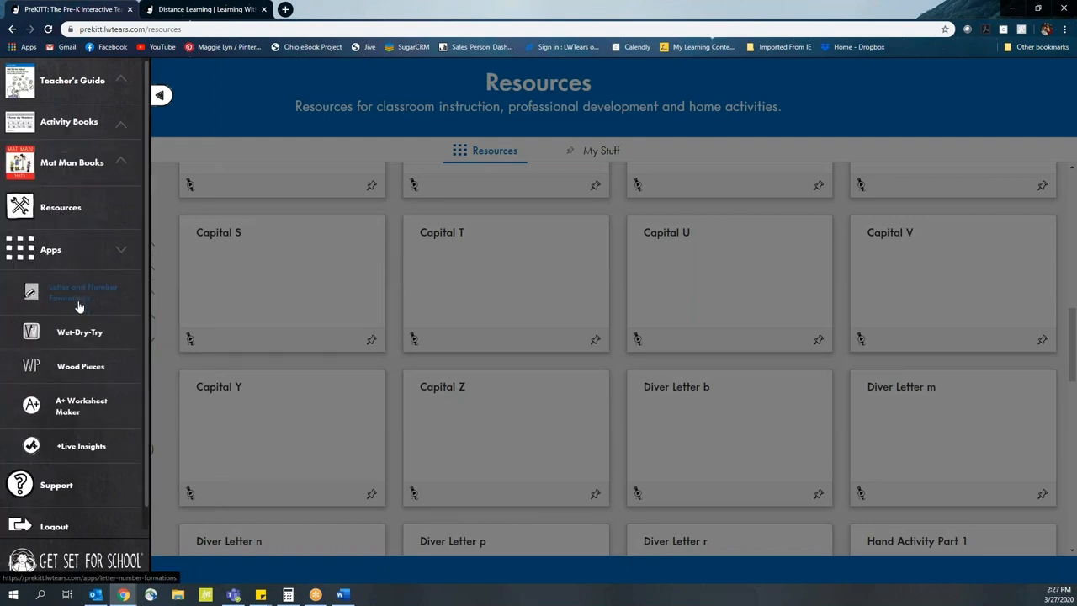
mouse_move(80, 366)
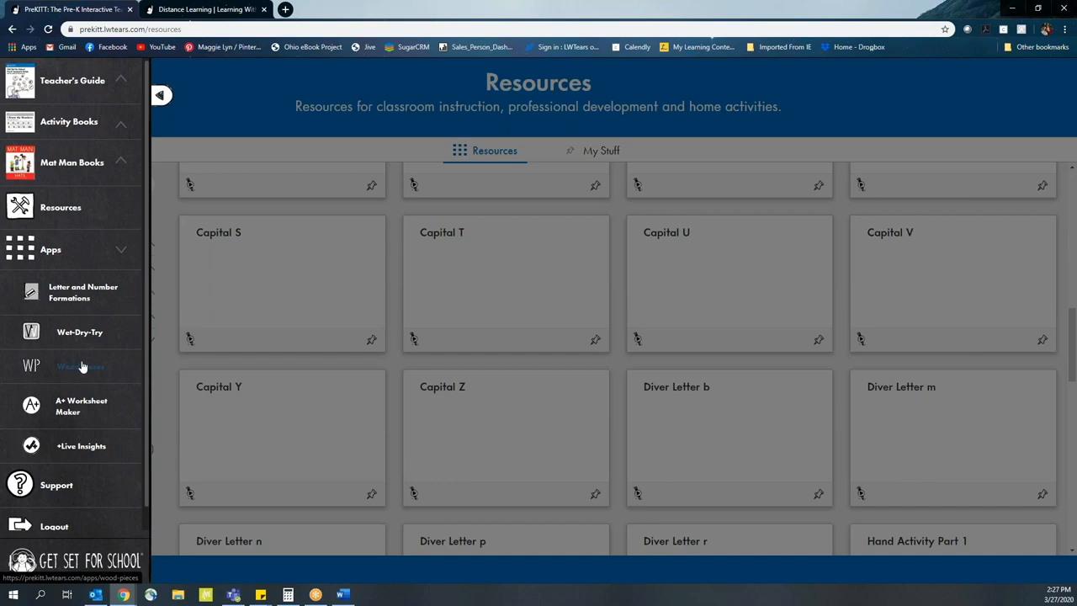
mouse_move(80, 331)
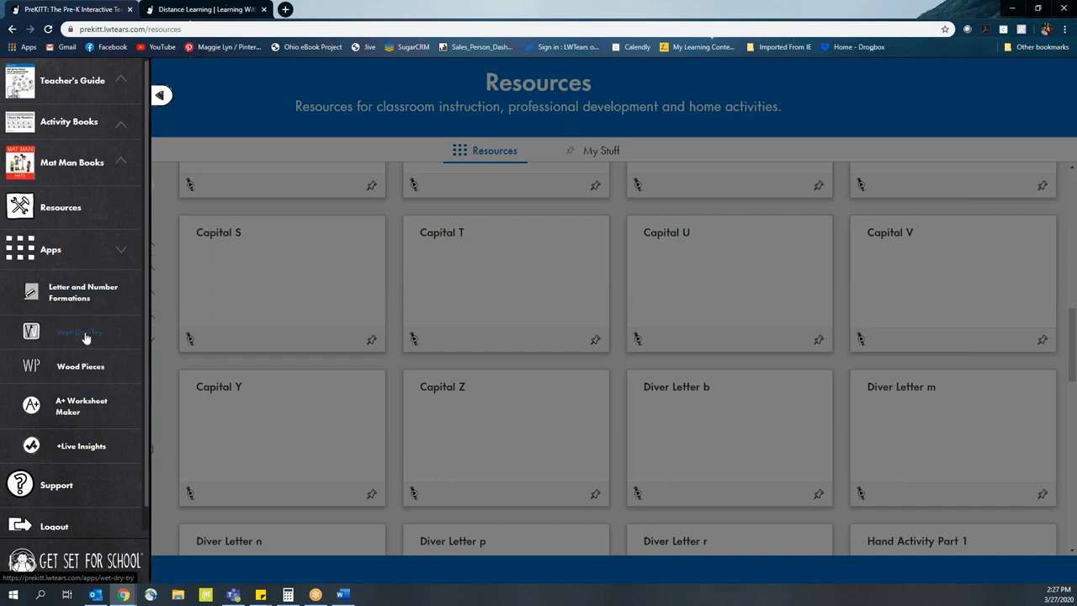
left_click(78, 331)
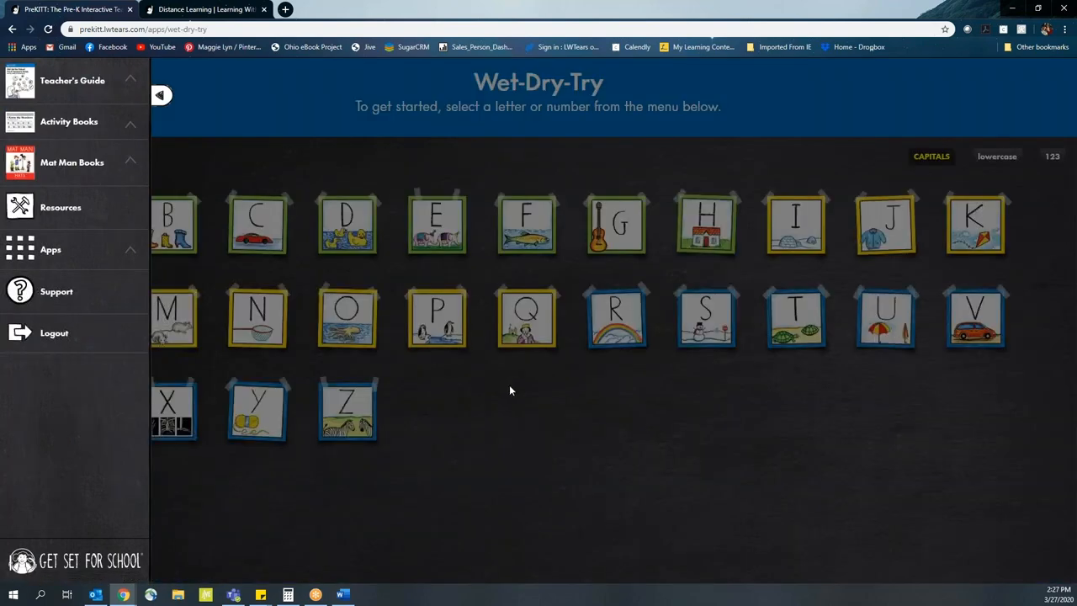
- Hide the side menu and pick the capital F card
left_click(160, 94)
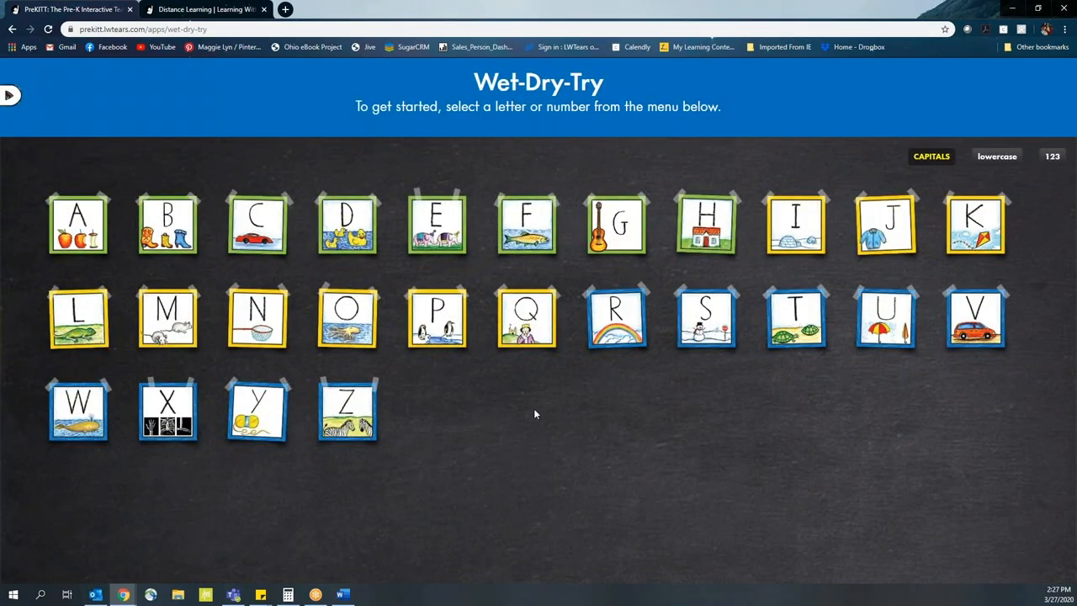
mouse_move(560, 425)
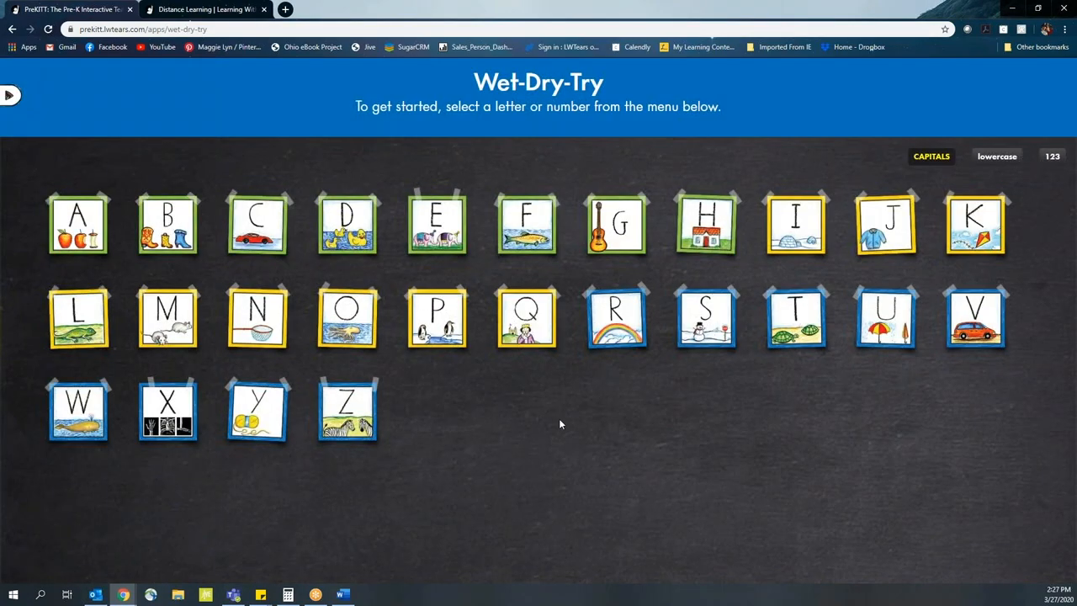
mouse_move(548, 384)
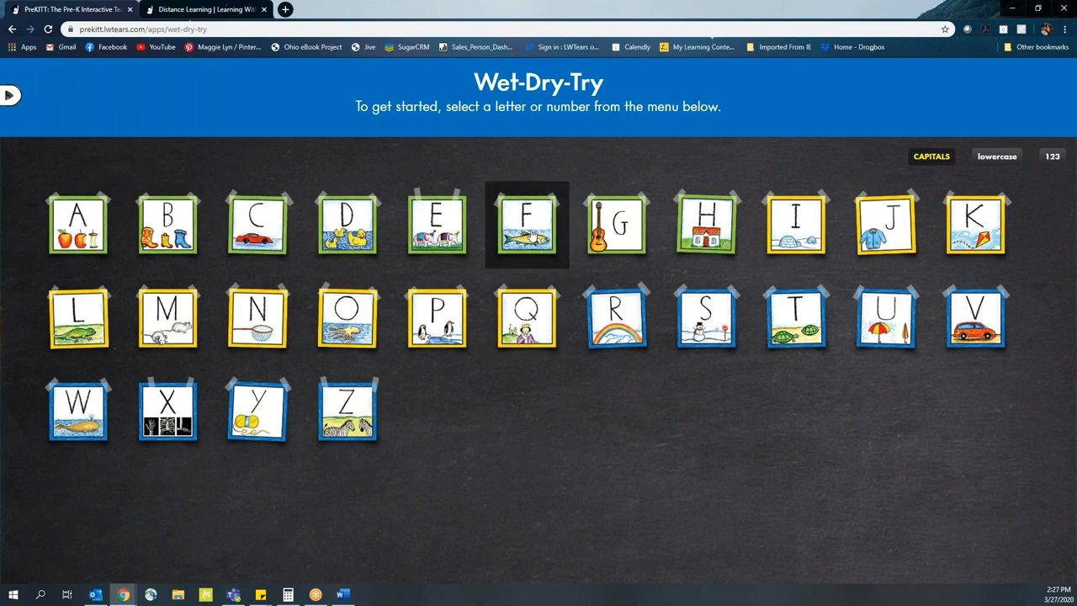
left_click(527, 224)
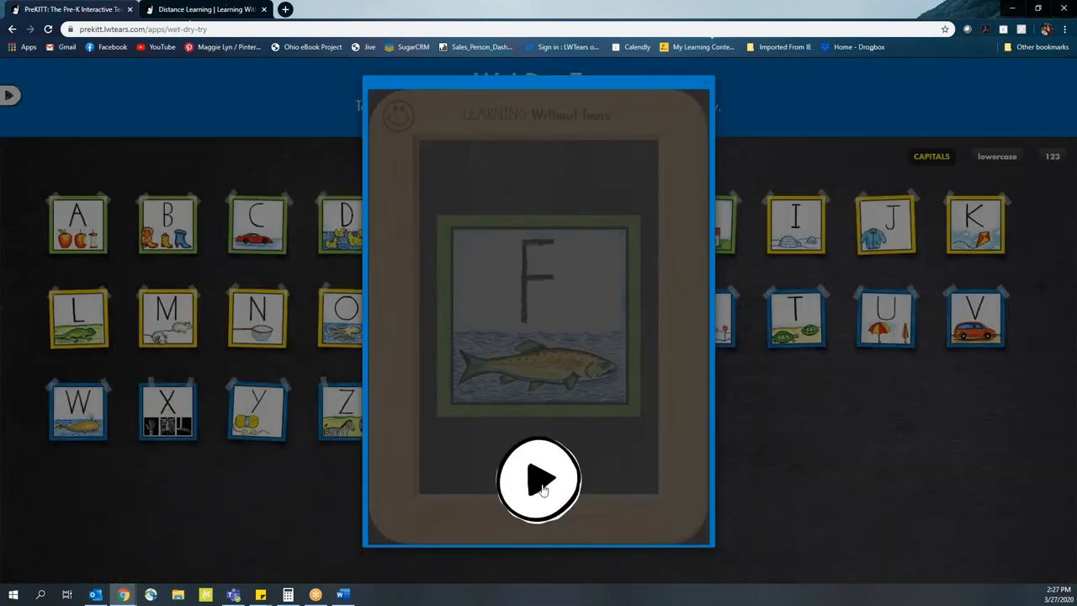
- Play the capital F demonstration and drag along the chalked F strokes
left_click(538, 479)
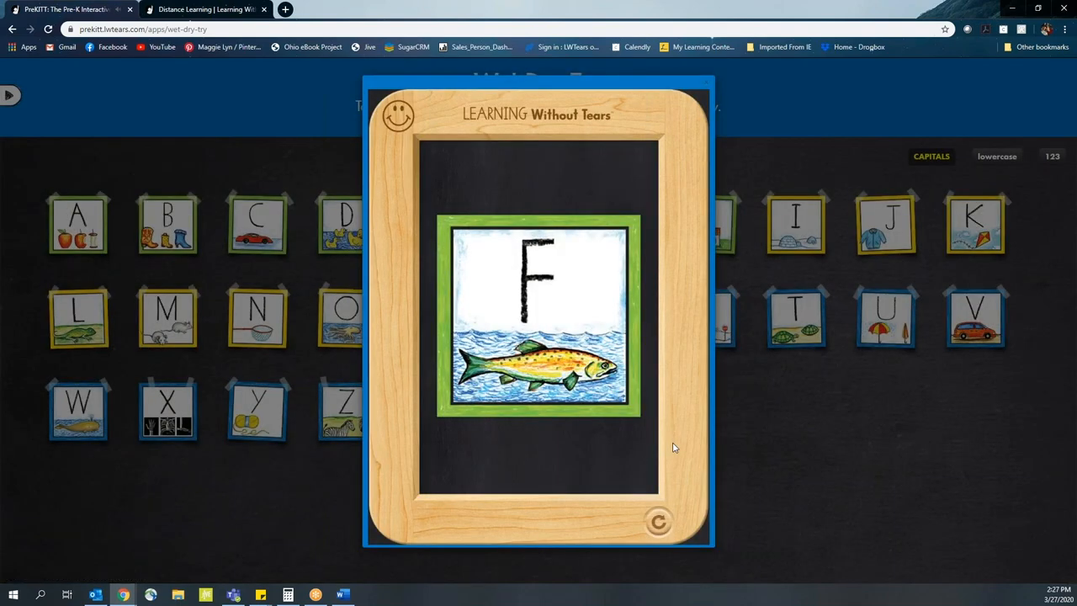
mouse_move(646, 412)
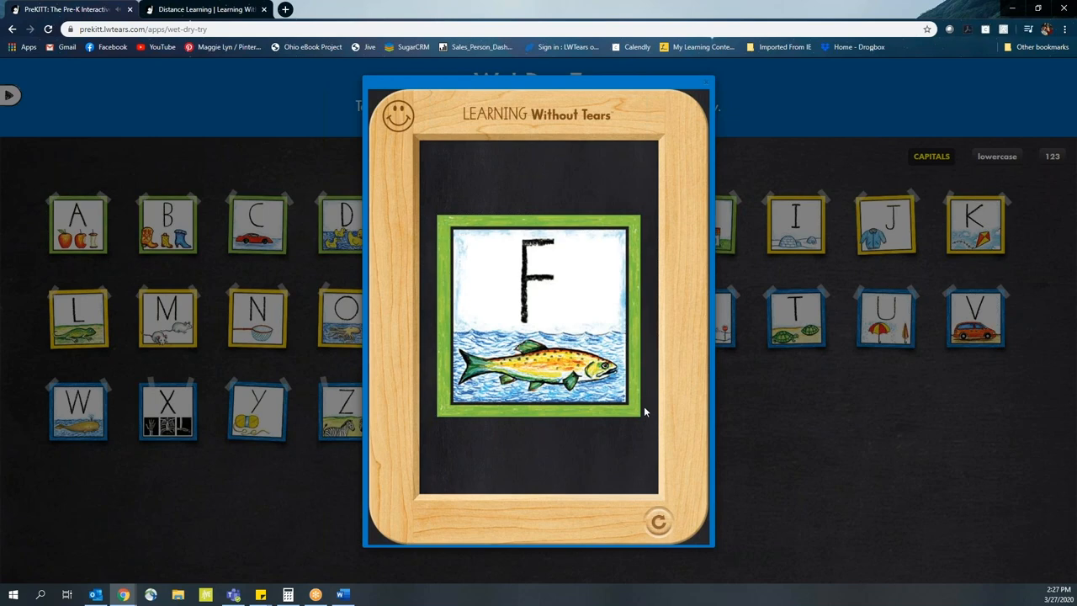
mouse_move(647, 412)
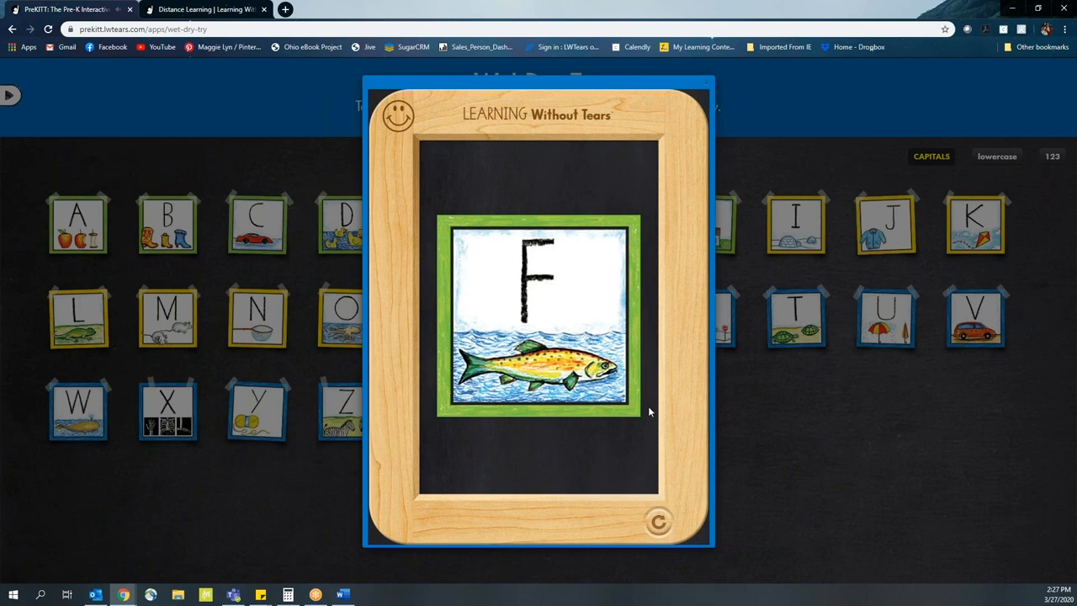
mouse_move(427, 246)
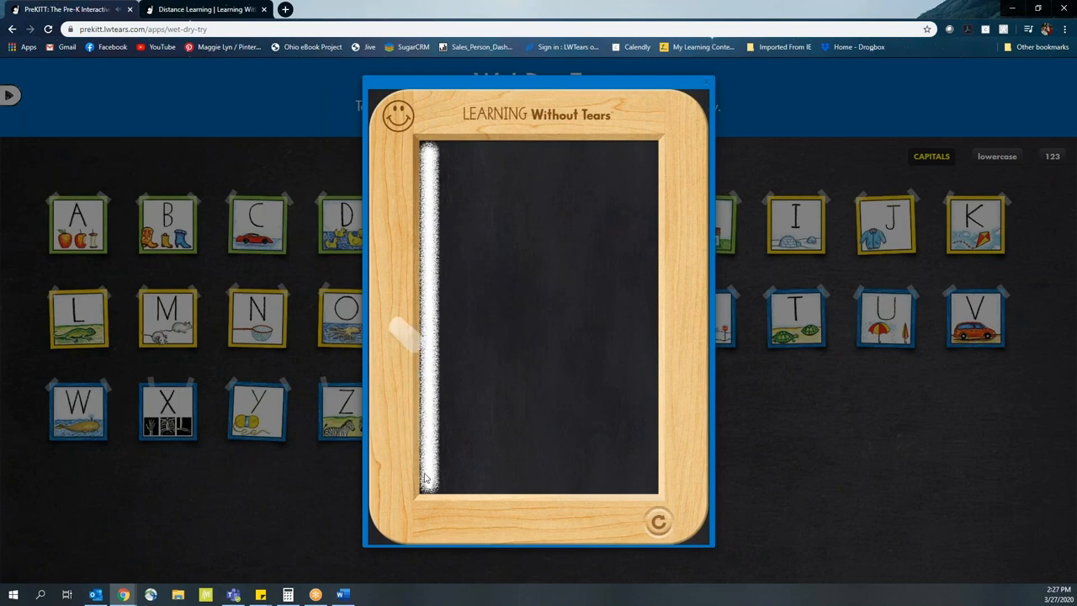
left_click_drag(425, 478, 530, 159)
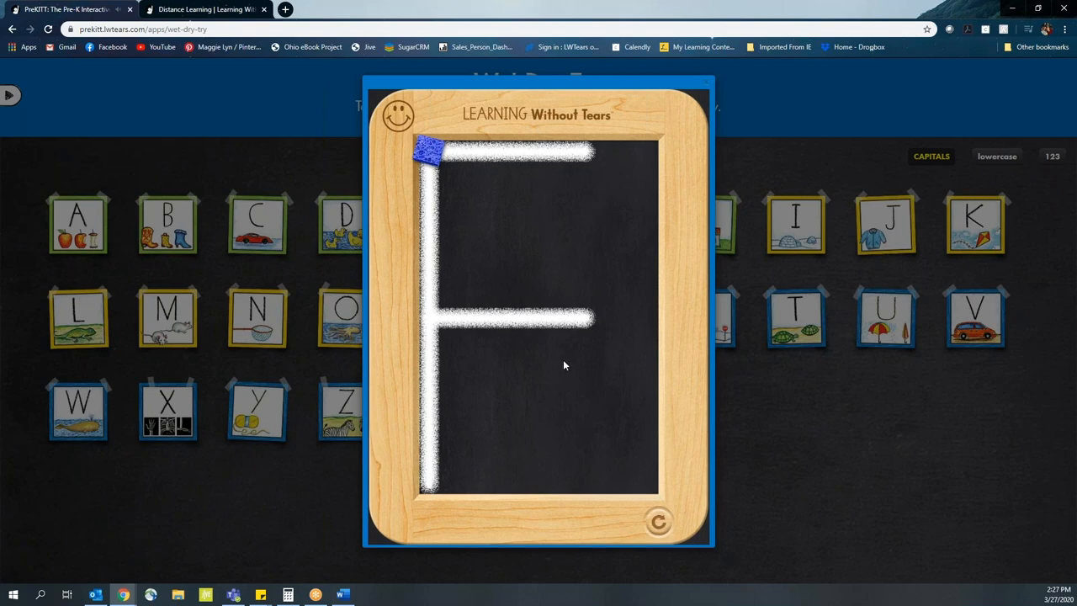
mouse_move(429, 167)
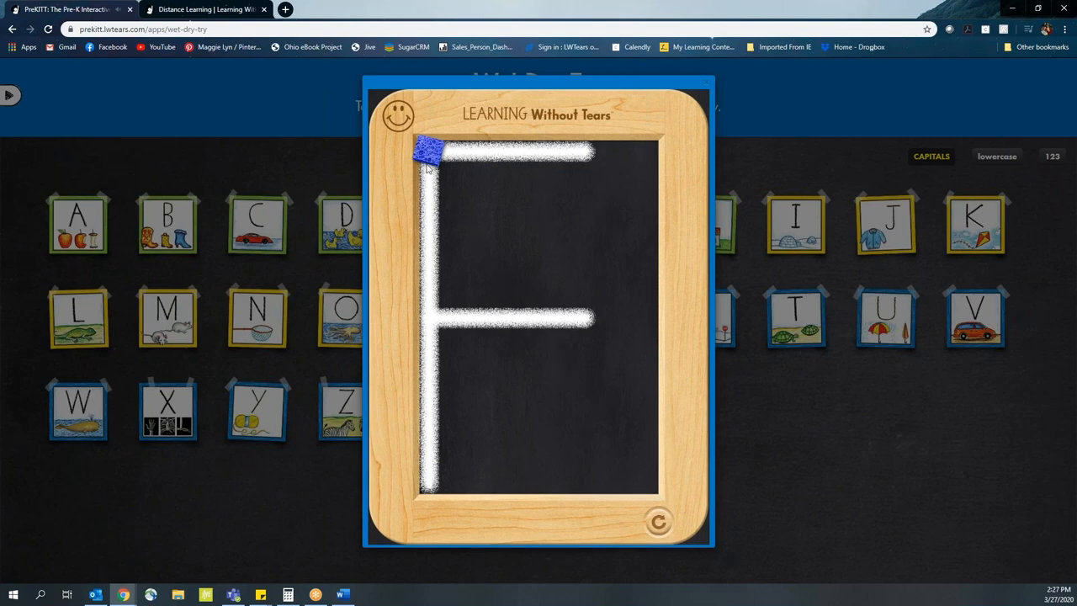
mouse_move(425, 160)
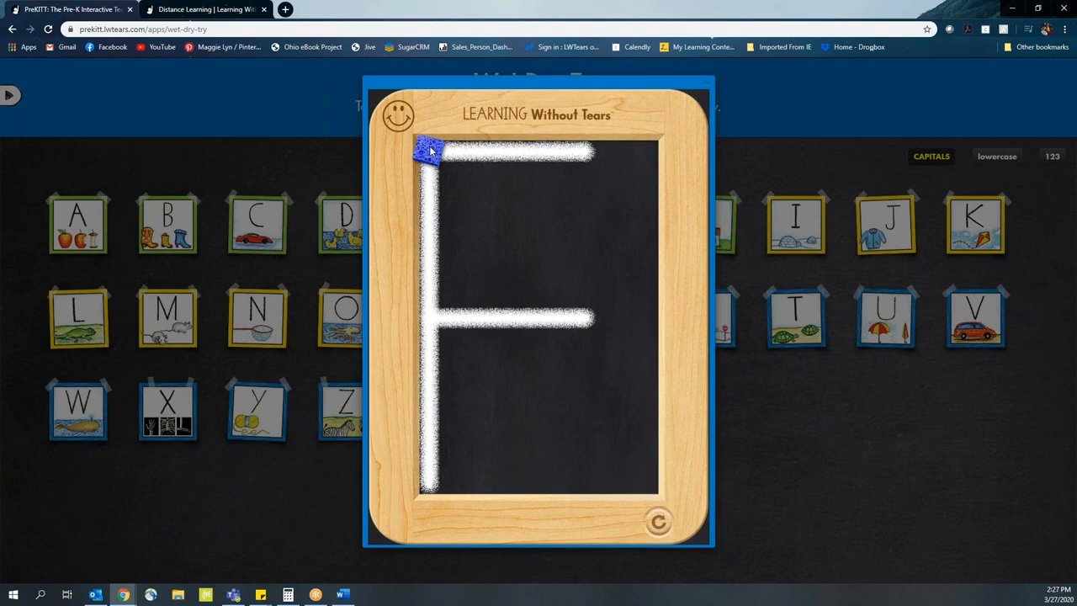
mouse_move(432, 172)
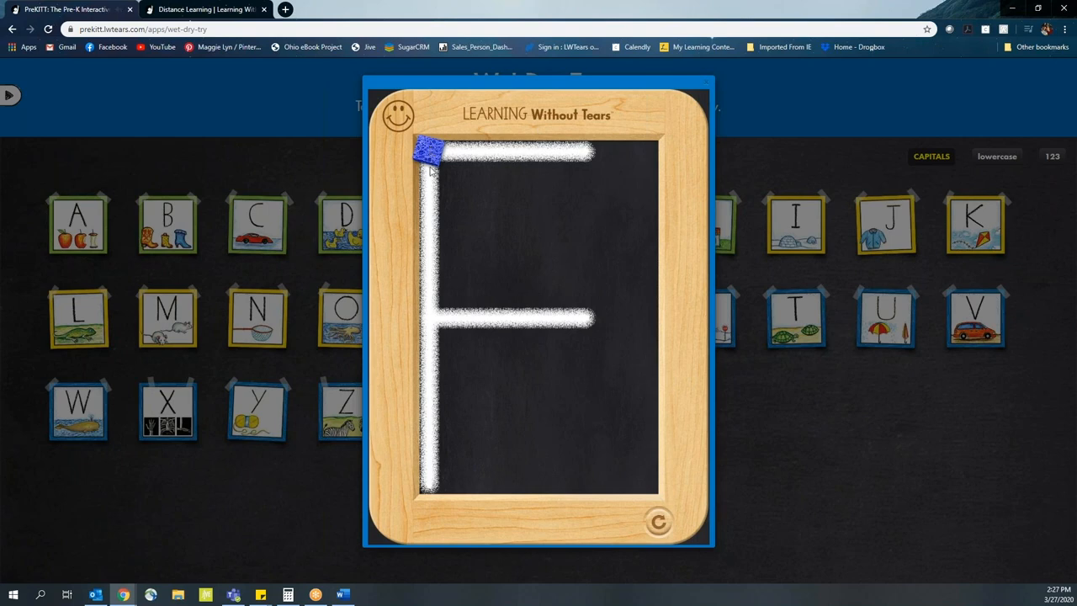
- Sponge away the F's long vertical line, top bar and middle bar
left_click_drag(431, 151, 432, 318)
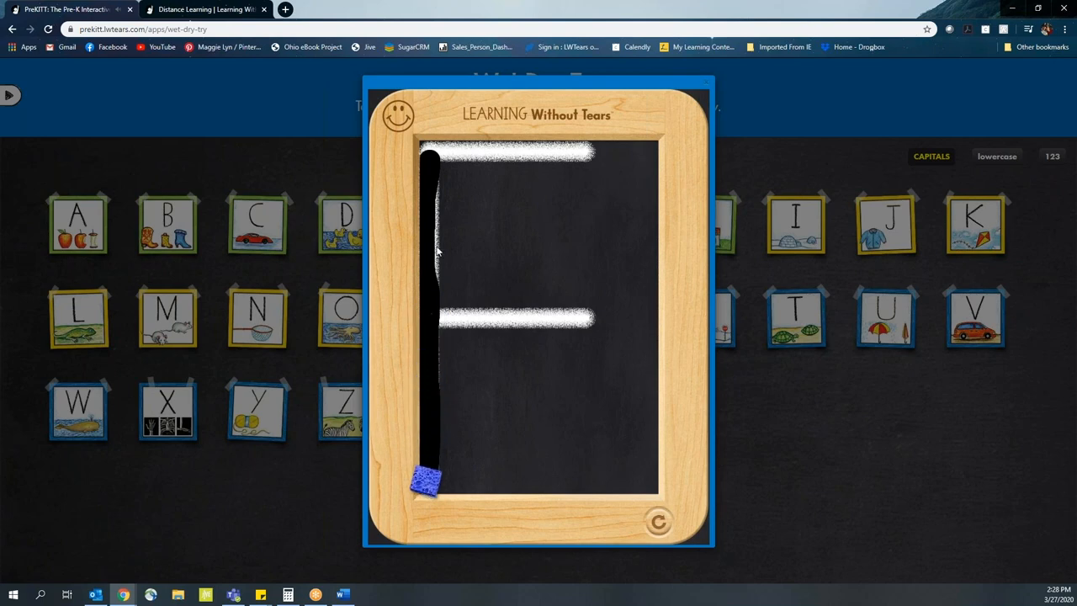
left_click_drag(425, 480, 429, 160)
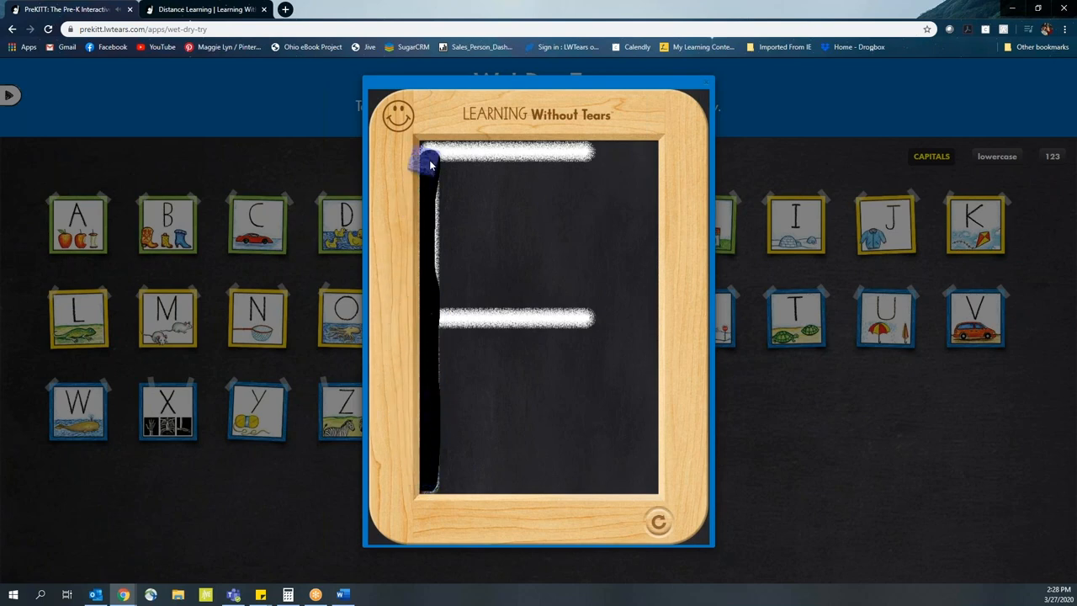
left_click_drag(429, 159, 542, 151)
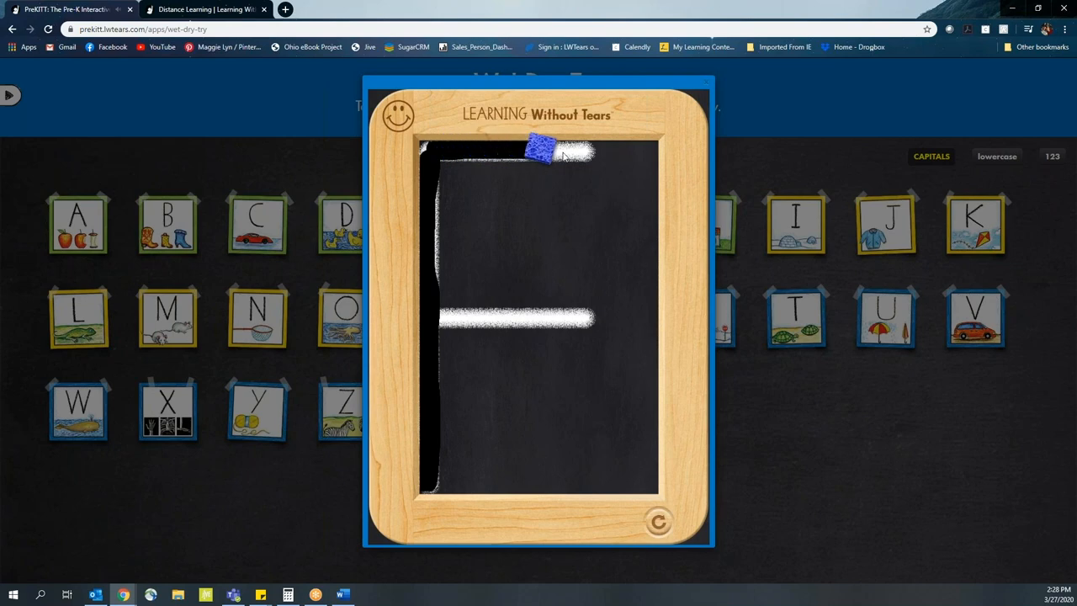
left_click_drag(538, 149, 461, 229)
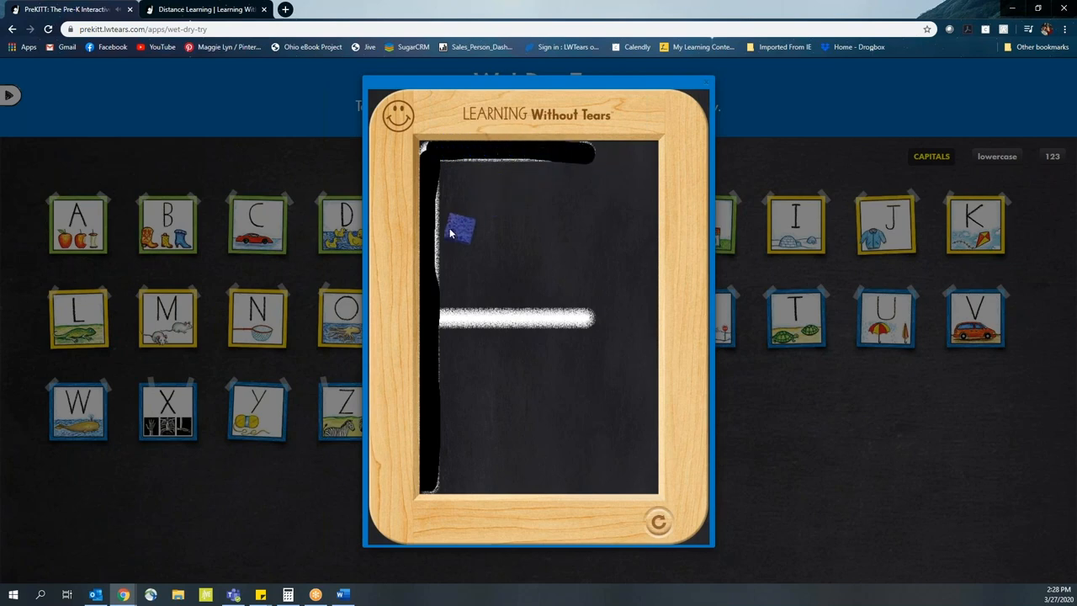
left_click_drag(458, 227, 429, 318)
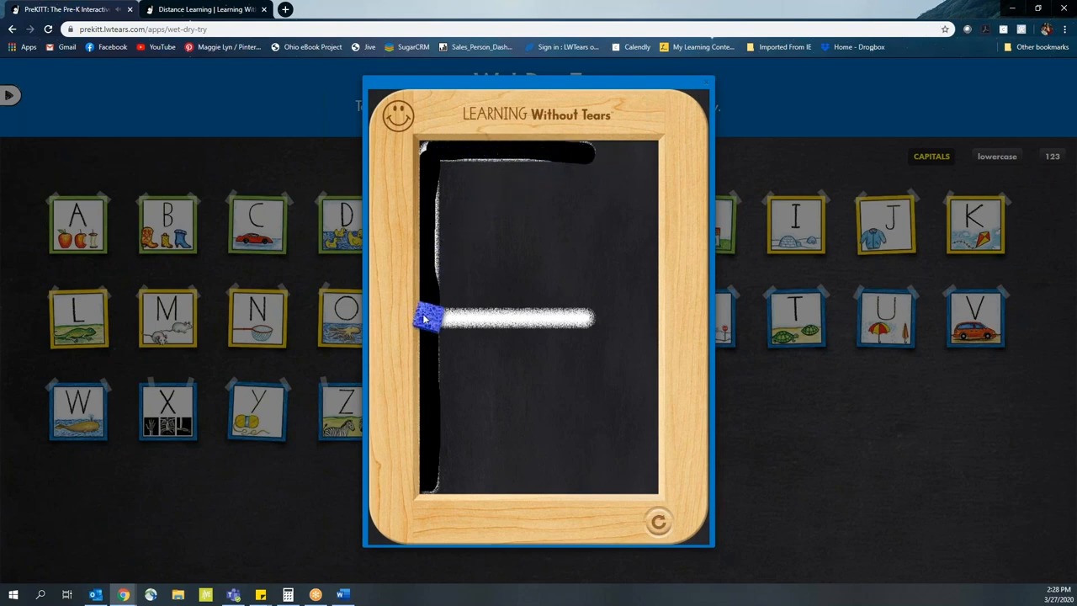
left_click_drag(429, 318, 513, 324)
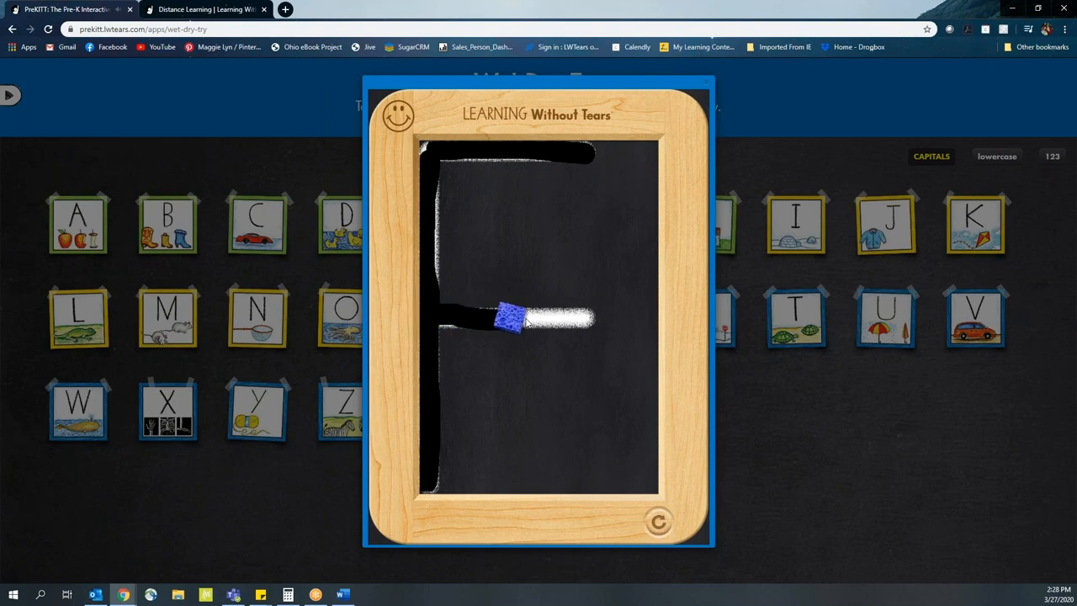
left_click_drag(509, 318, 589, 318)
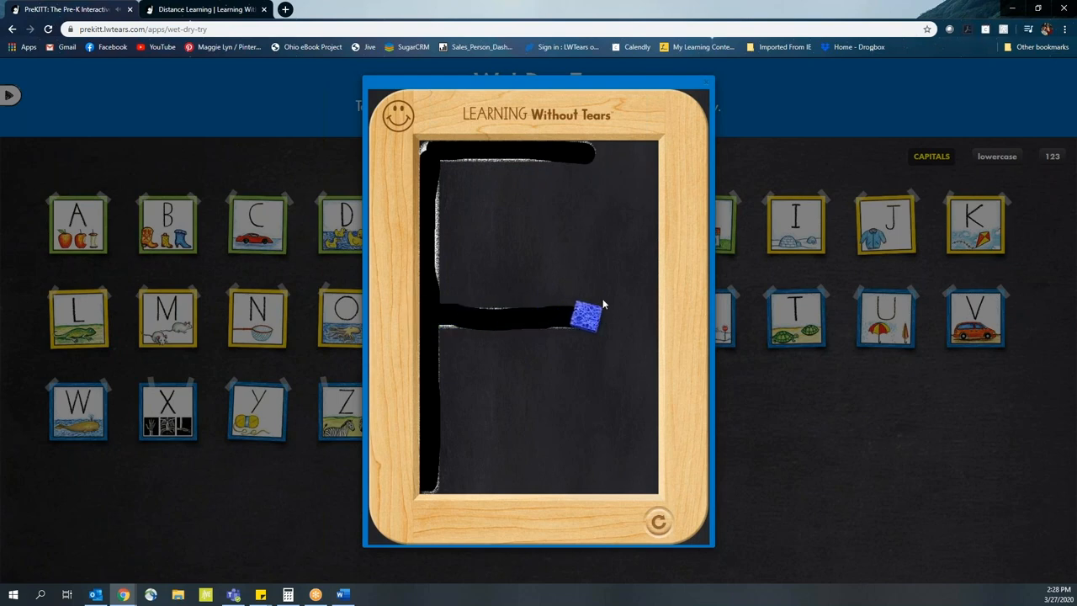
mouse_move(602, 278)
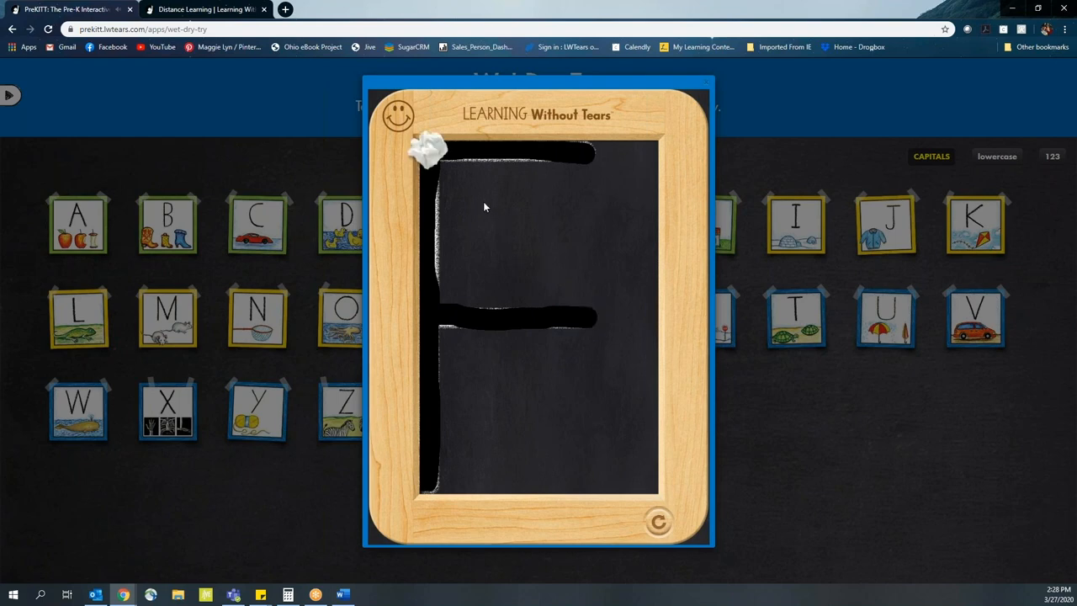
mouse_move(433, 153)
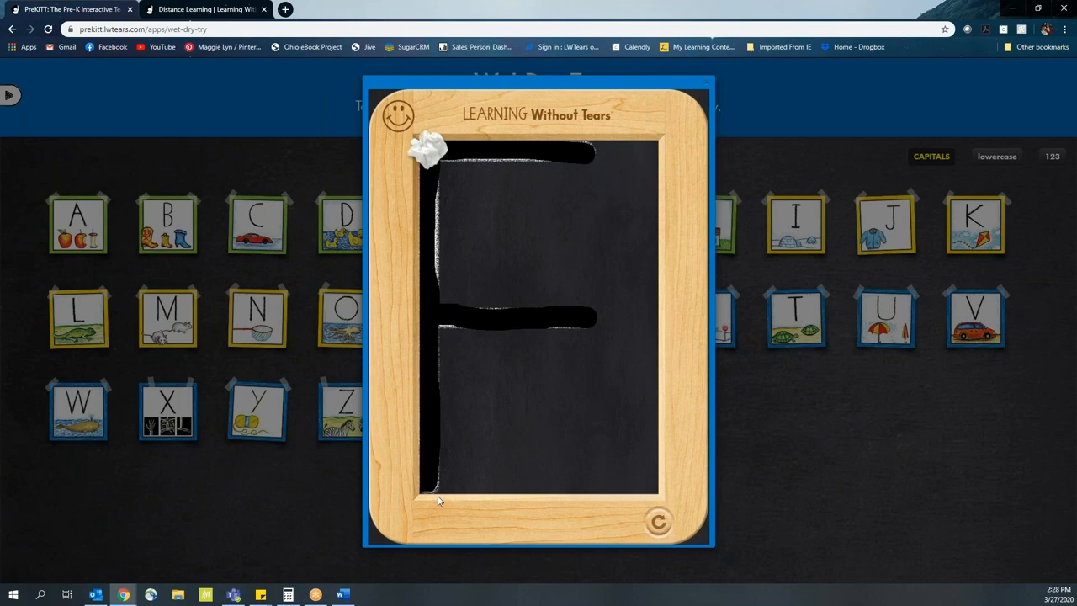
mouse_move(428, 158)
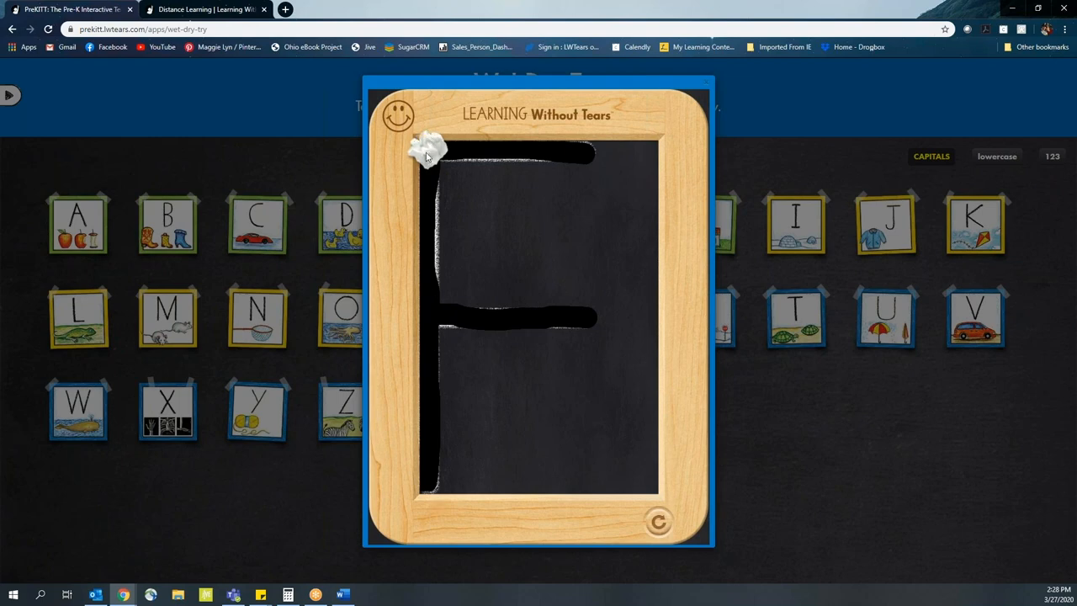
mouse_move(442, 164)
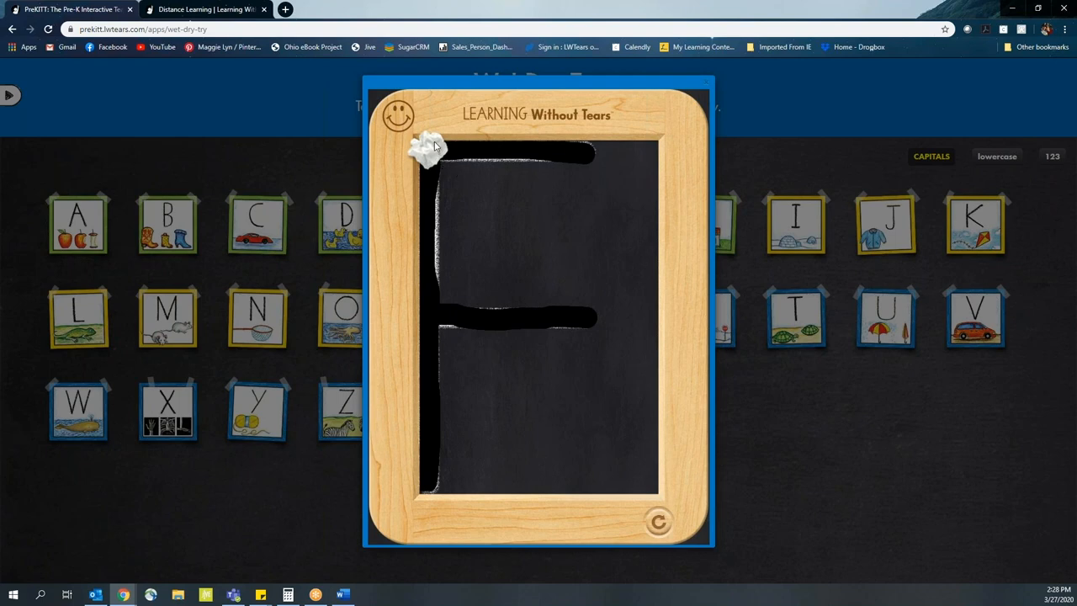
mouse_move(522, 150)
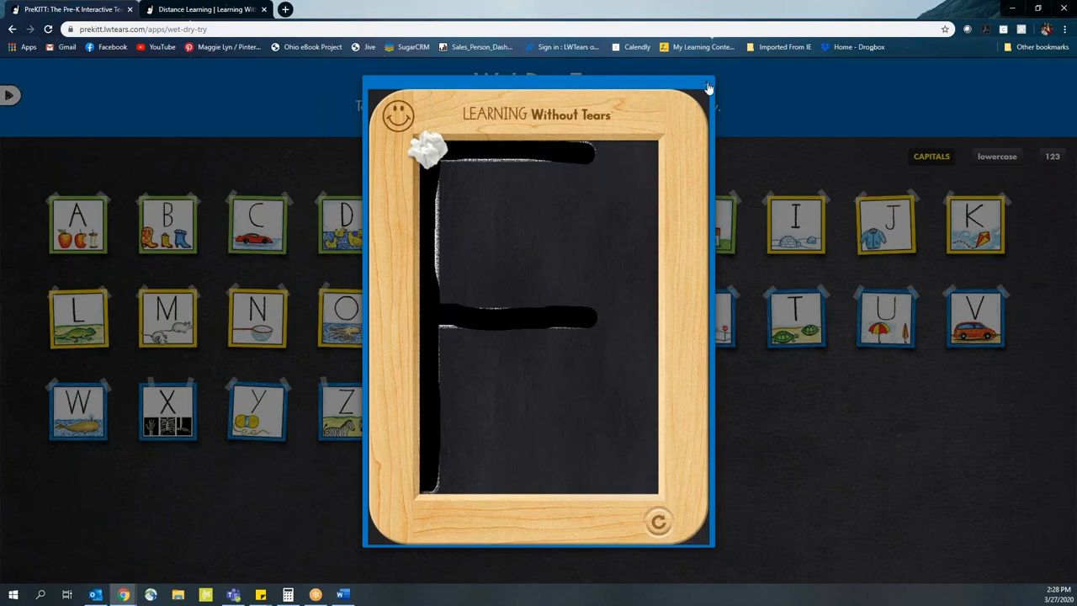
- Close the capital F chalkboard and launch the Letter and Number Formations app
left_click(707, 86)
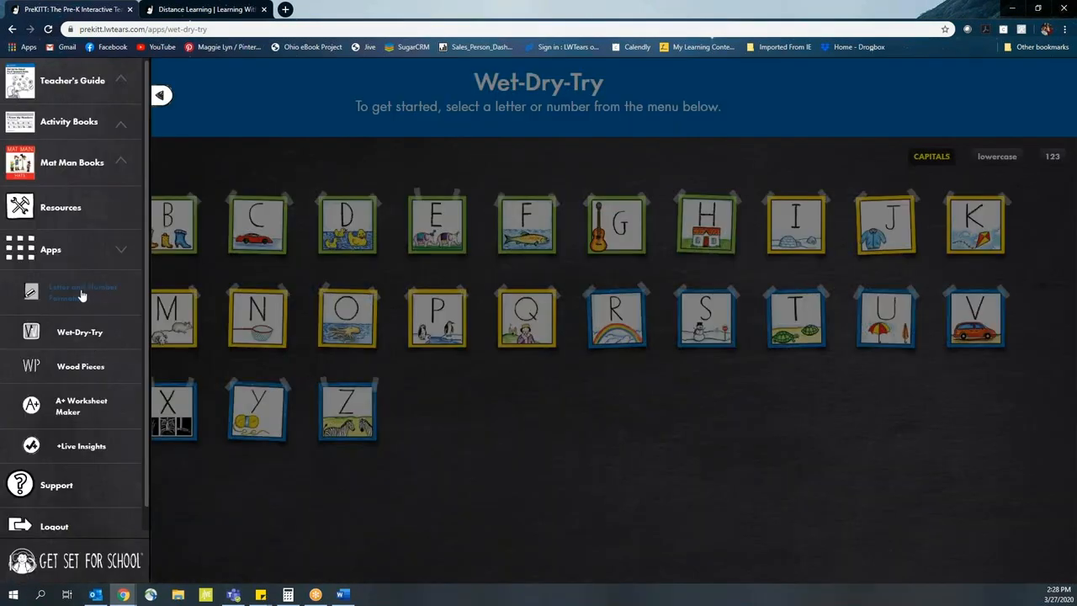
left_click(83, 292)
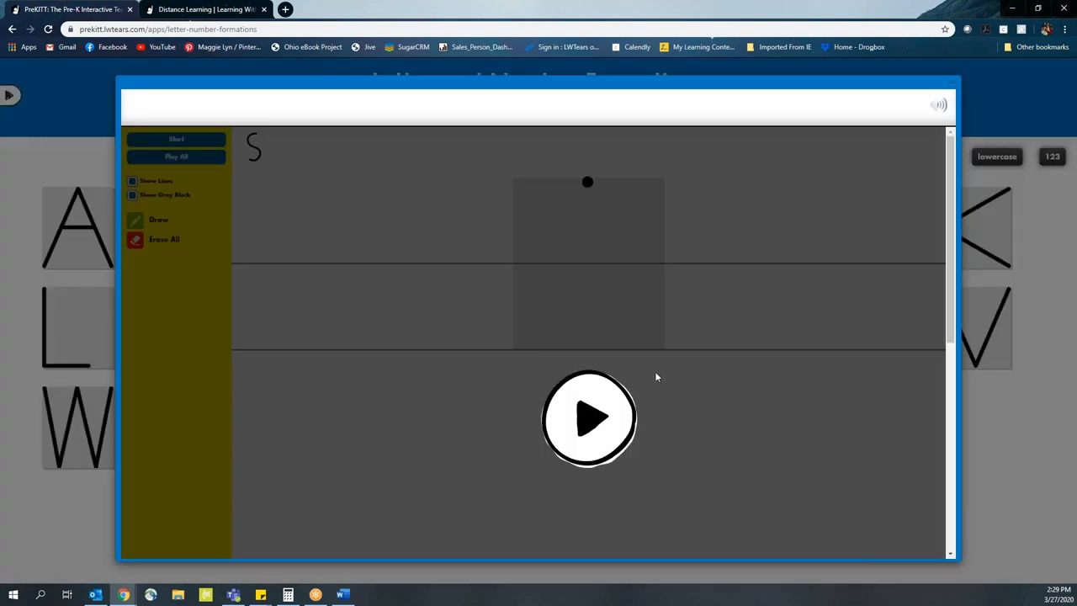
mouse_move(598, 200)
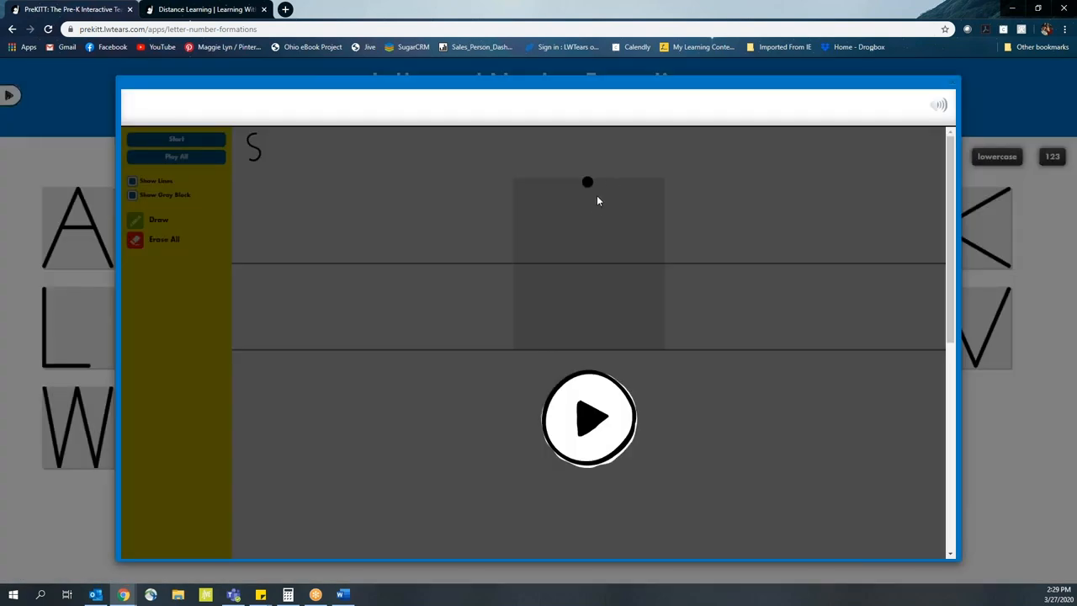
mouse_move(617, 189)
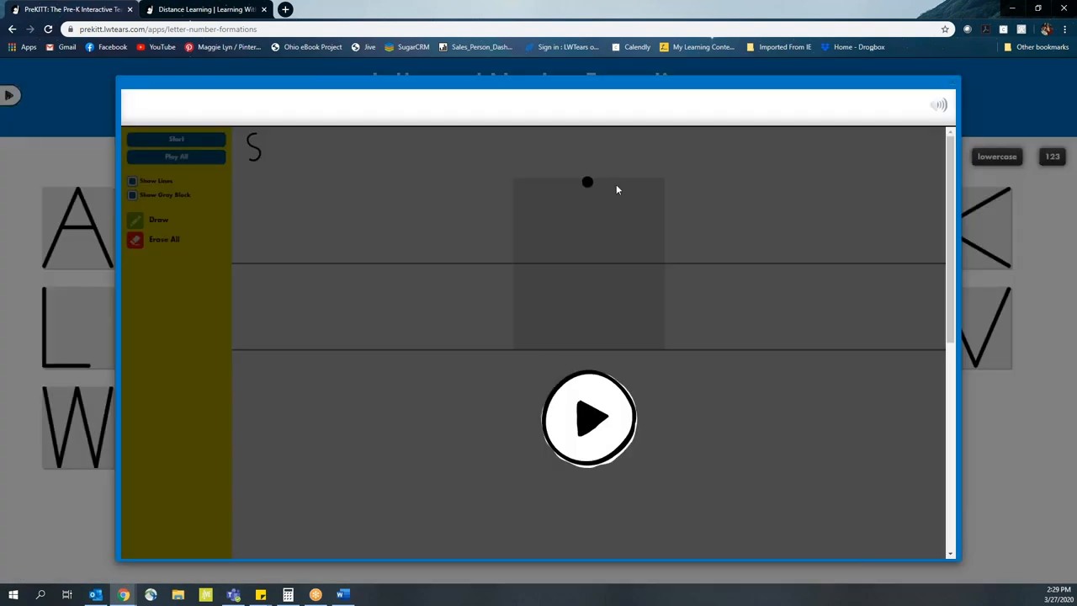
mouse_move(538, 192)
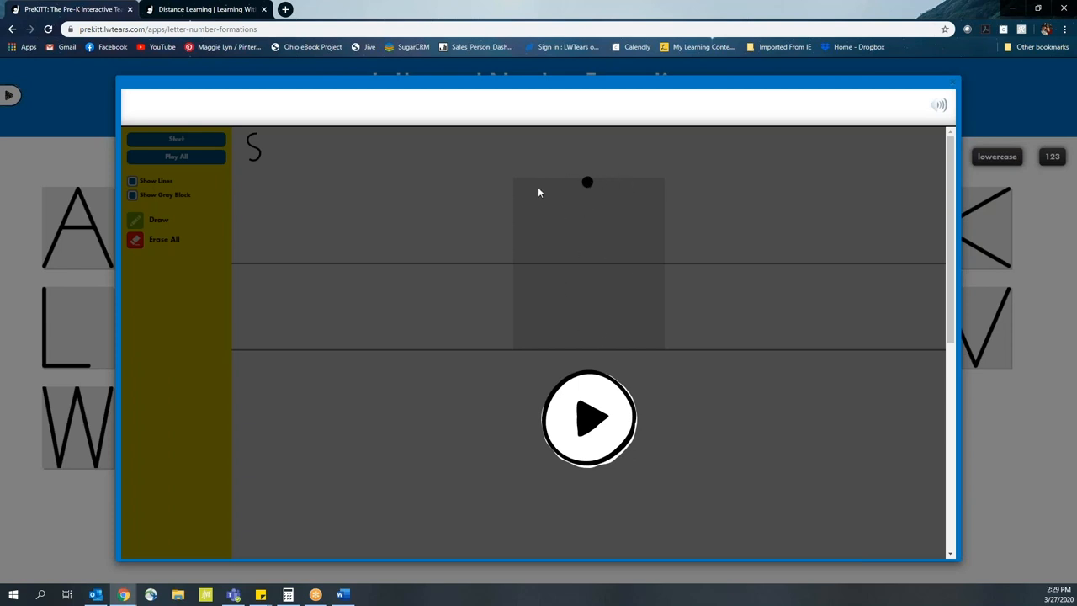
mouse_move(608, 257)
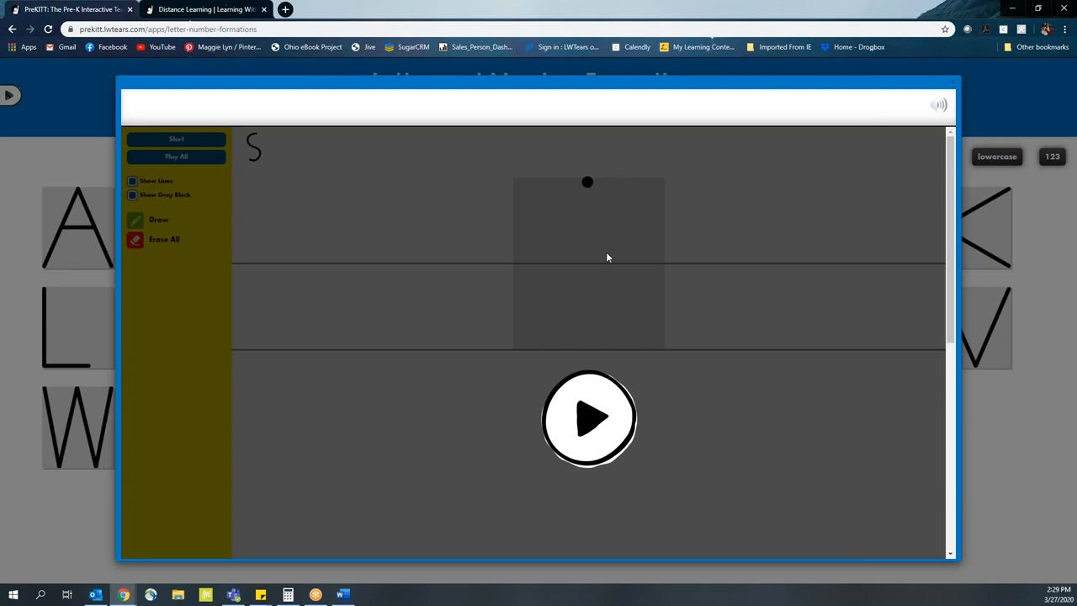
mouse_move(620, 253)
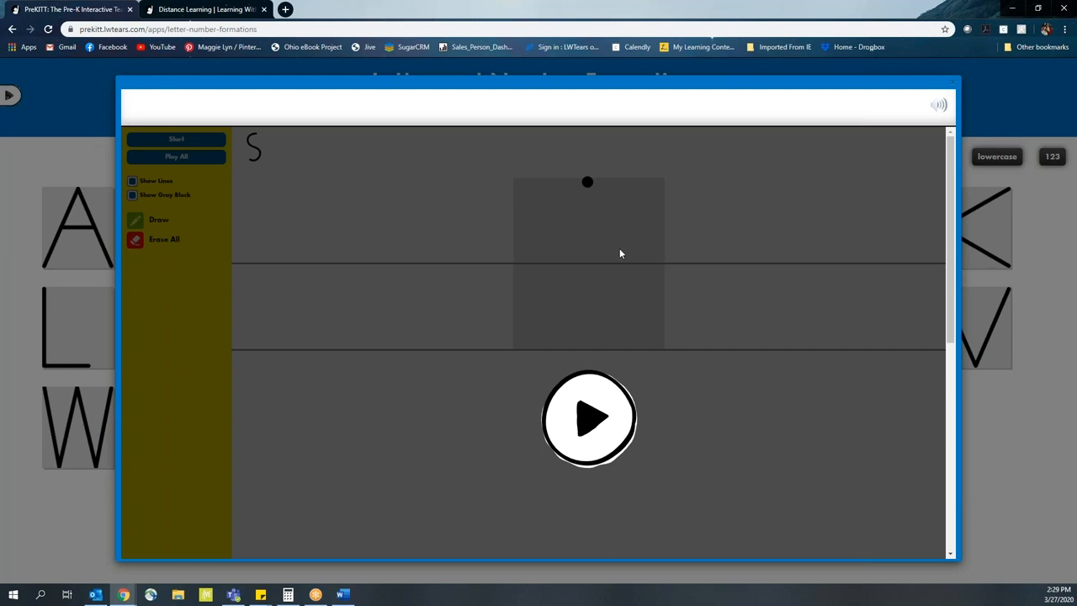
mouse_move(567, 211)
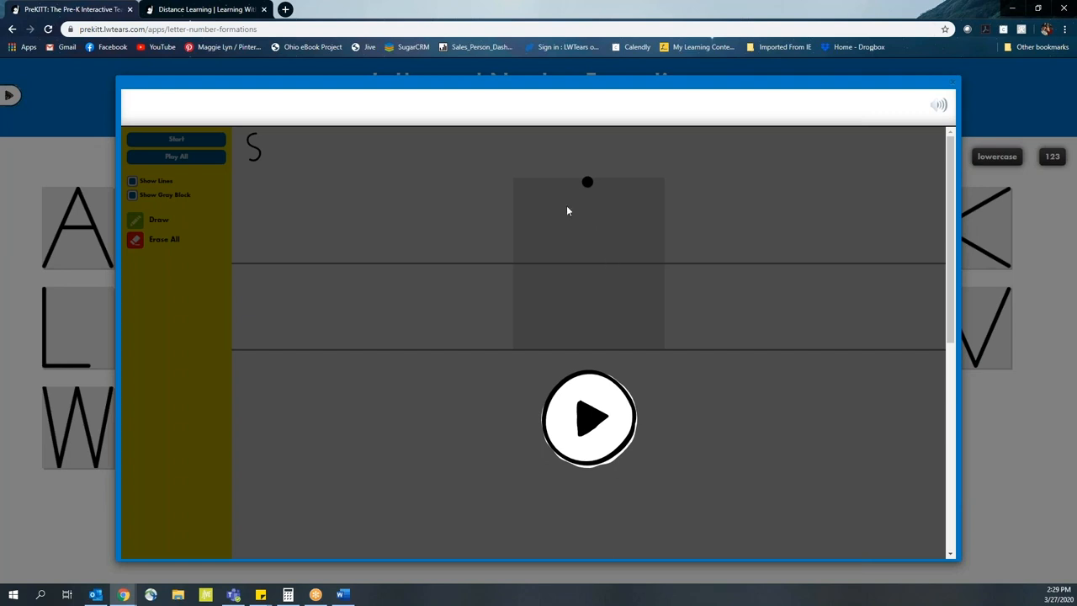
mouse_move(618, 320)
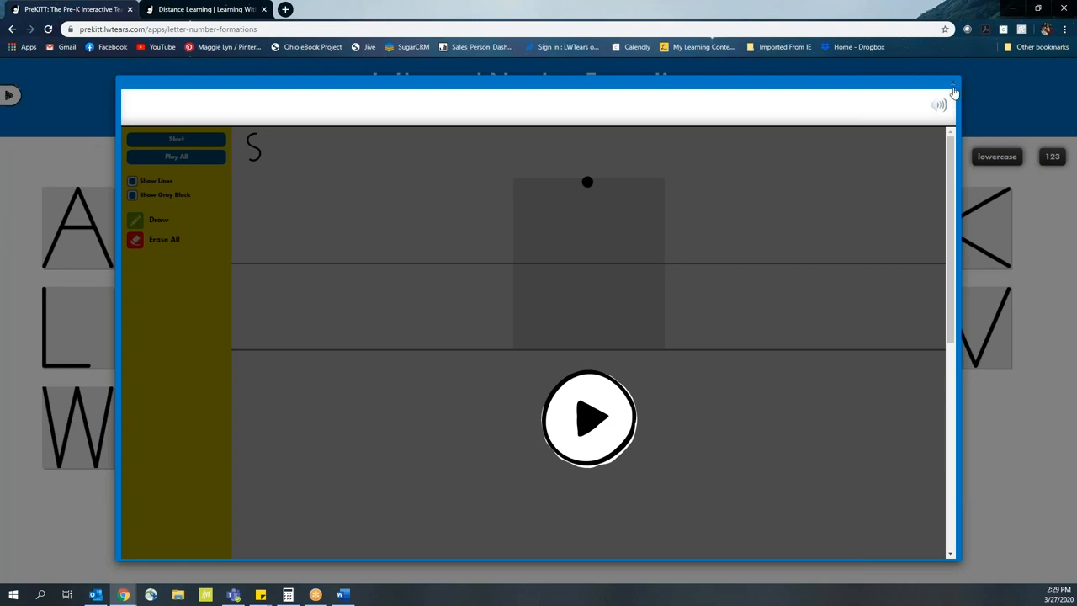
- Close the capital S practice card and open PreKITT's side menu of apps
left_click(954, 87)
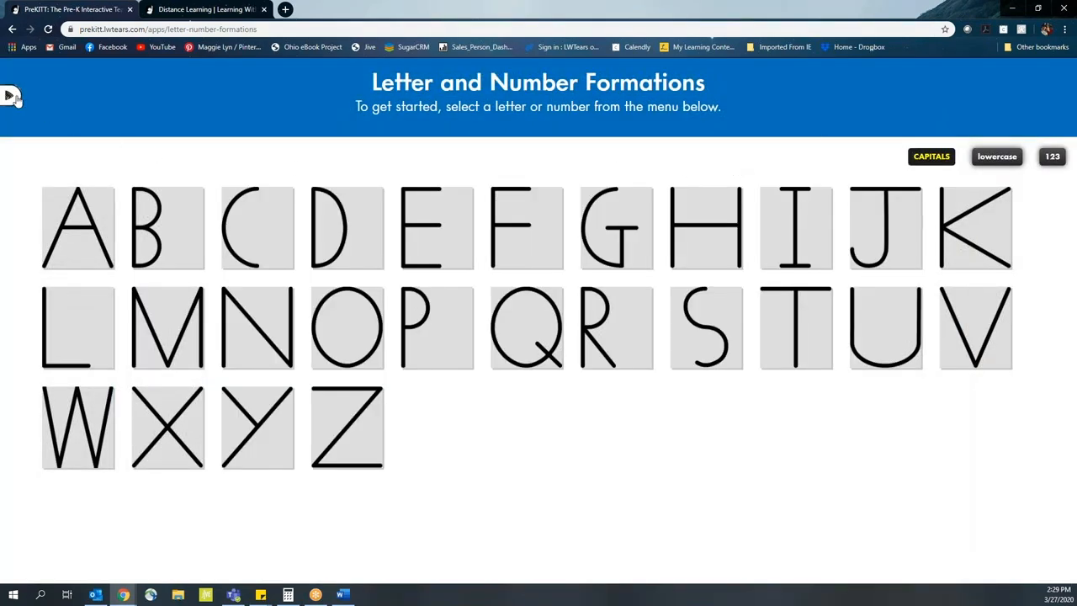
left_click(10, 94)
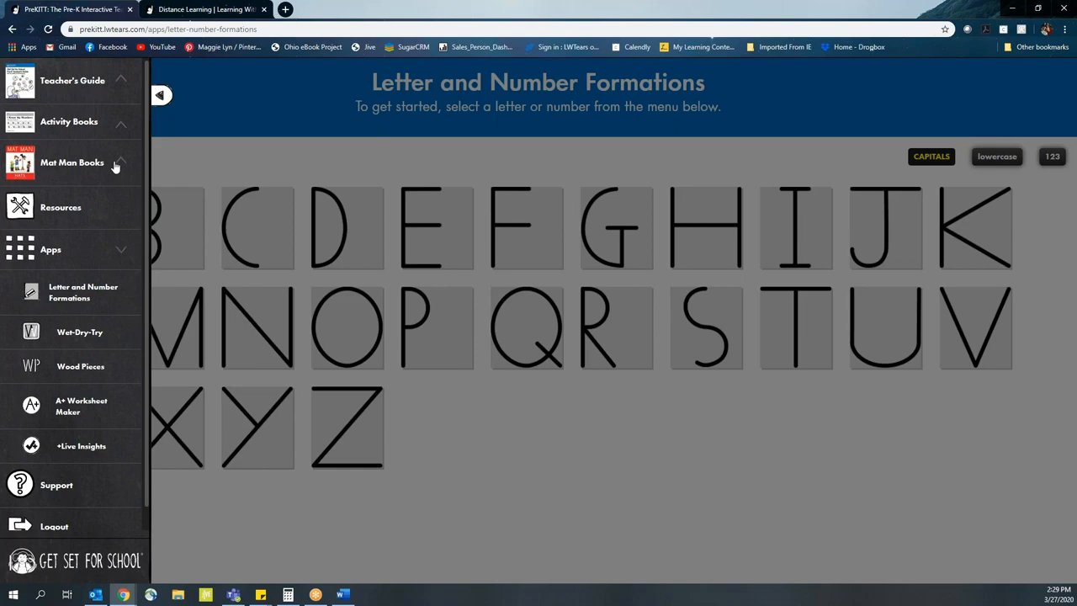
mouse_move(110, 187)
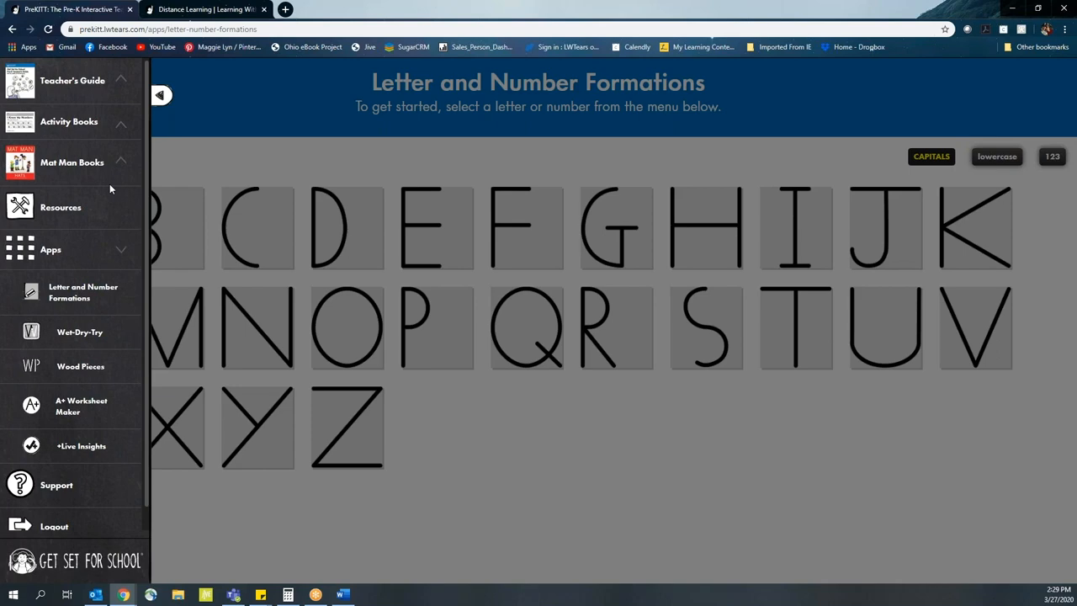
mouse_move(75, 405)
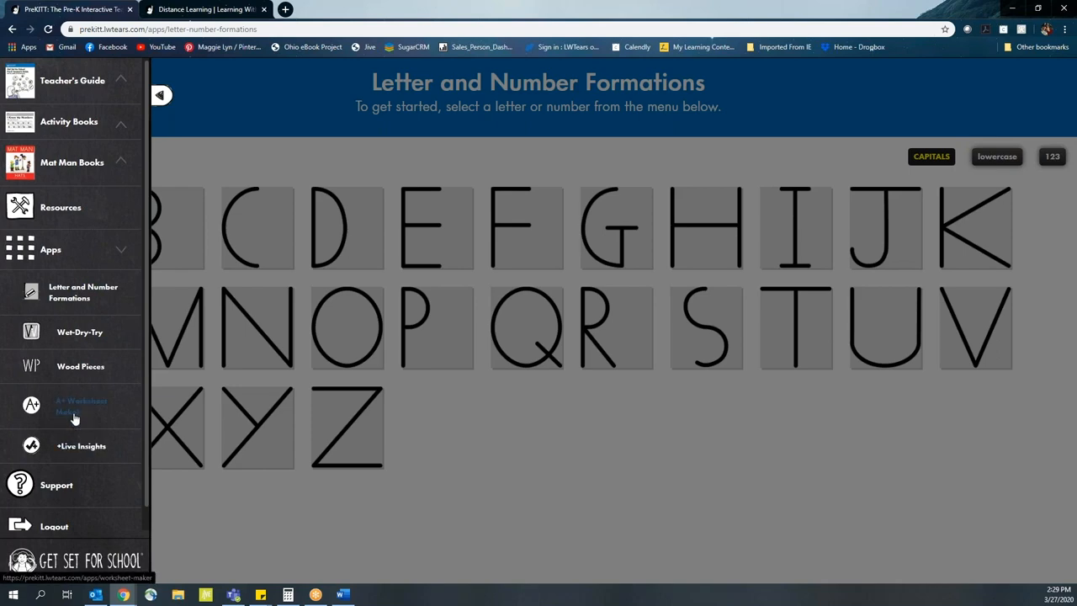
- Launch A+ Worksheet Maker from the side menu, showing Pre-K Print templates like My Name
left_click(75, 405)
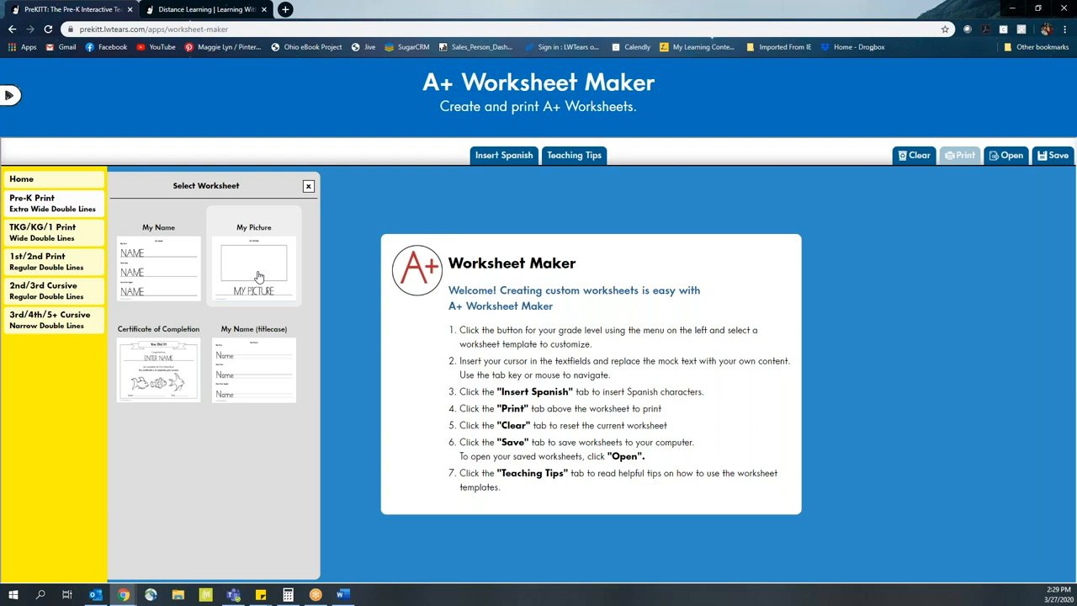
mouse_move(260, 269)
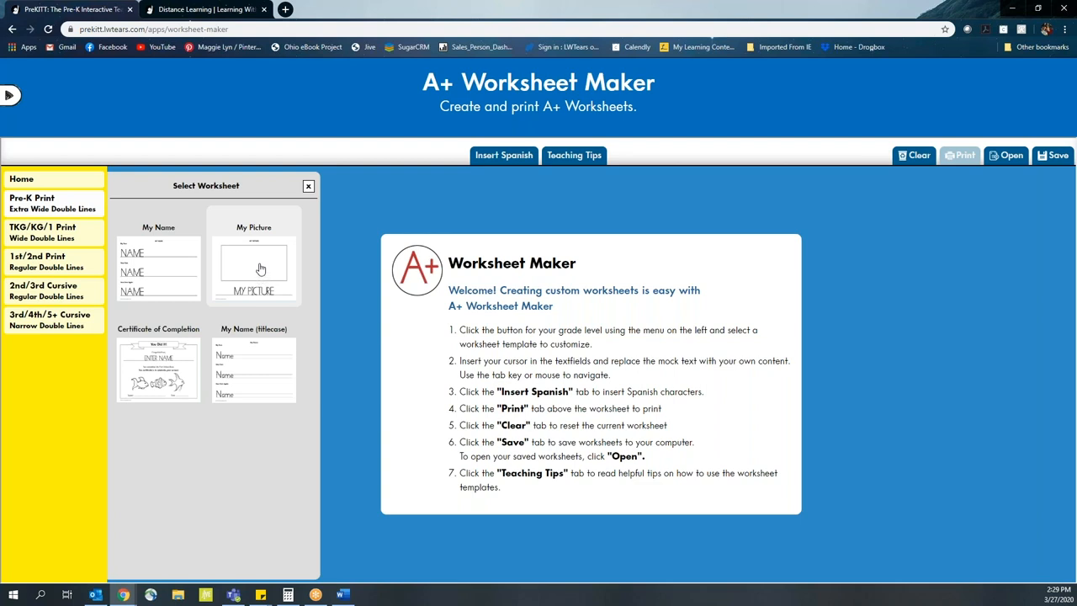
mouse_move(276, 258)
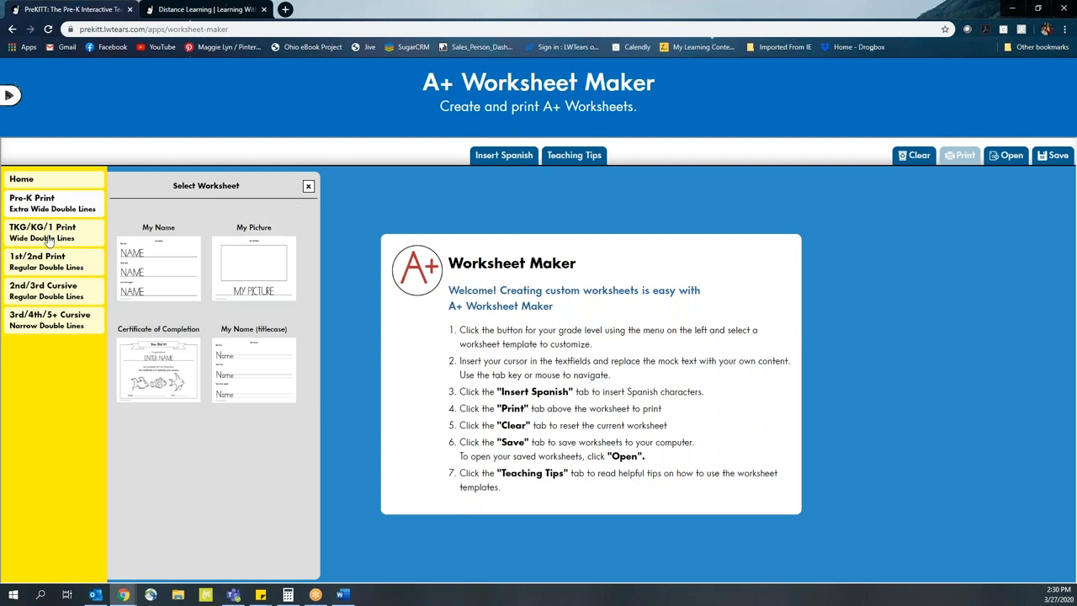
- Scroll through the TKG/KG/1 Print templates, from My Picture to the completion certificates
scroll("down", 3)
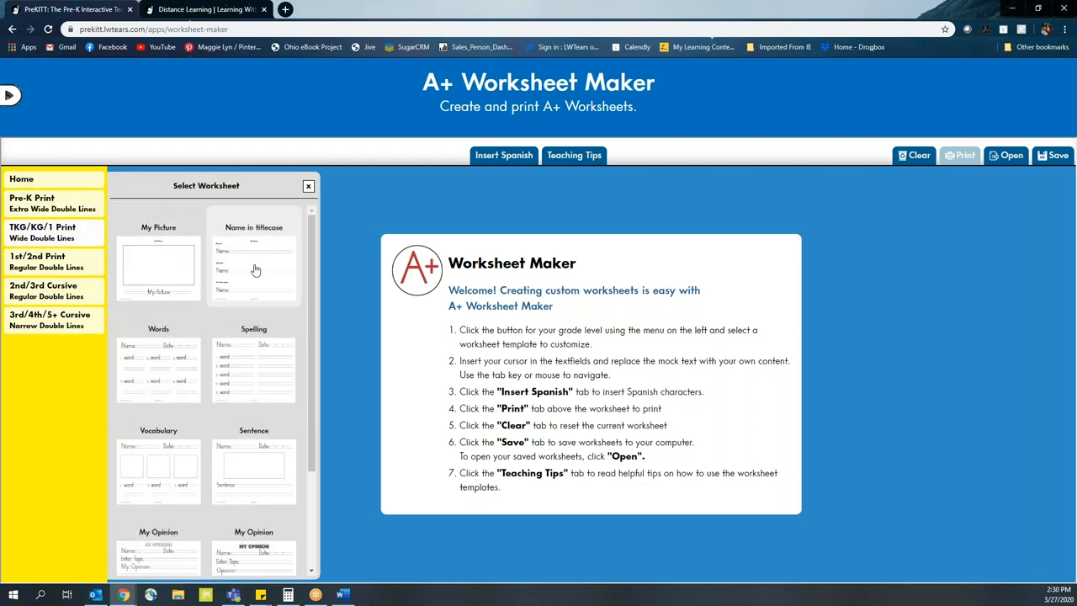
mouse_move(259, 338)
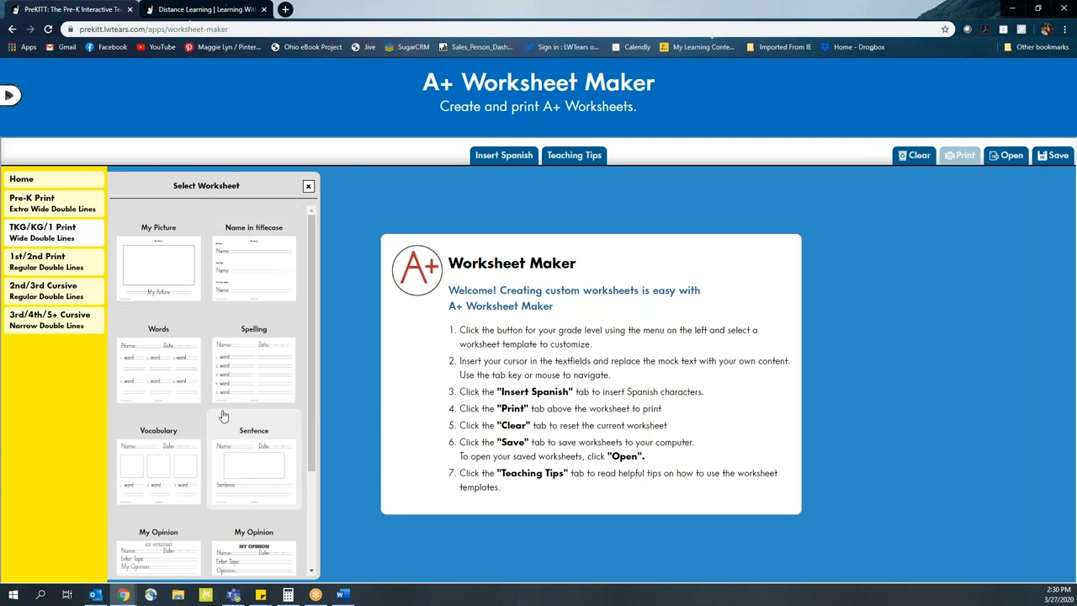
scroll("down", 3)
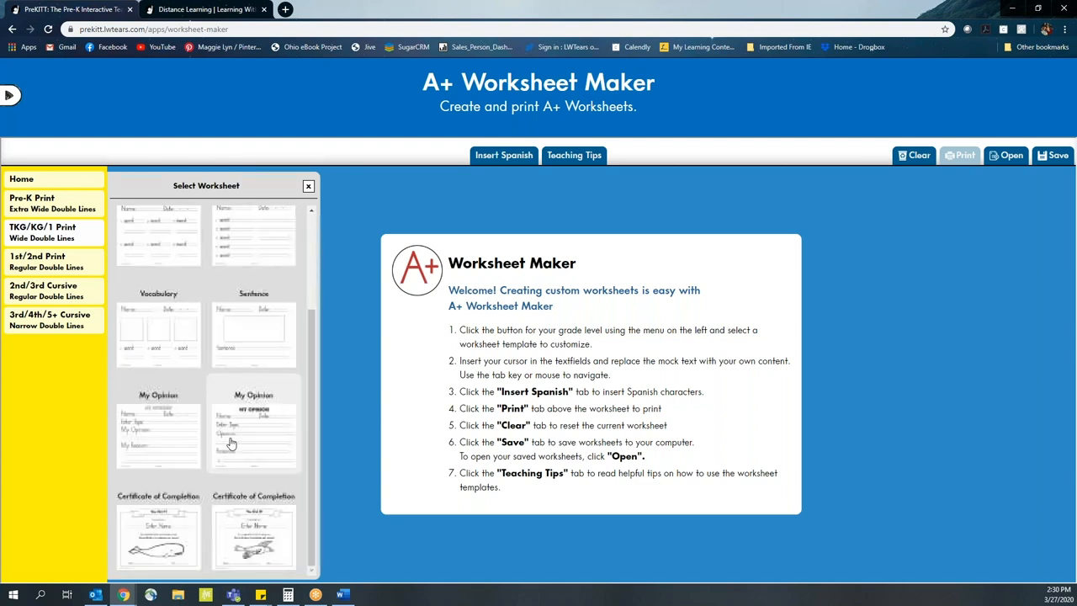
scroll("up", 3)
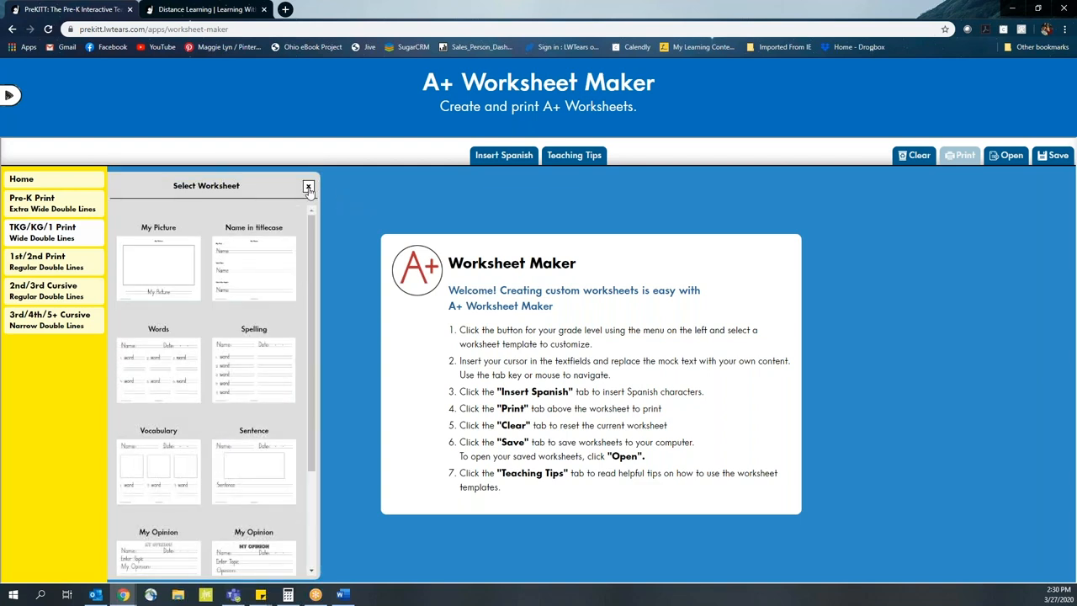
- Close the Select Worksheet panel to reveal the Worksheet Maker welcome instructions
left_click(308, 186)
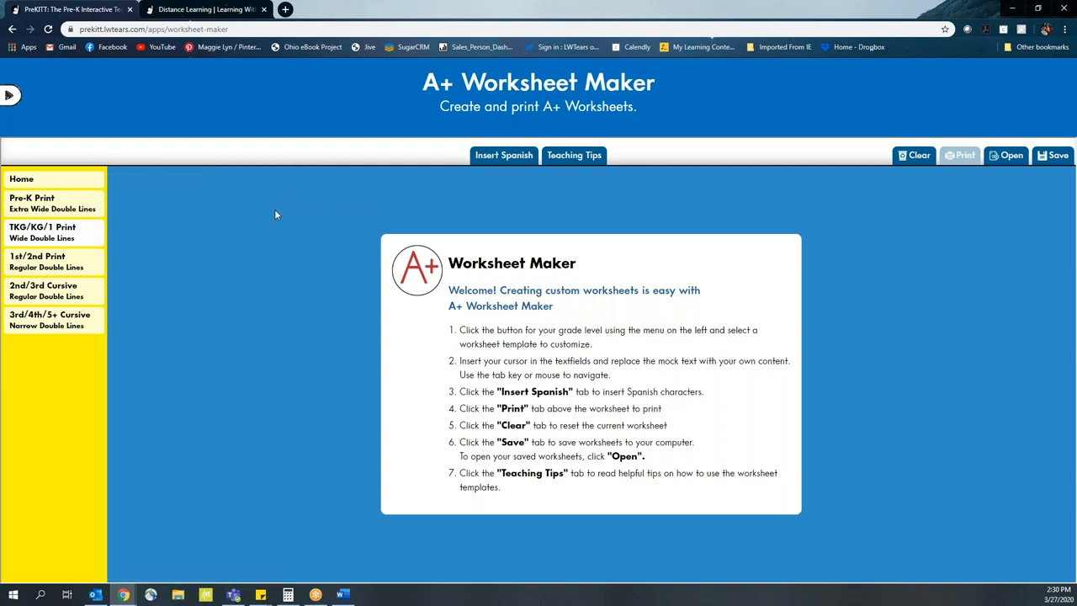
mouse_move(330, 272)
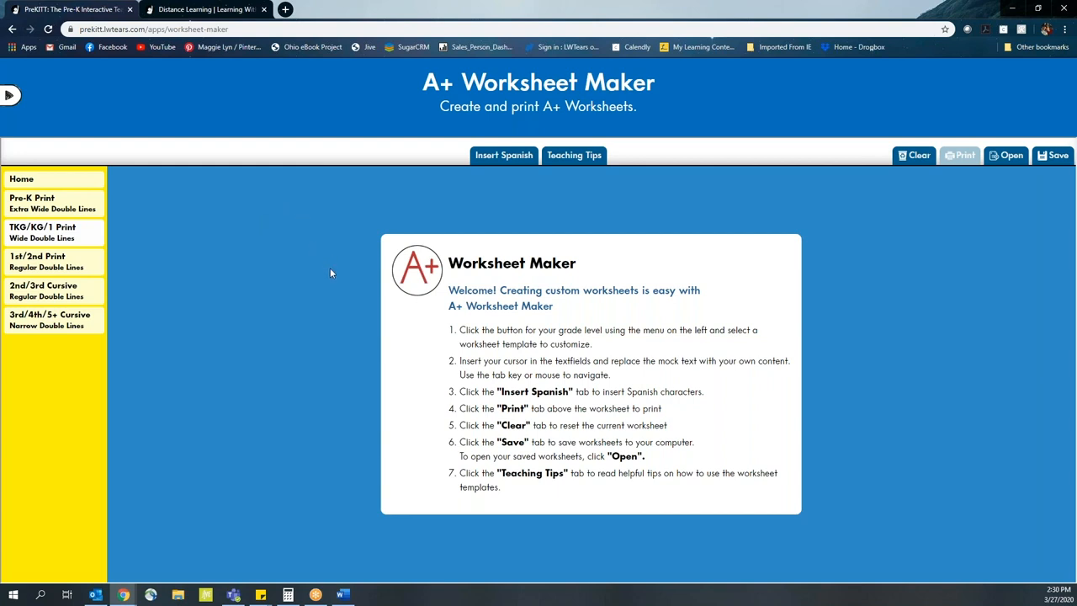
mouse_move(337, 302)
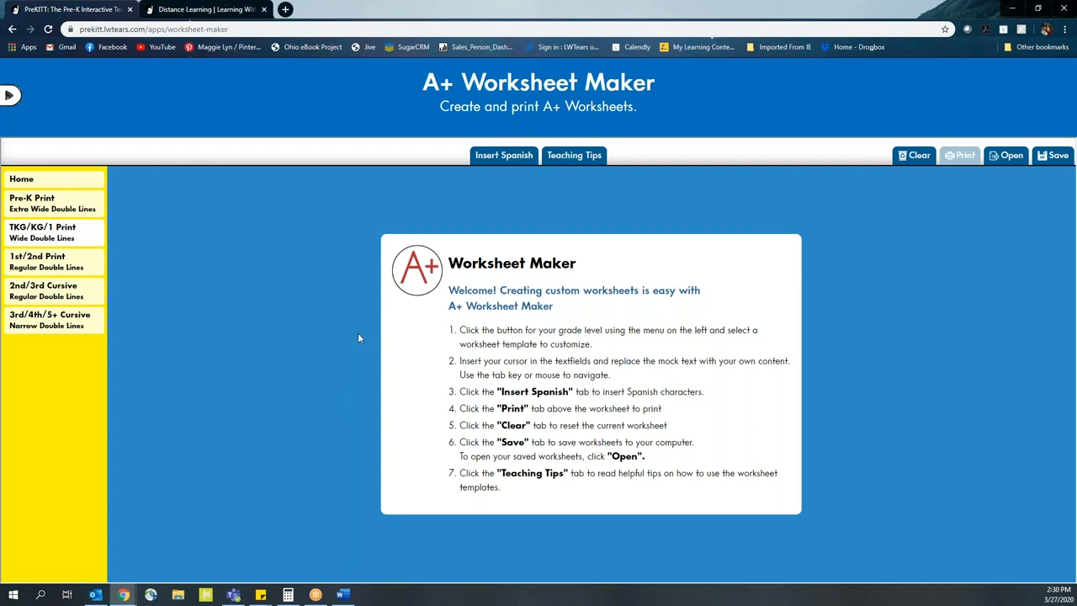
mouse_move(364, 298)
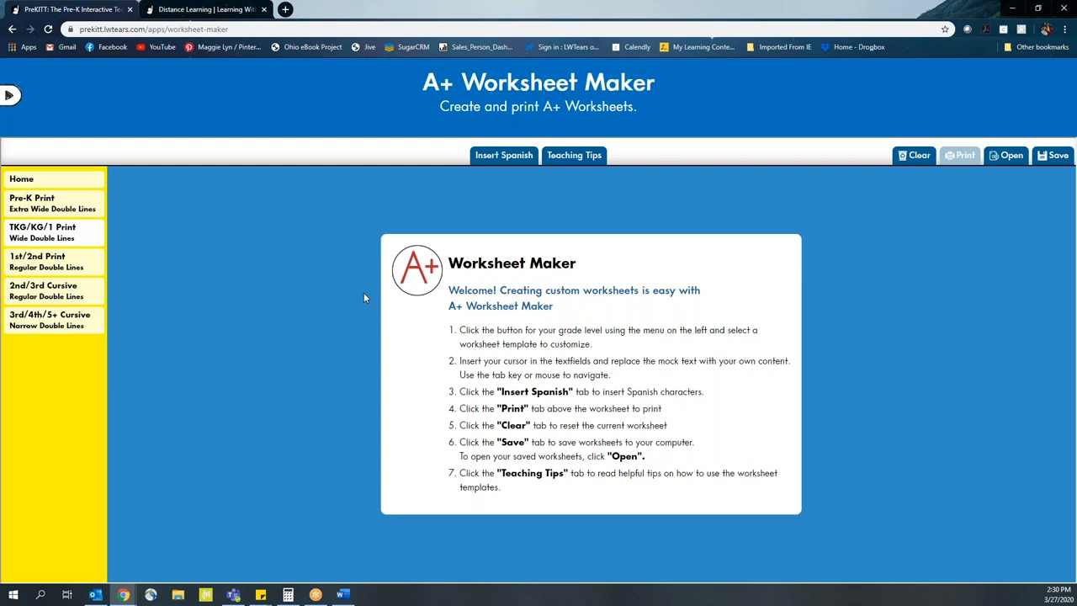
mouse_move(734, 346)
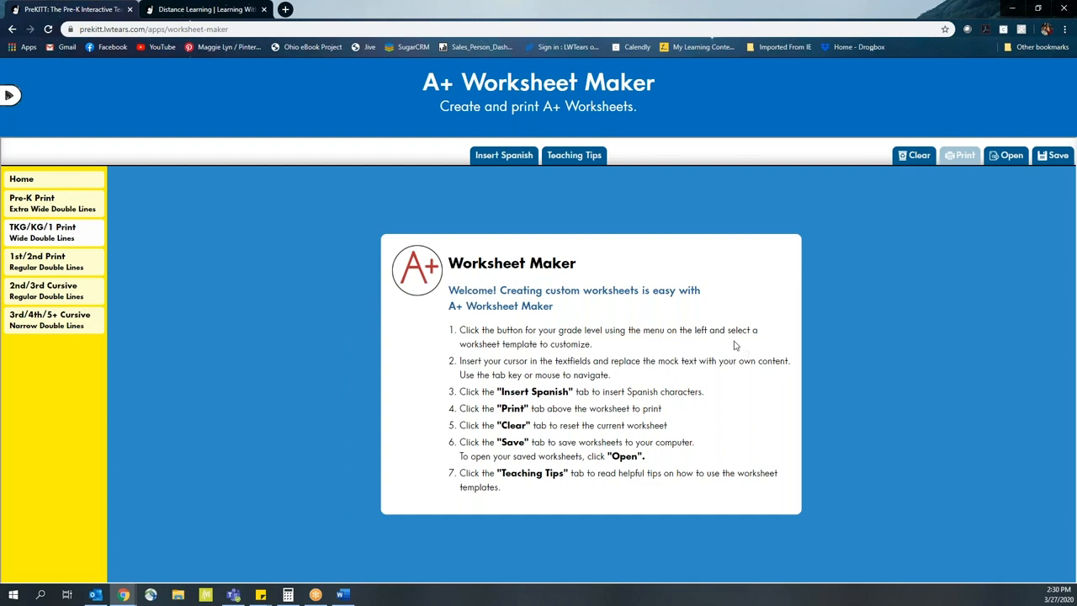
mouse_move(913, 273)
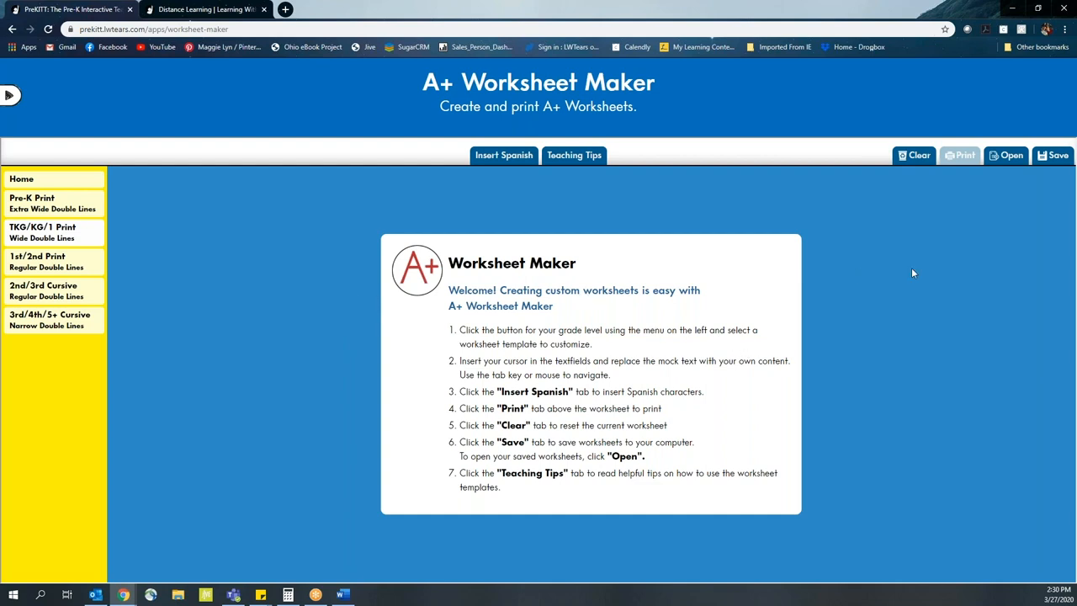